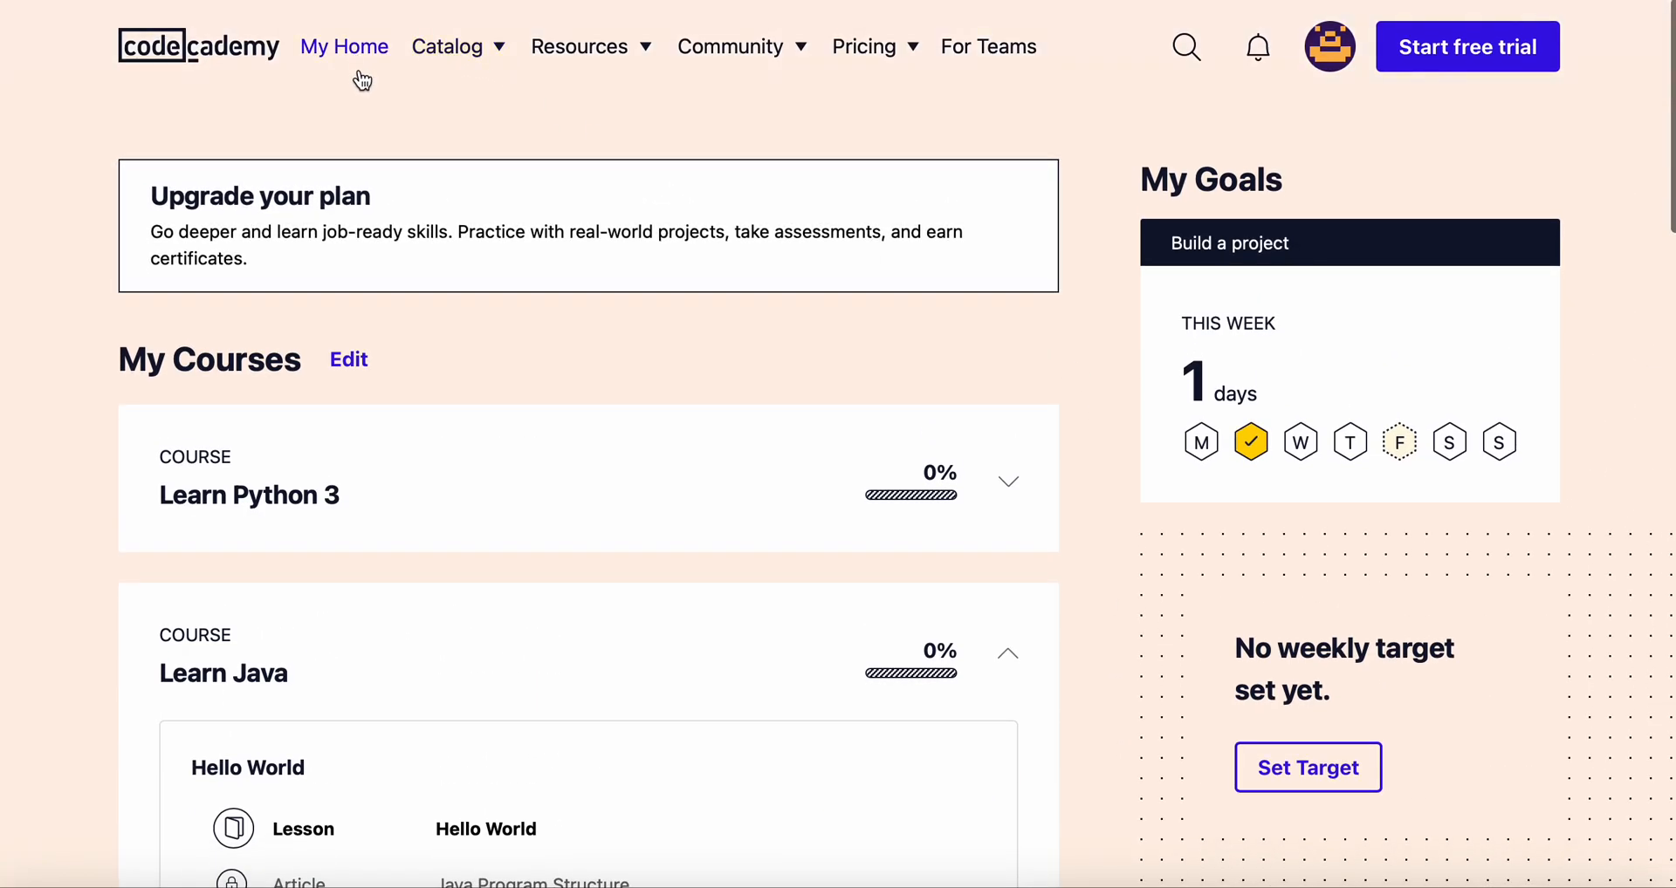
# Step: Open the Learn Java course page and scroll through its progress, Hello World module and syllabus
pyautogui.click(447, 47)
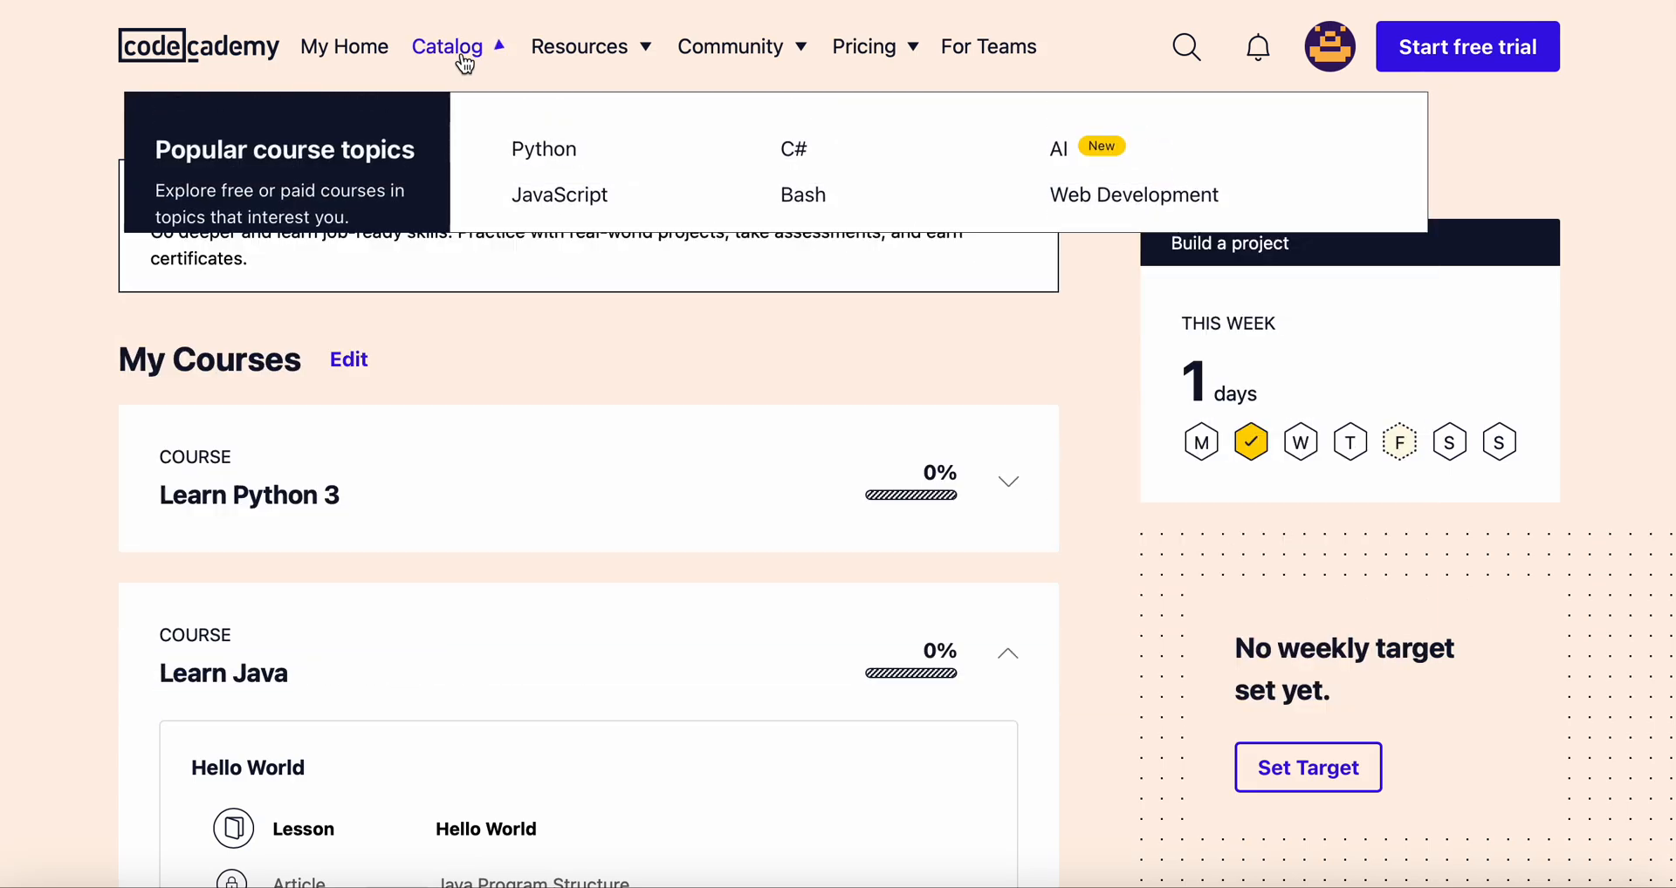
pyautogui.scroll(-3)
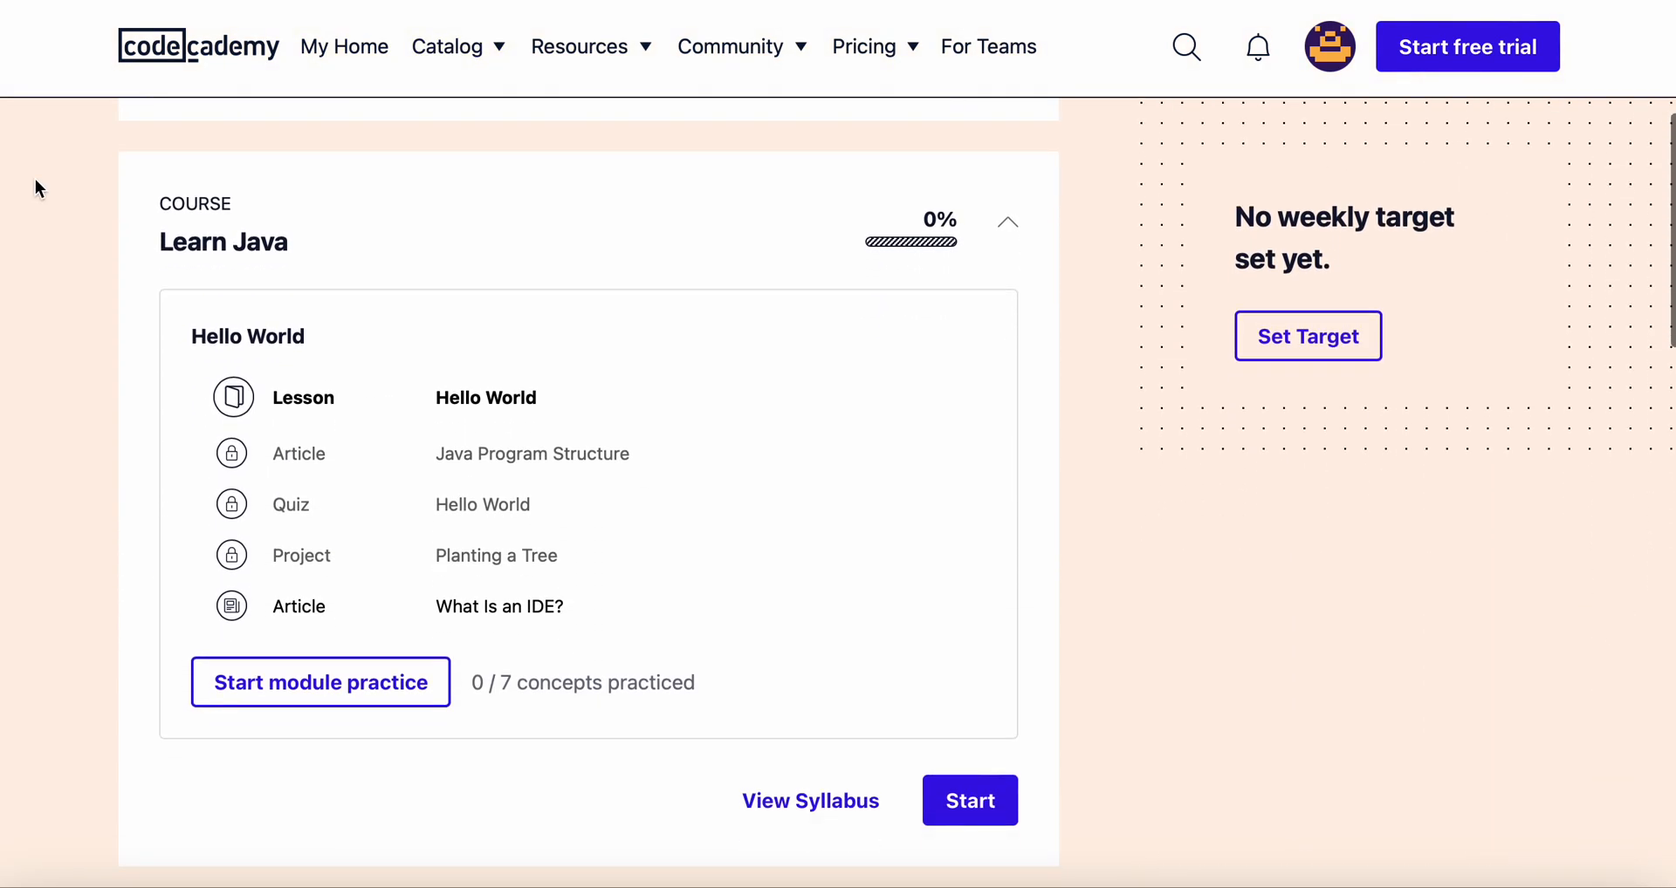
pyautogui.moveTo(761, 828)
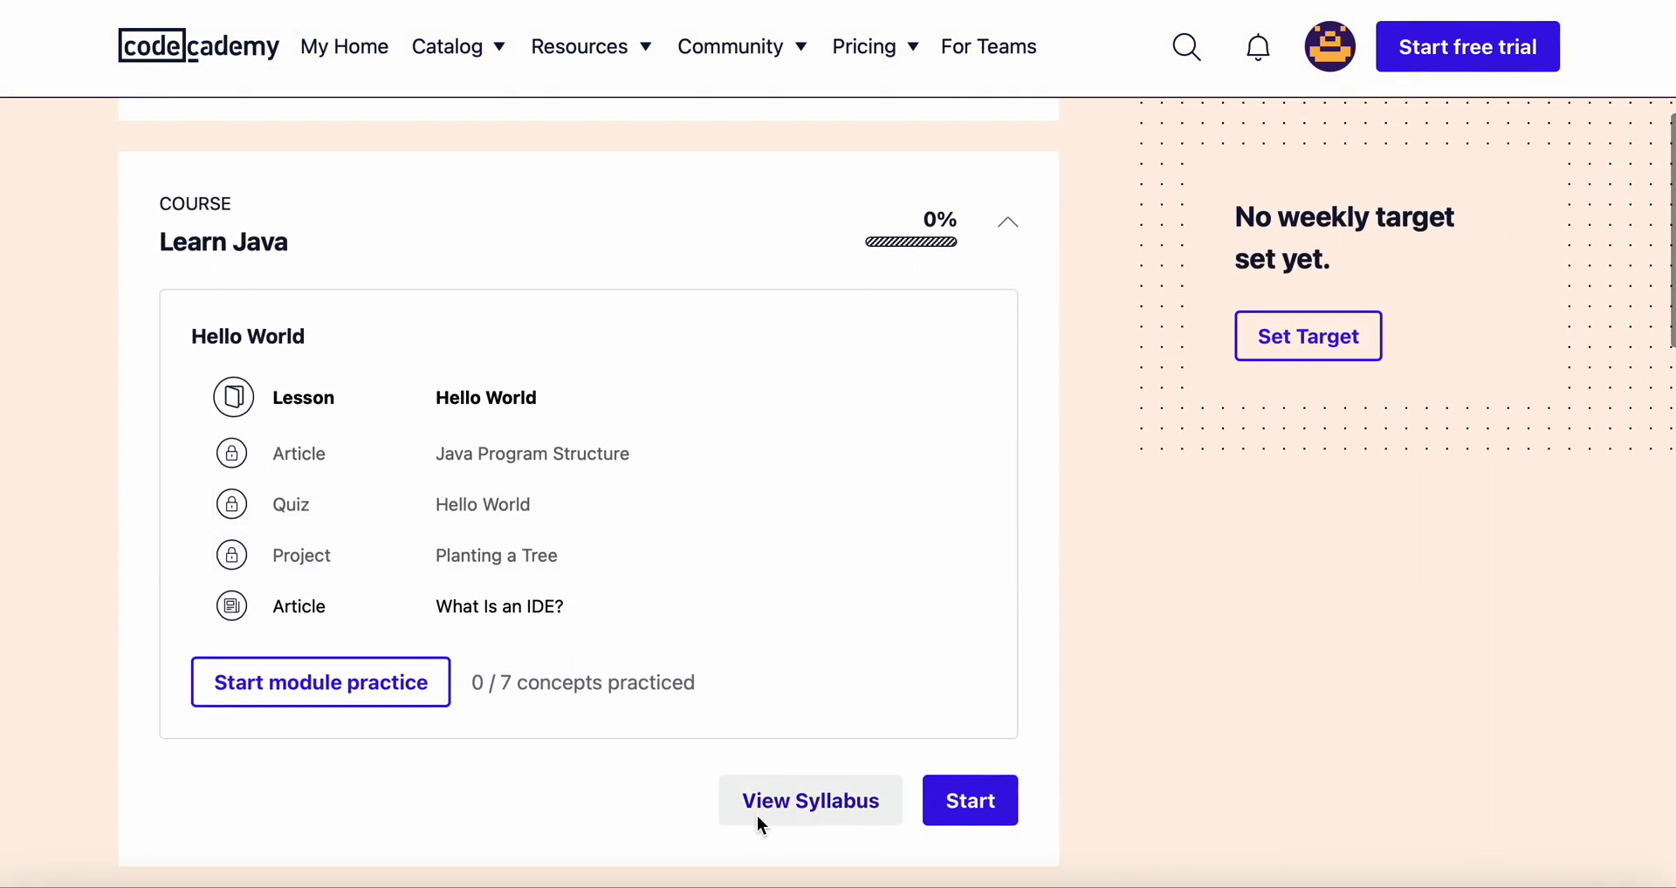
pyautogui.click(810, 801)
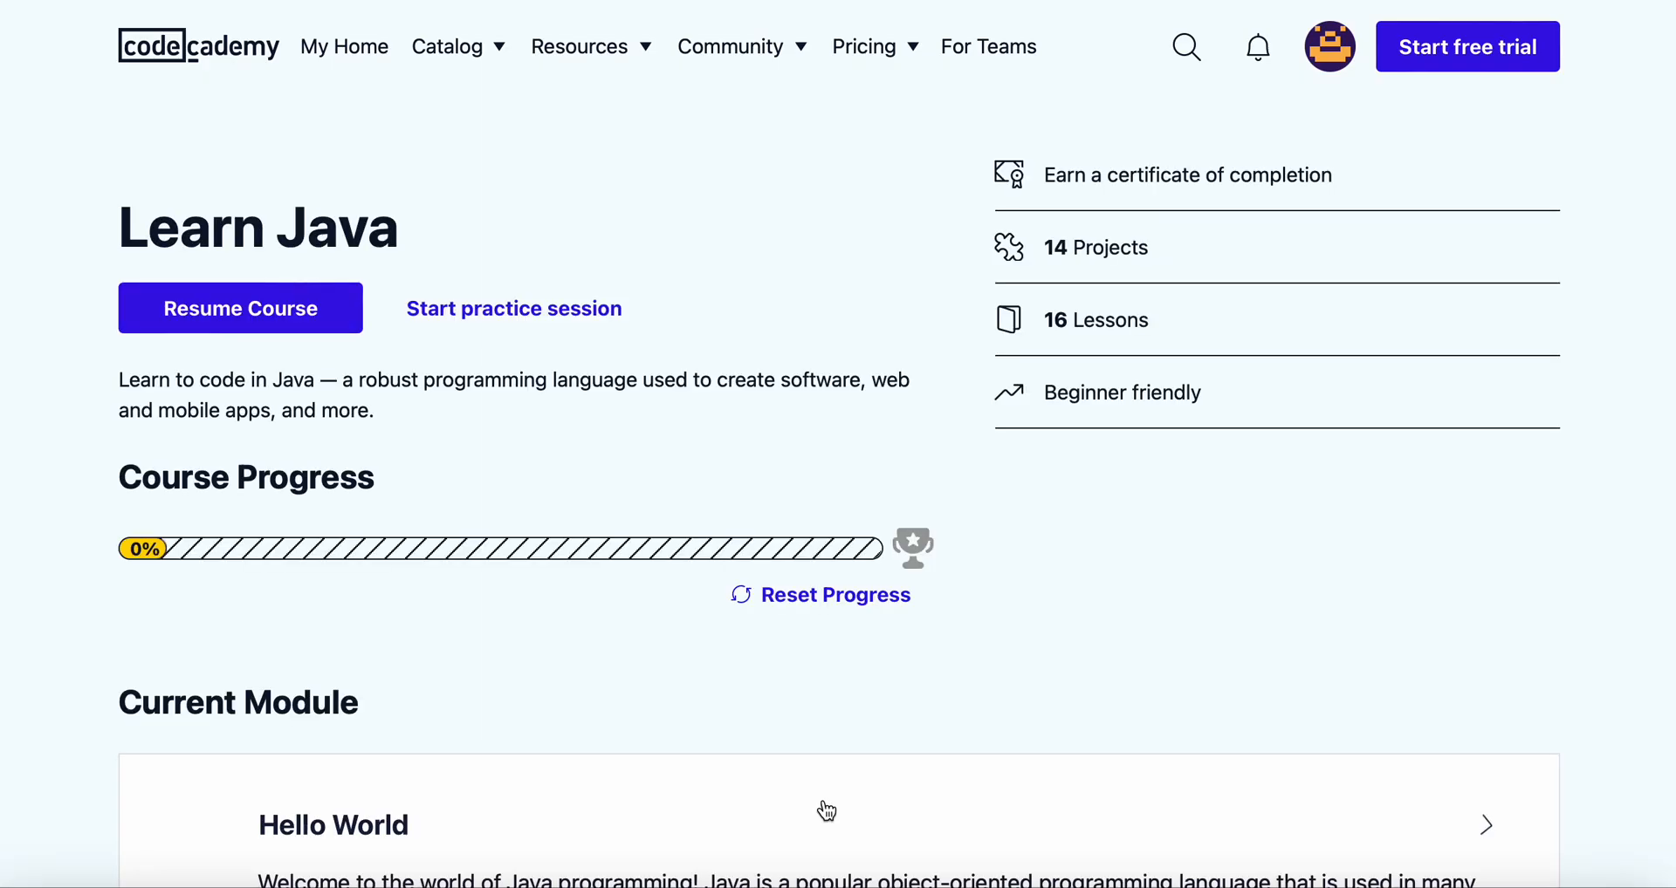
pyautogui.scroll(-3)
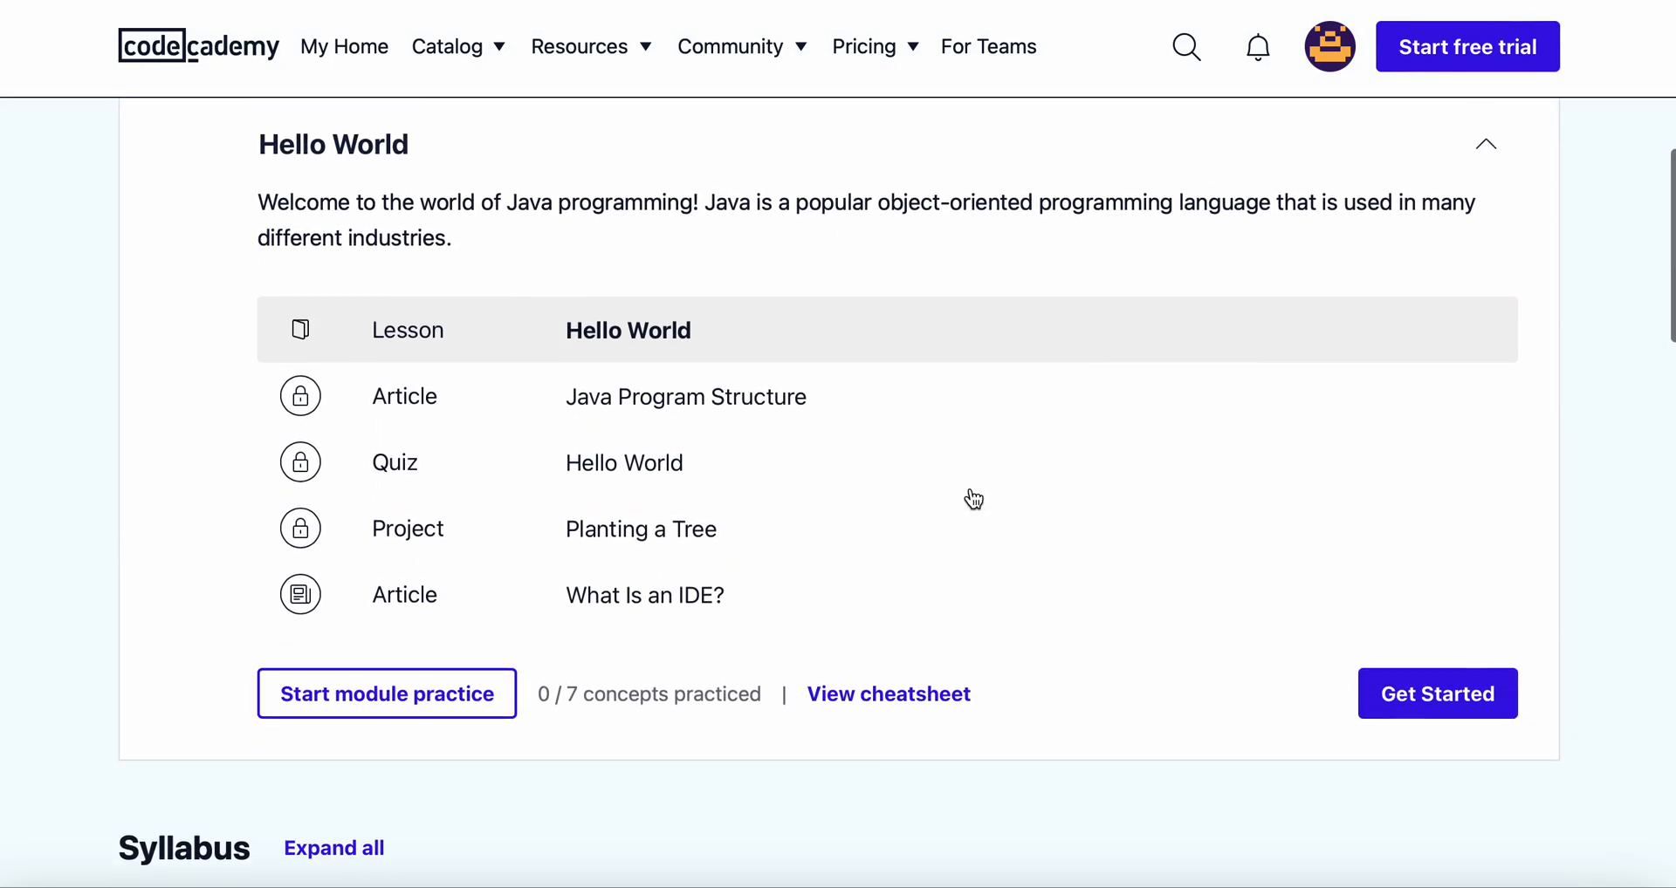
pyautogui.scroll(3)
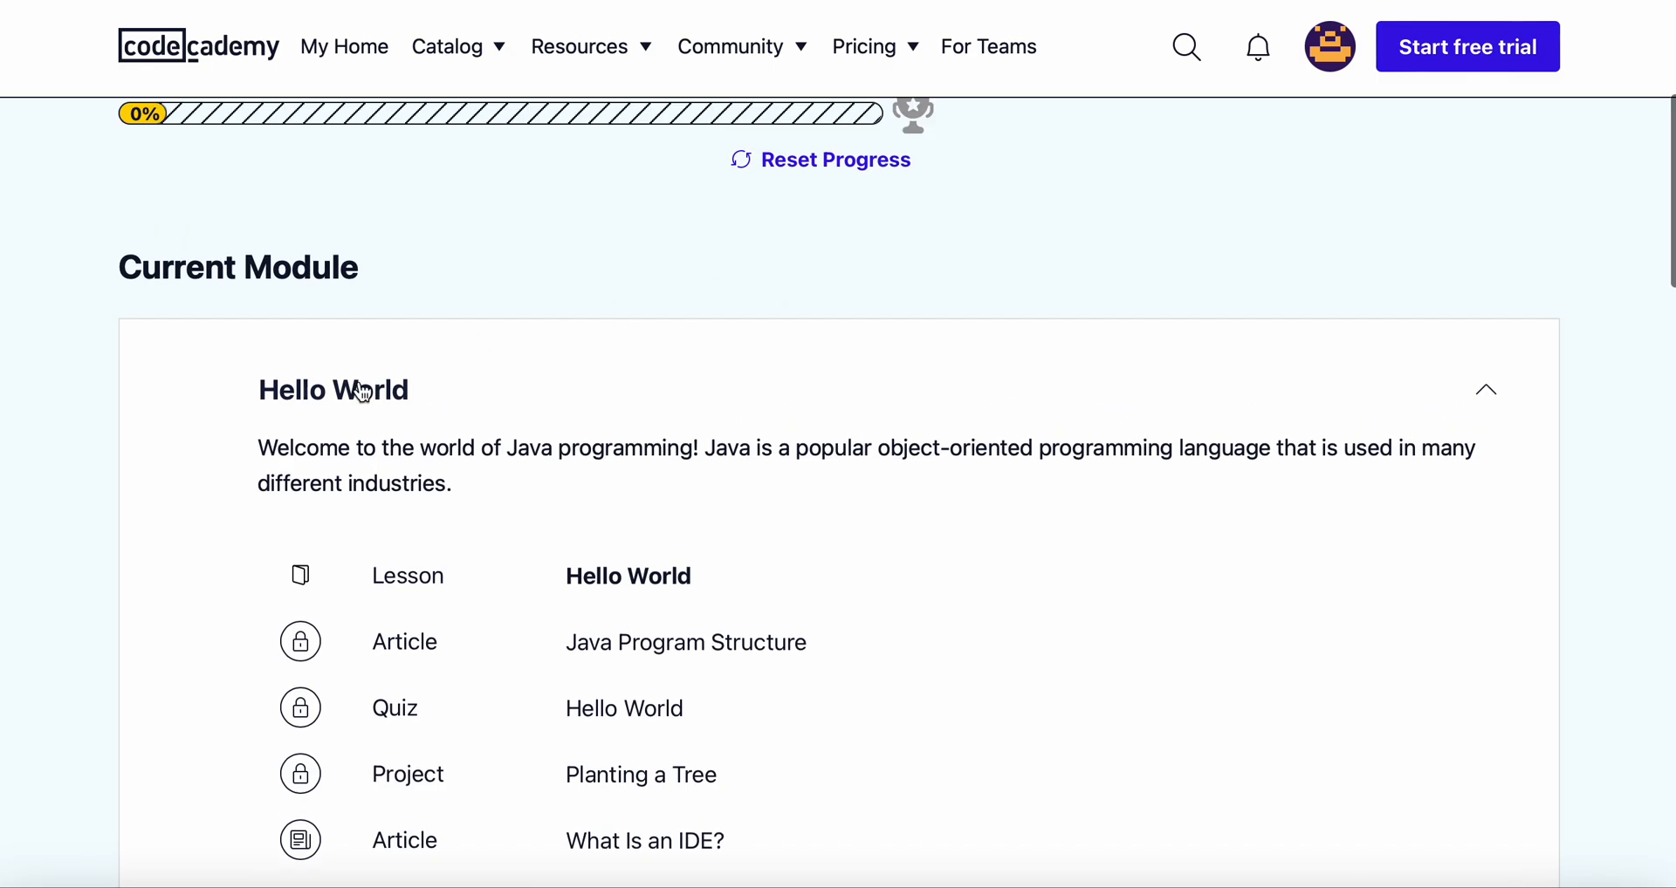
pyautogui.scroll(-3)
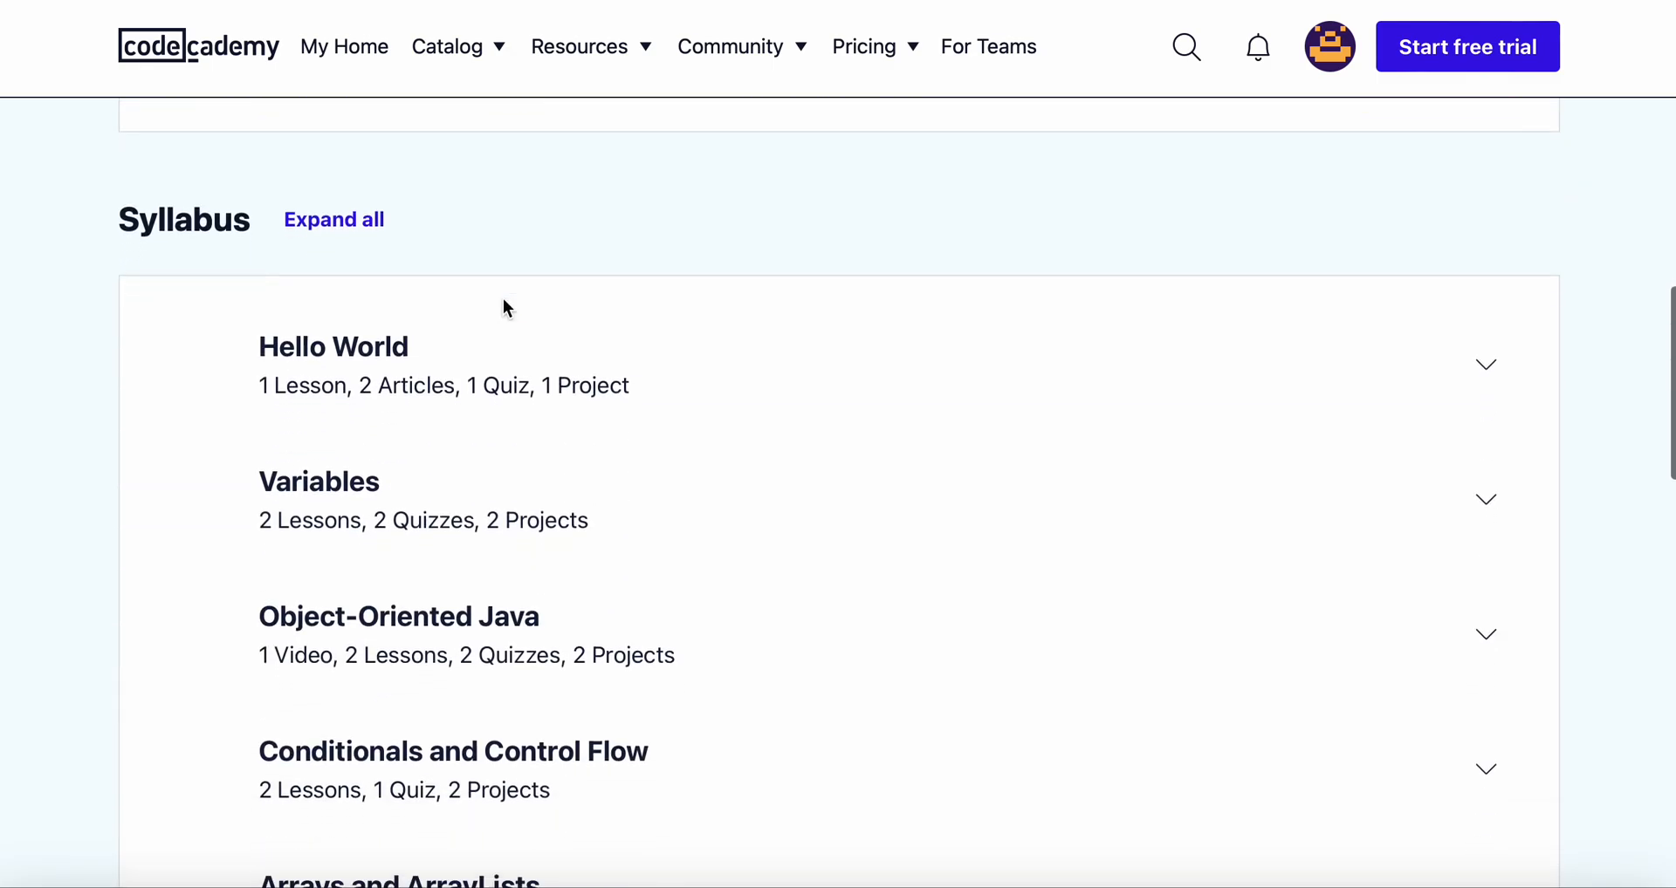
pyautogui.scroll(-3)
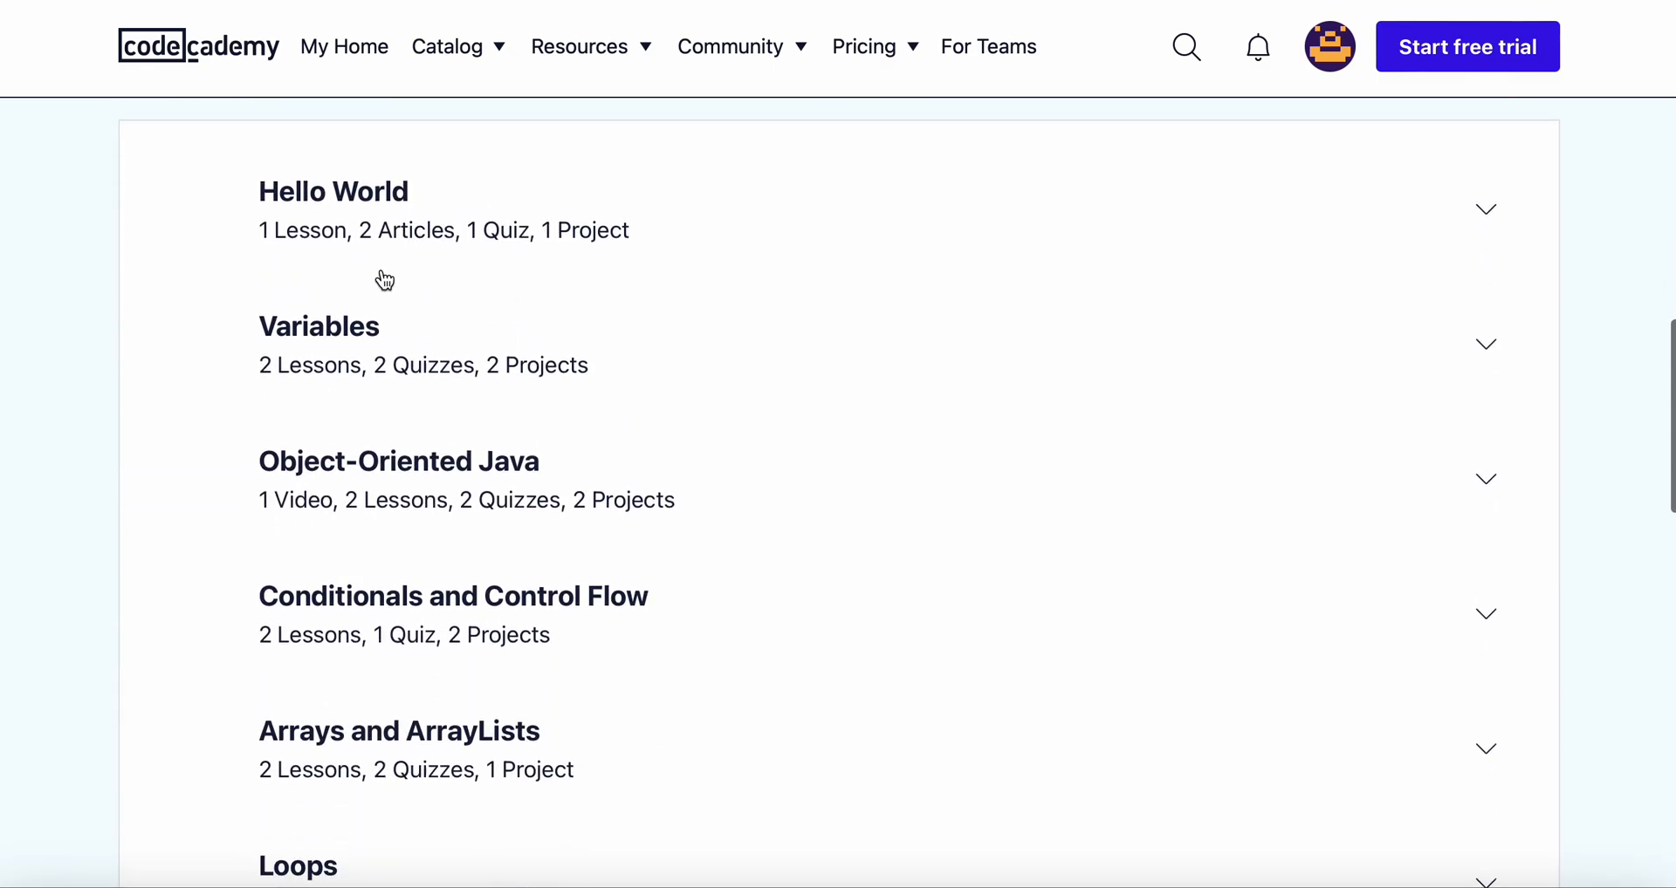
pyautogui.scroll(-3)
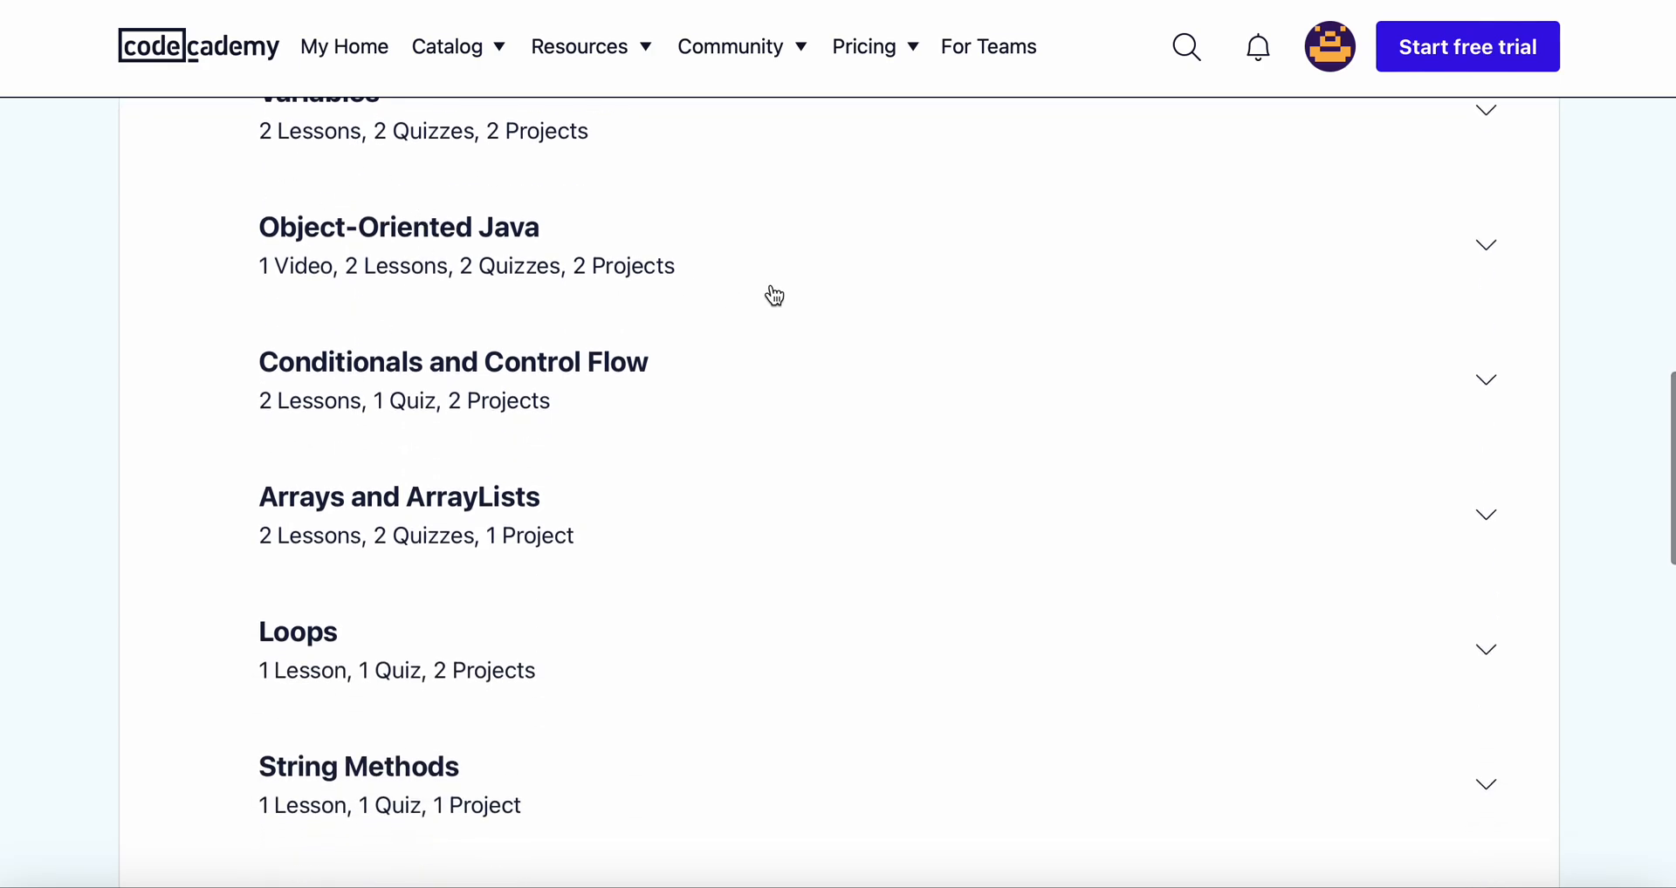
pyautogui.scroll(-3)
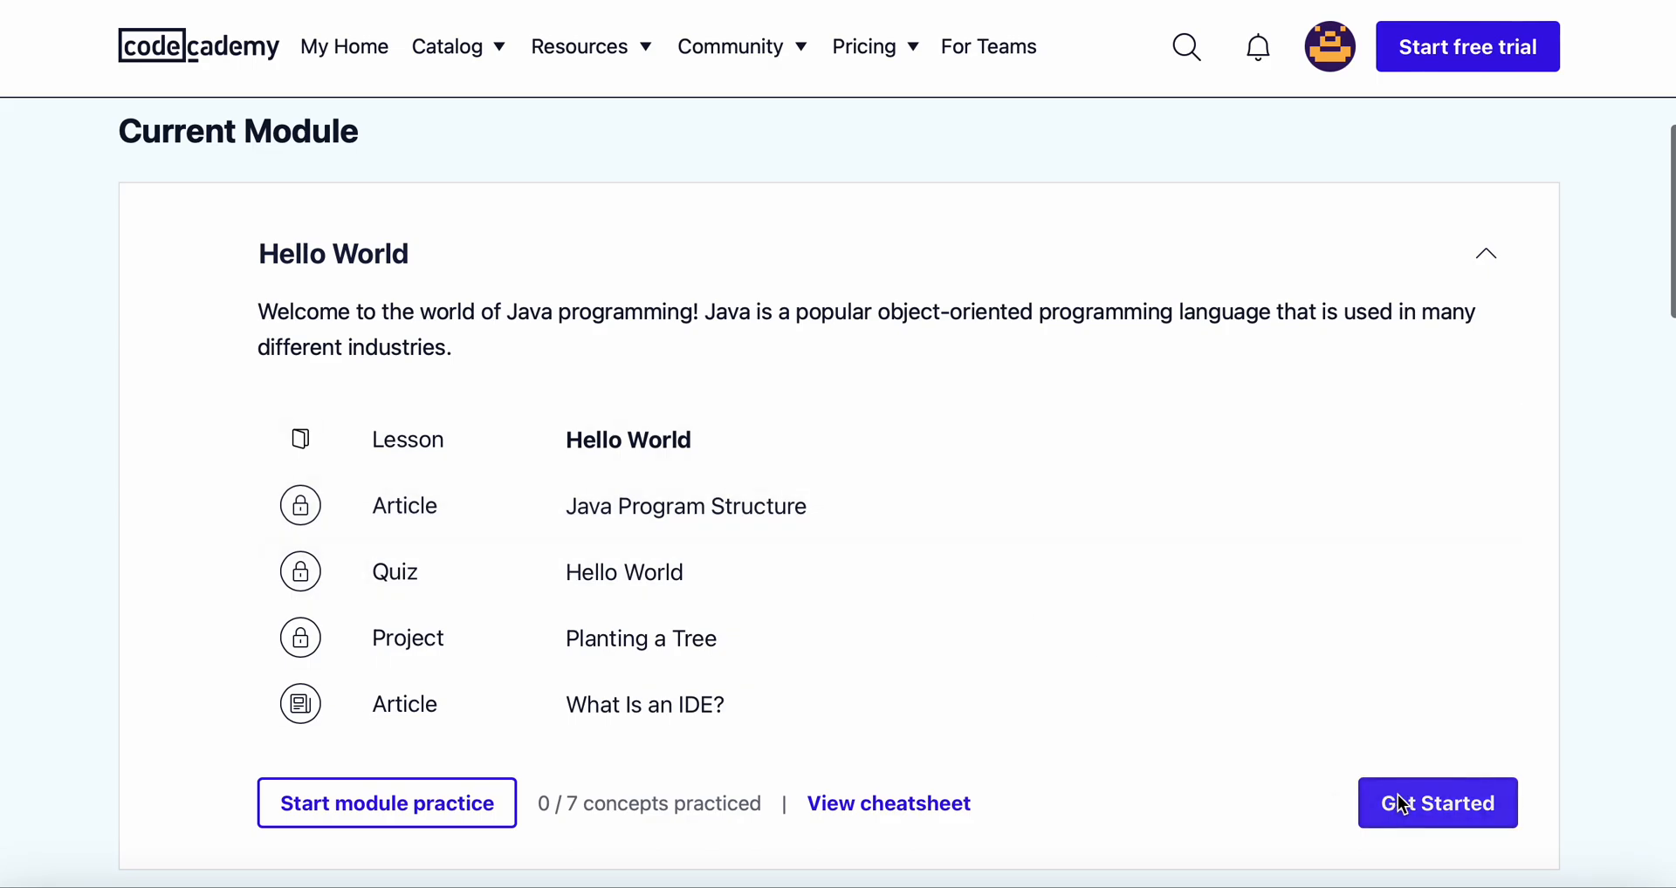
# Step: Start the Hello World lesson and read through the Introduction to Java text beside HelloWorld.java
pyautogui.click(1439, 803)
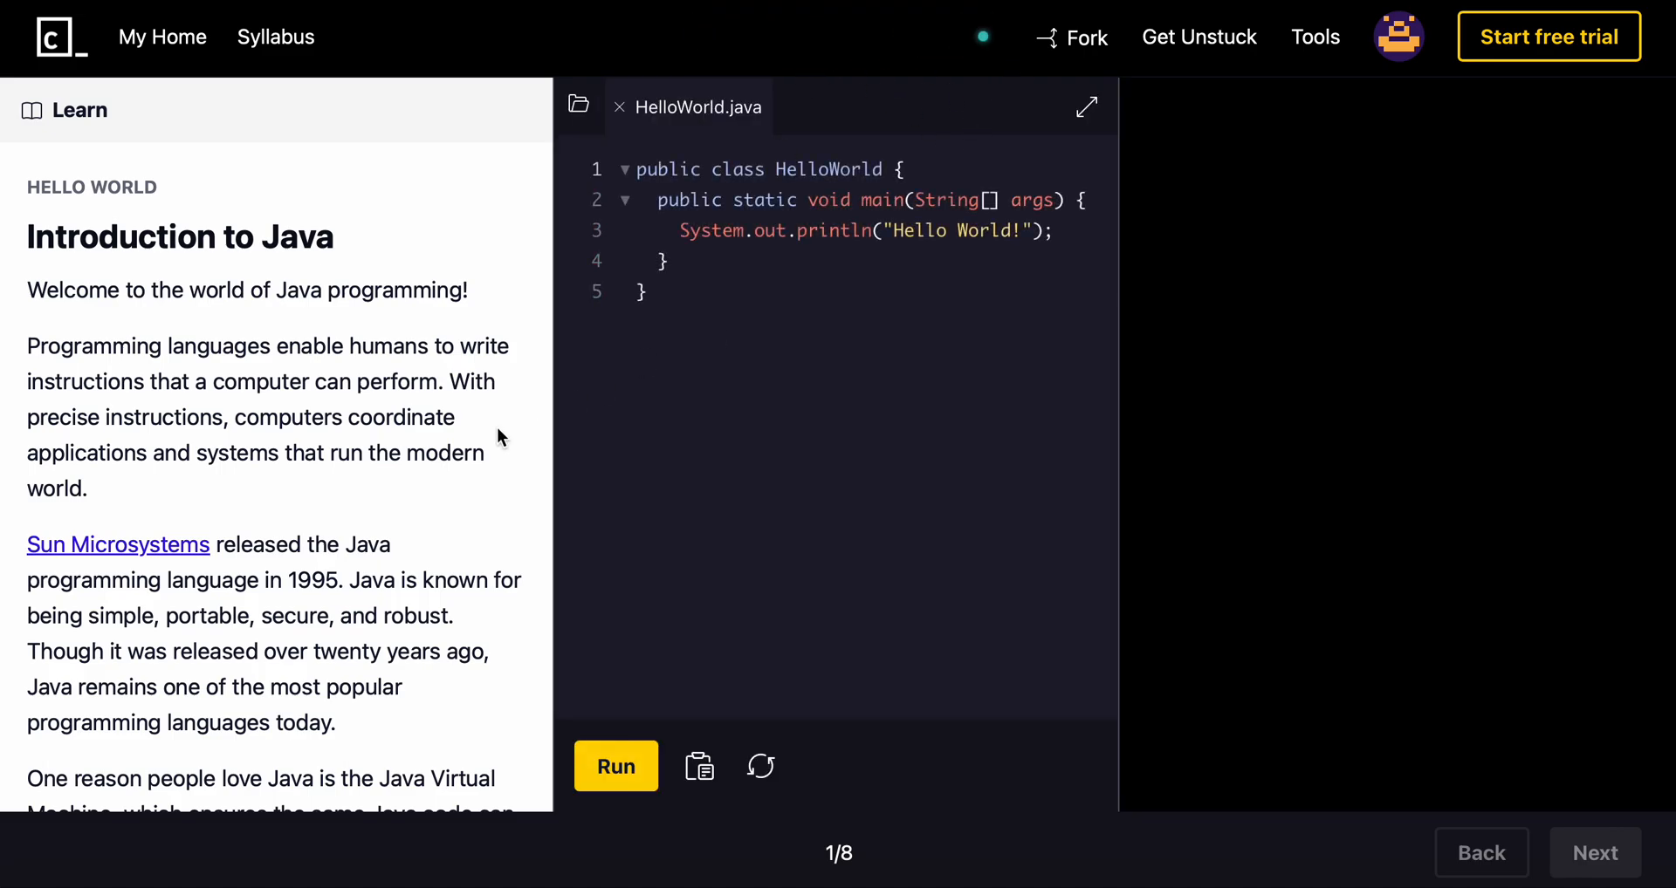
pyautogui.moveTo(513, 526)
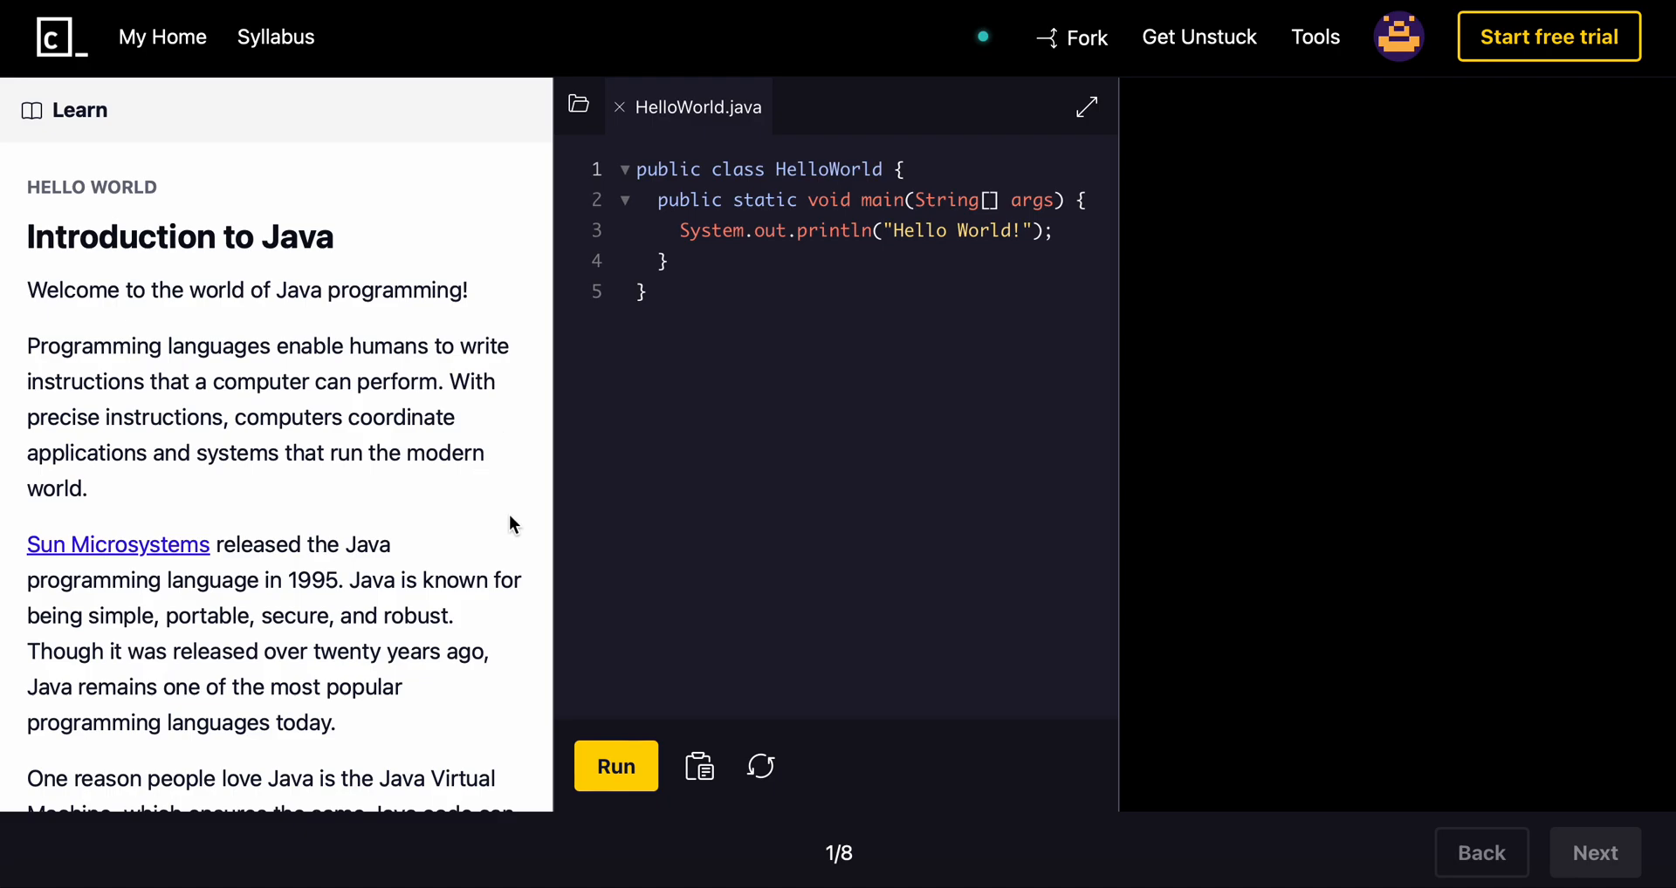
pyautogui.scroll(-3)
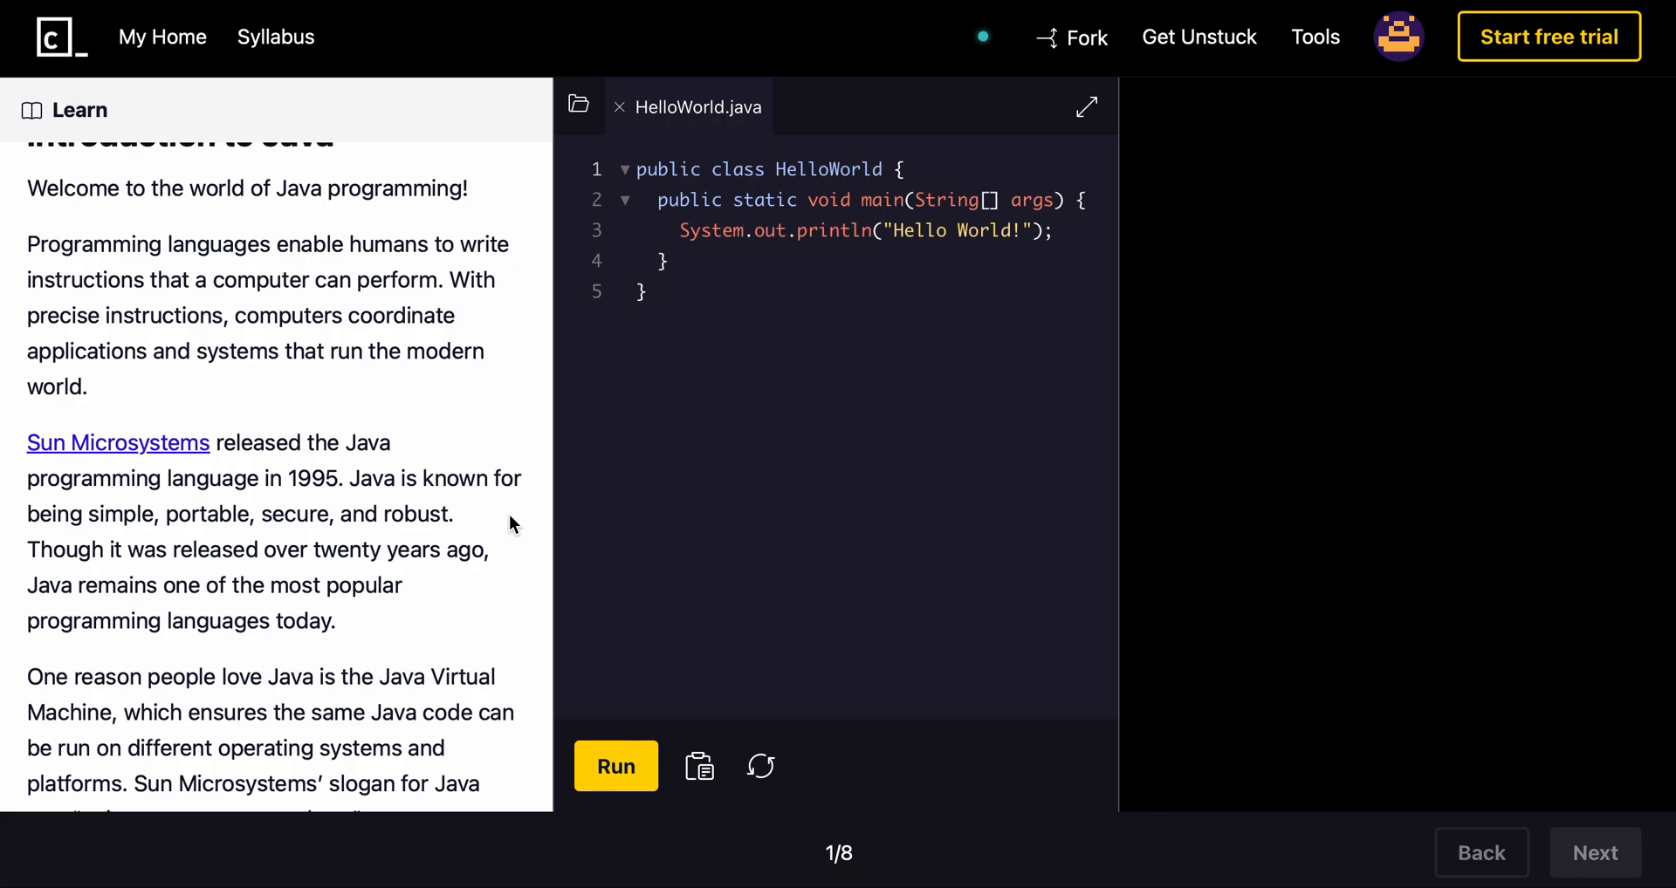
pyautogui.scroll(-3)
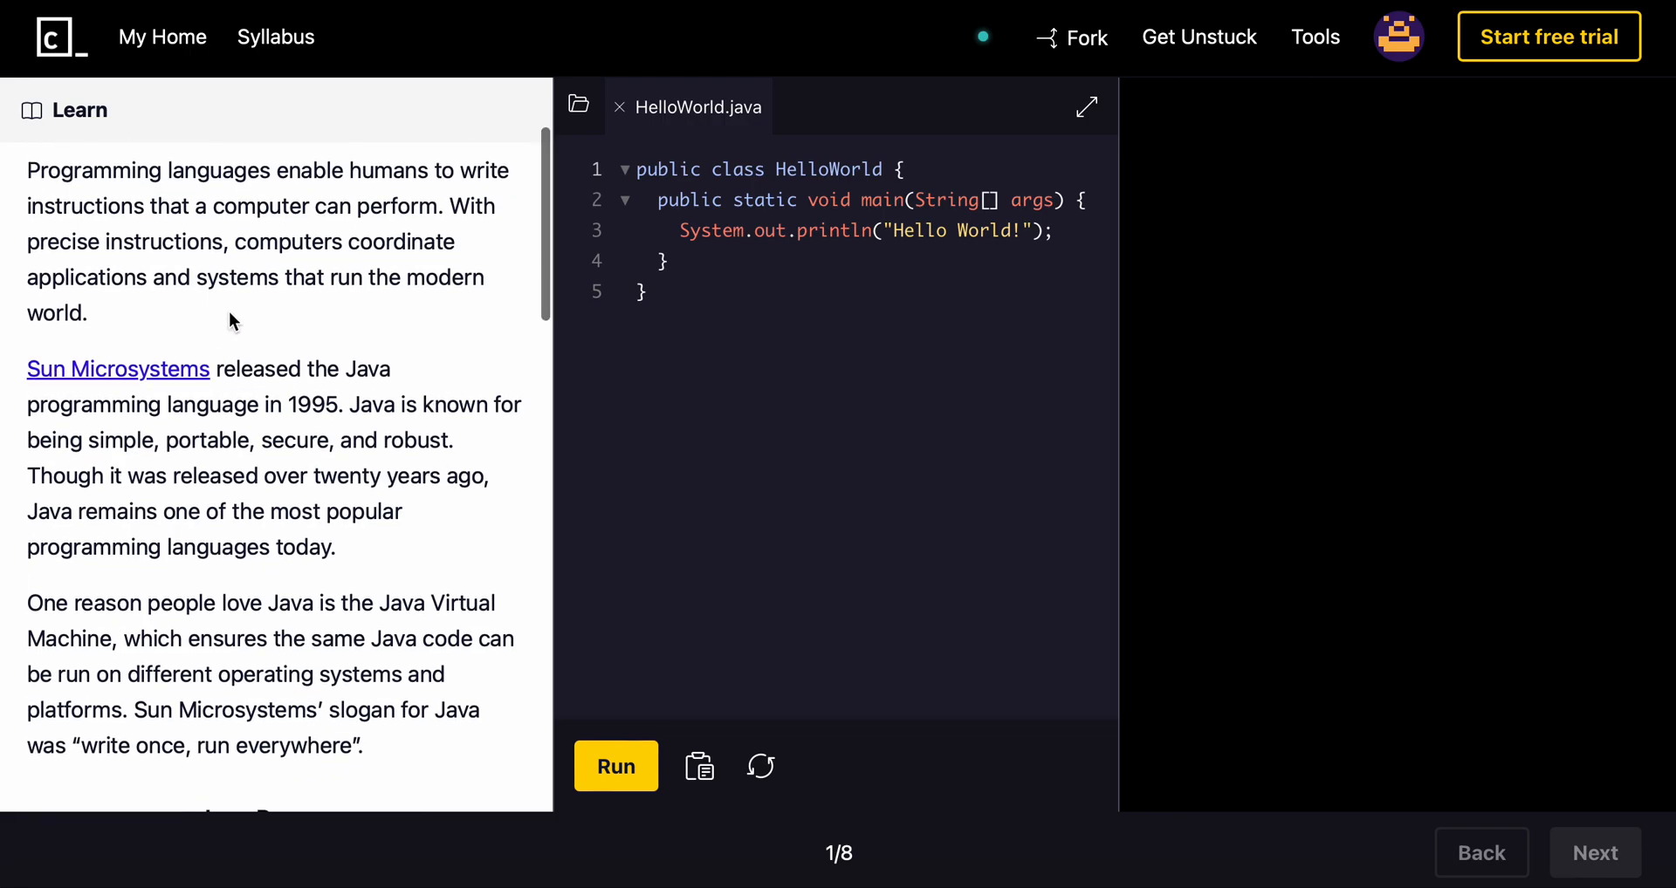
pyautogui.scroll(-3)
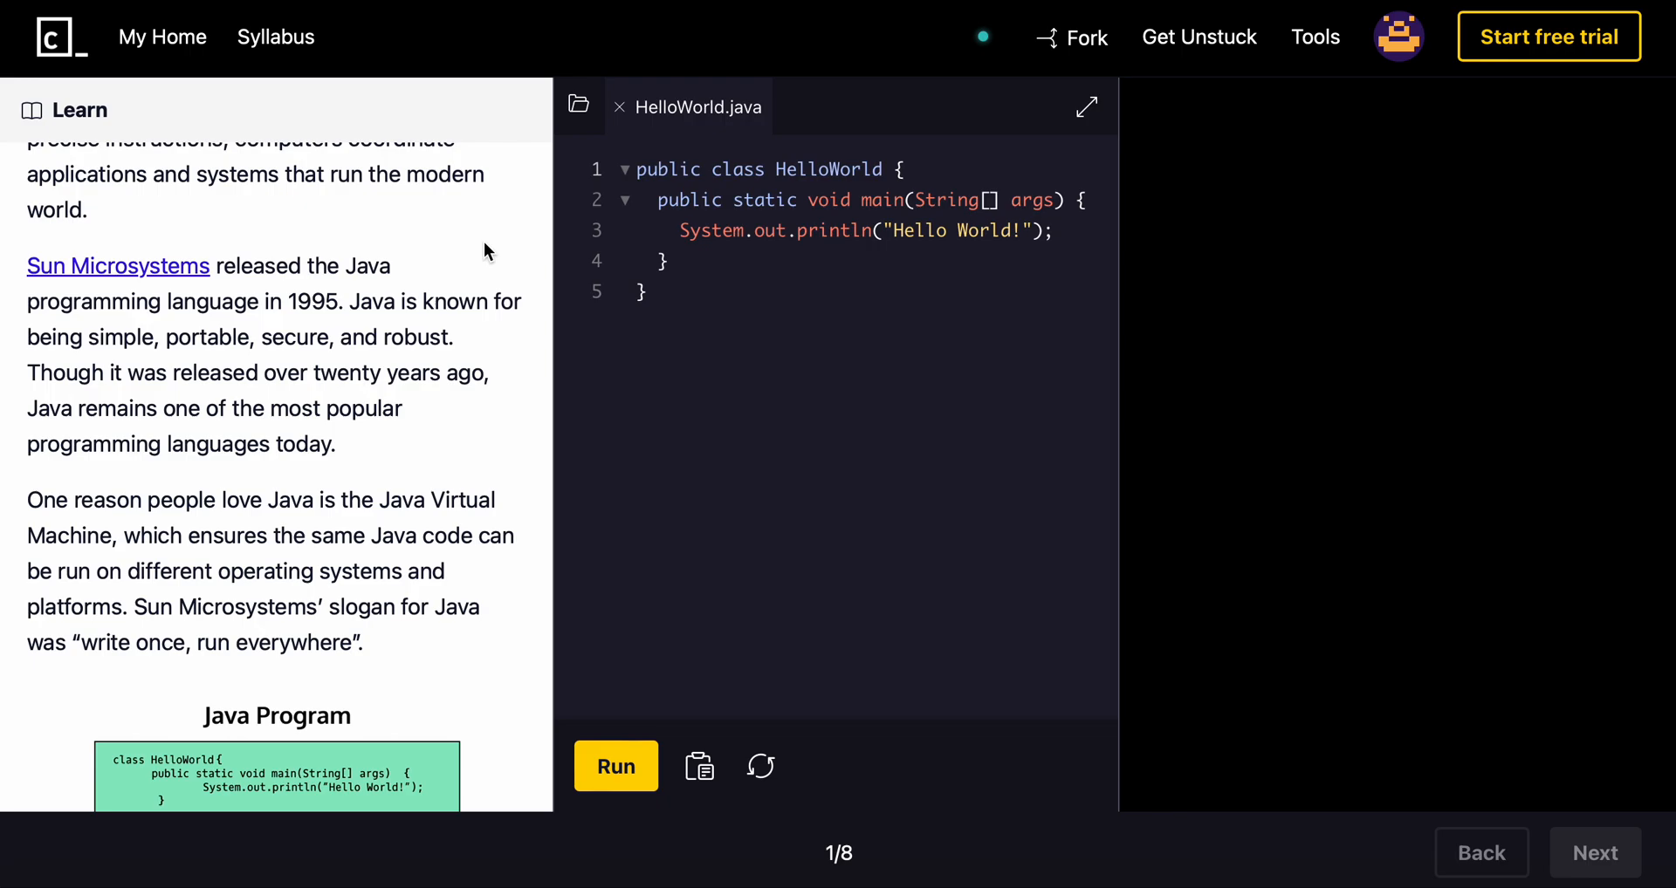
pyautogui.moveTo(485, 281)
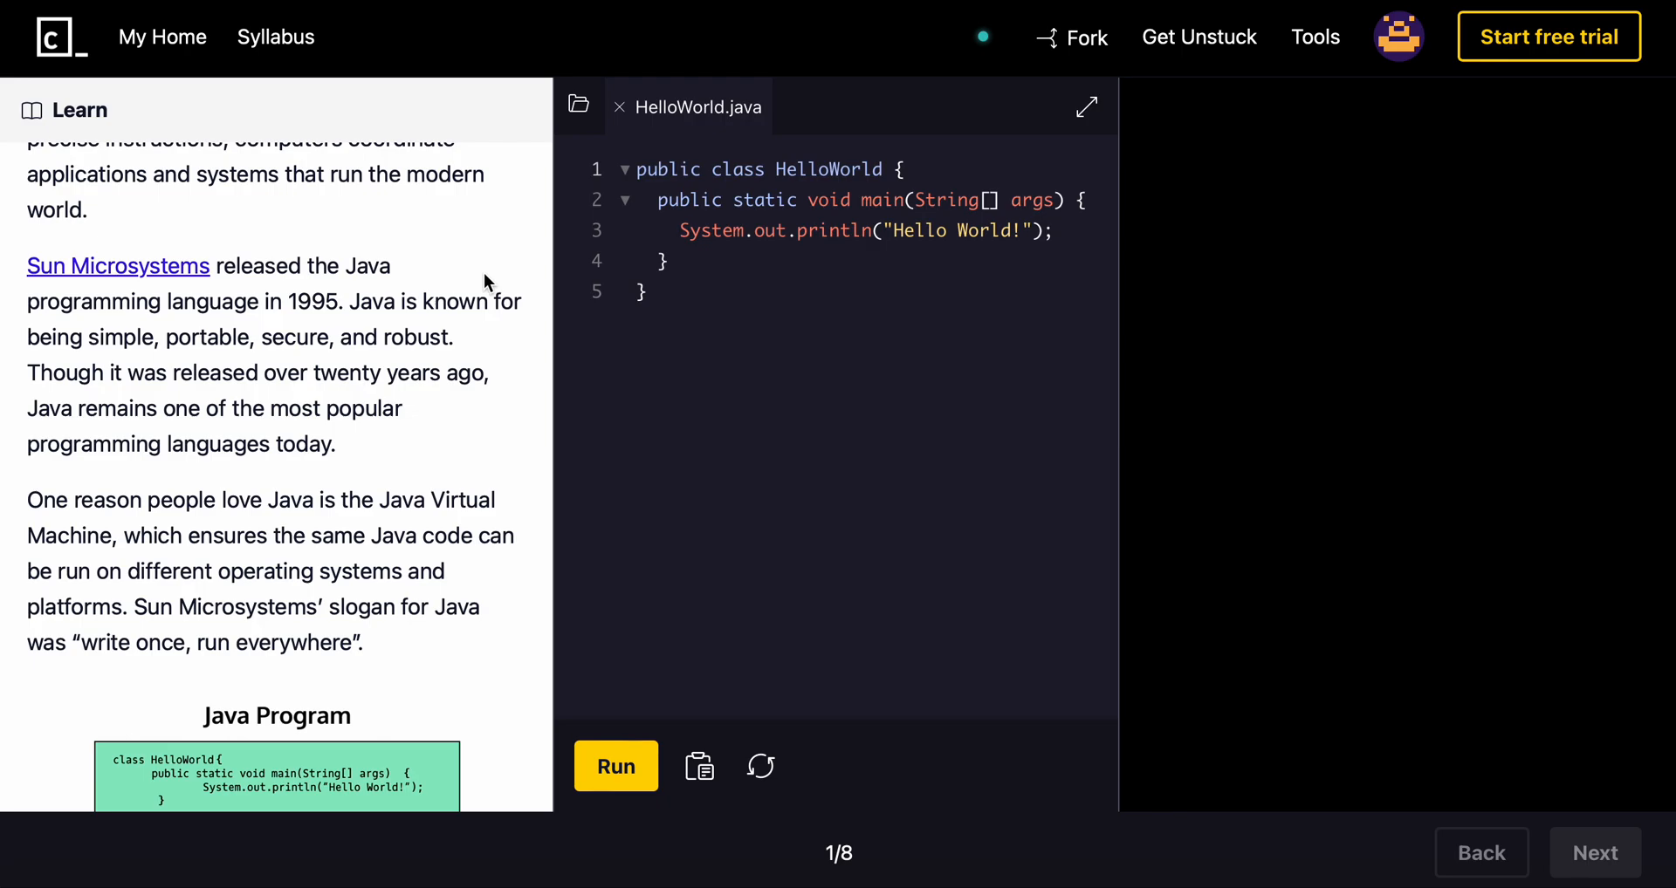
pyautogui.scroll(-3)
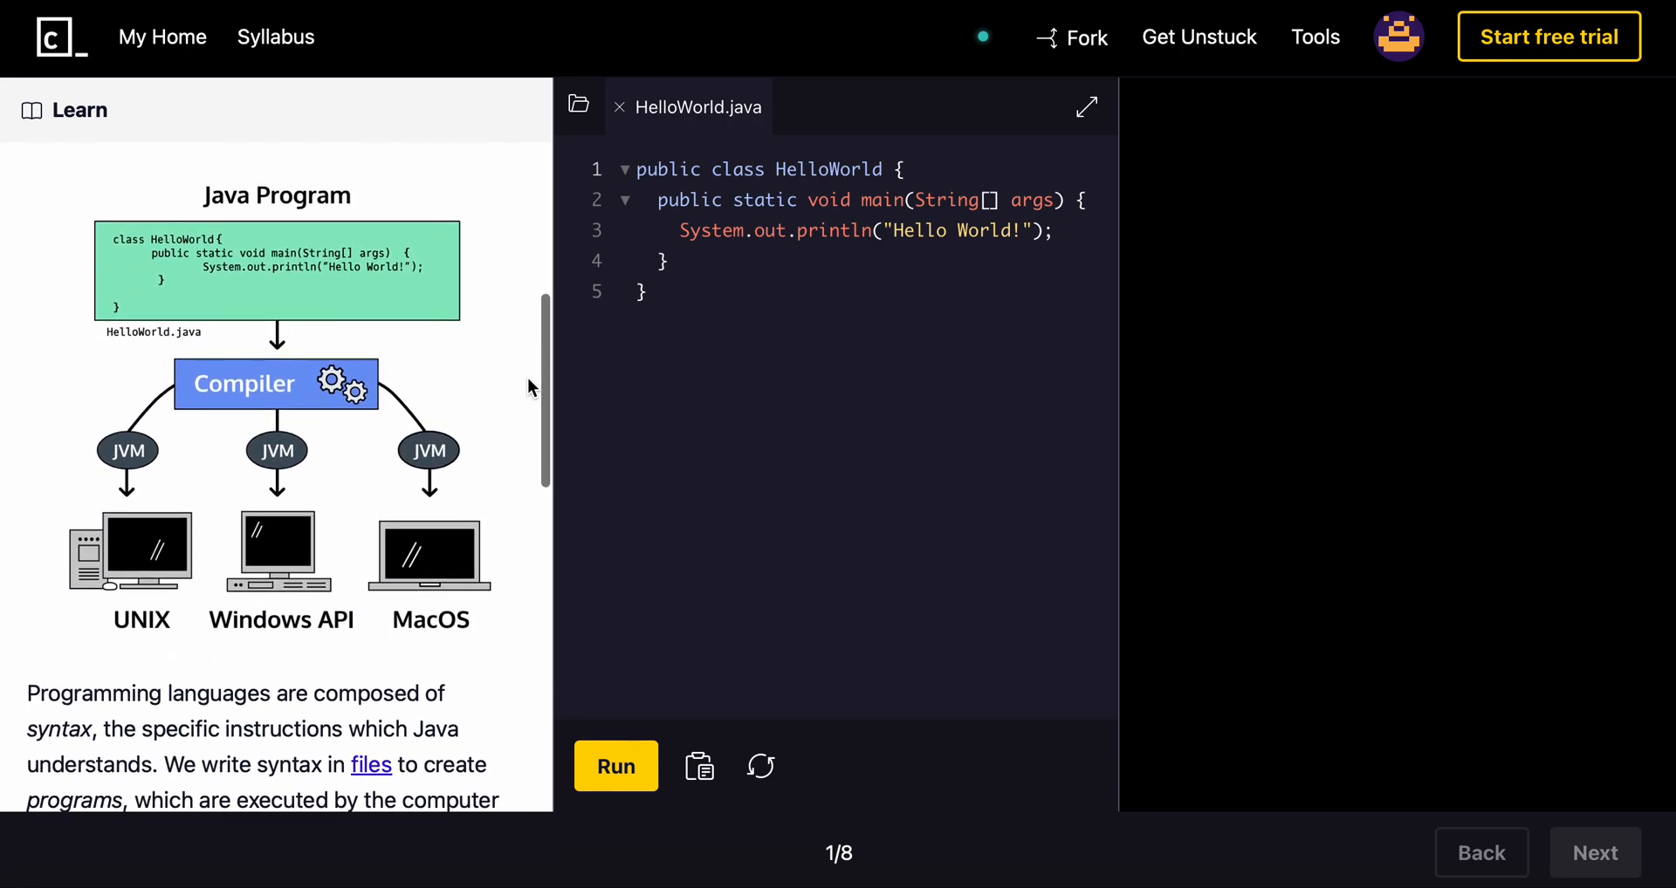
pyautogui.moveTo(216, 207)
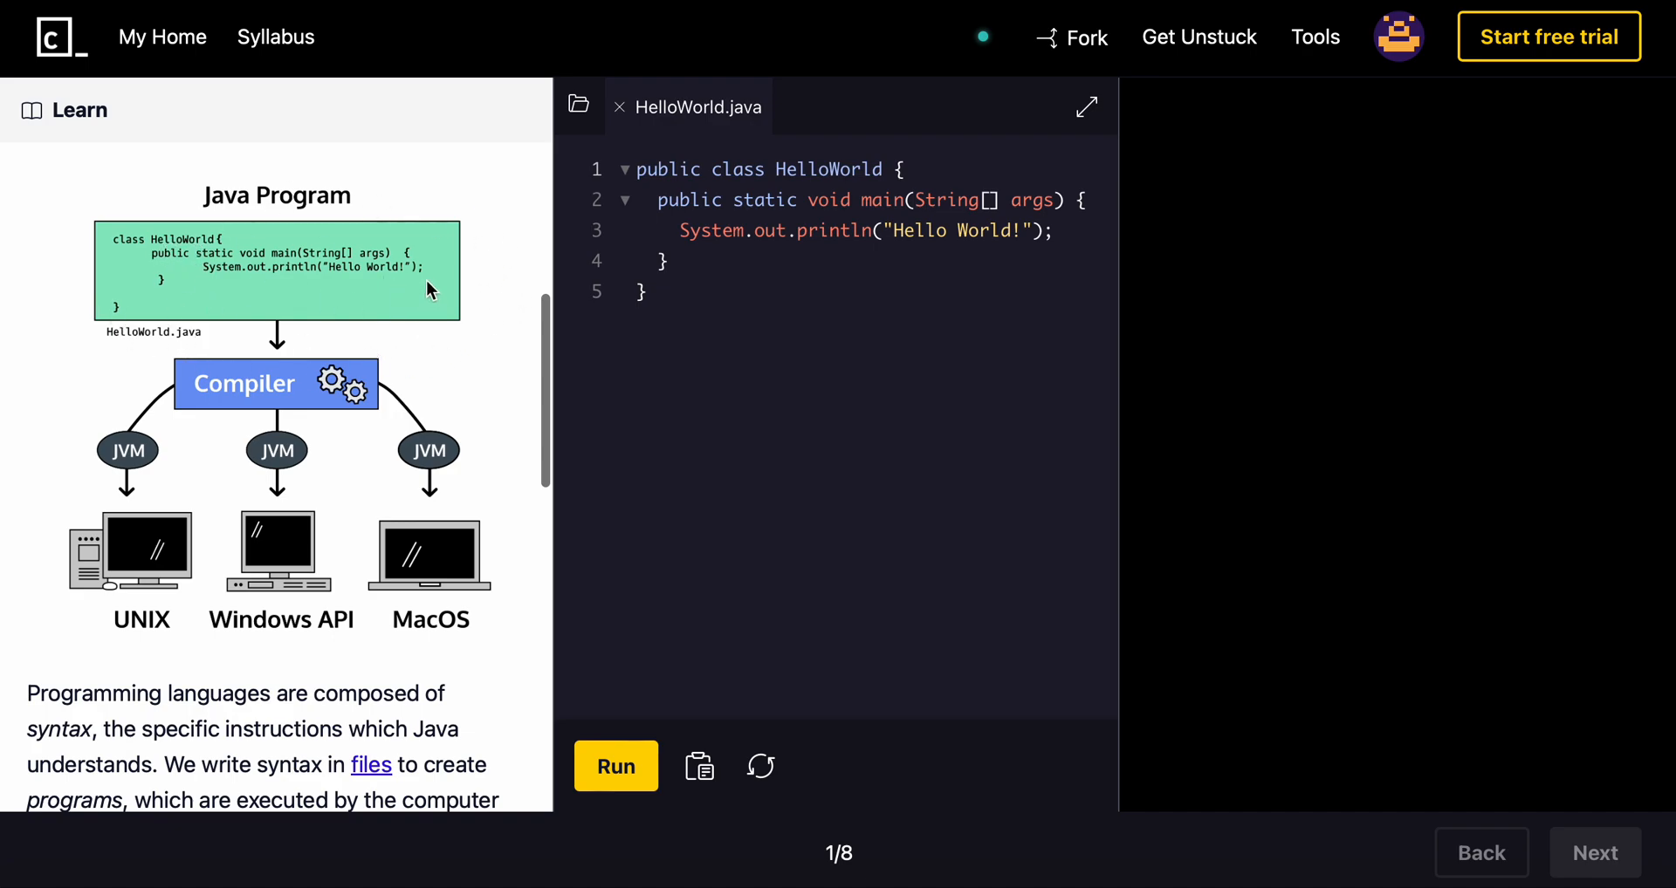
pyautogui.moveTo(398, 297)
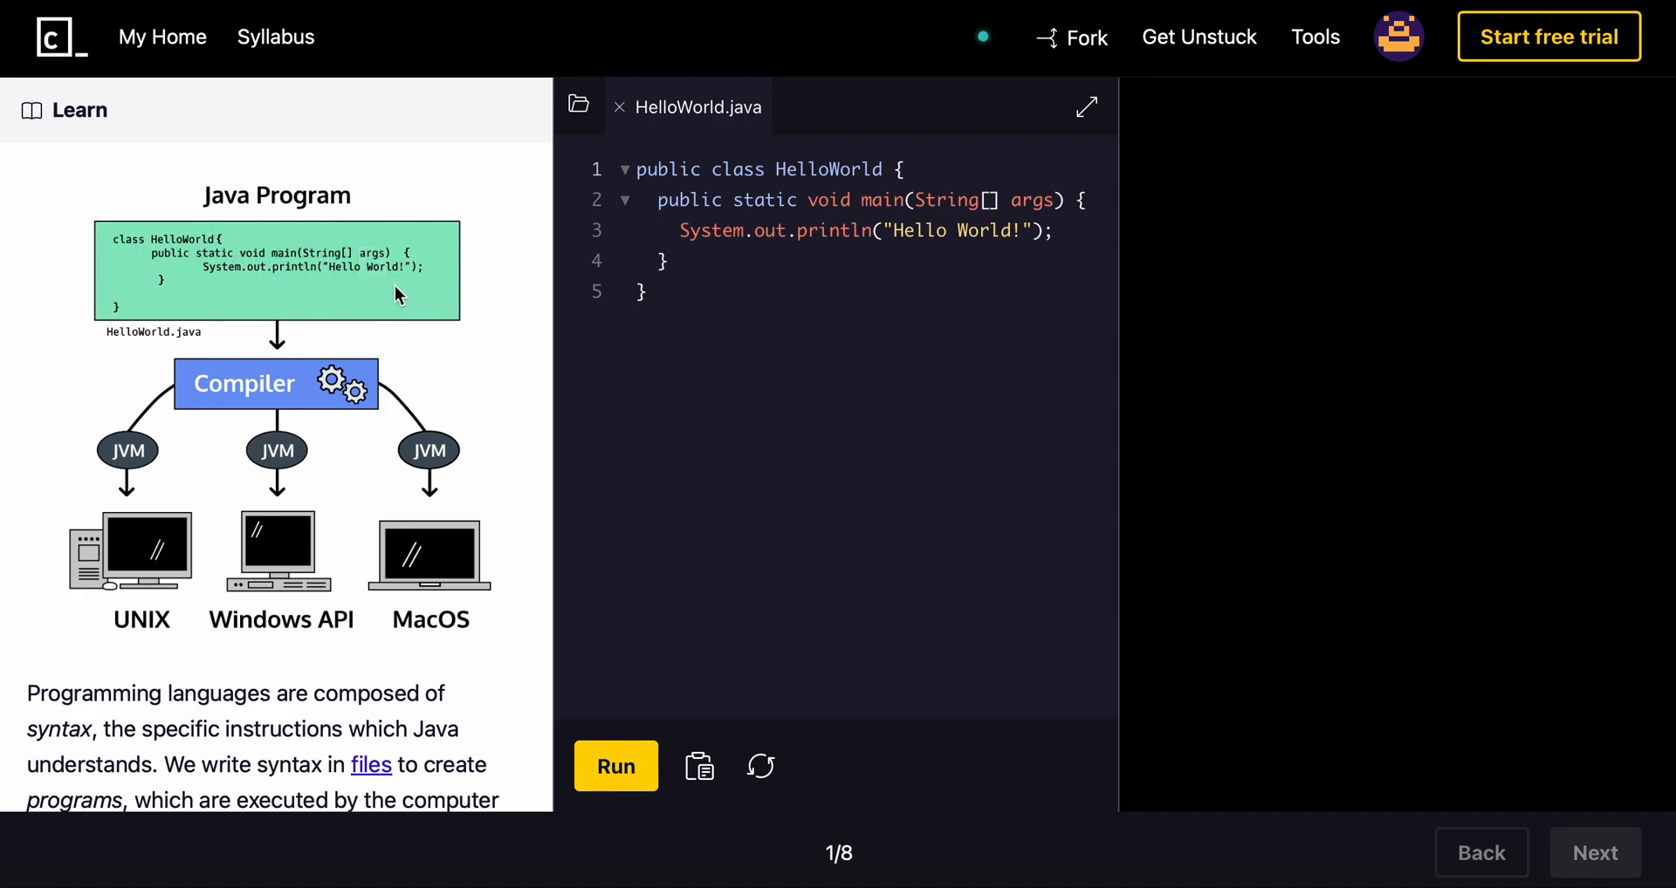
pyautogui.moveTo(135, 552)
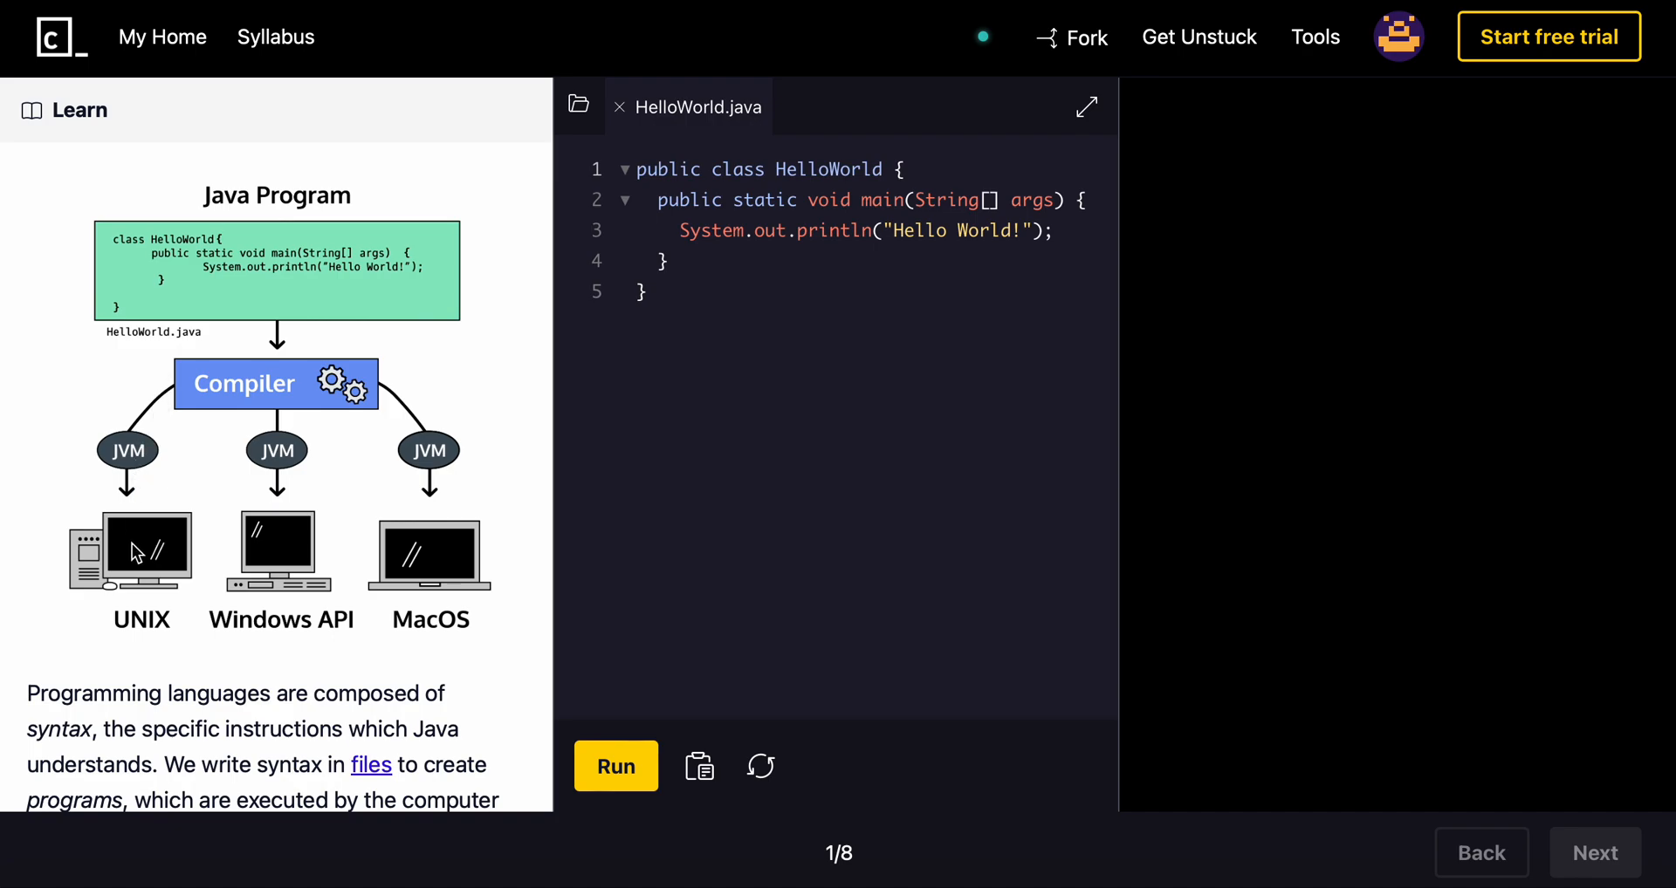
pyautogui.moveTo(349, 459)
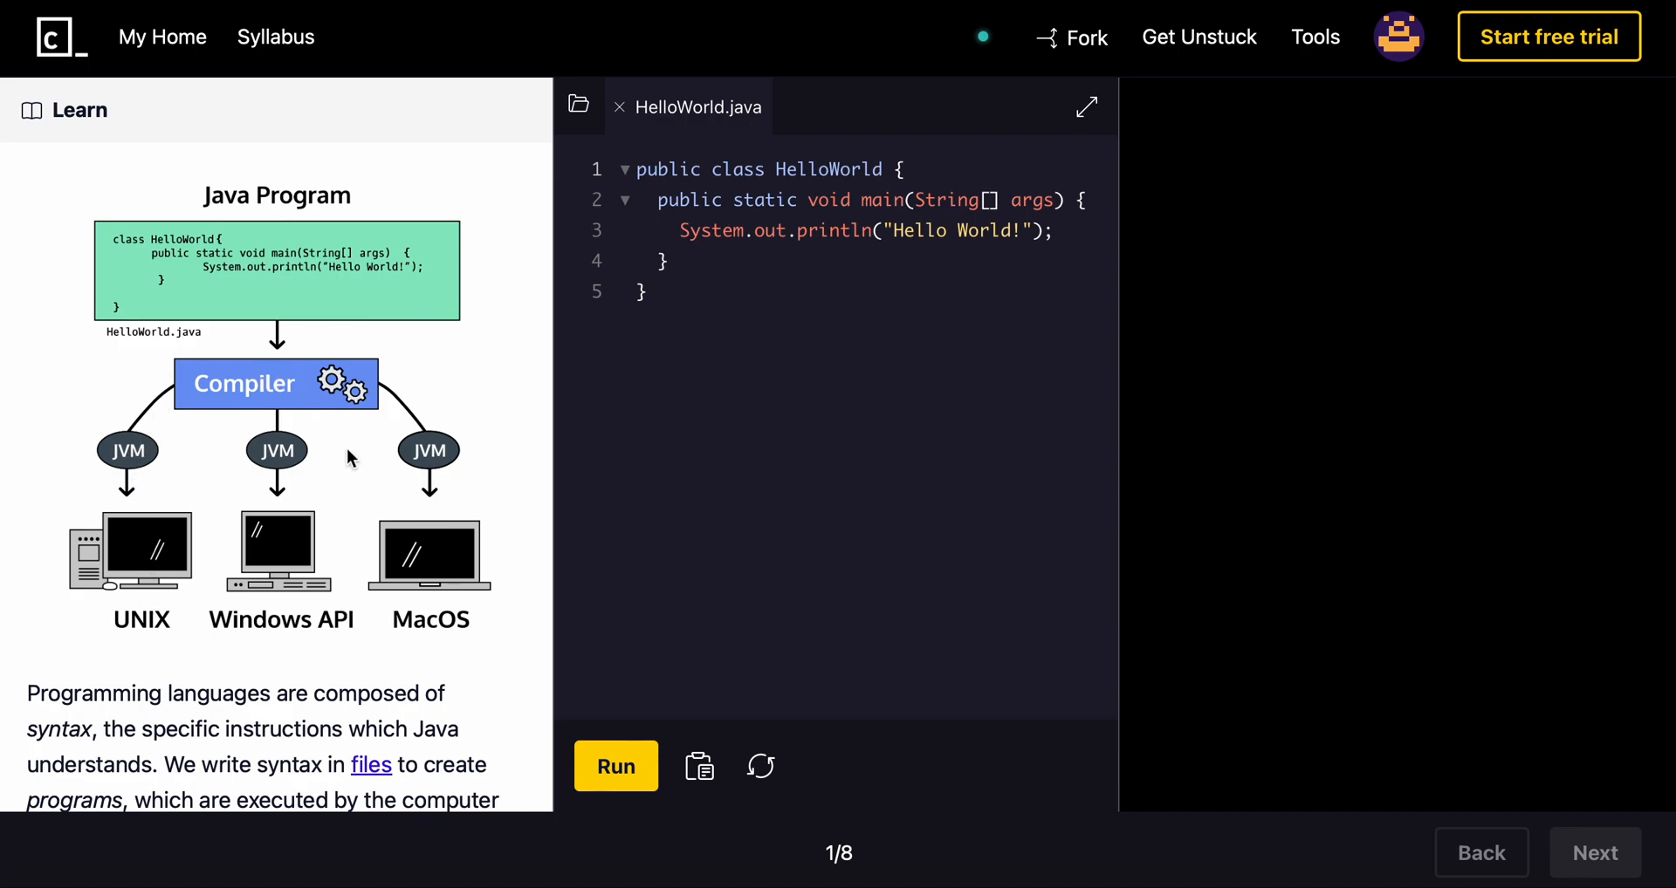
pyautogui.scroll(-3)
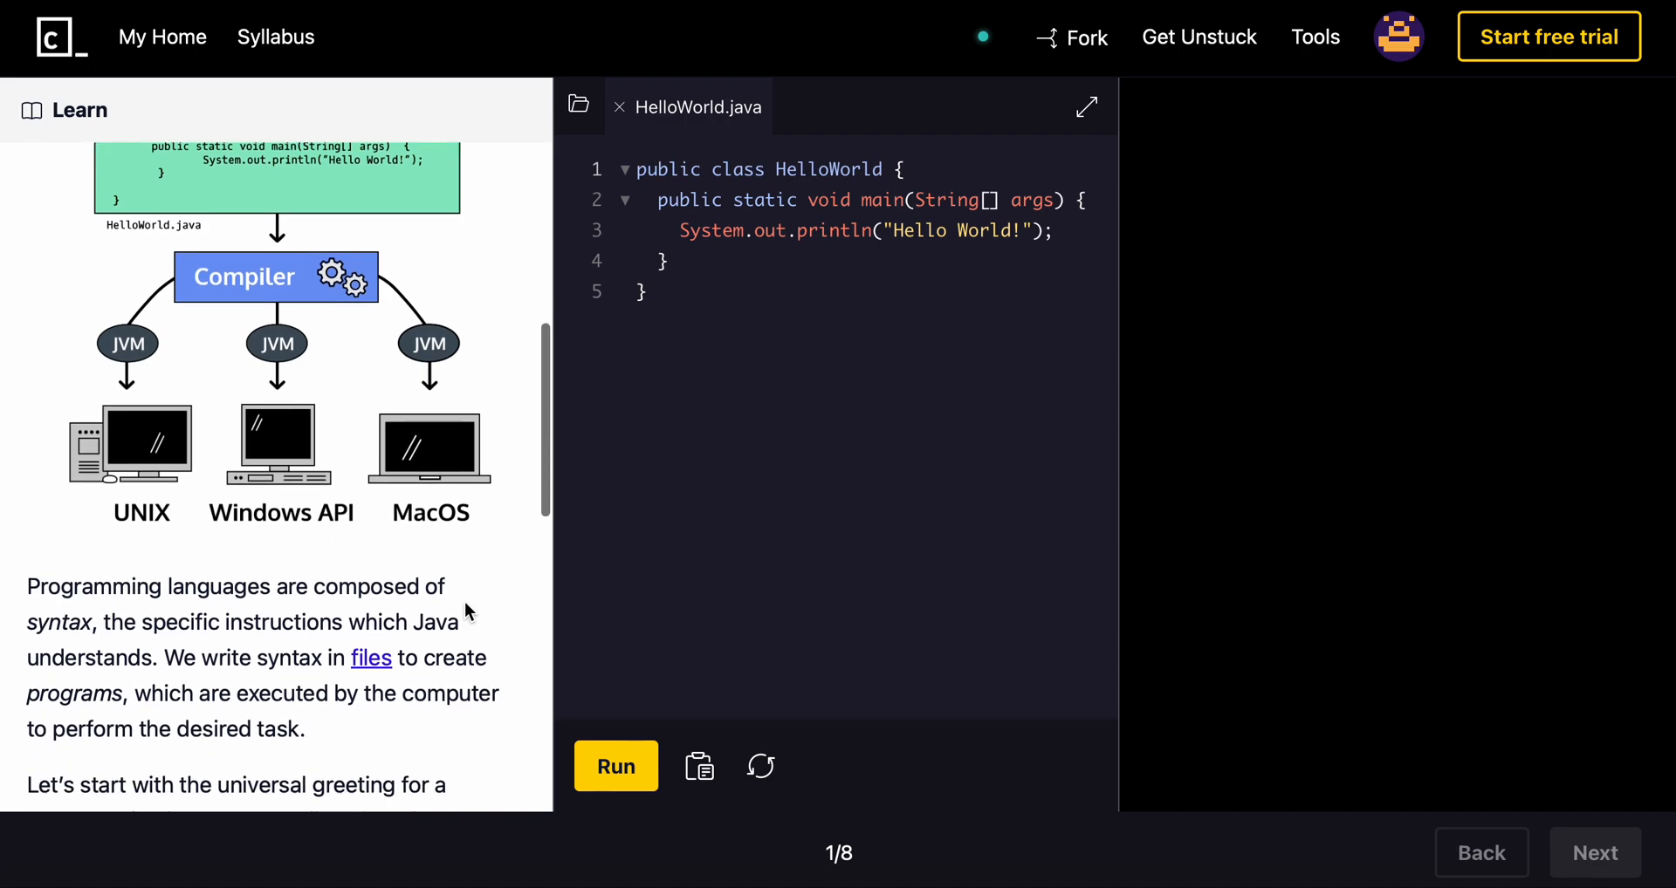
pyautogui.scroll(-3)
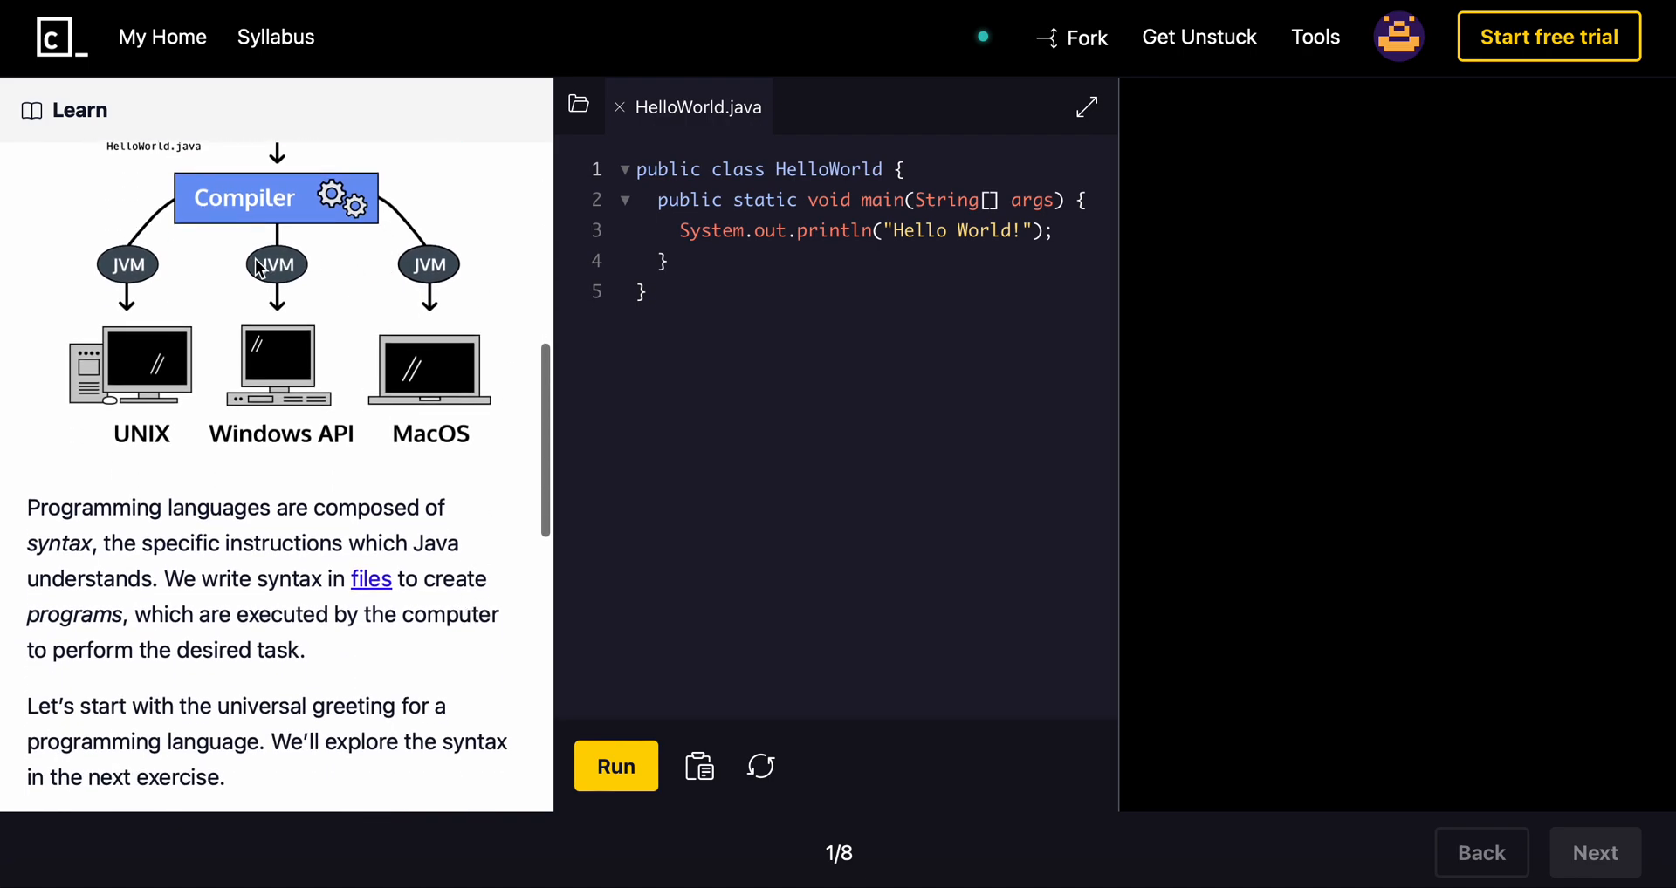
pyautogui.scroll(-3)
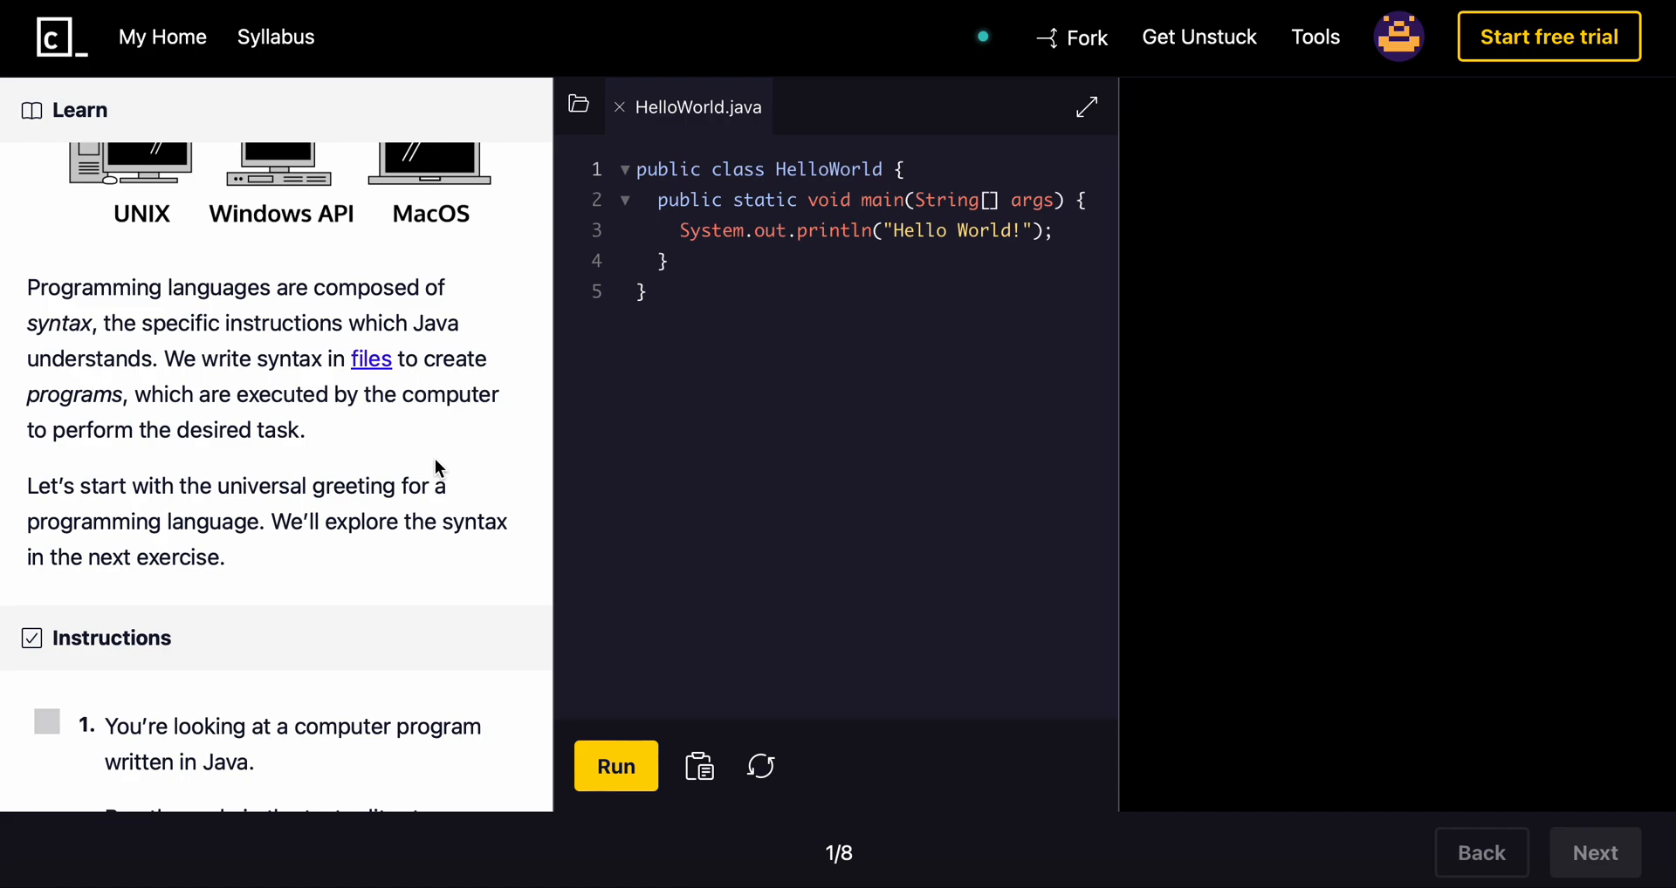
pyautogui.moveTo(396, 478)
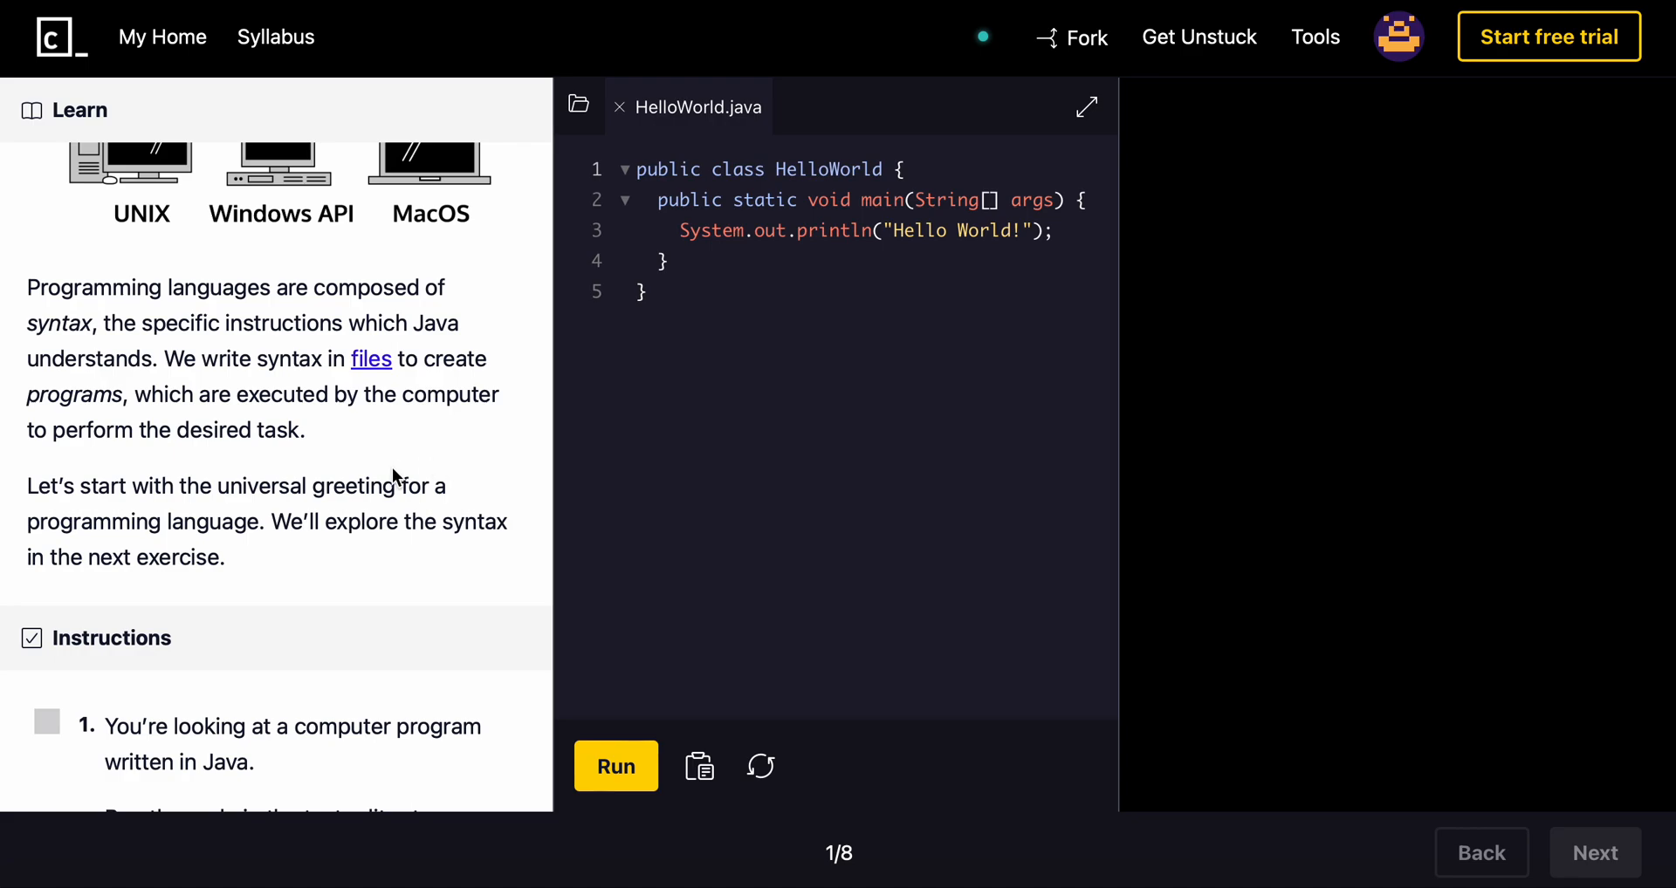
pyautogui.moveTo(426, 387)
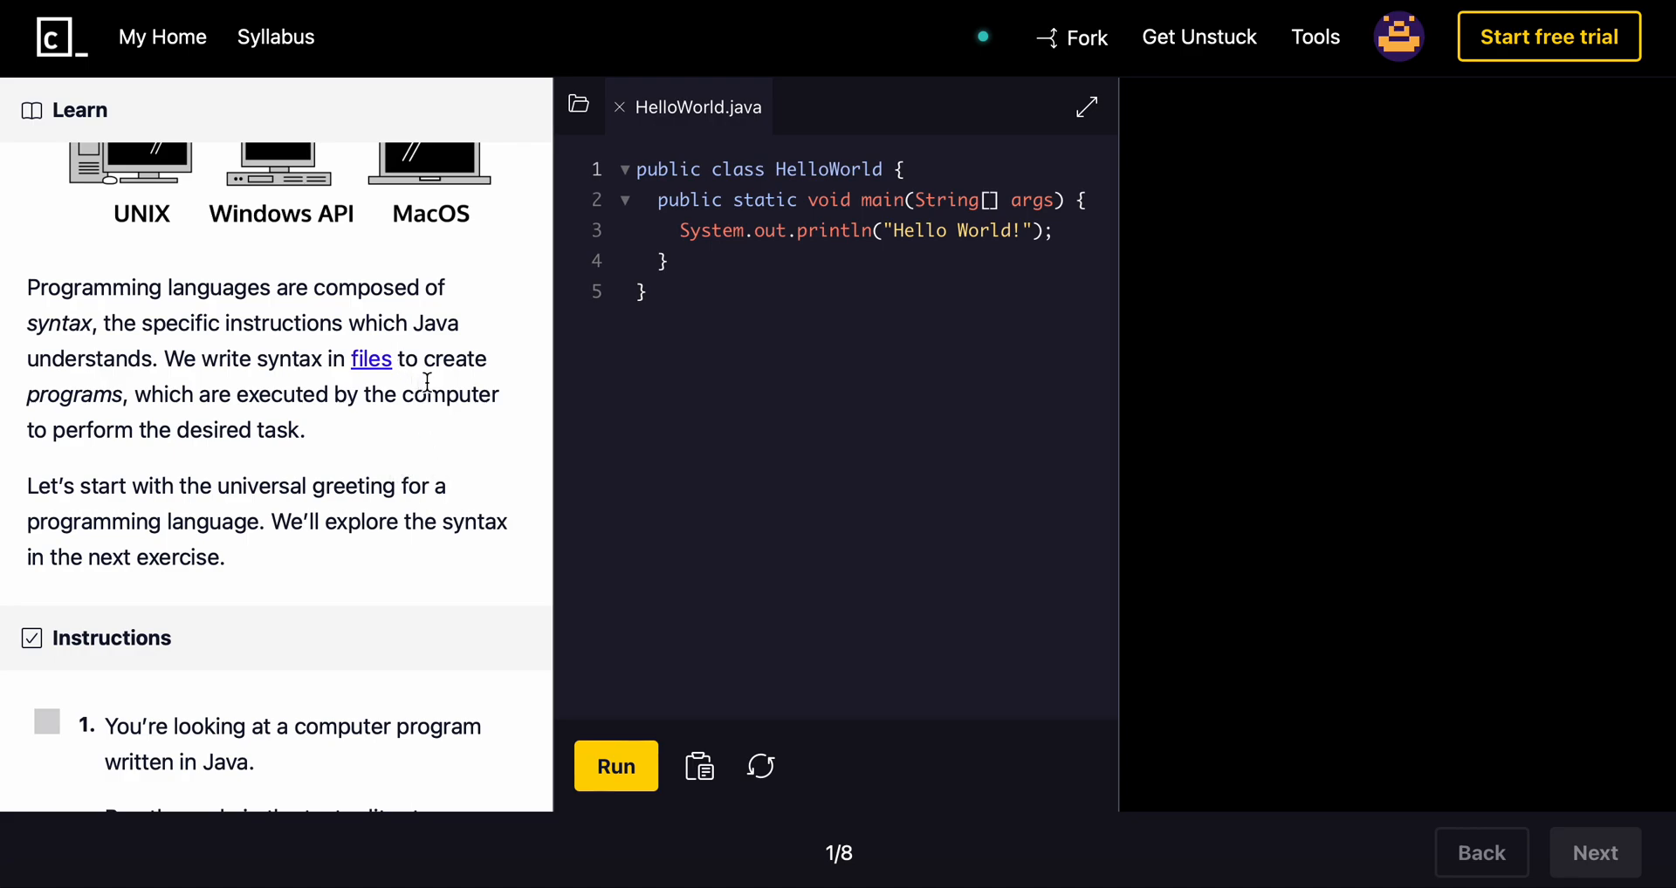
pyautogui.moveTo(206, 418)
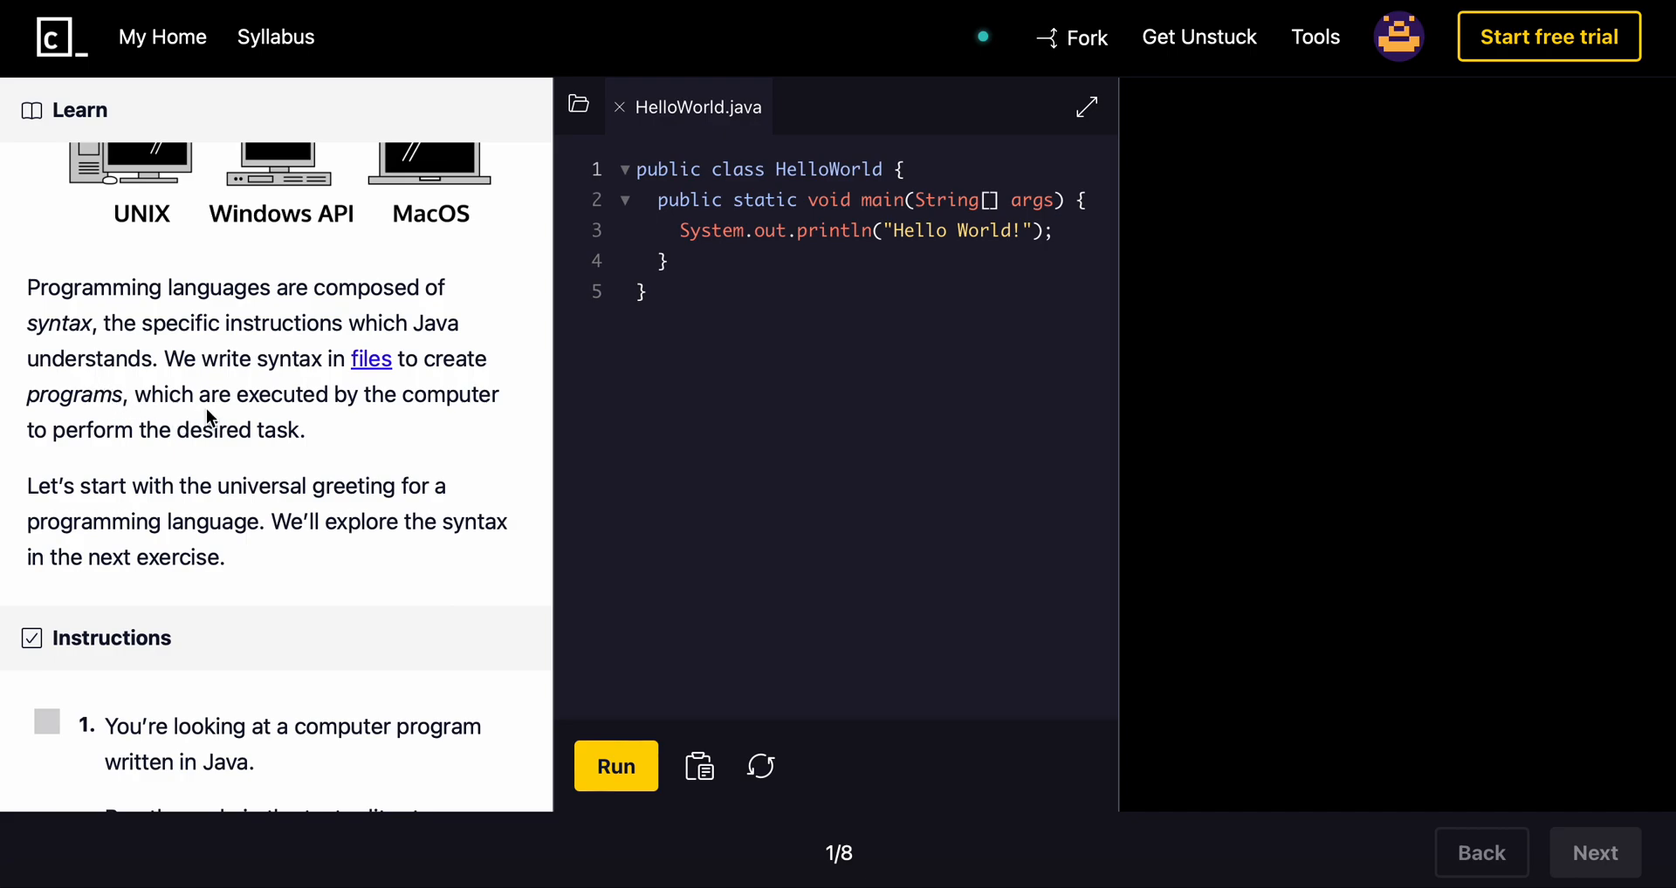
pyautogui.moveTo(436, 460)
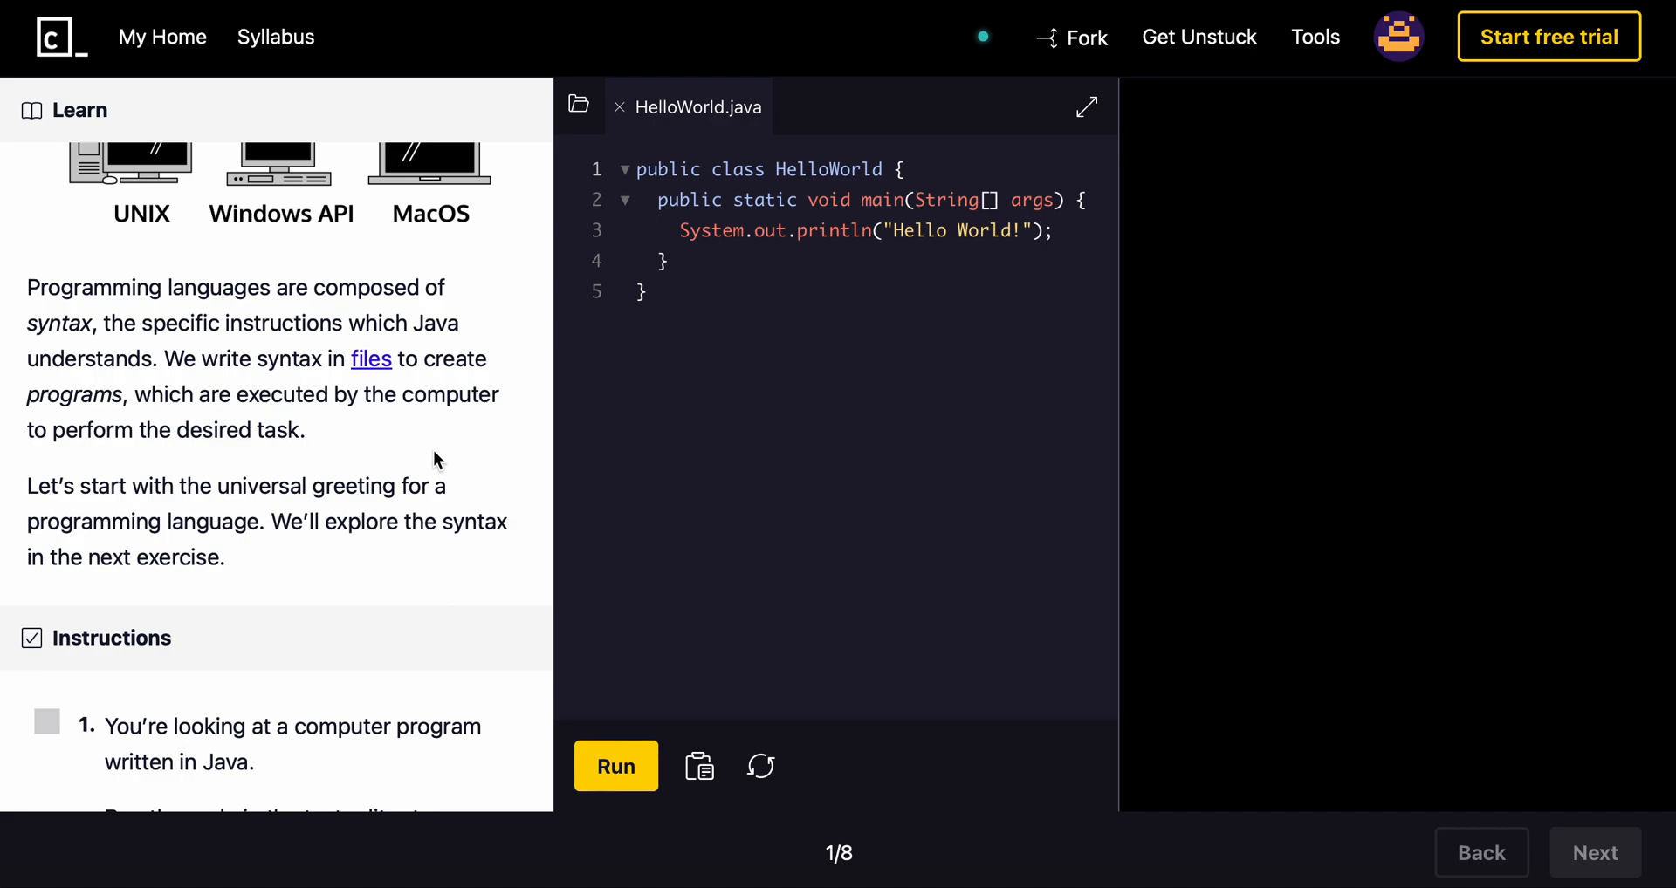
pyautogui.moveTo(290, 468)
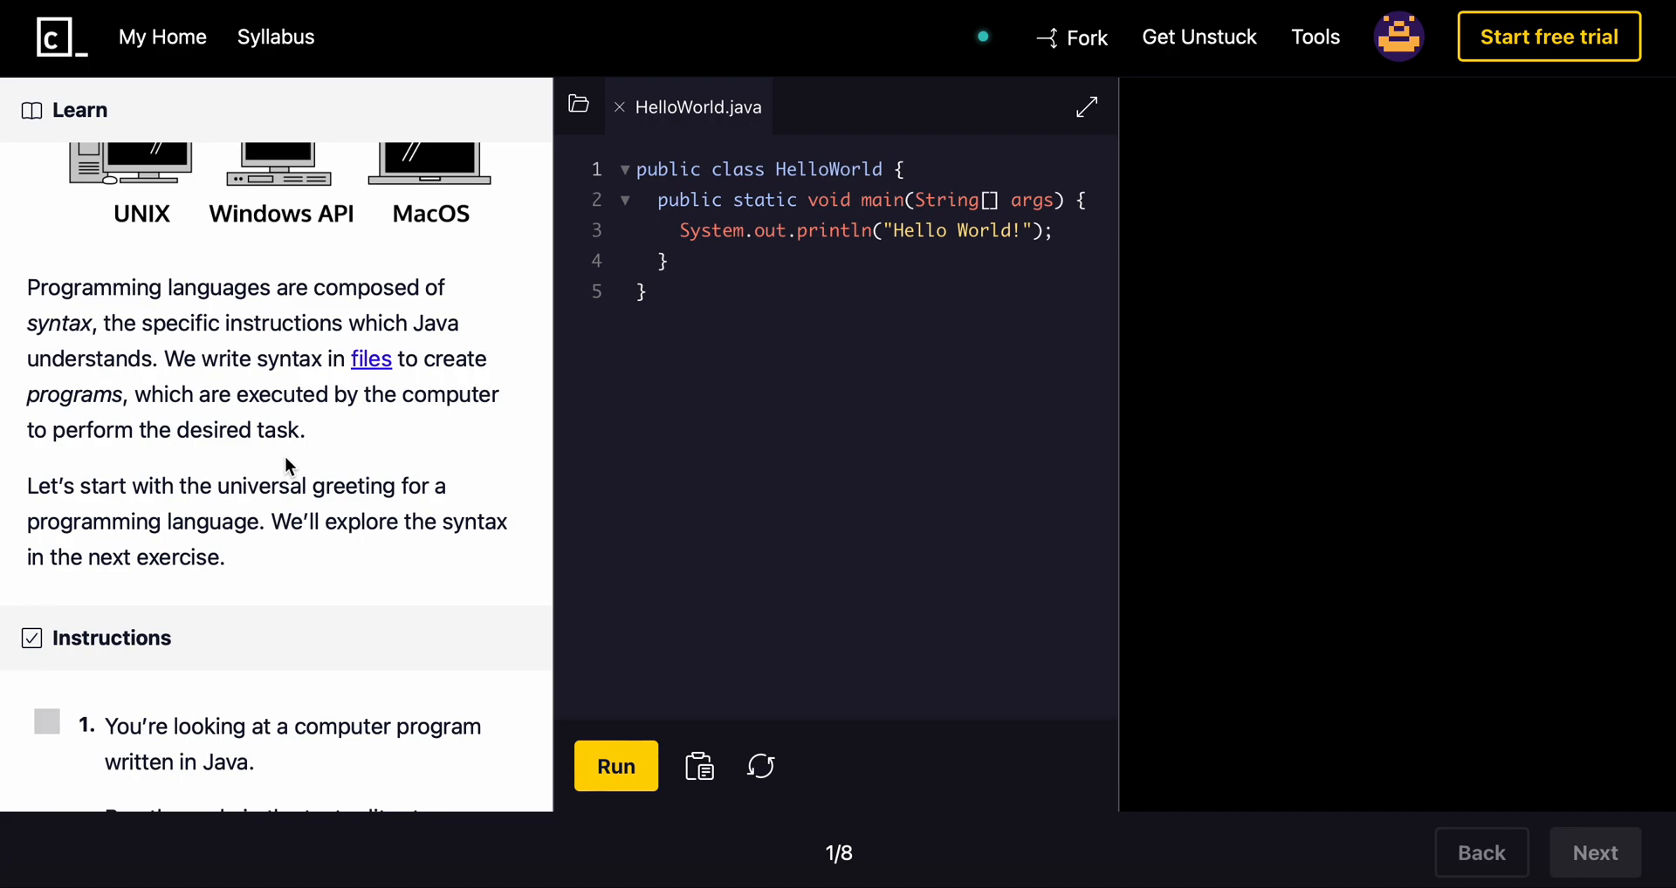
pyautogui.moveTo(363, 509)
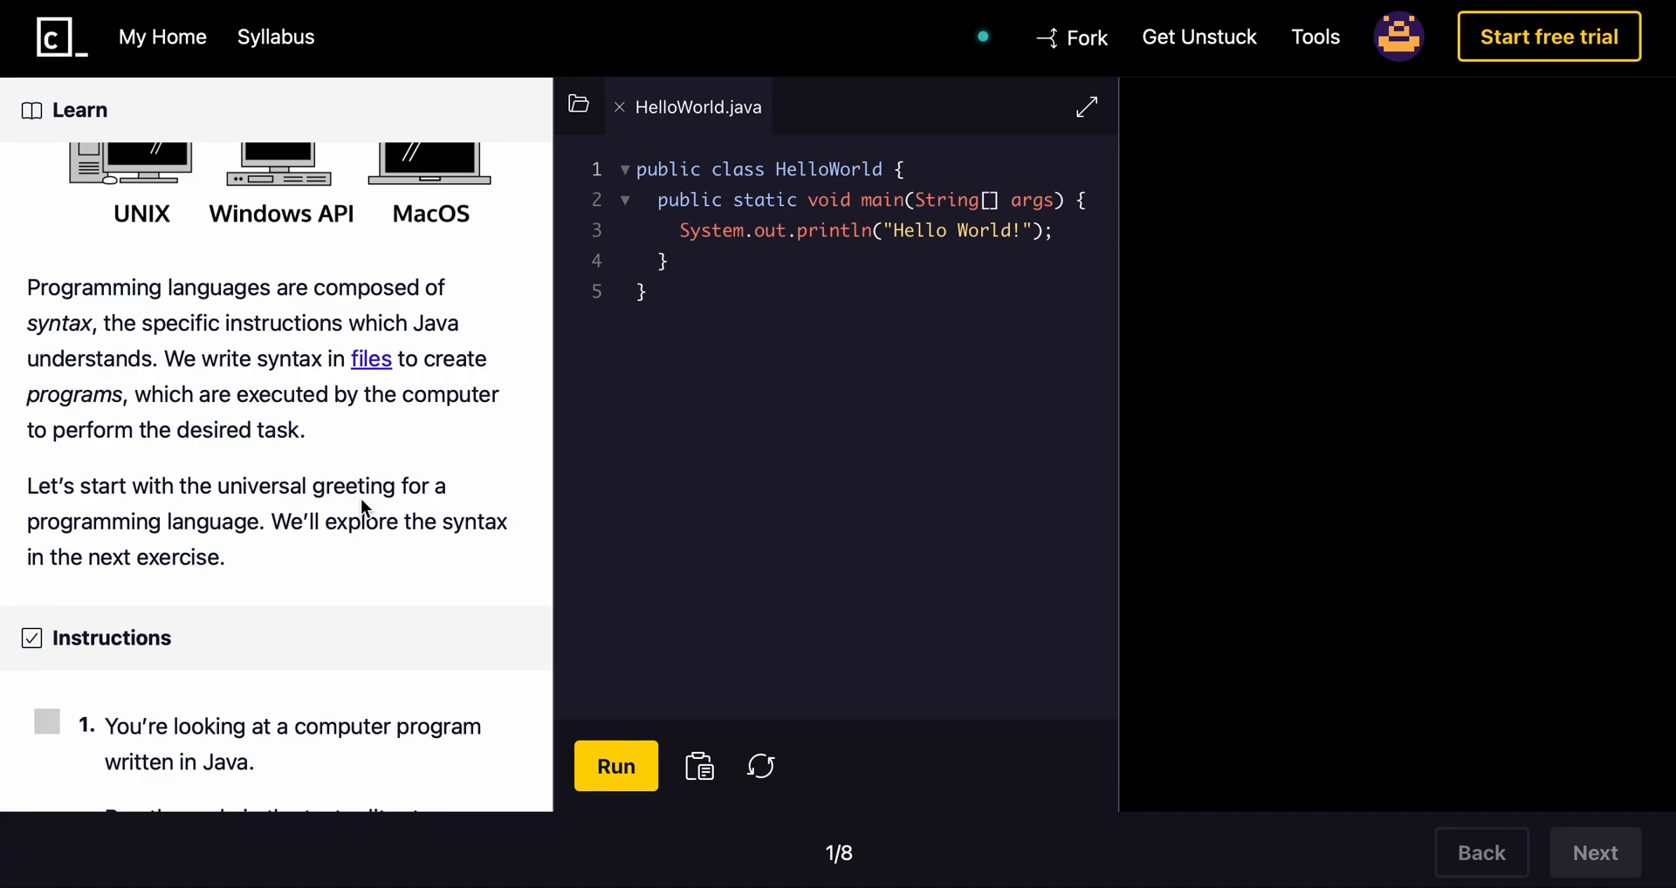
pyautogui.moveTo(338, 557)
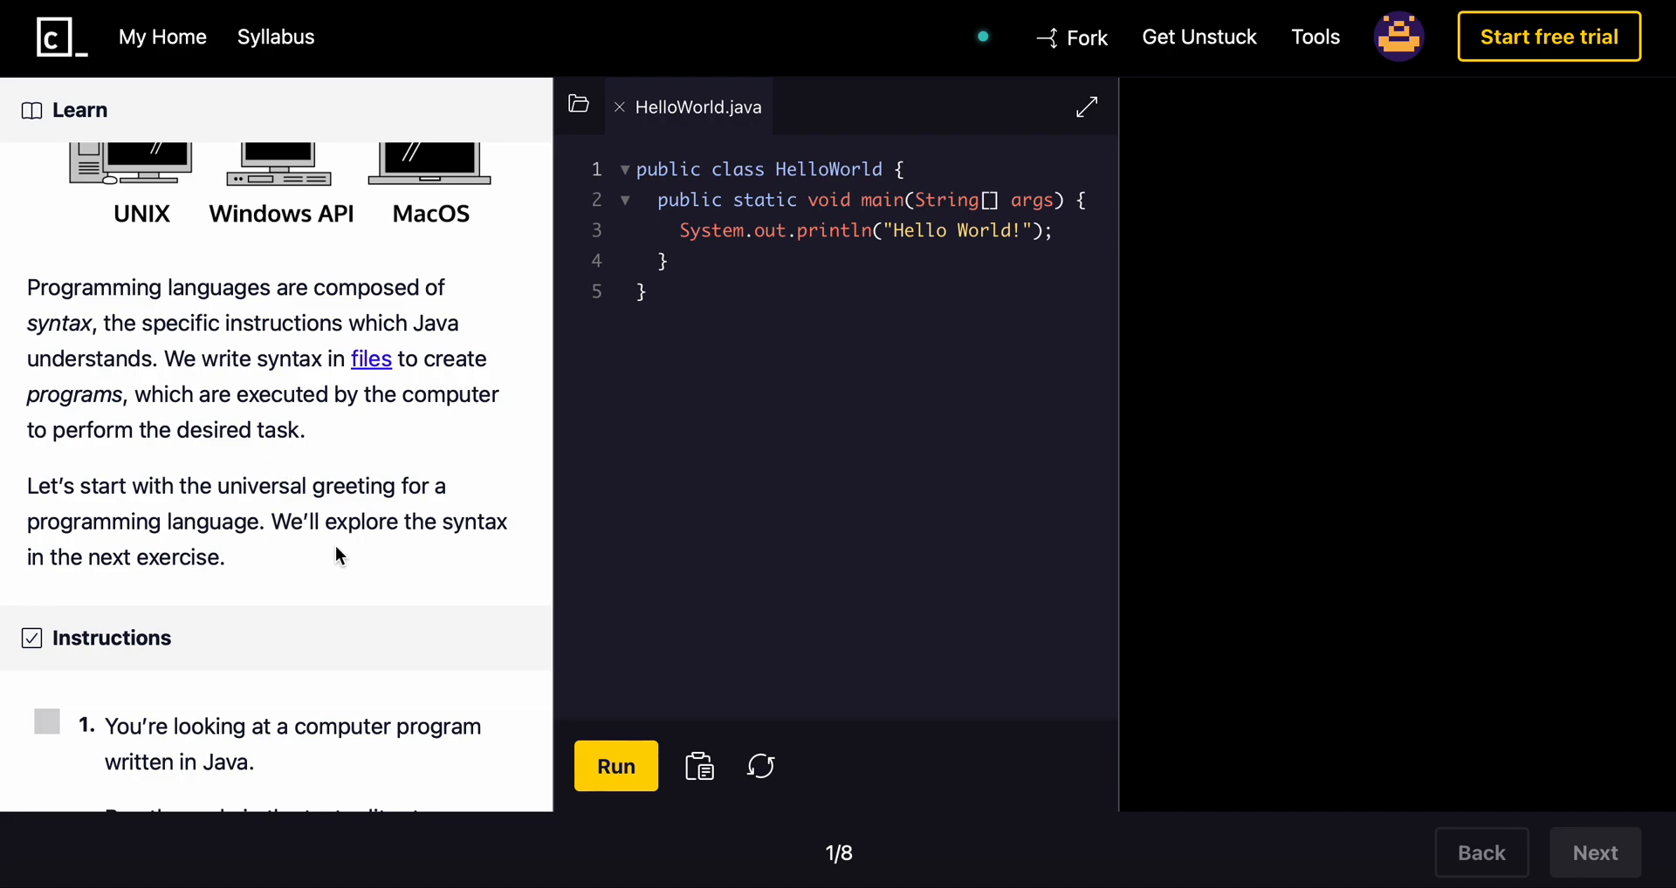
pyautogui.moveTo(428, 533)
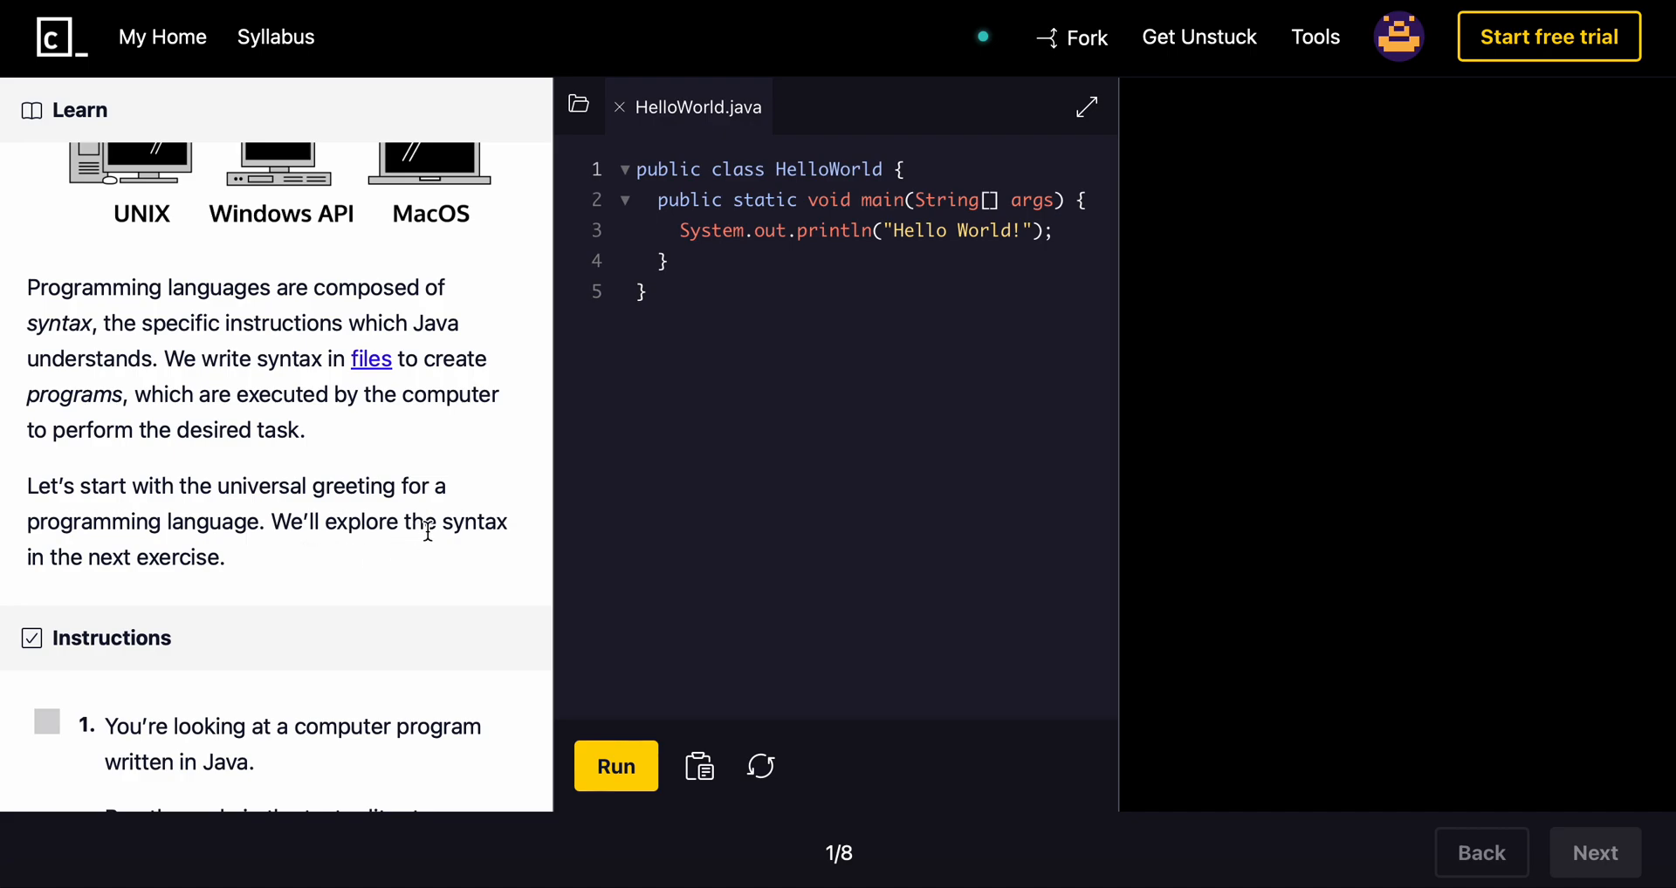
pyautogui.scroll(-3)
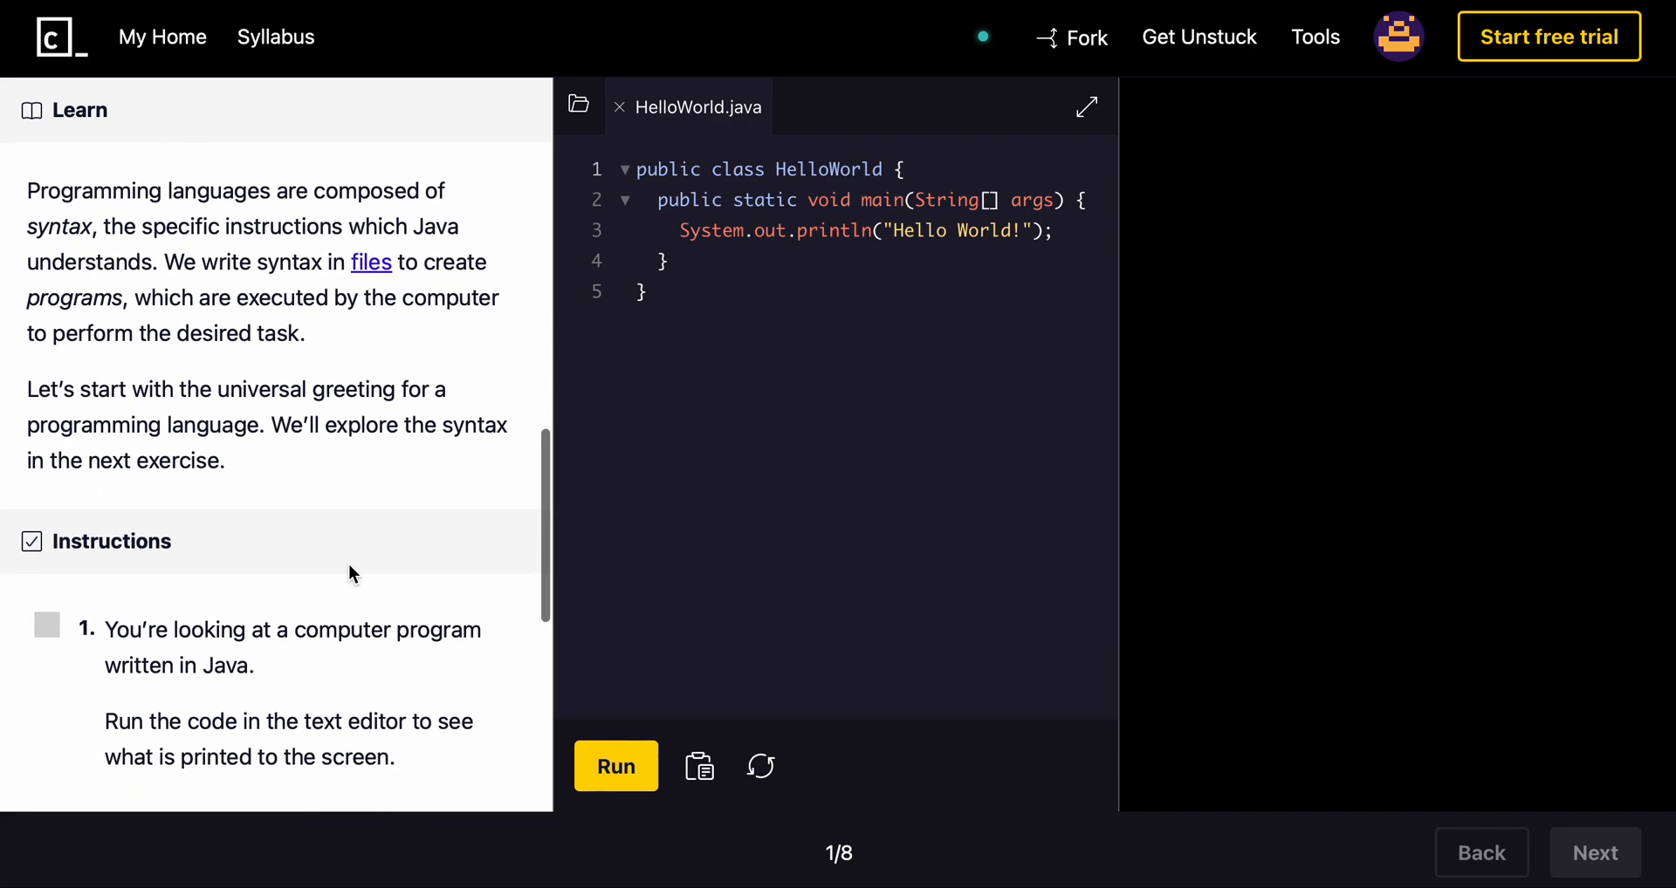
pyautogui.scroll(-3)
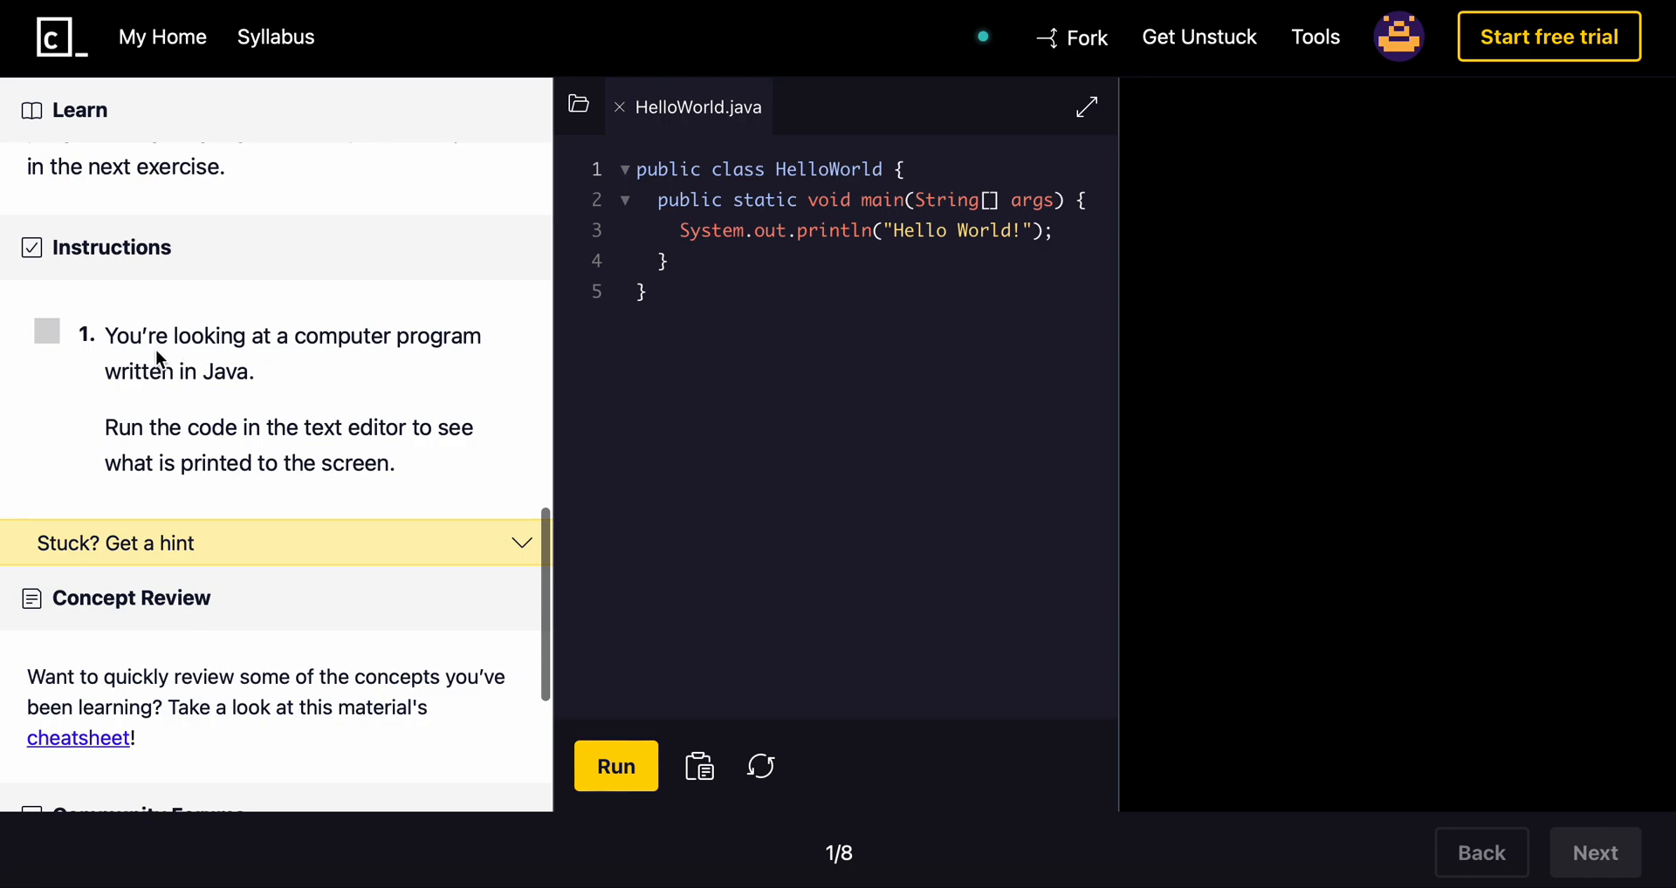
pyautogui.moveTo(1029, 478)
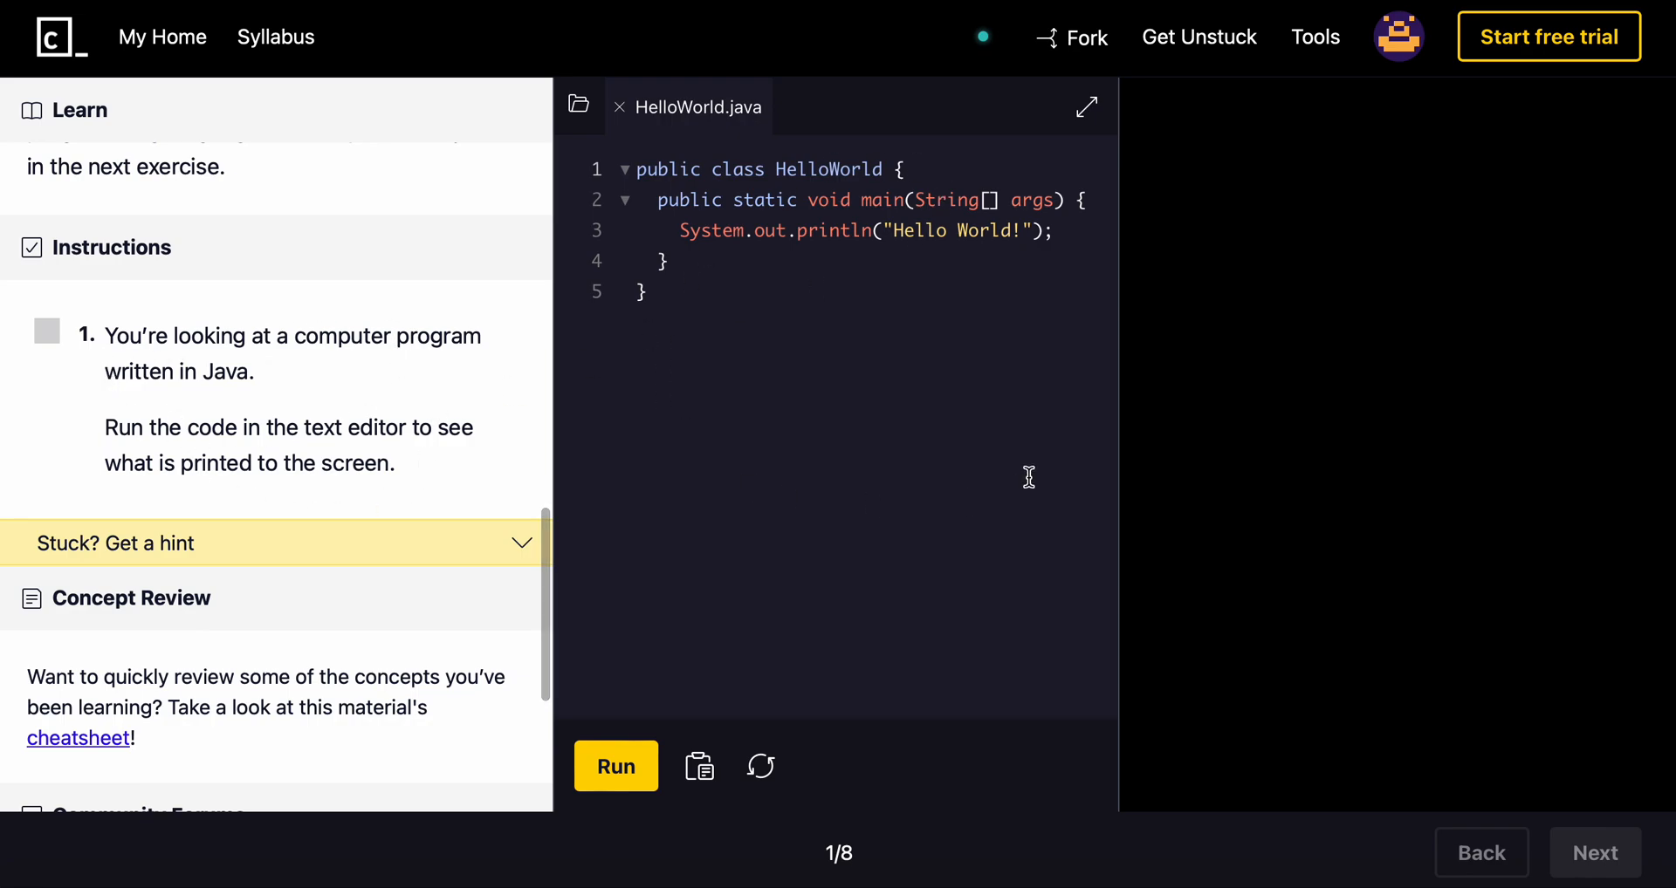
pyautogui.moveTo(436, 466)
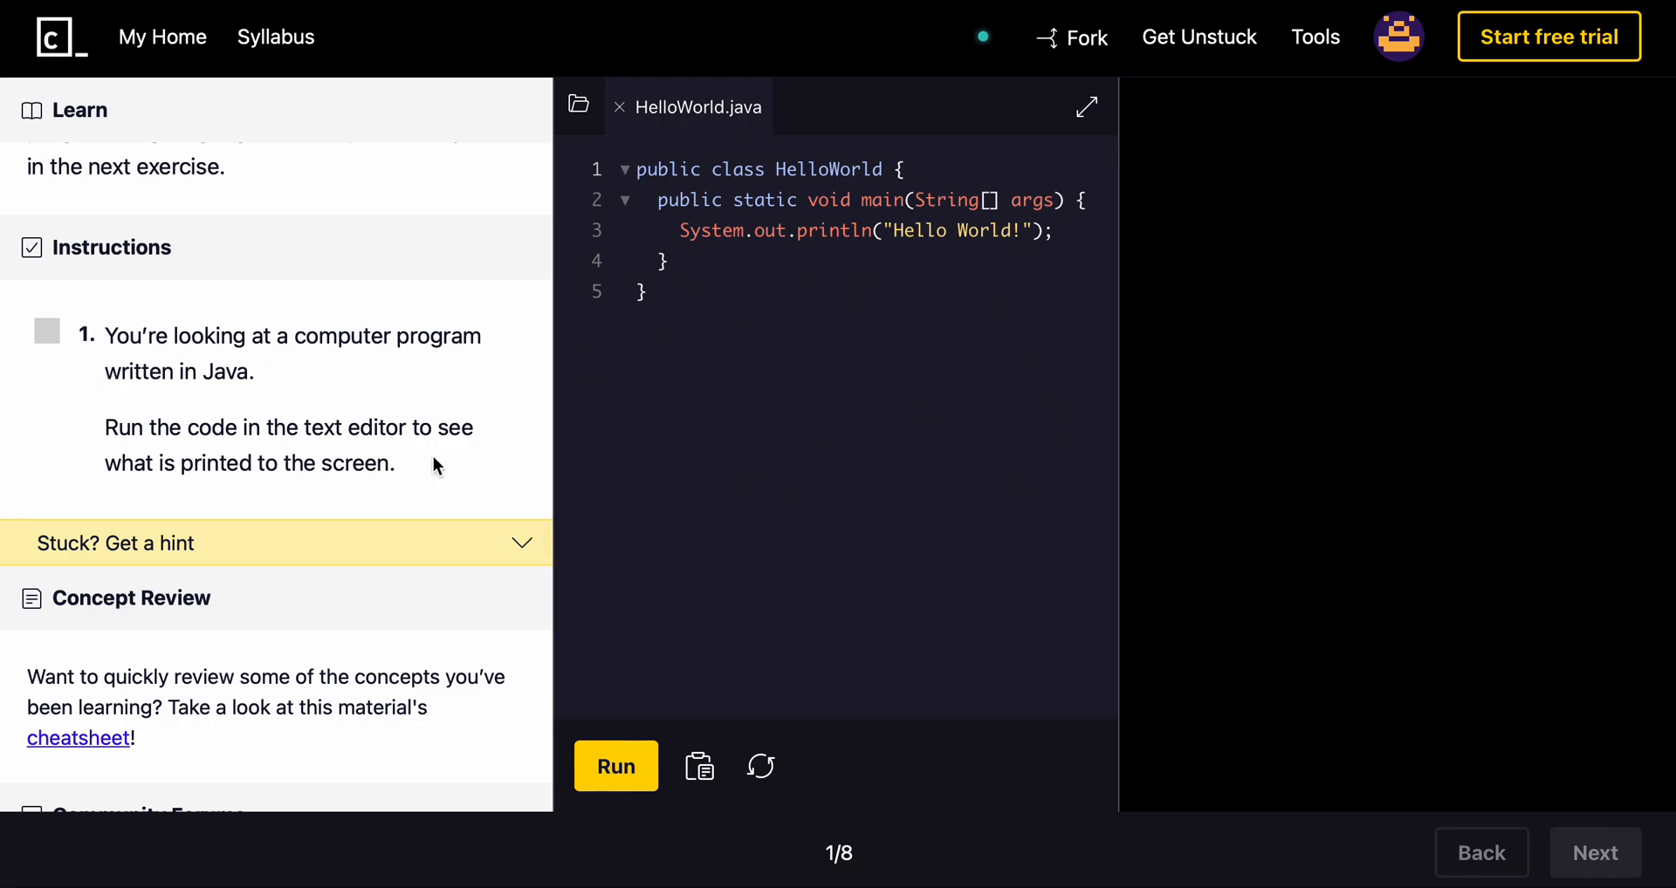
pyautogui.moveTo(775, 416)
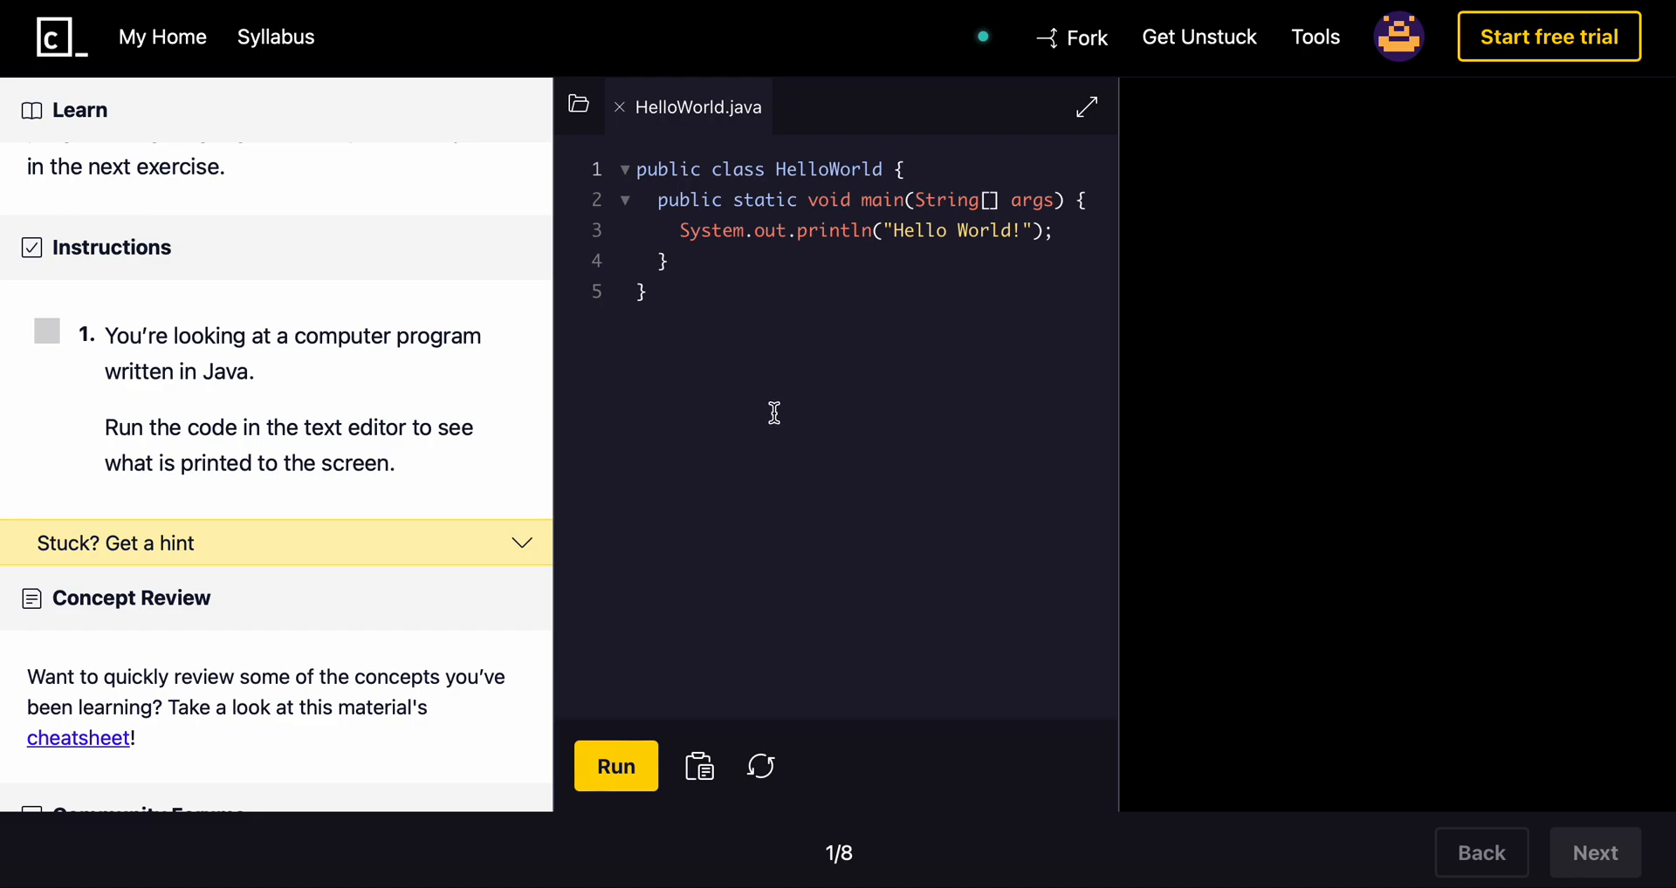
pyautogui.moveTo(615, 775)
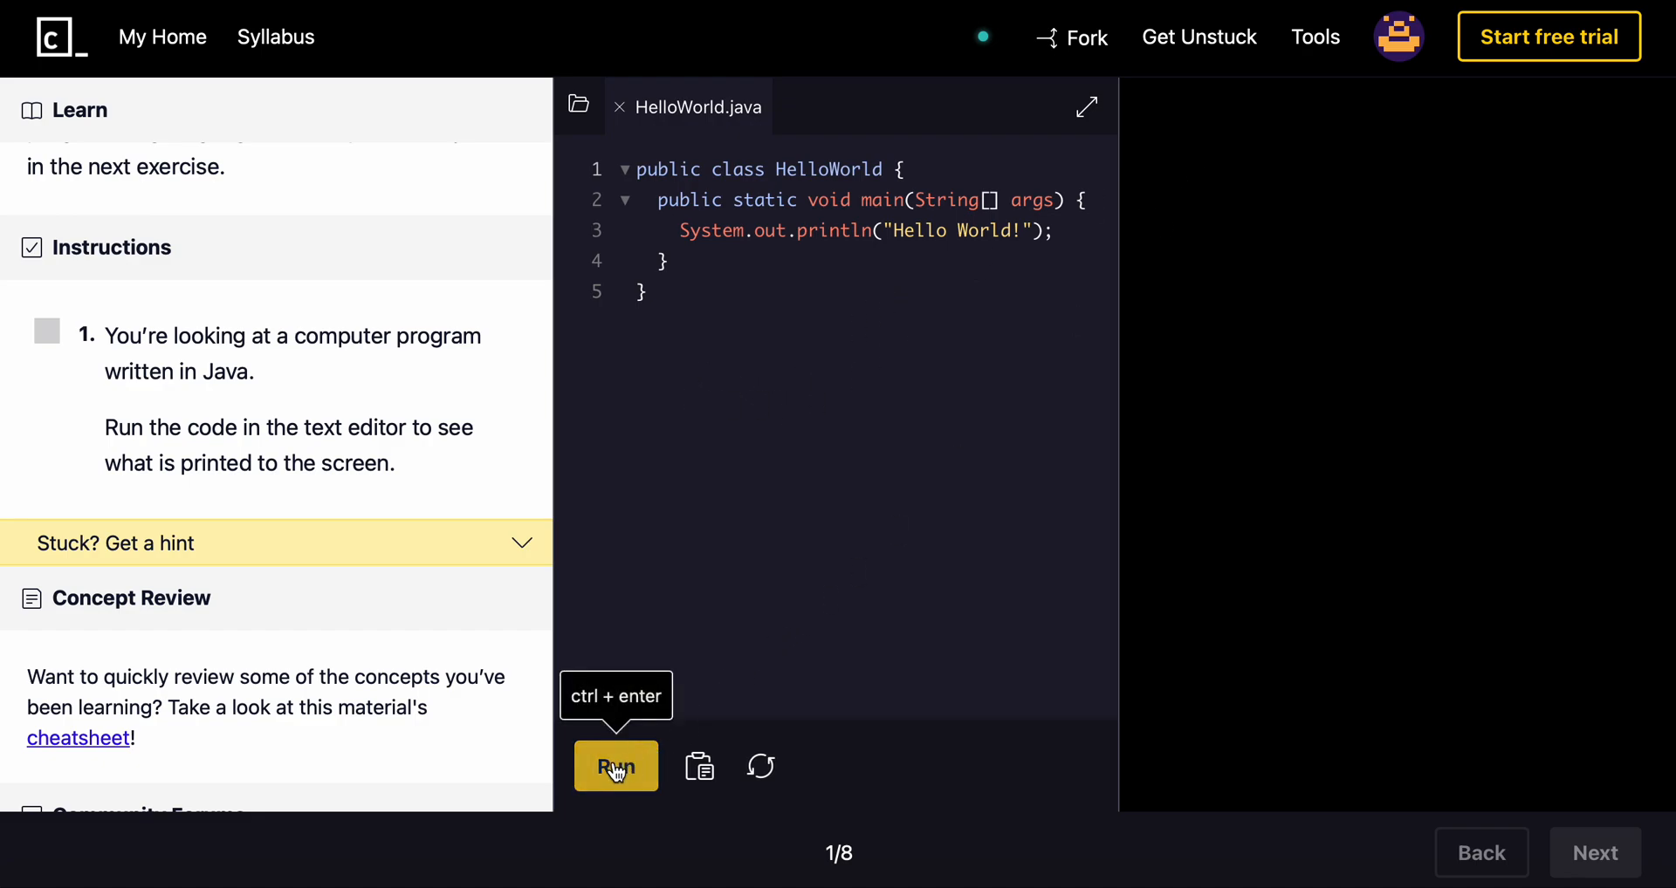
# Step: Run HelloWorld.java so it prints Hello World! and the first instruction is checked off
pyautogui.click(614, 766)
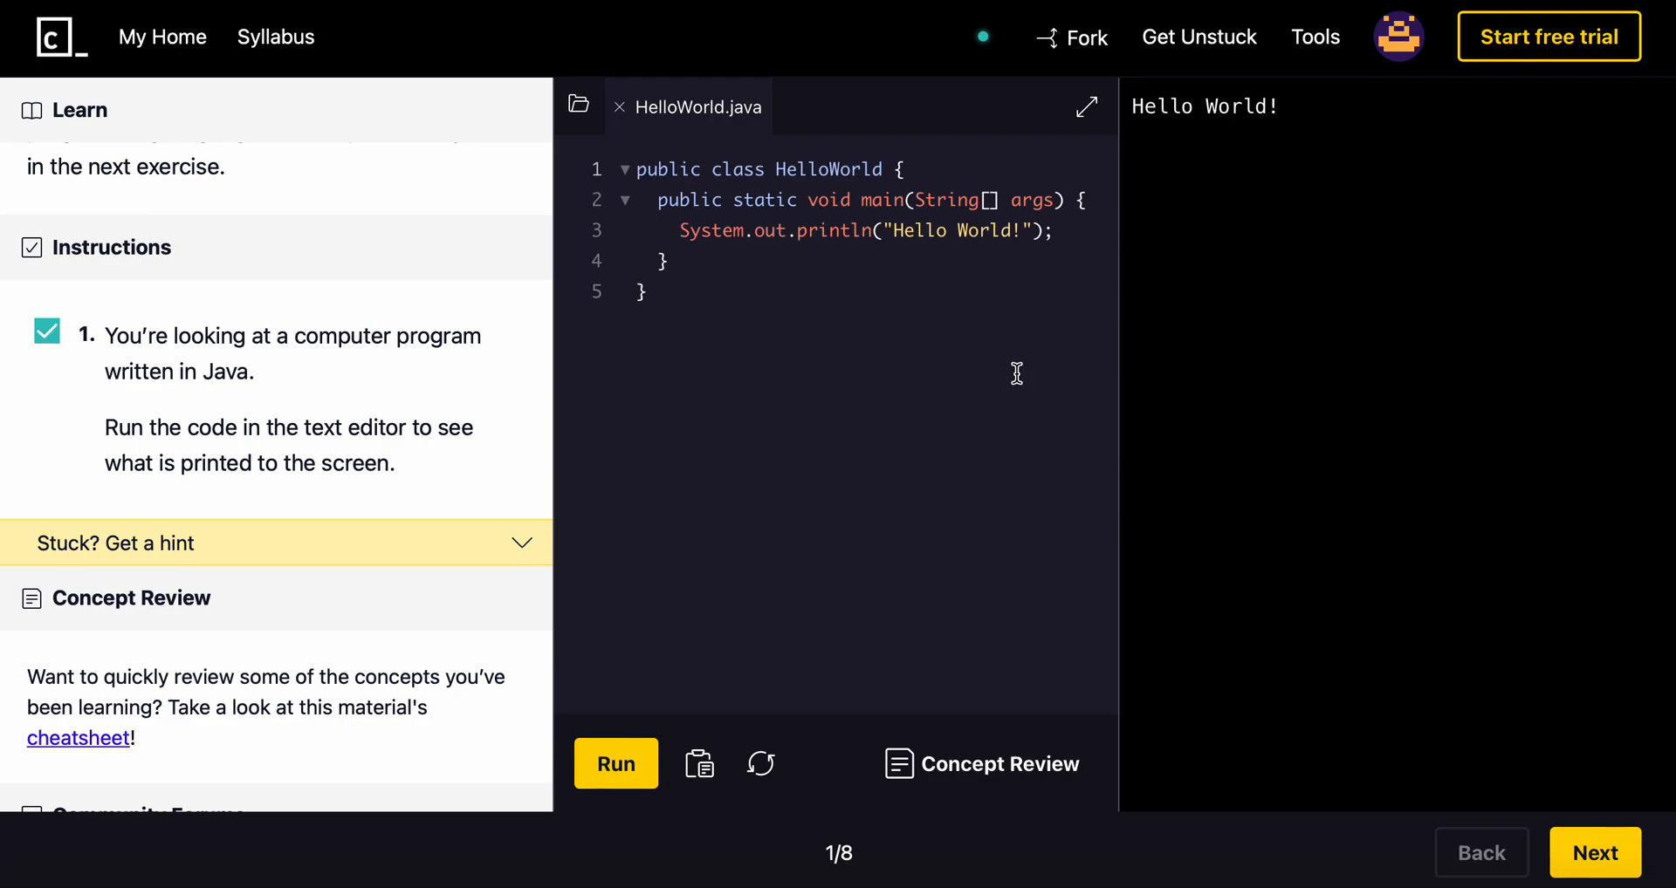
pyautogui.moveTo(881, 232)
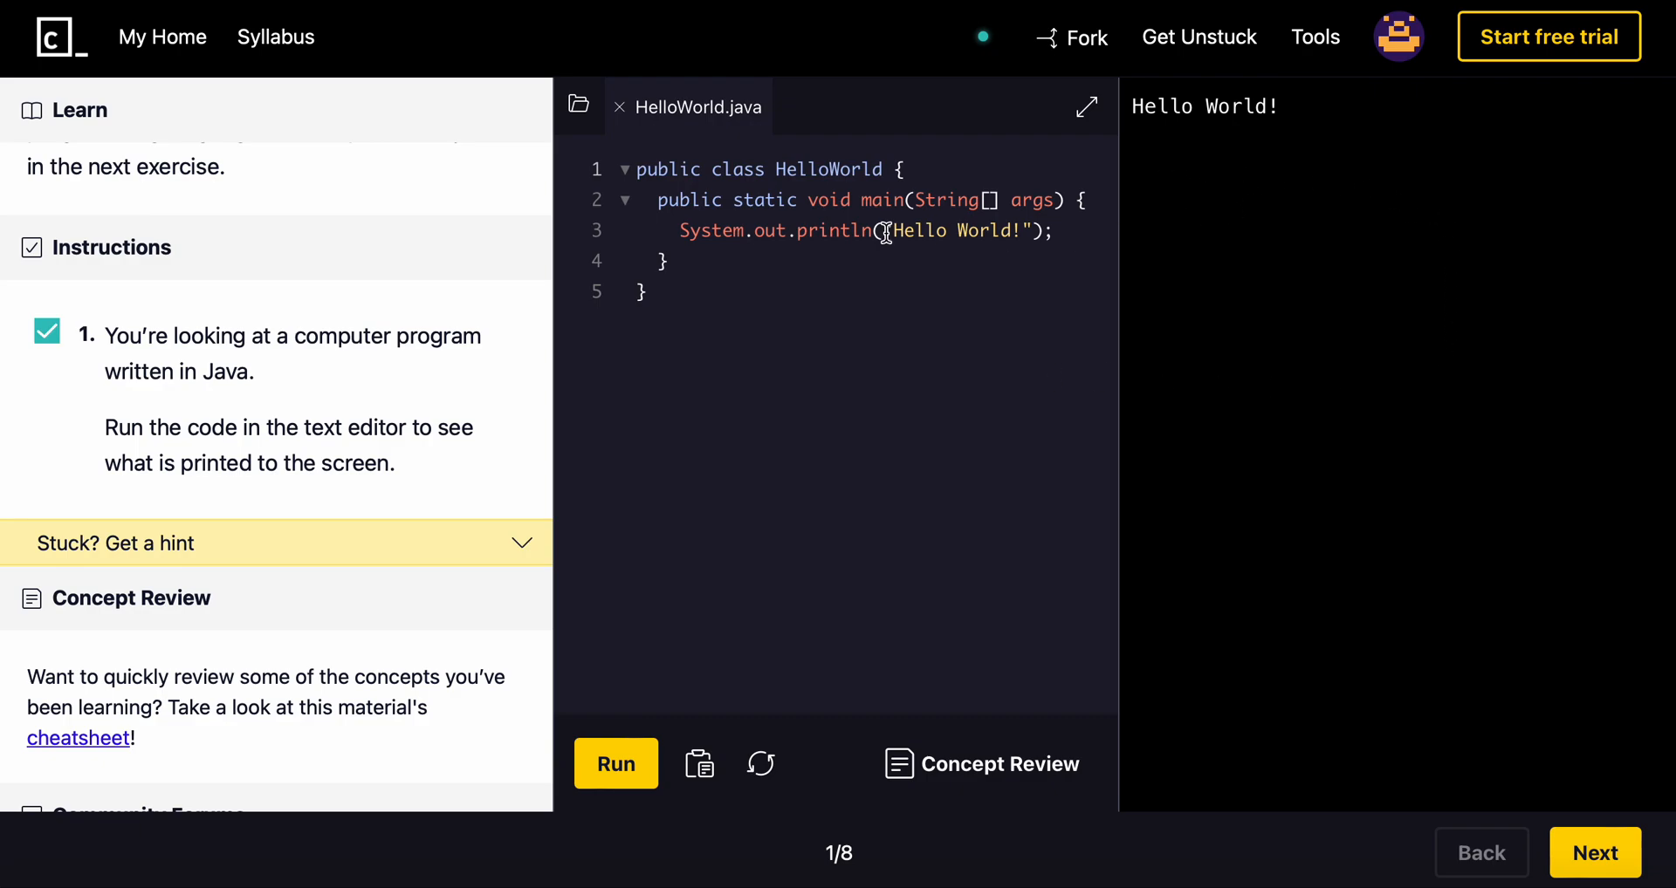
pyautogui.moveTo(922, 312)
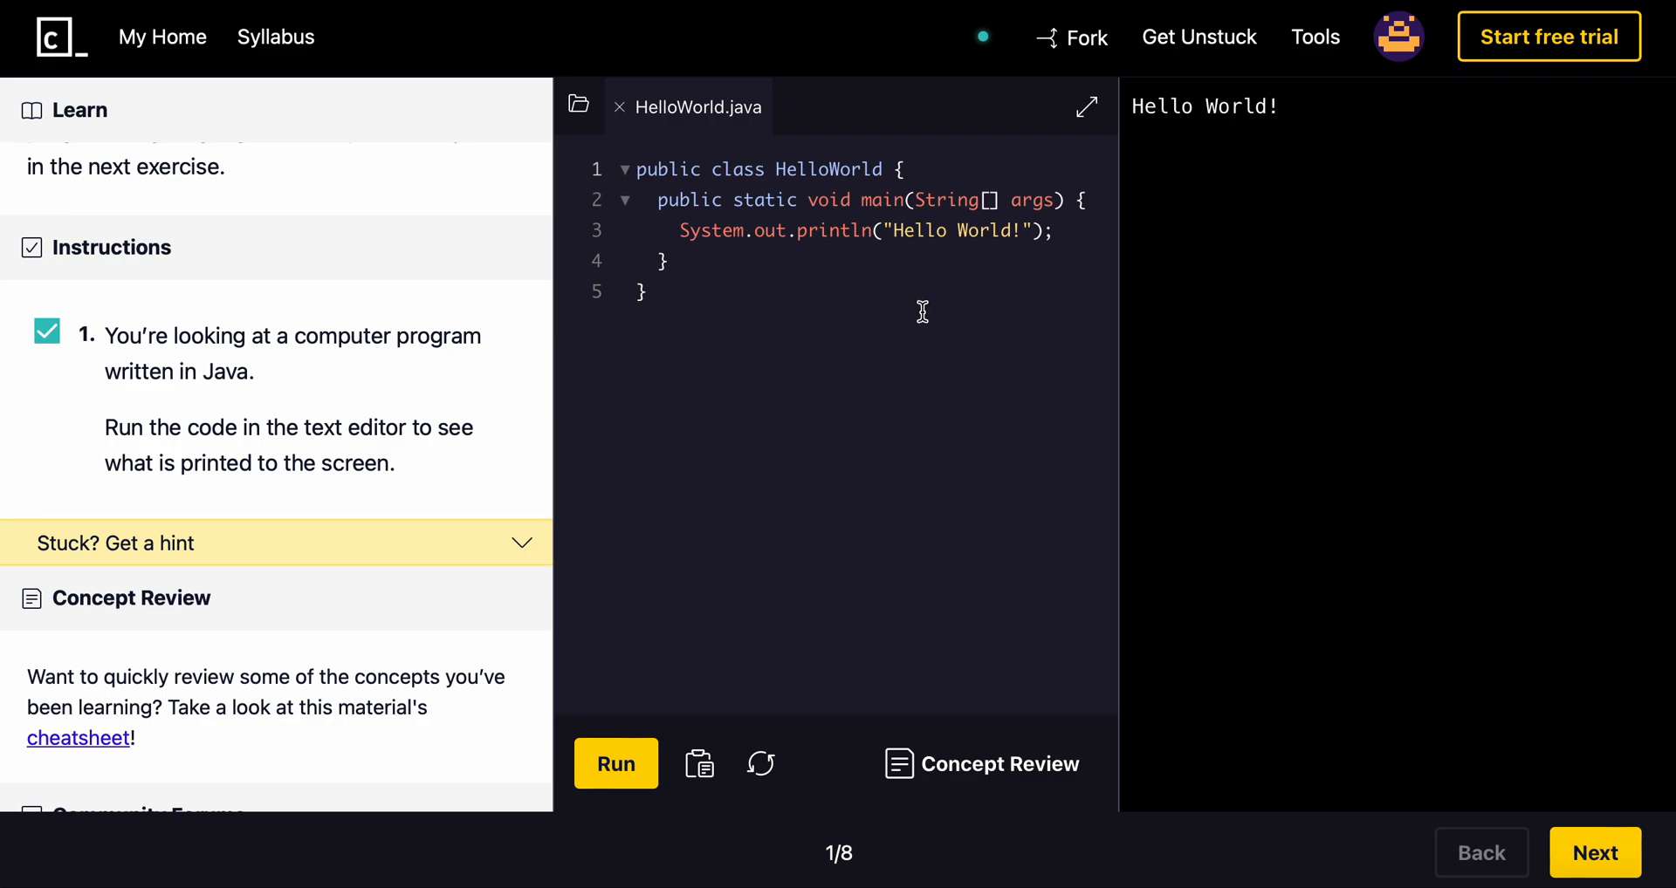
pyautogui.moveTo(662, 467)
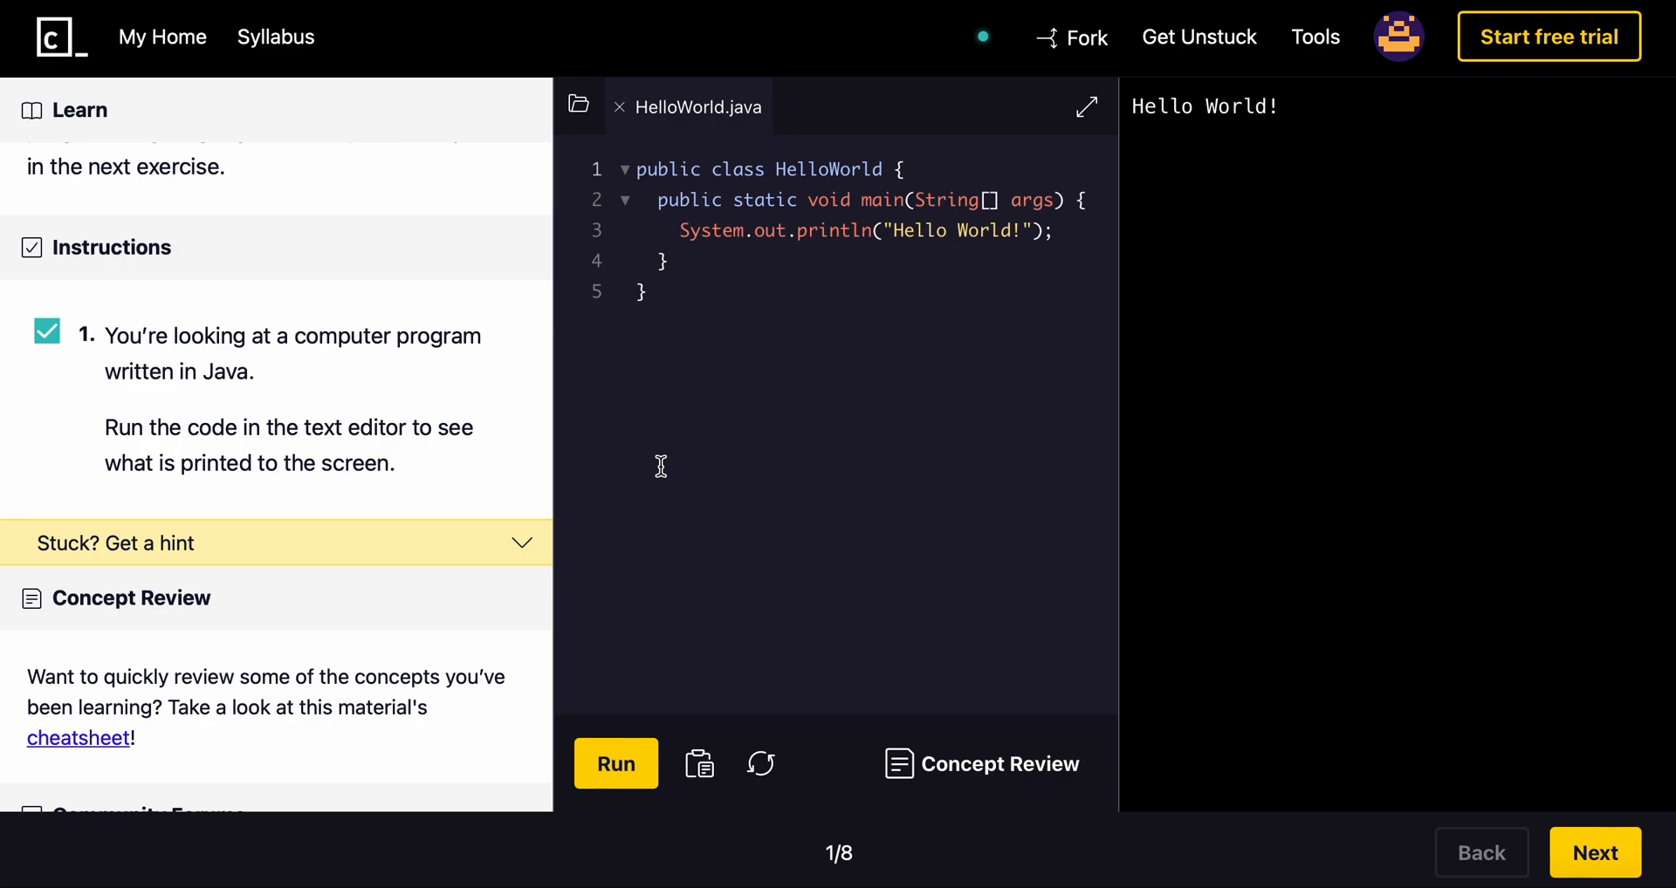
pyautogui.moveTo(817, 363)
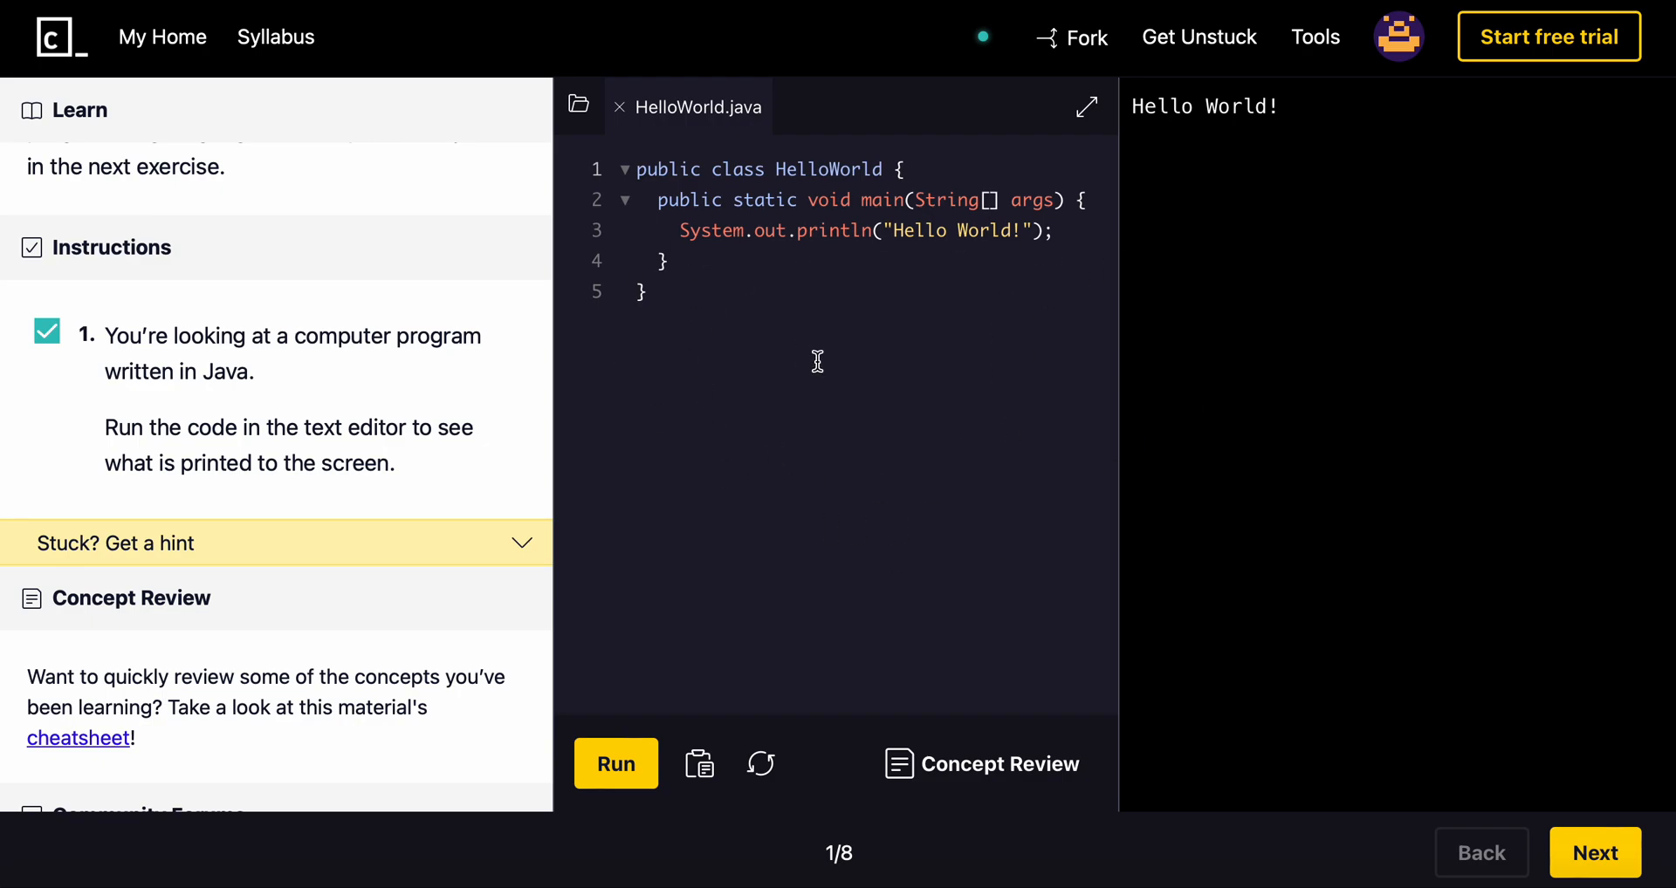
pyautogui.moveTo(806, 306)
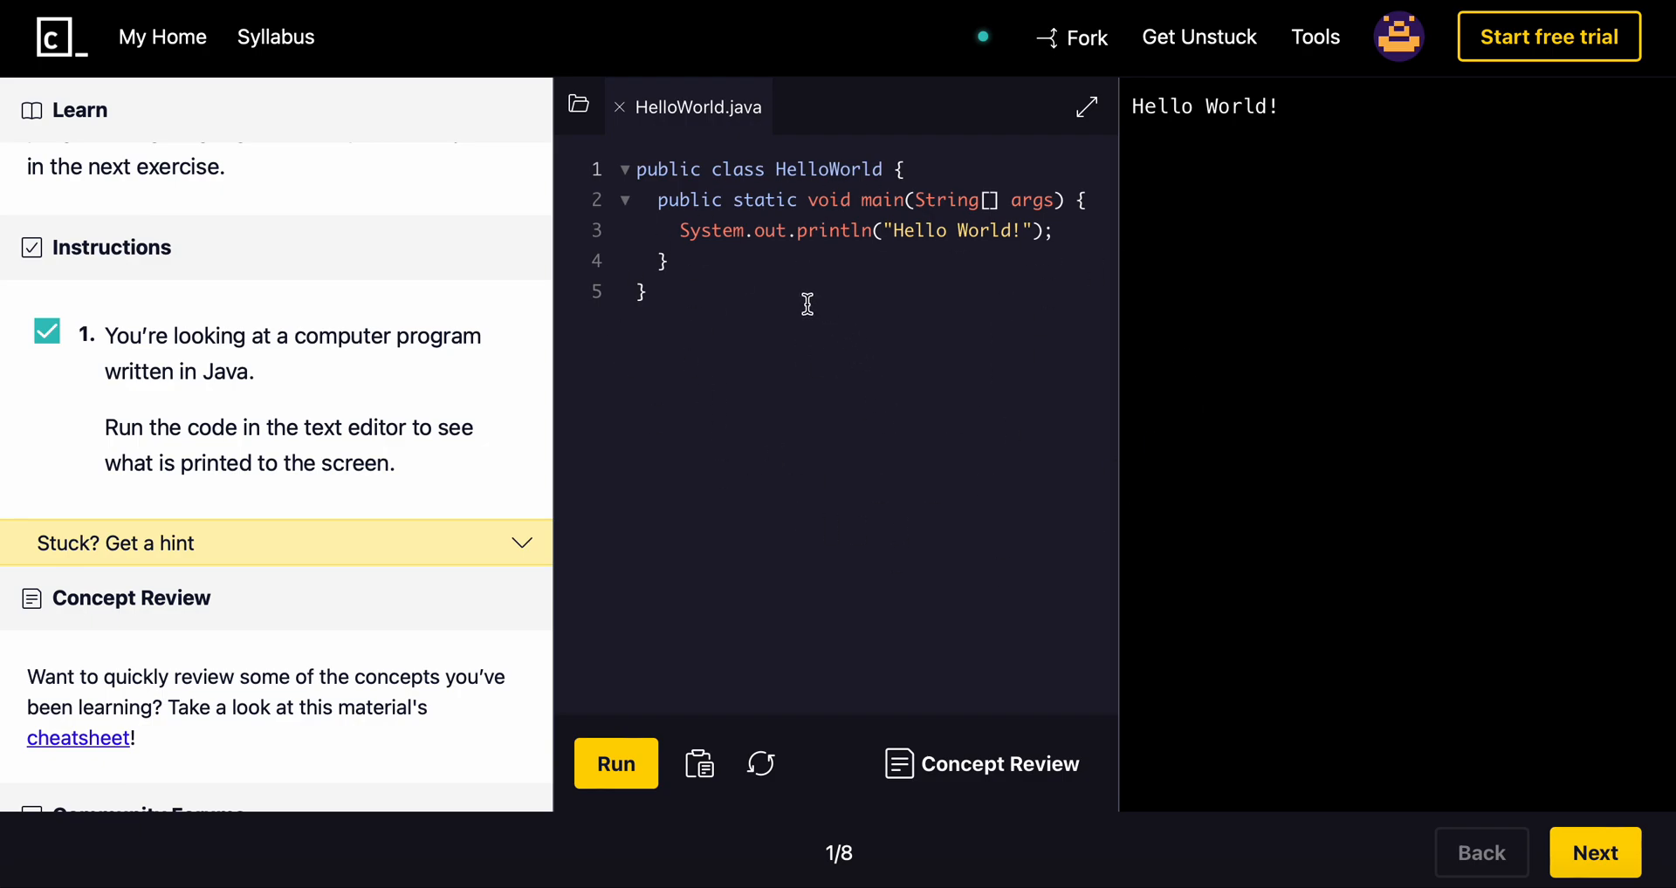
pyautogui.moveTo(913, 408)
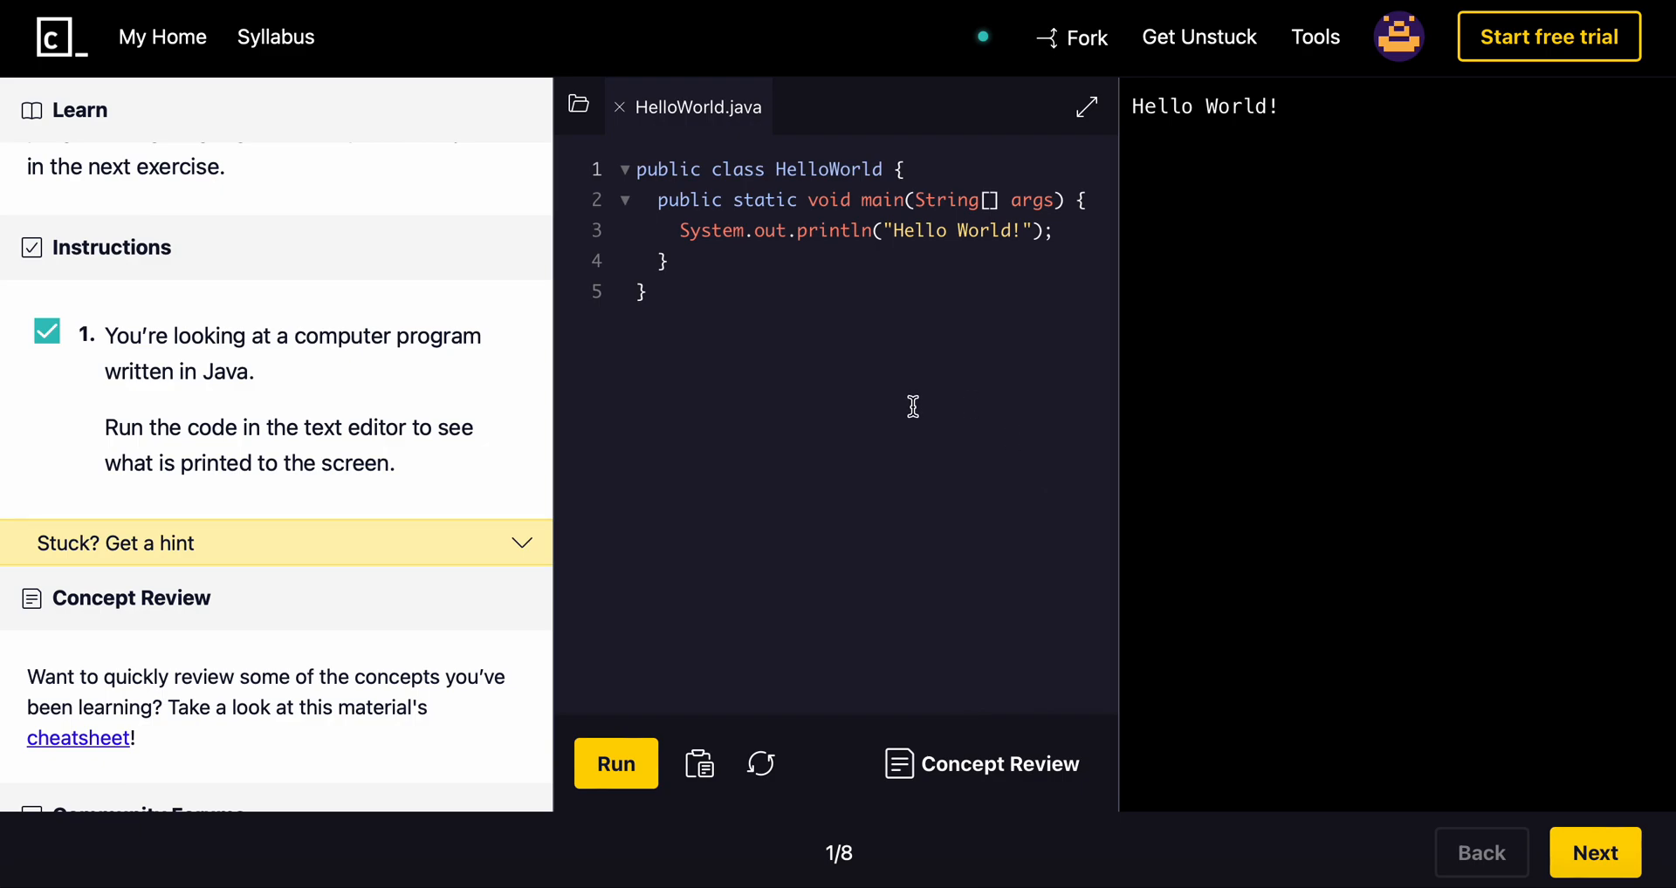
pyautogui.moveTo(1086, 106)
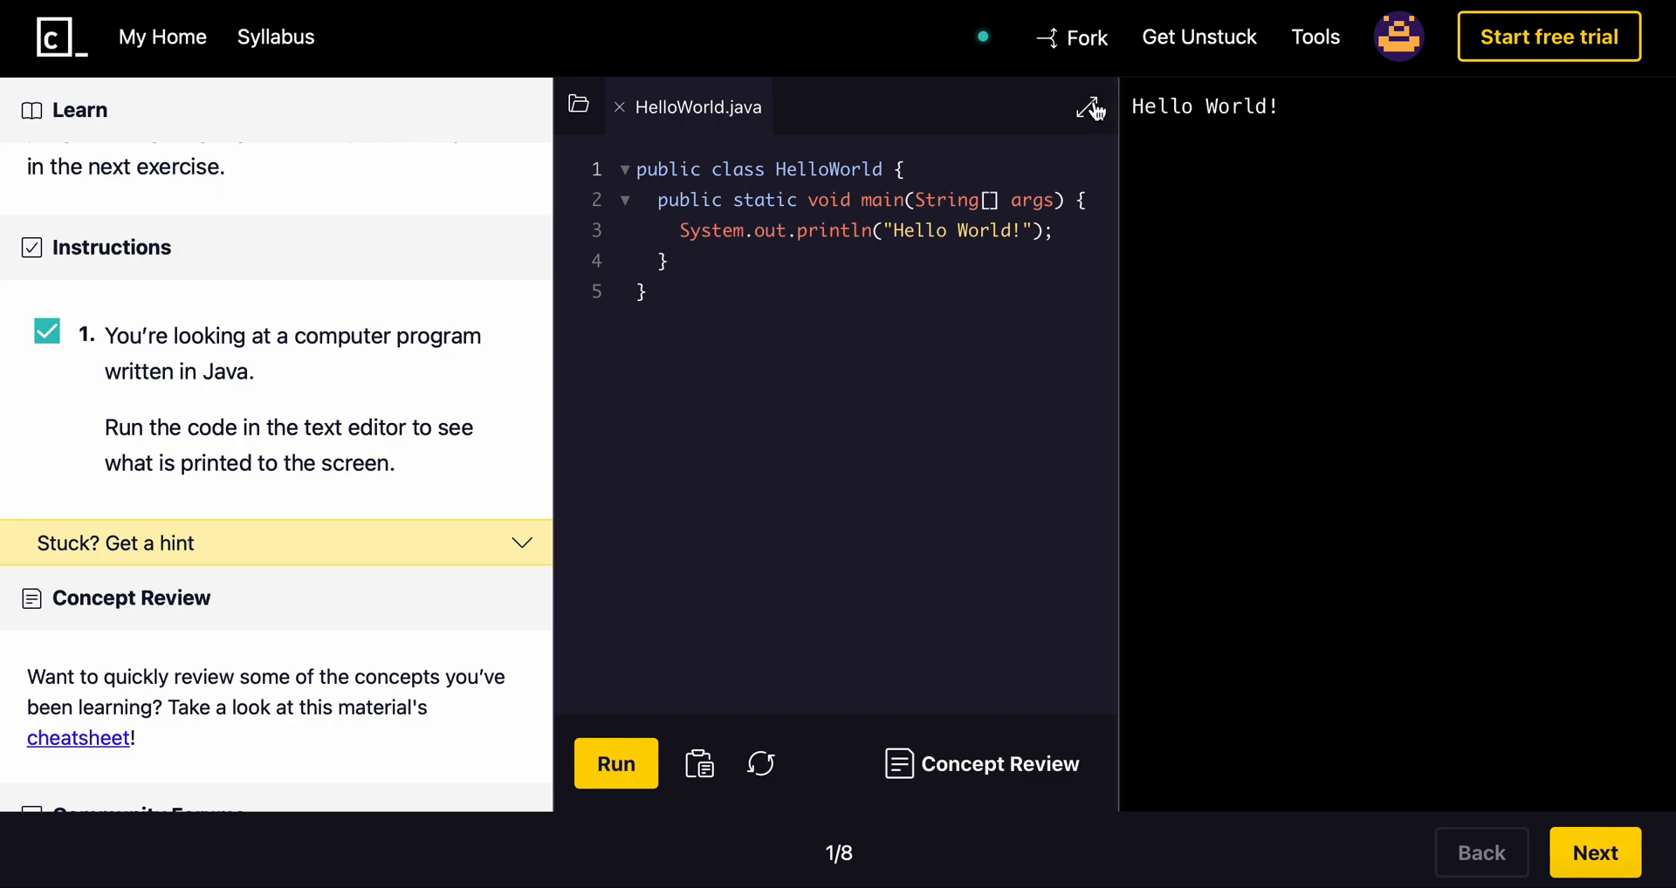
pyautogui.moveTo(817, 492)
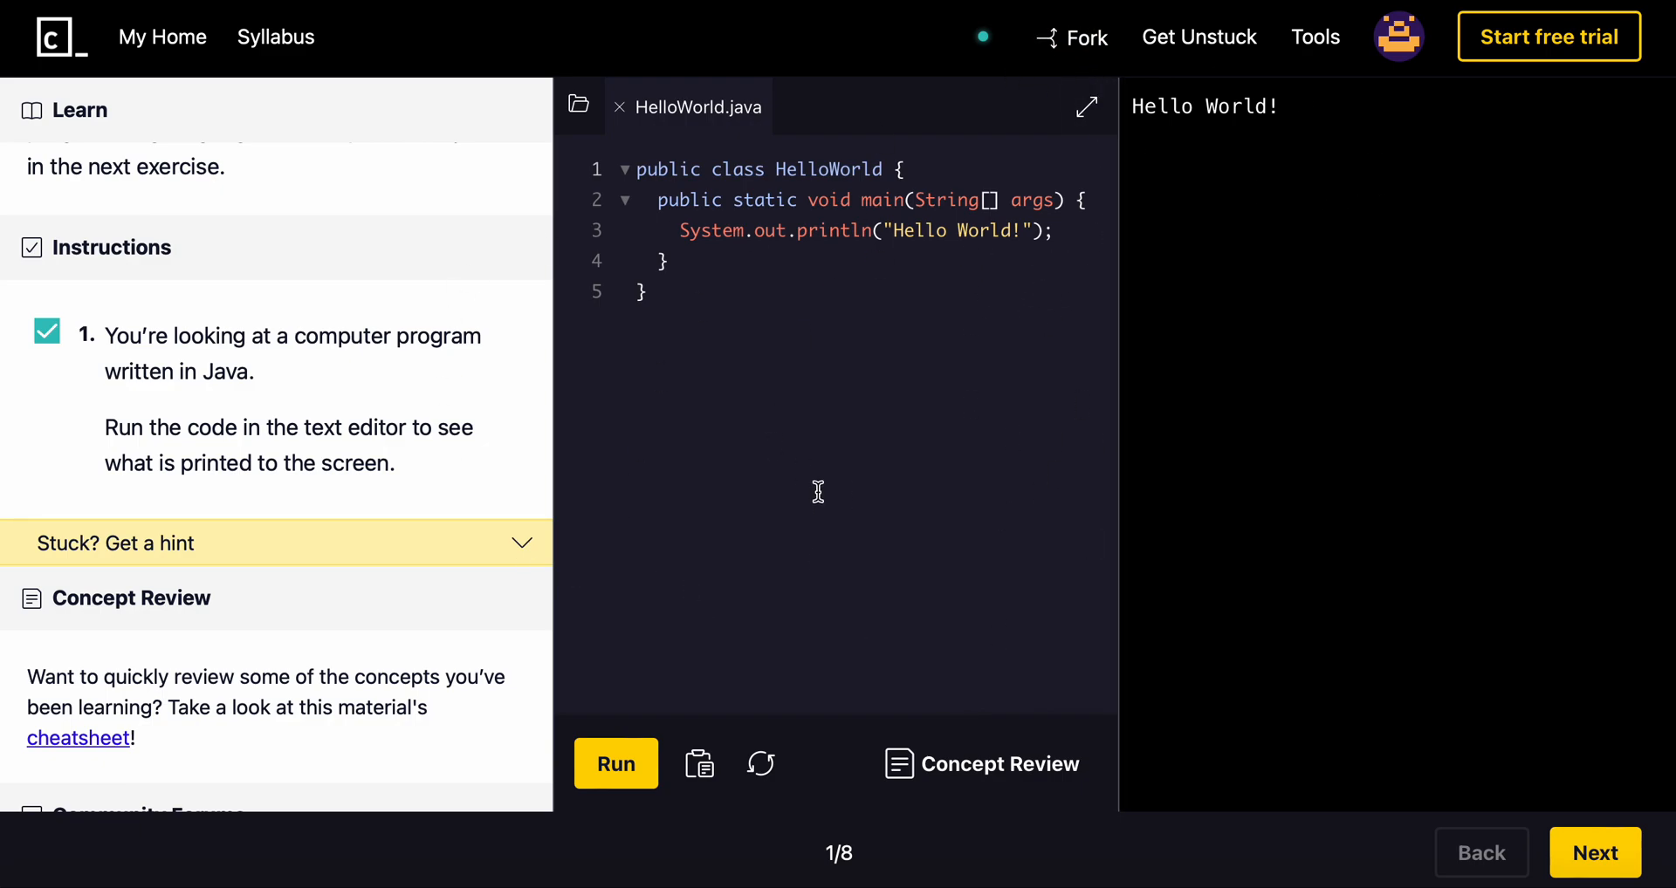
pyautogui.moveTo(714, 232)
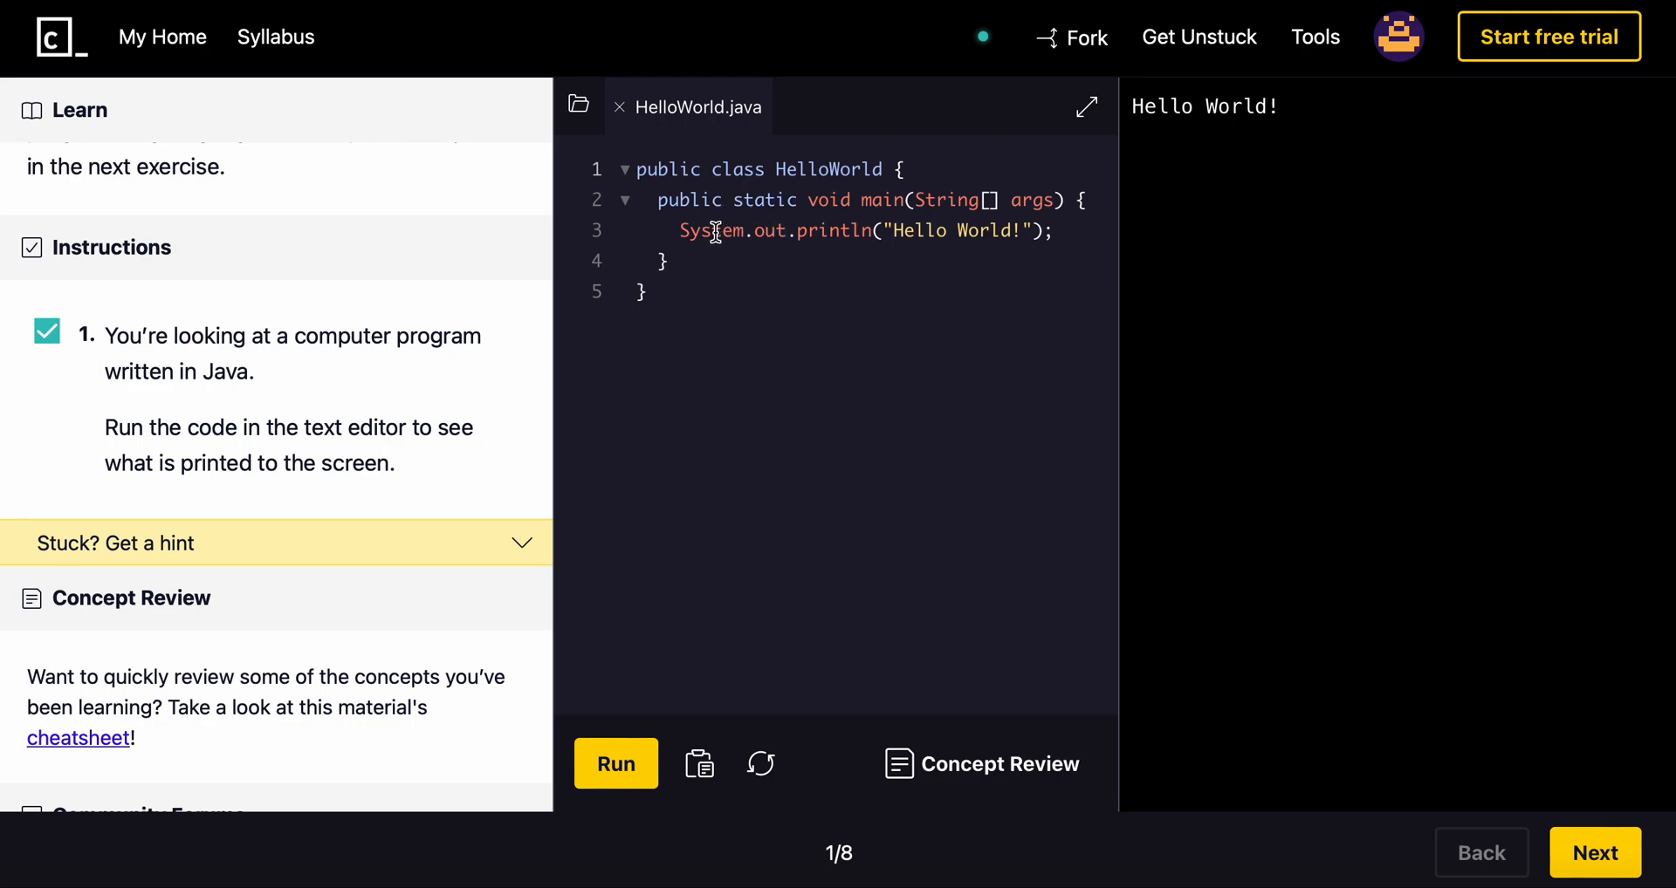
pyautogui.moveTo(1227, 148)
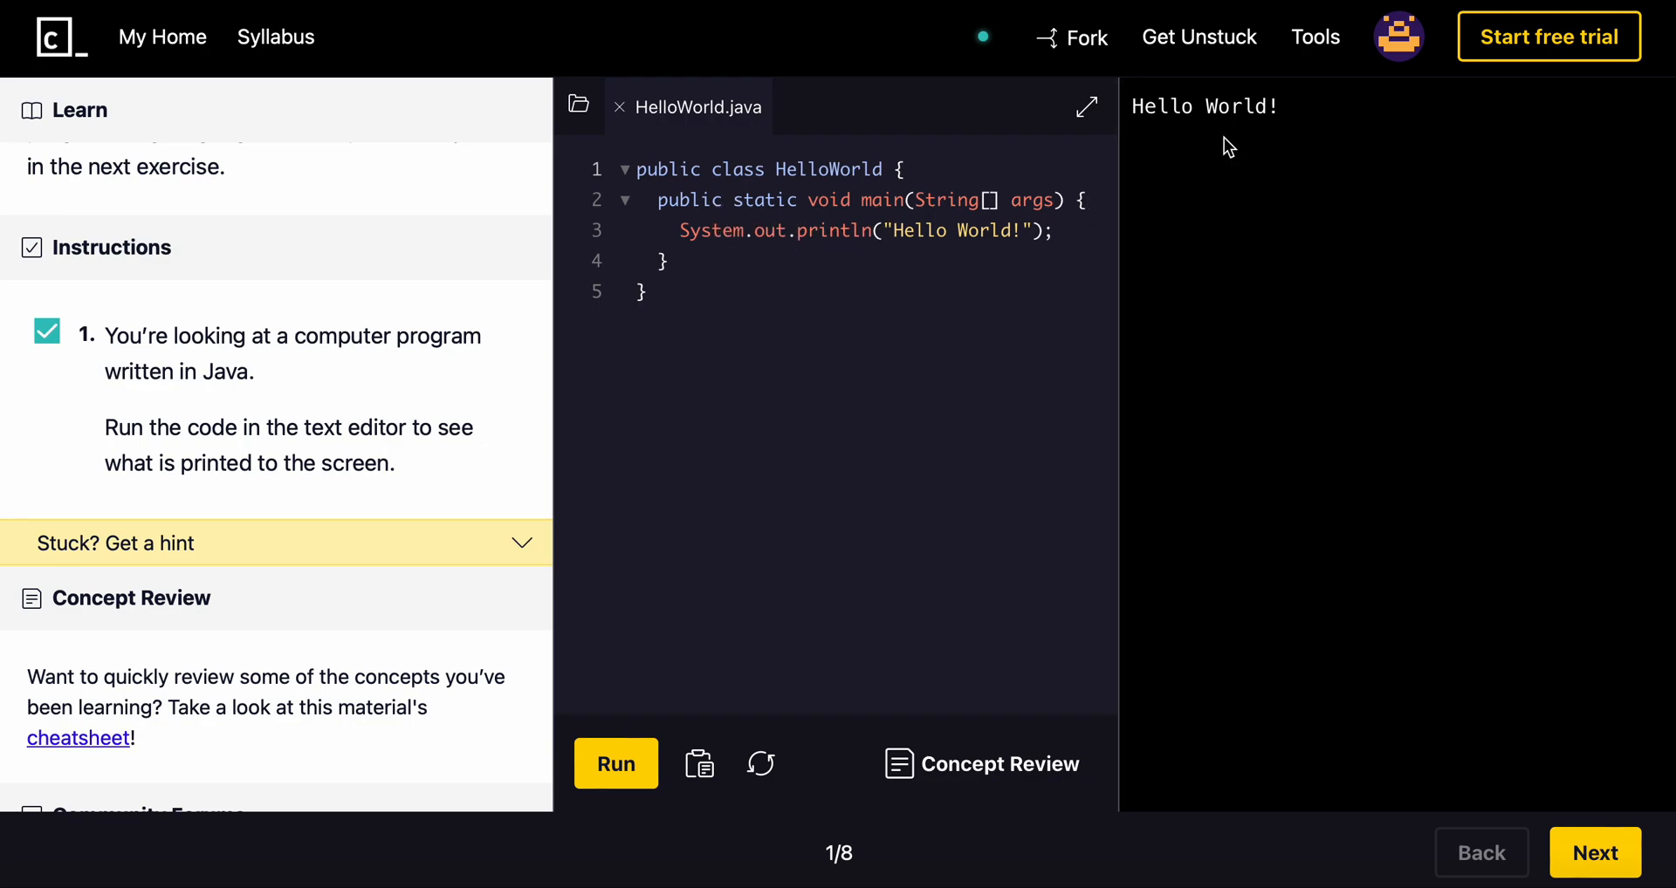
pyautogui.scroll(-3)
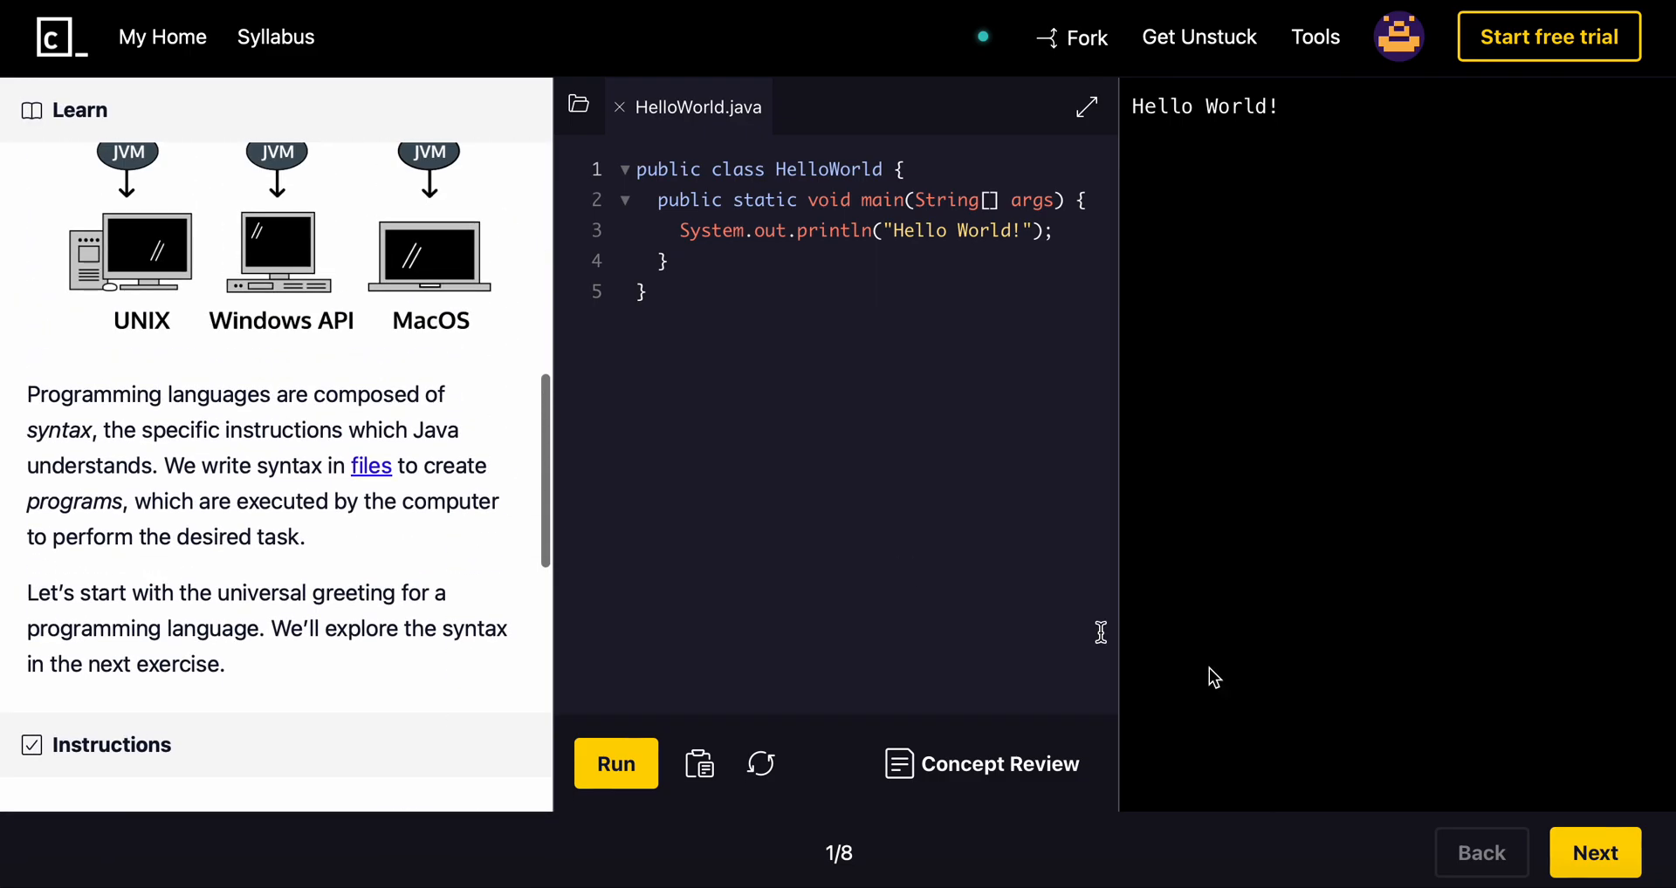
pyautogui.click(1595, 853)
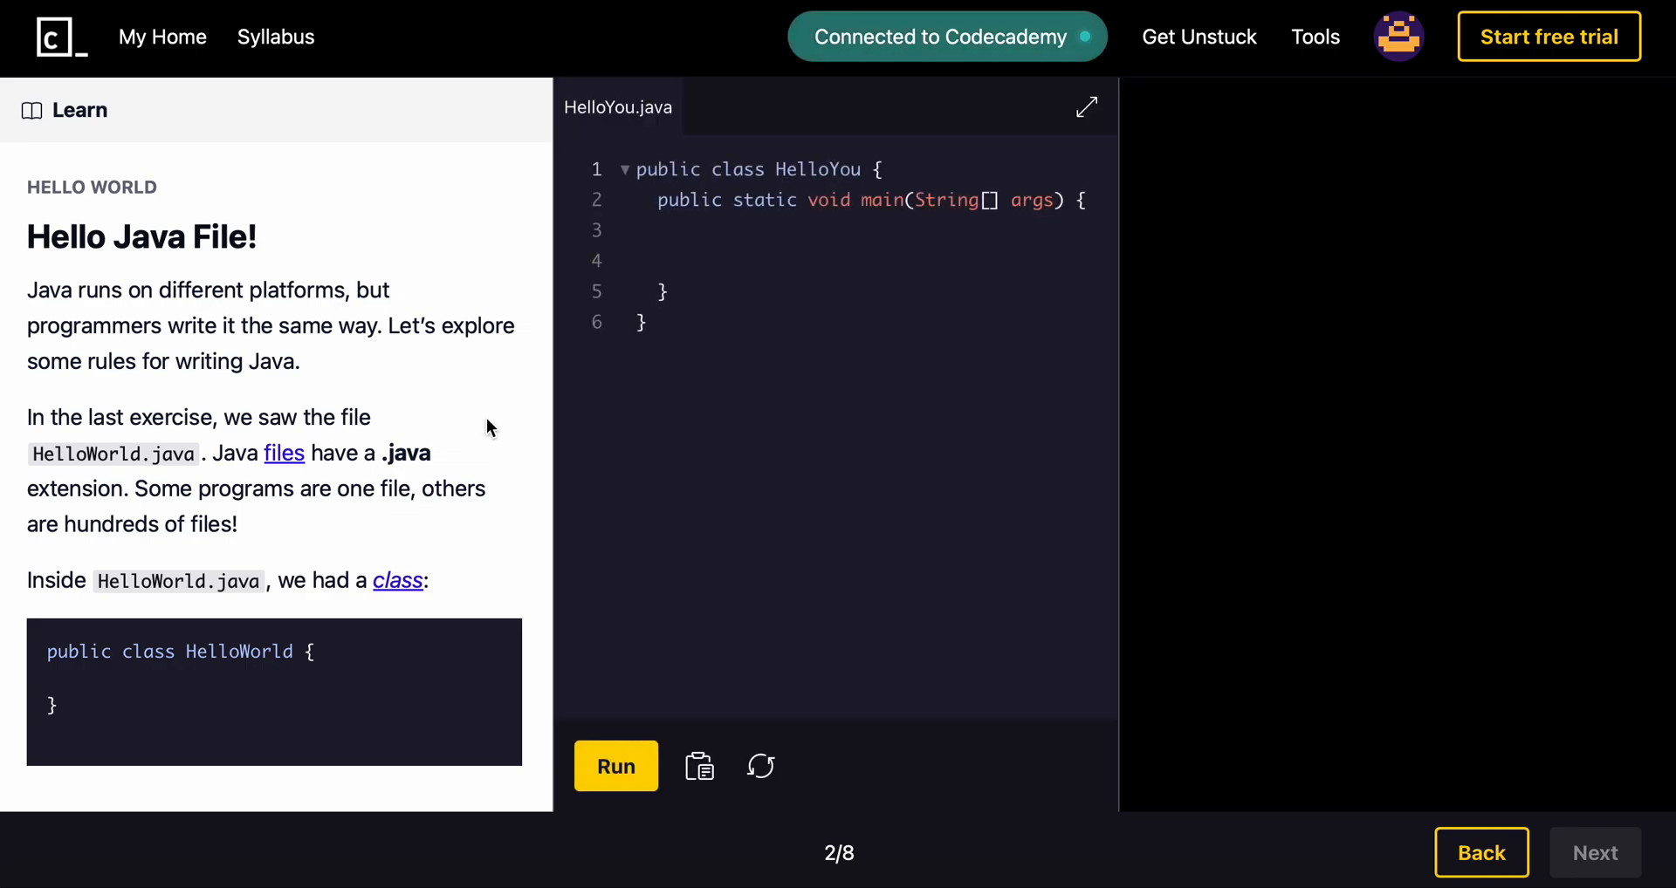
pyautogui.scroll(-3)
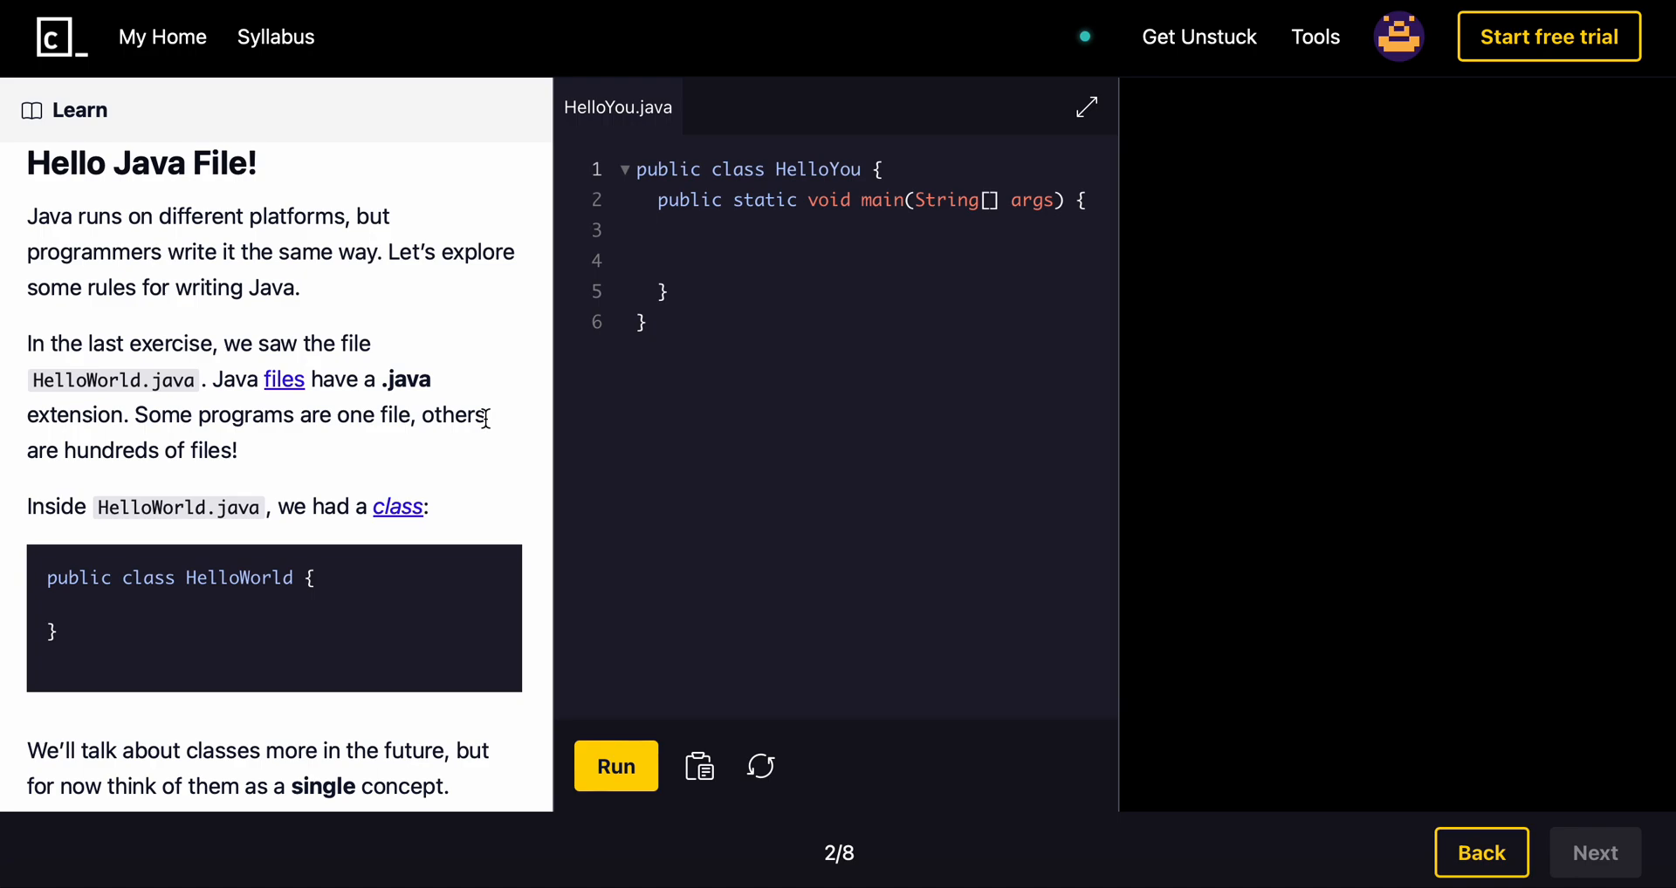
pyautogui.moveTo(244, 381)
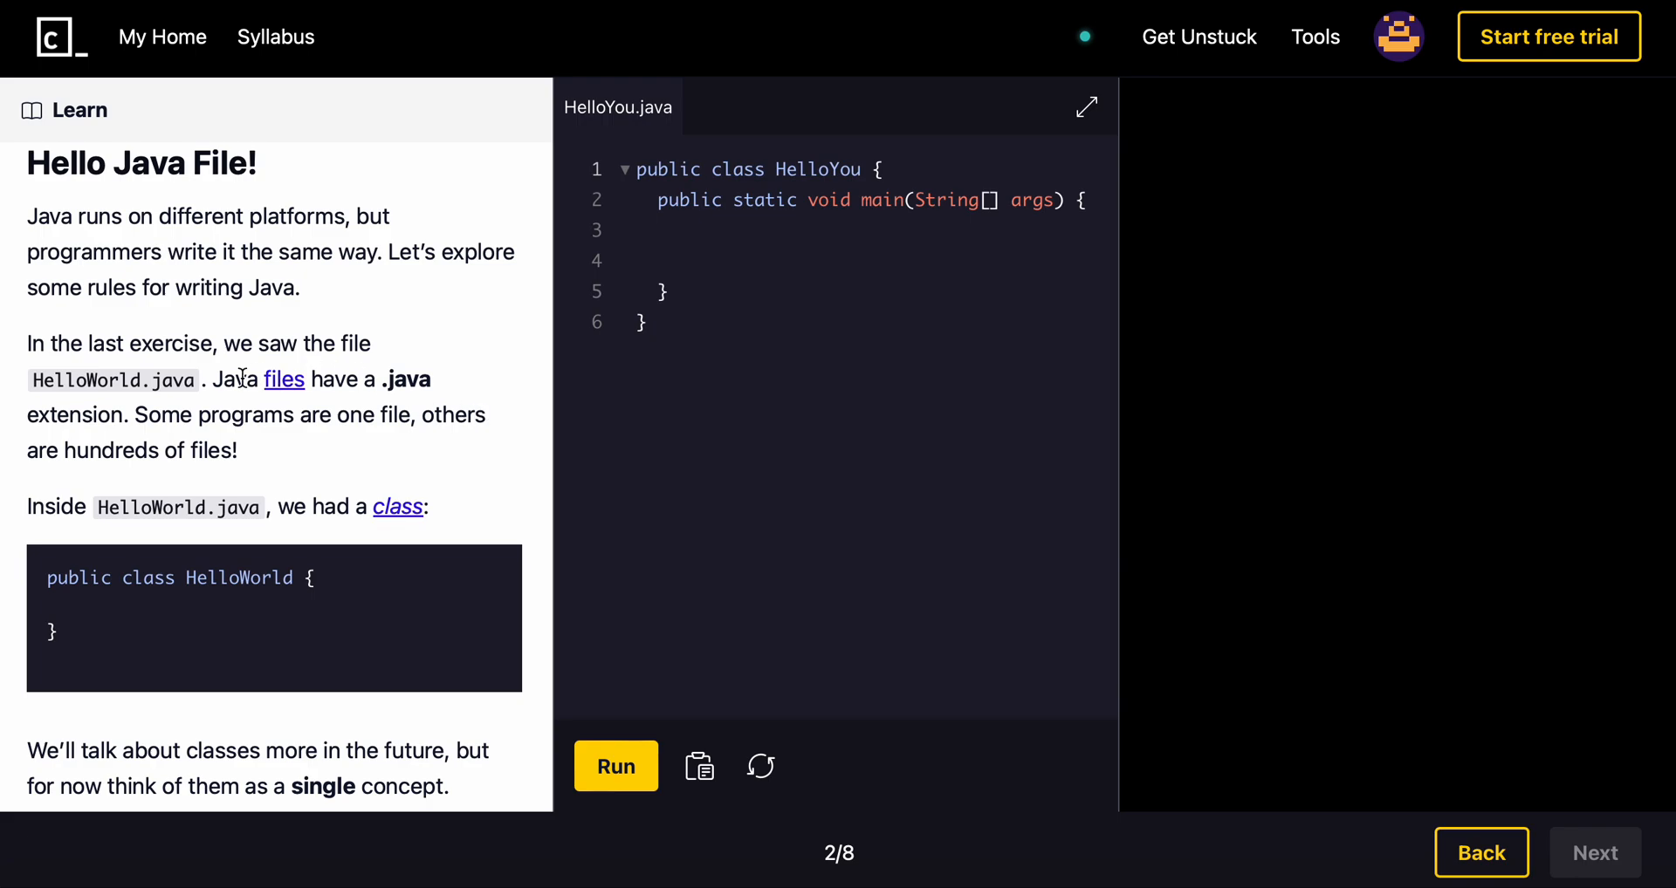
pyautogui.moveTo(257, 477)
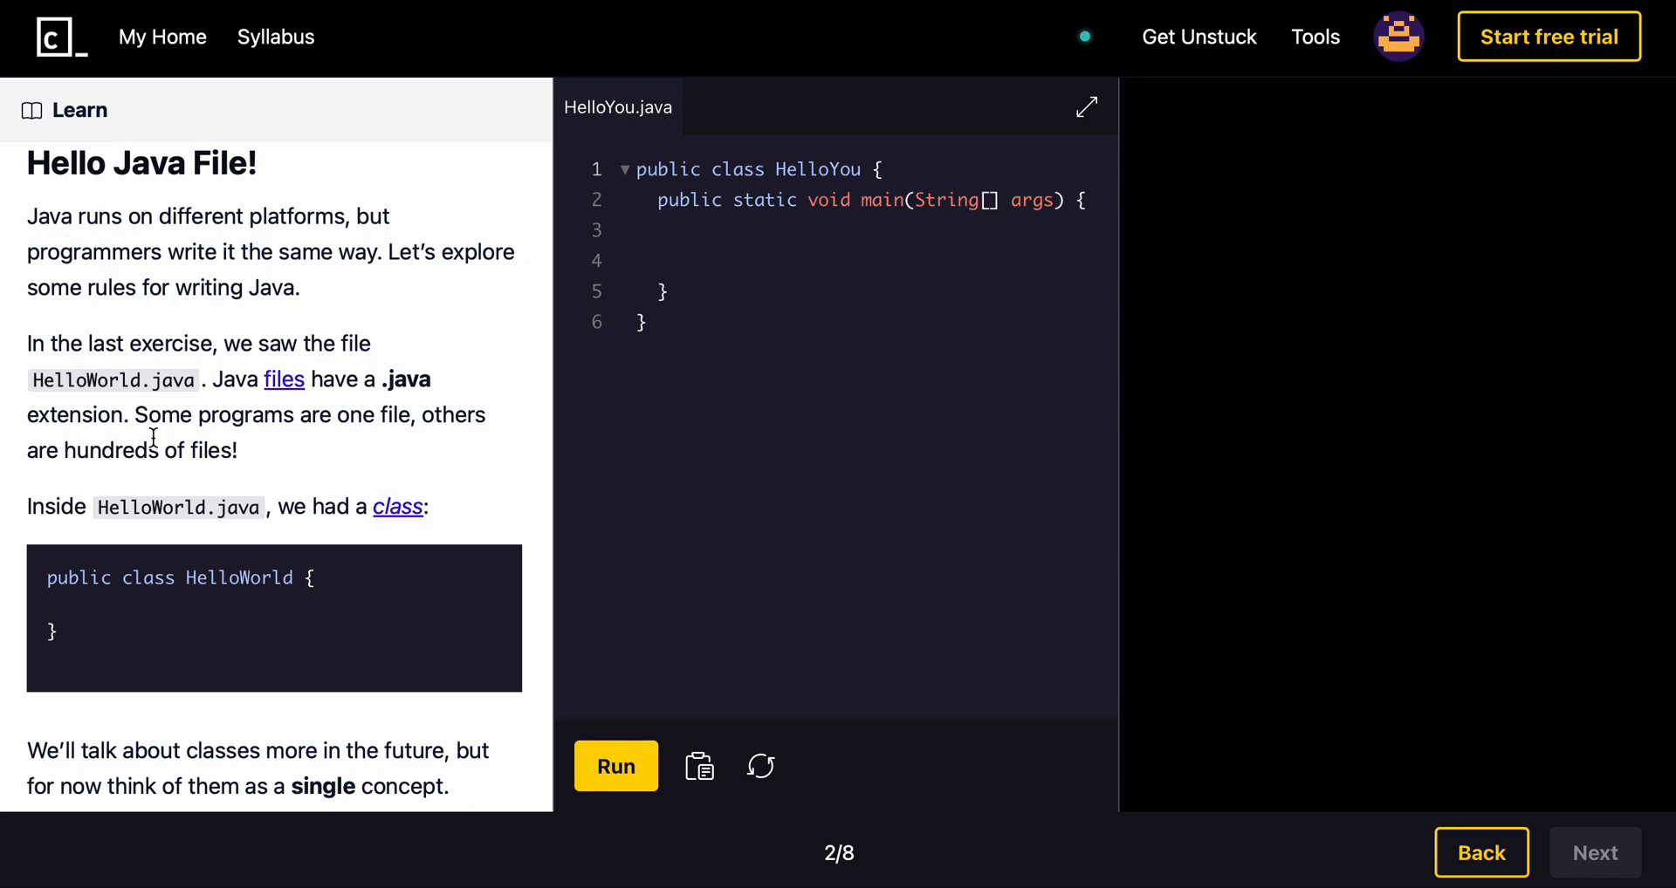
pyautogui.moveTo(293, 441)
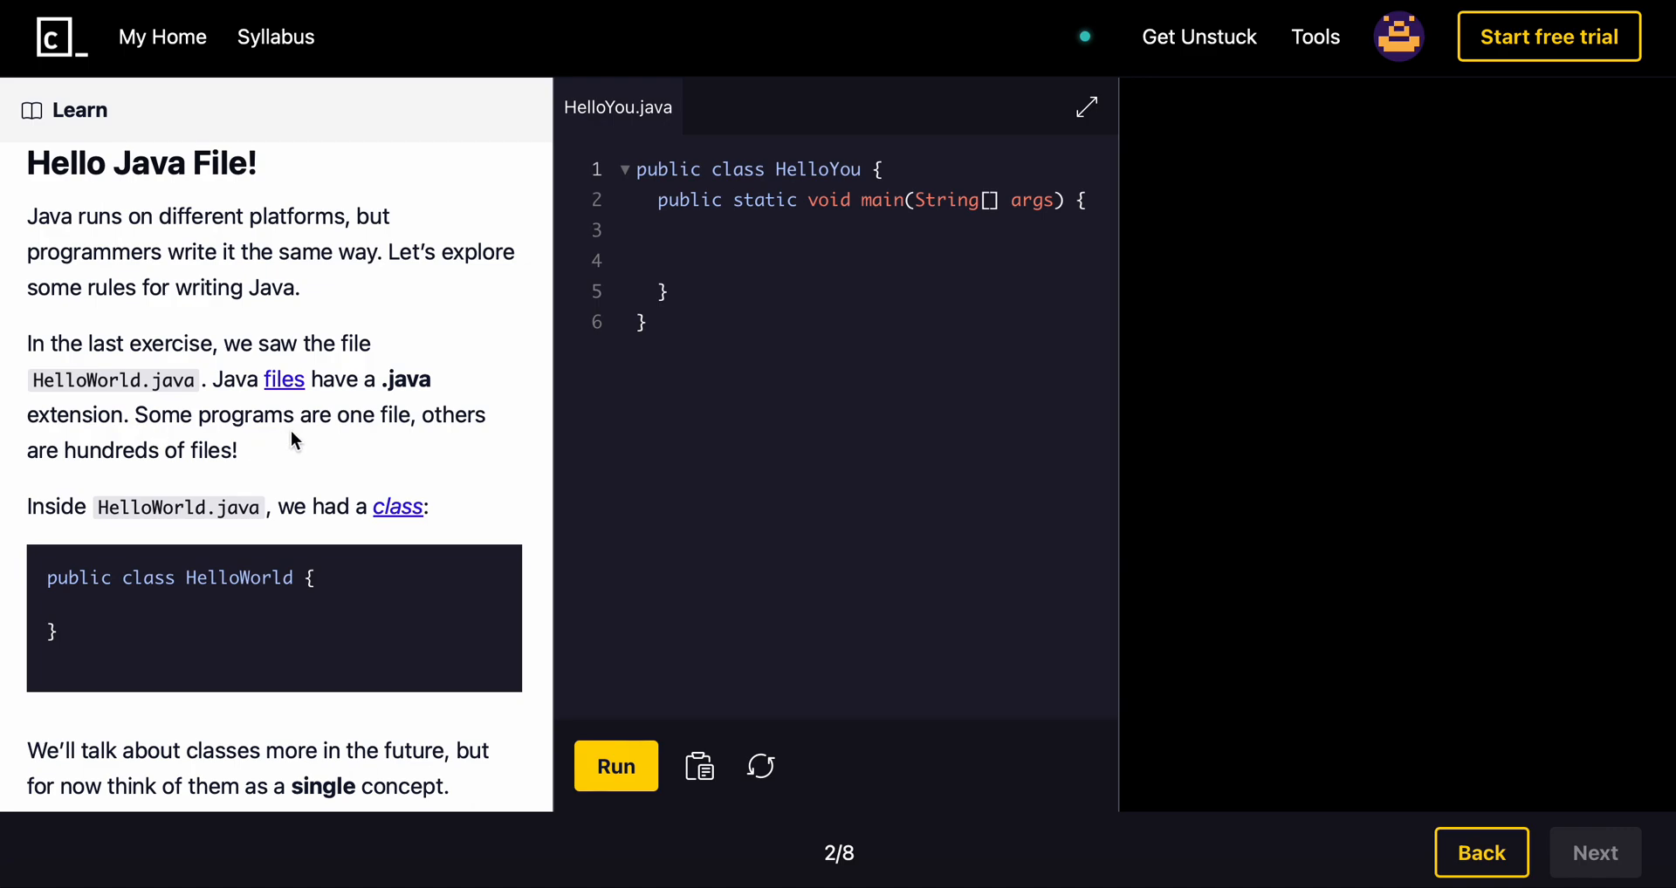
pyautogui.moveTo(673, 131)
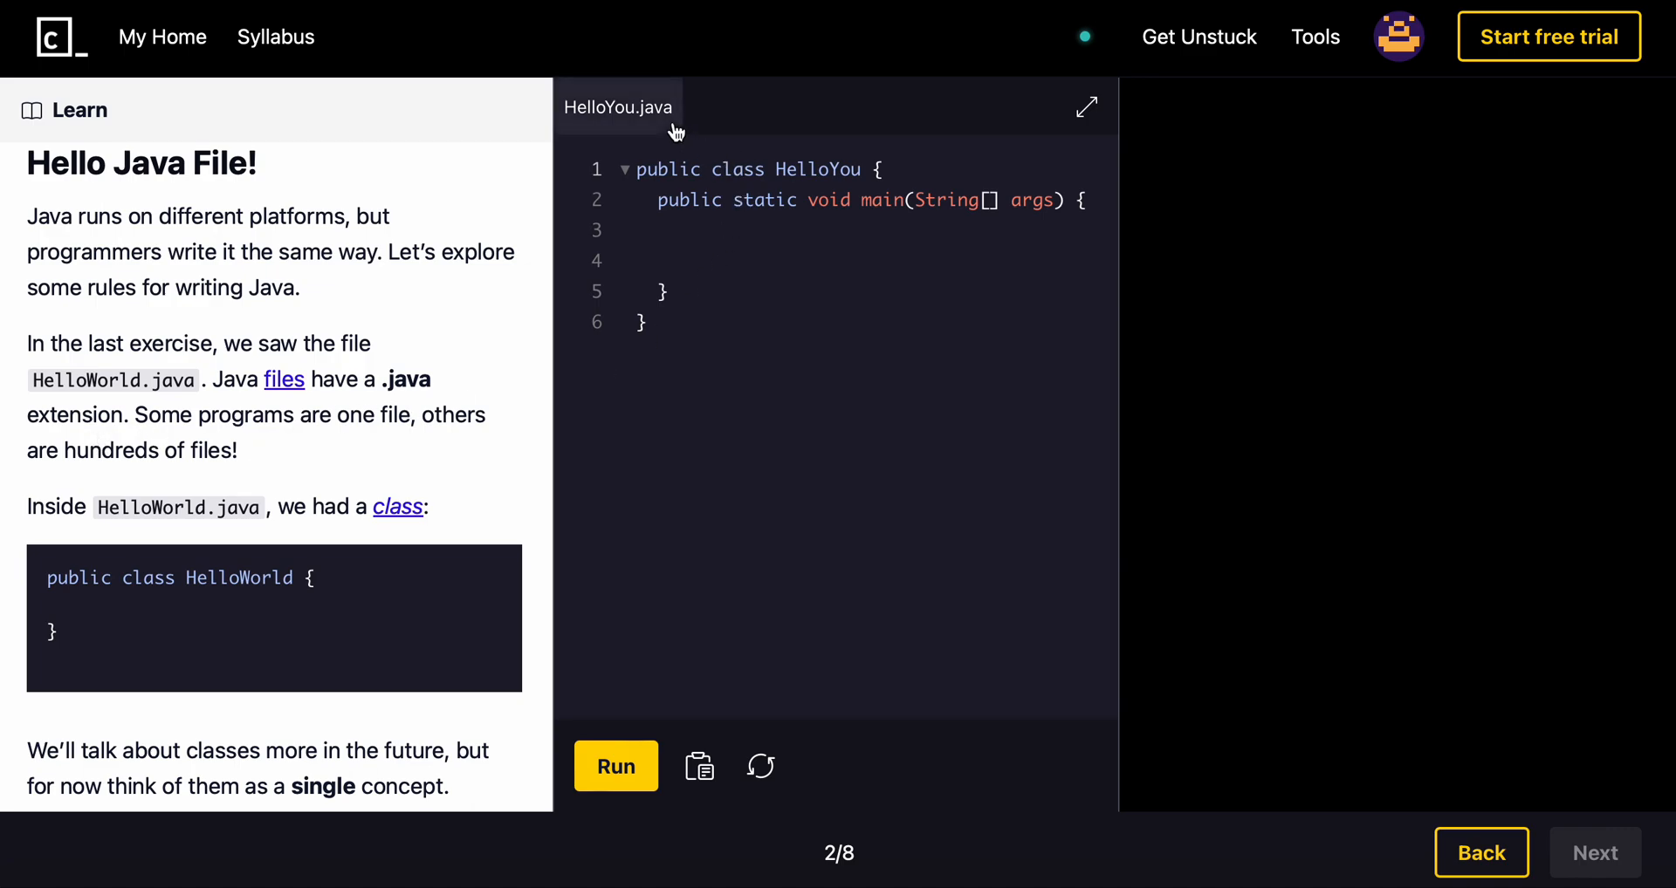
pyautogui.moveTo(395, 445)
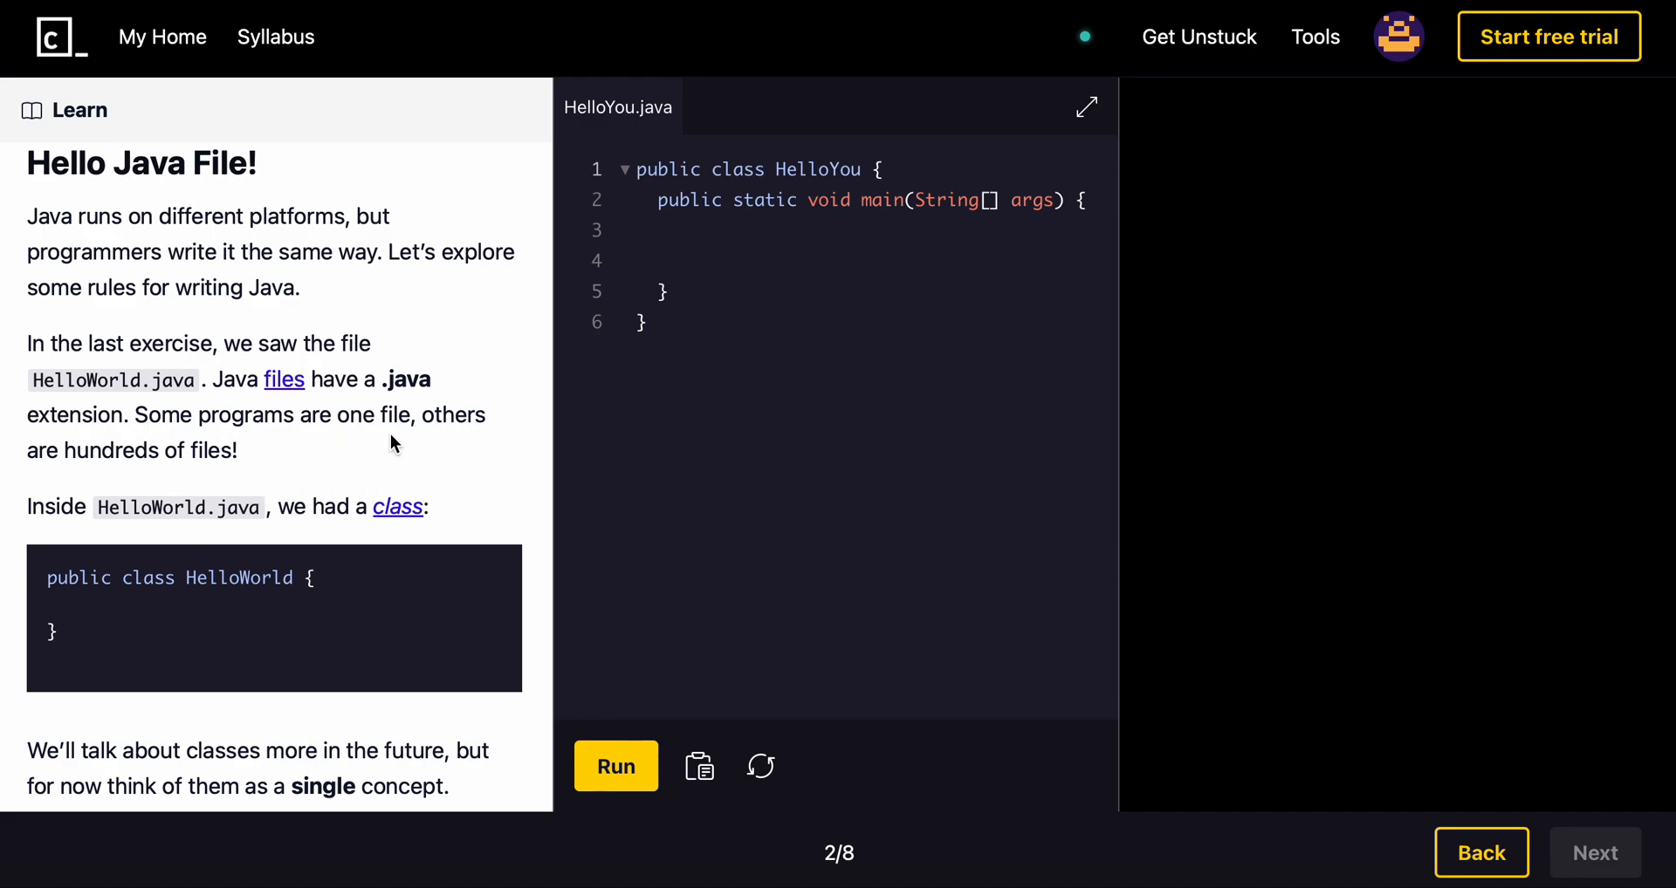
pyautogui.moveTo(325, 458)
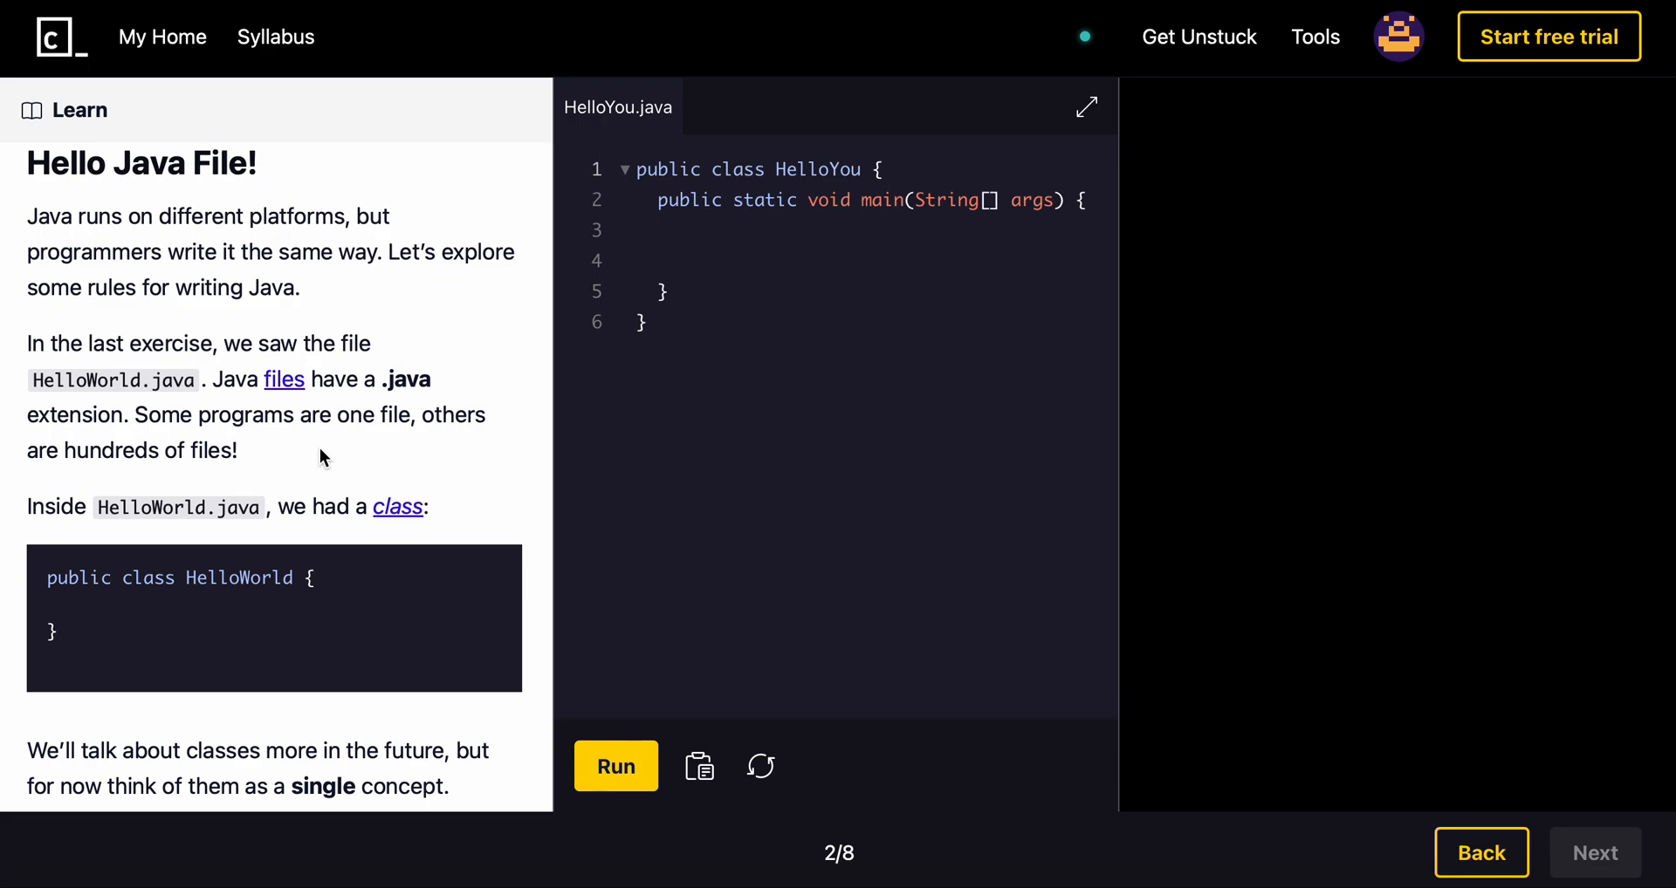
pyautogui.scroll(-3)
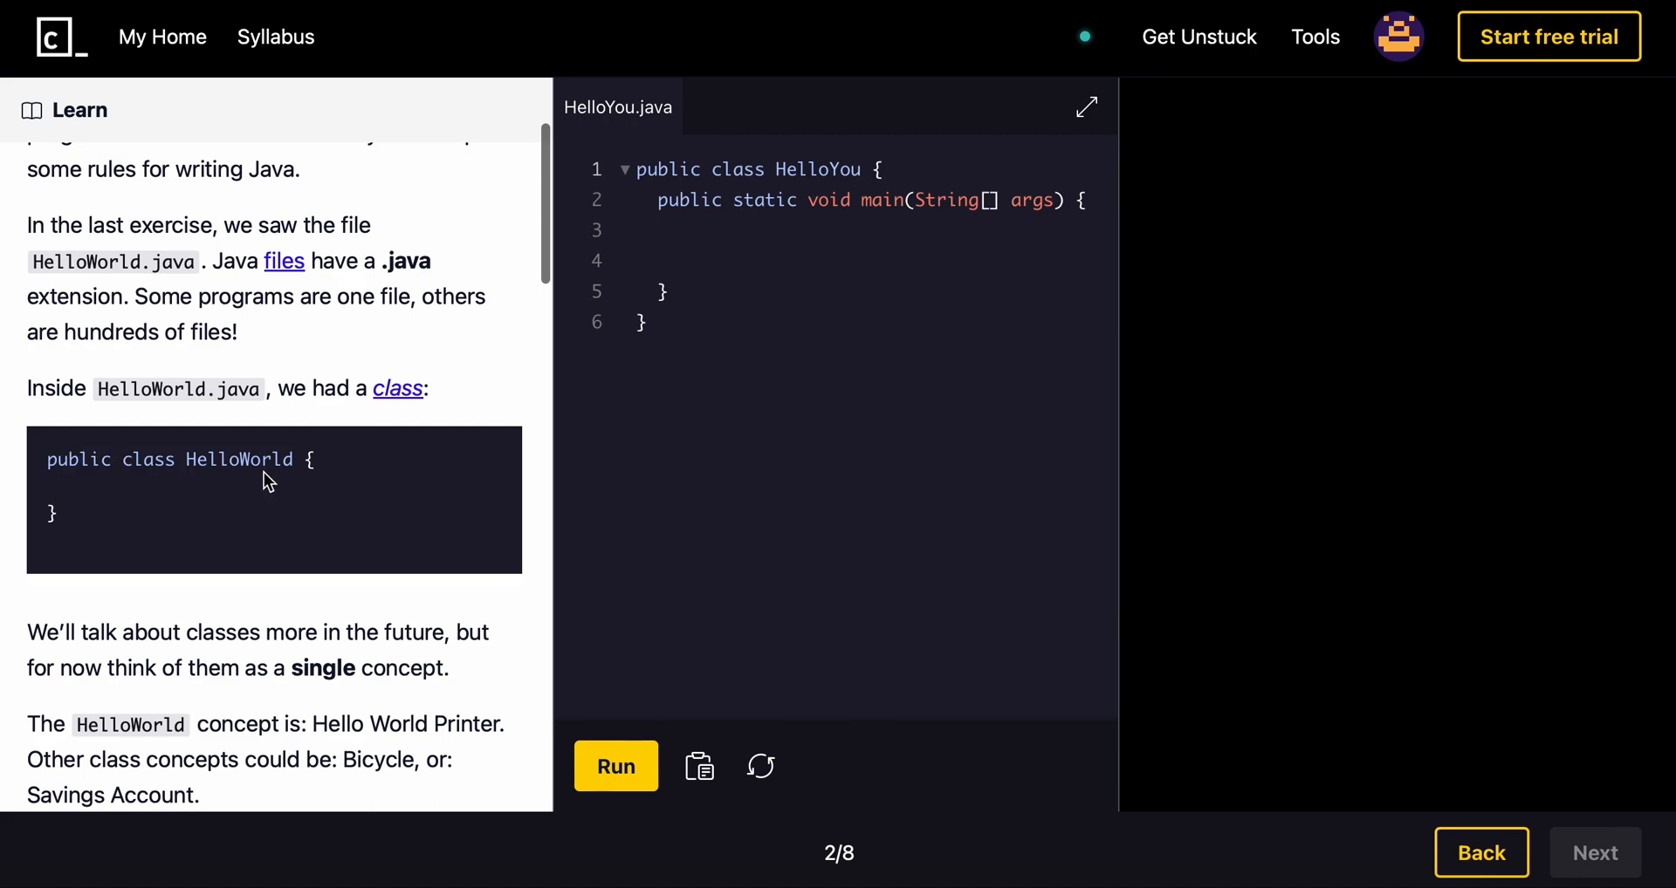
pyautogui.scroll(-3)
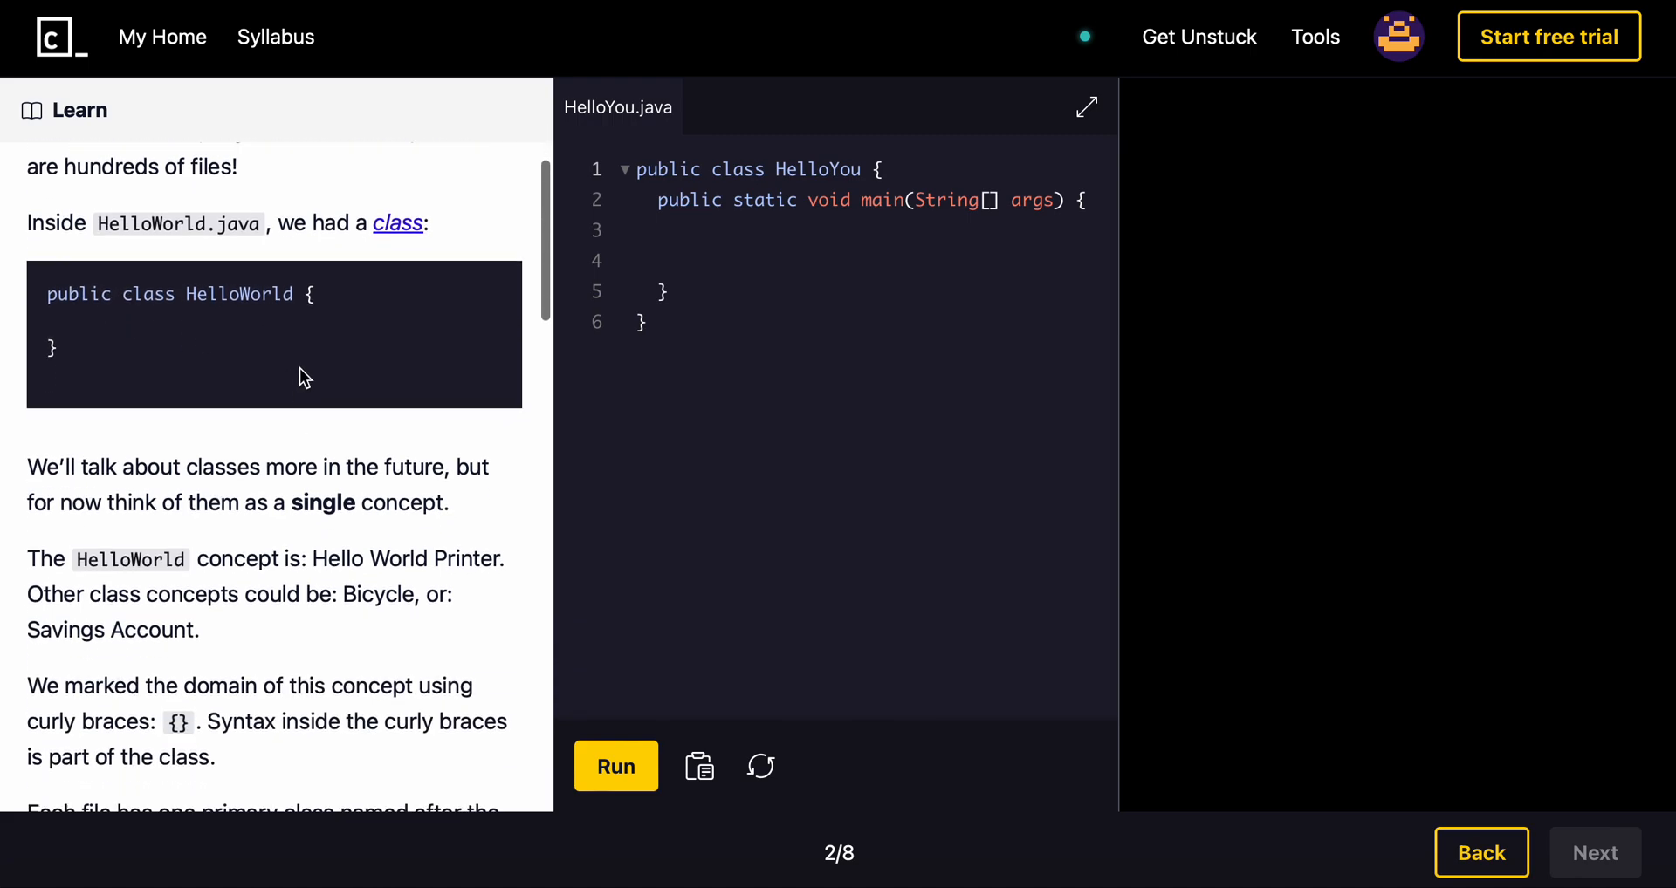
pyautogui.scroll(-3)
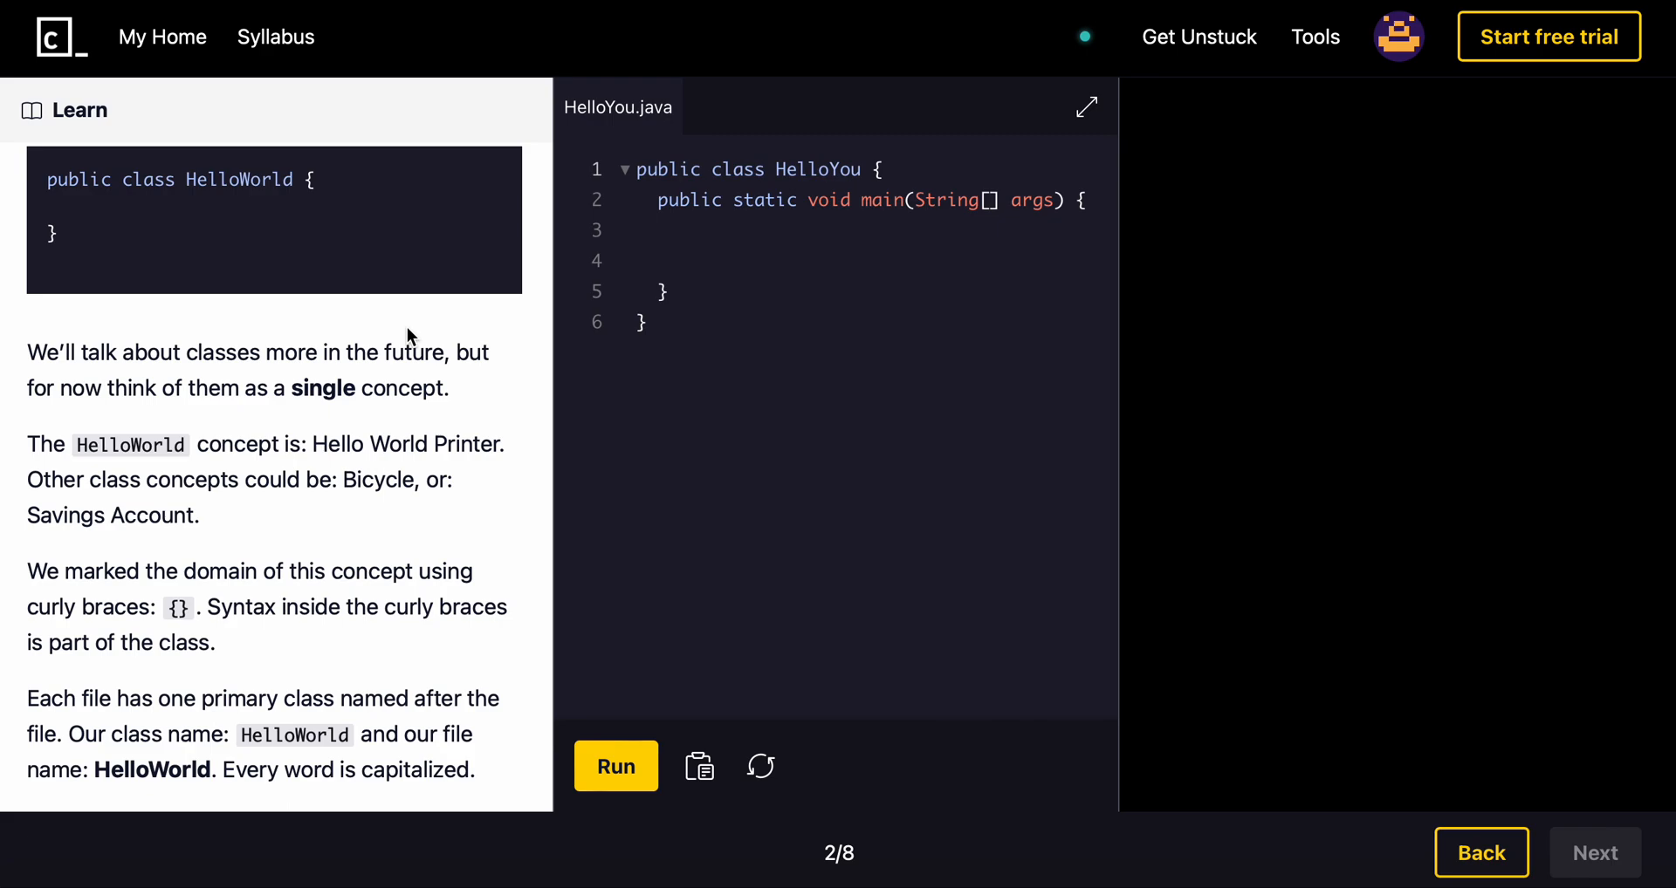
pyautogui.scroll(-3)
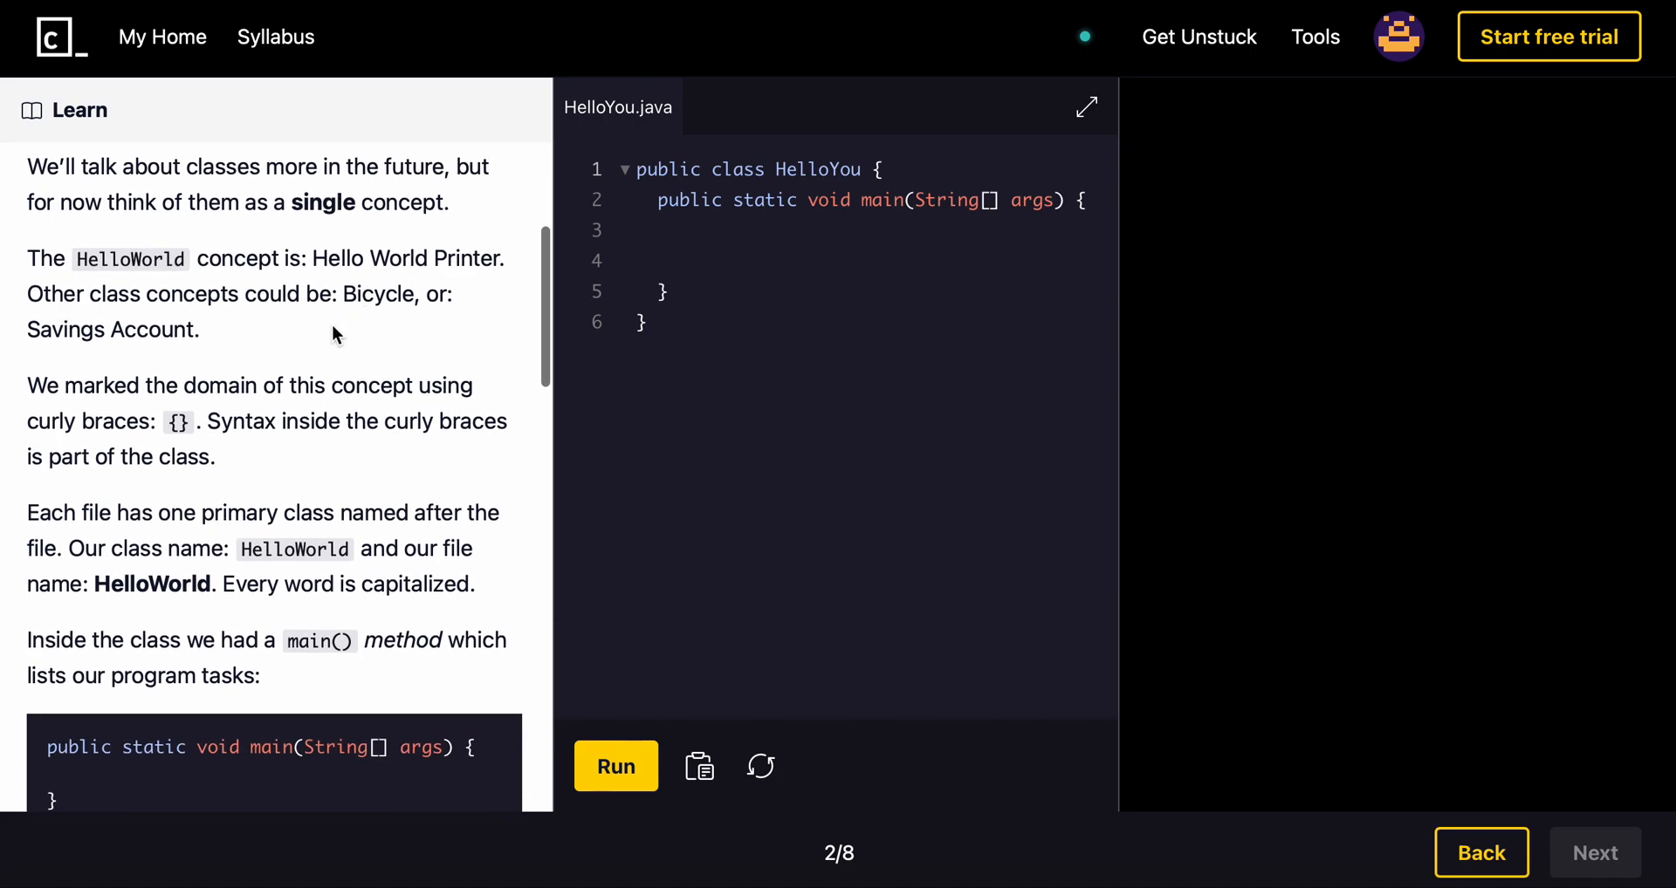
pyautogui.scroll(-3)
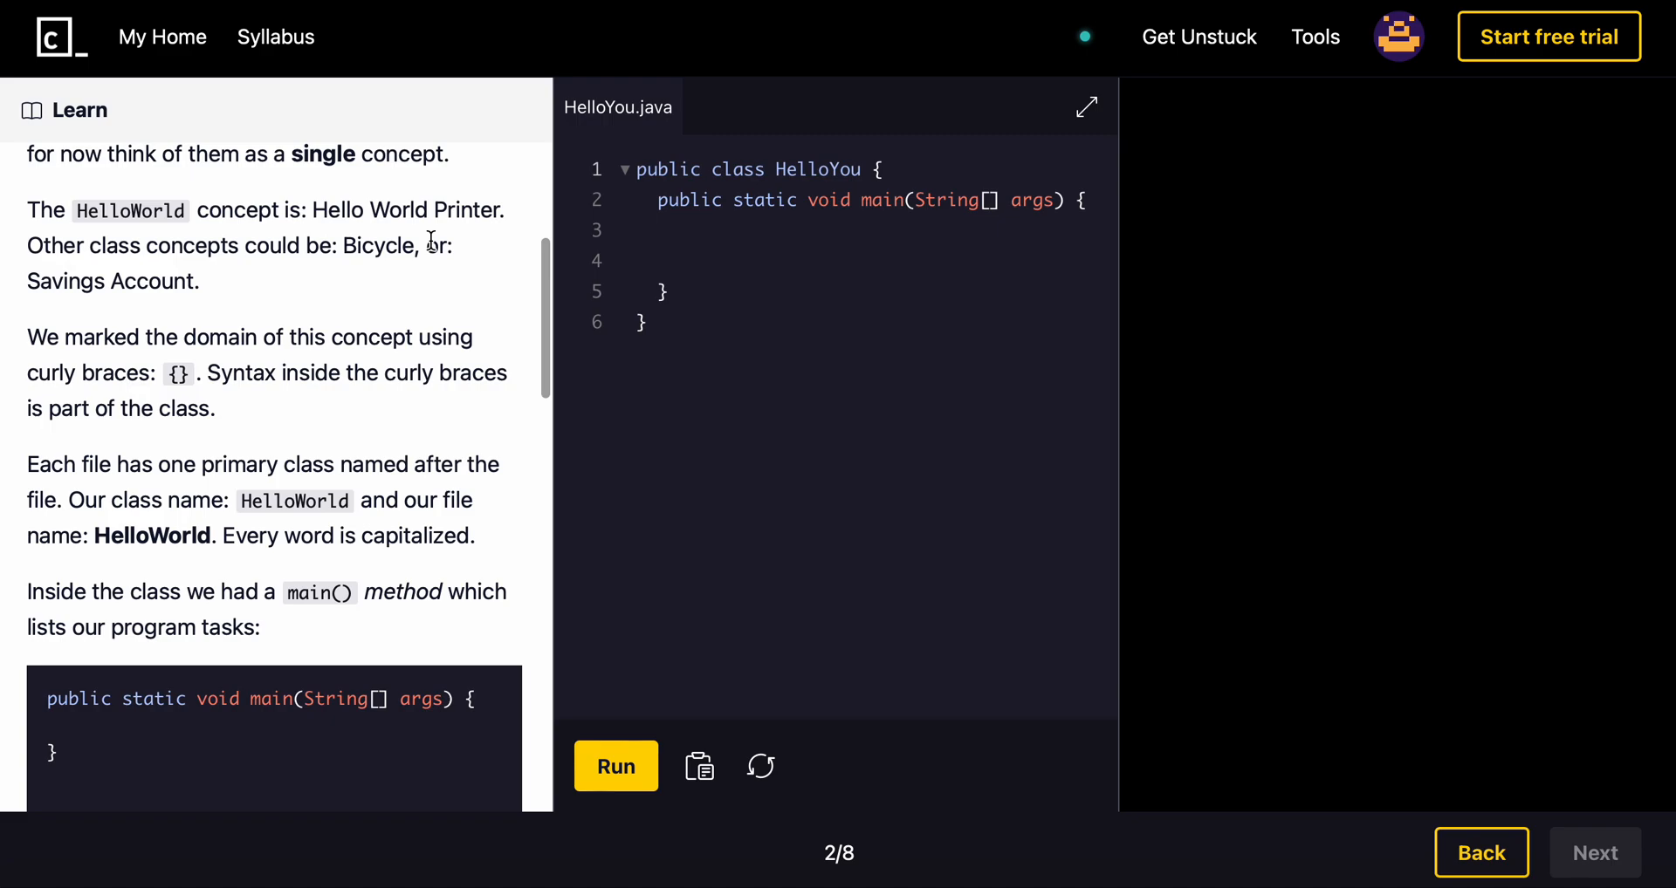
pyautogui.moveTo(180, 272)
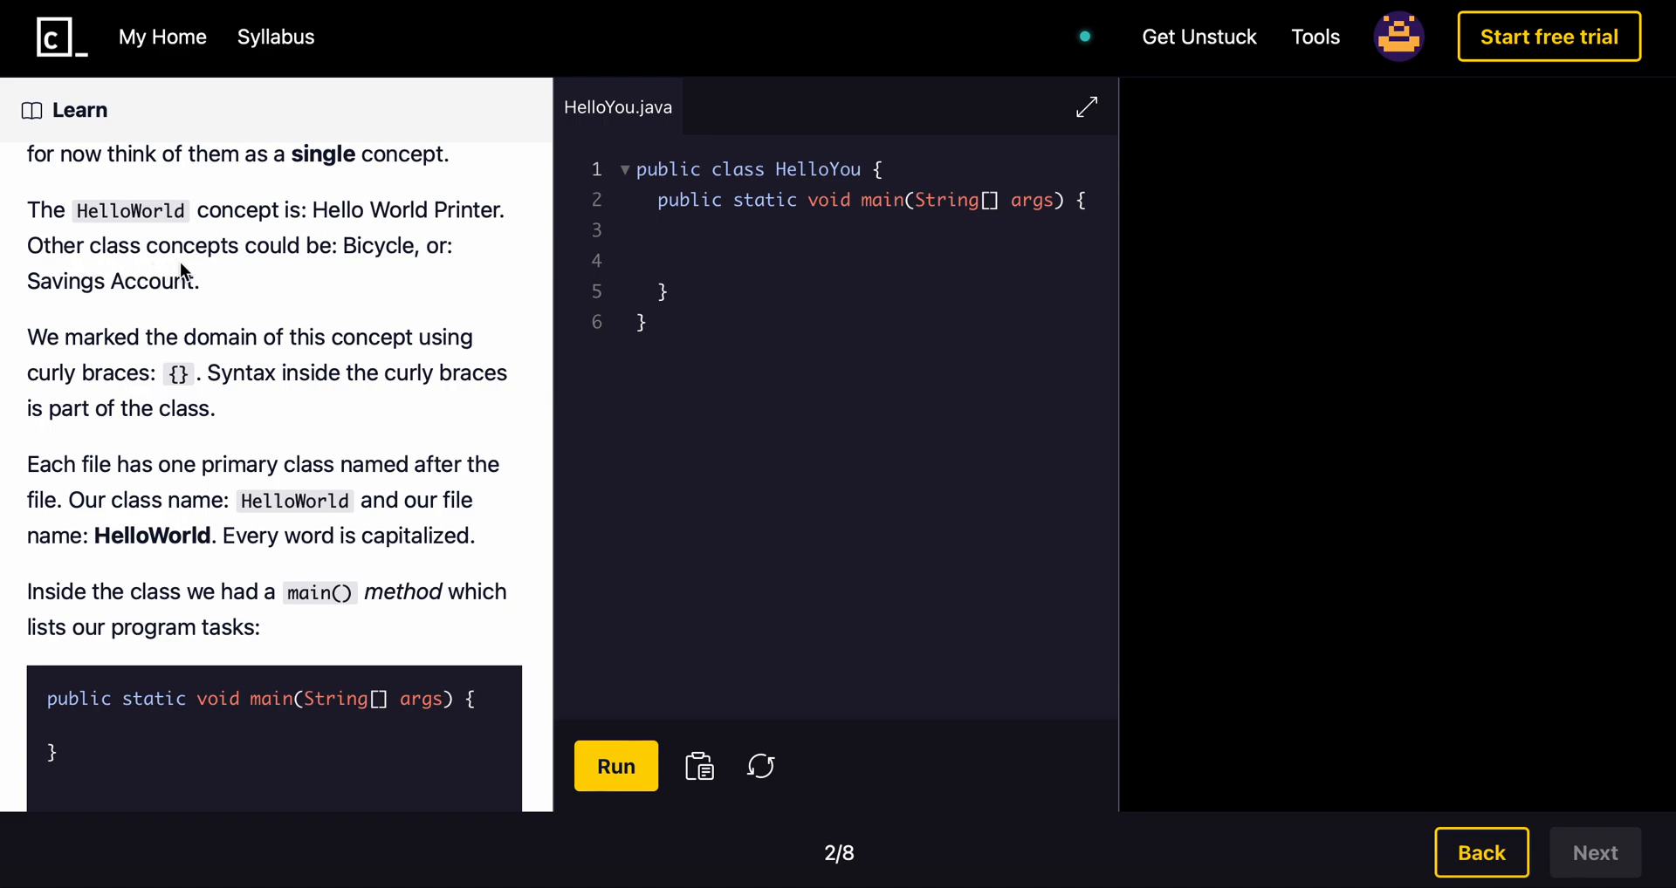
pyautogui.moveTo(122, 281)
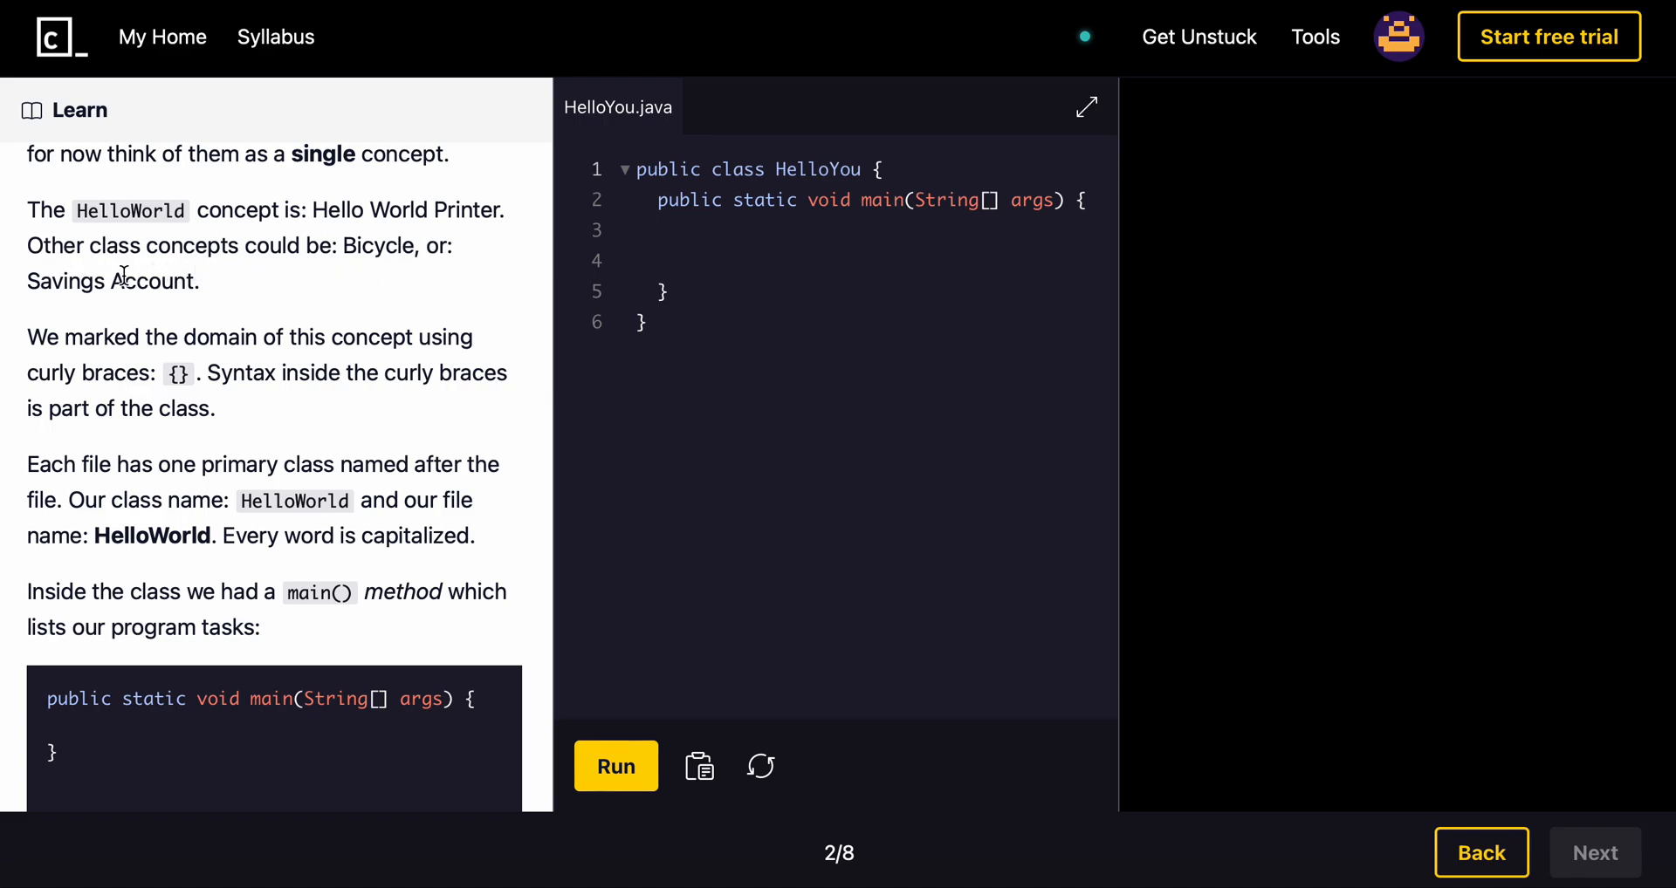
pyautogui.moveTo(311, 300)
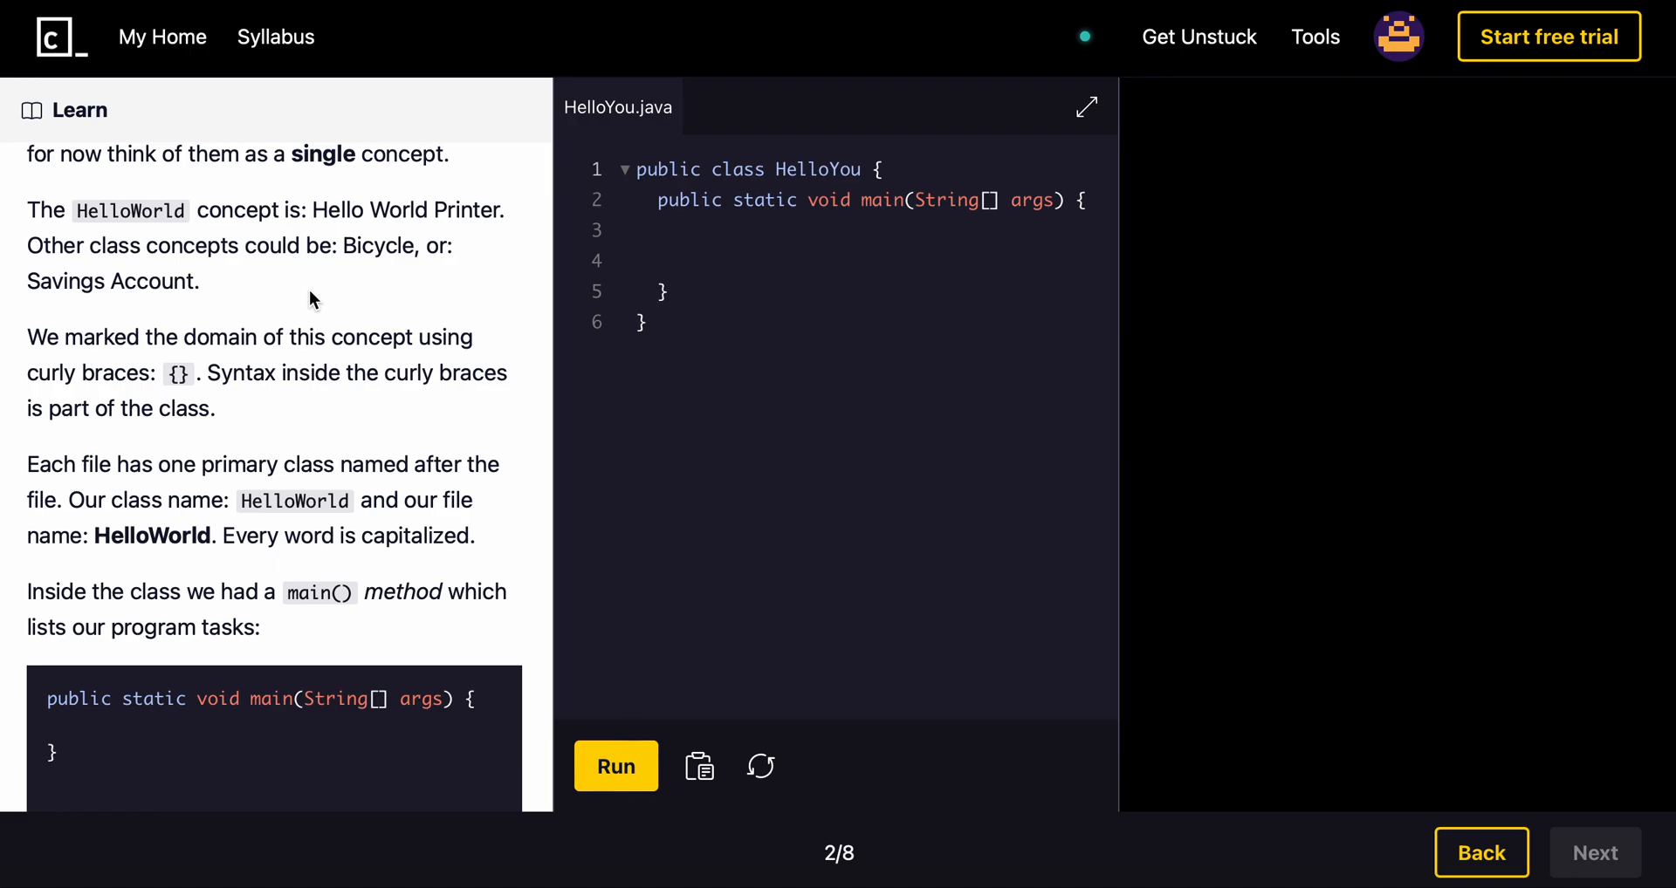
pyautogui.moveTo(480, 260)
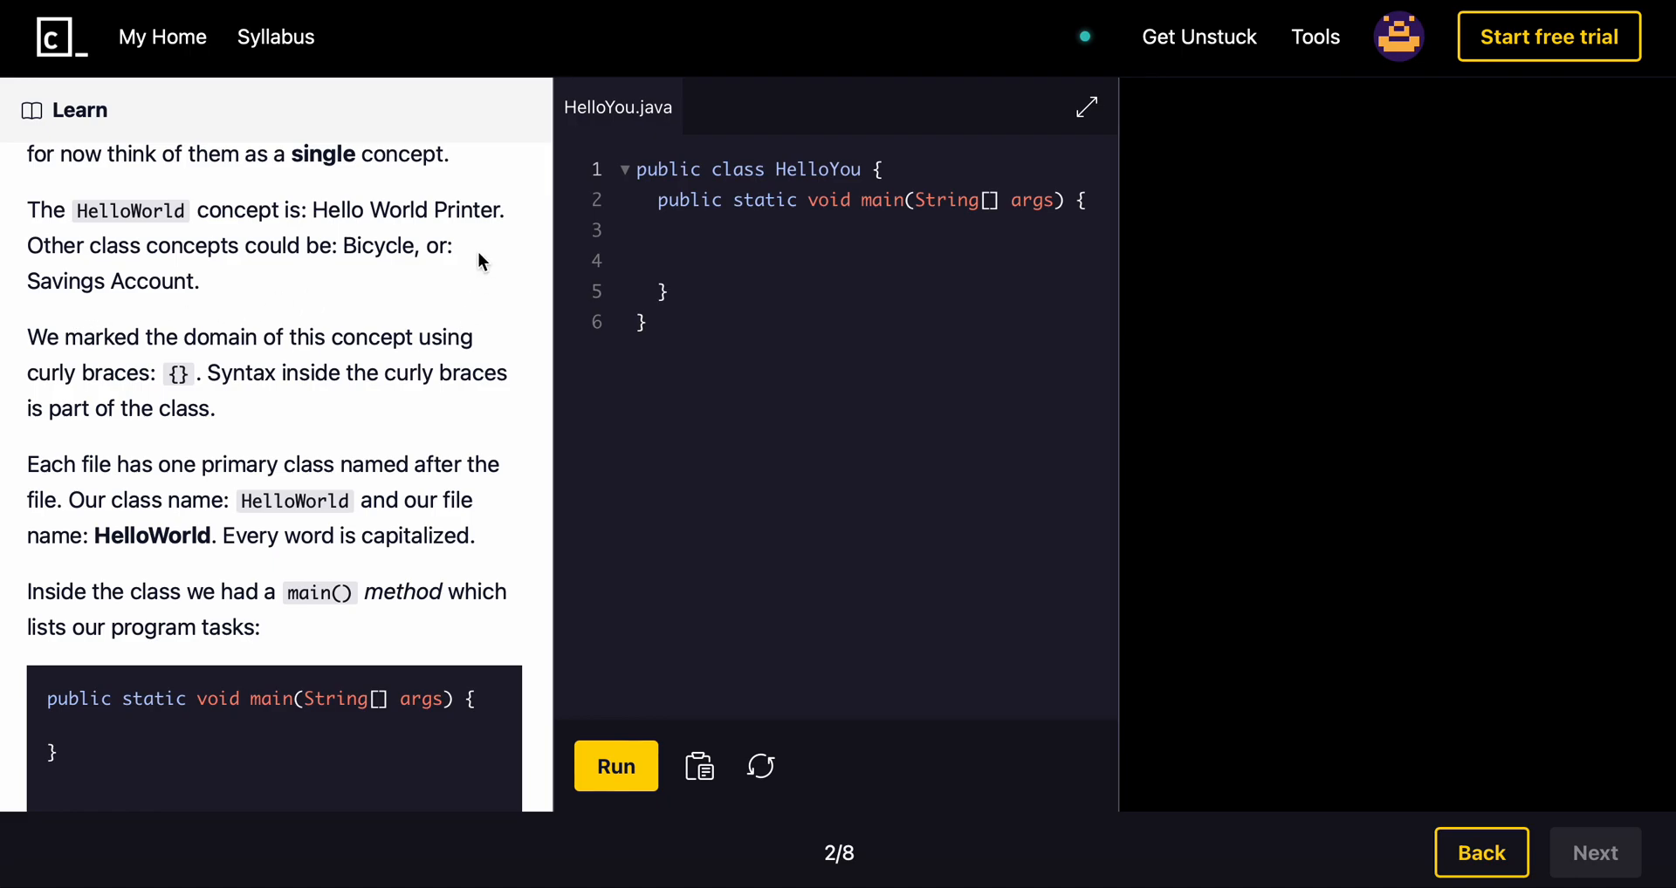
pyautogui.scroll(-3)
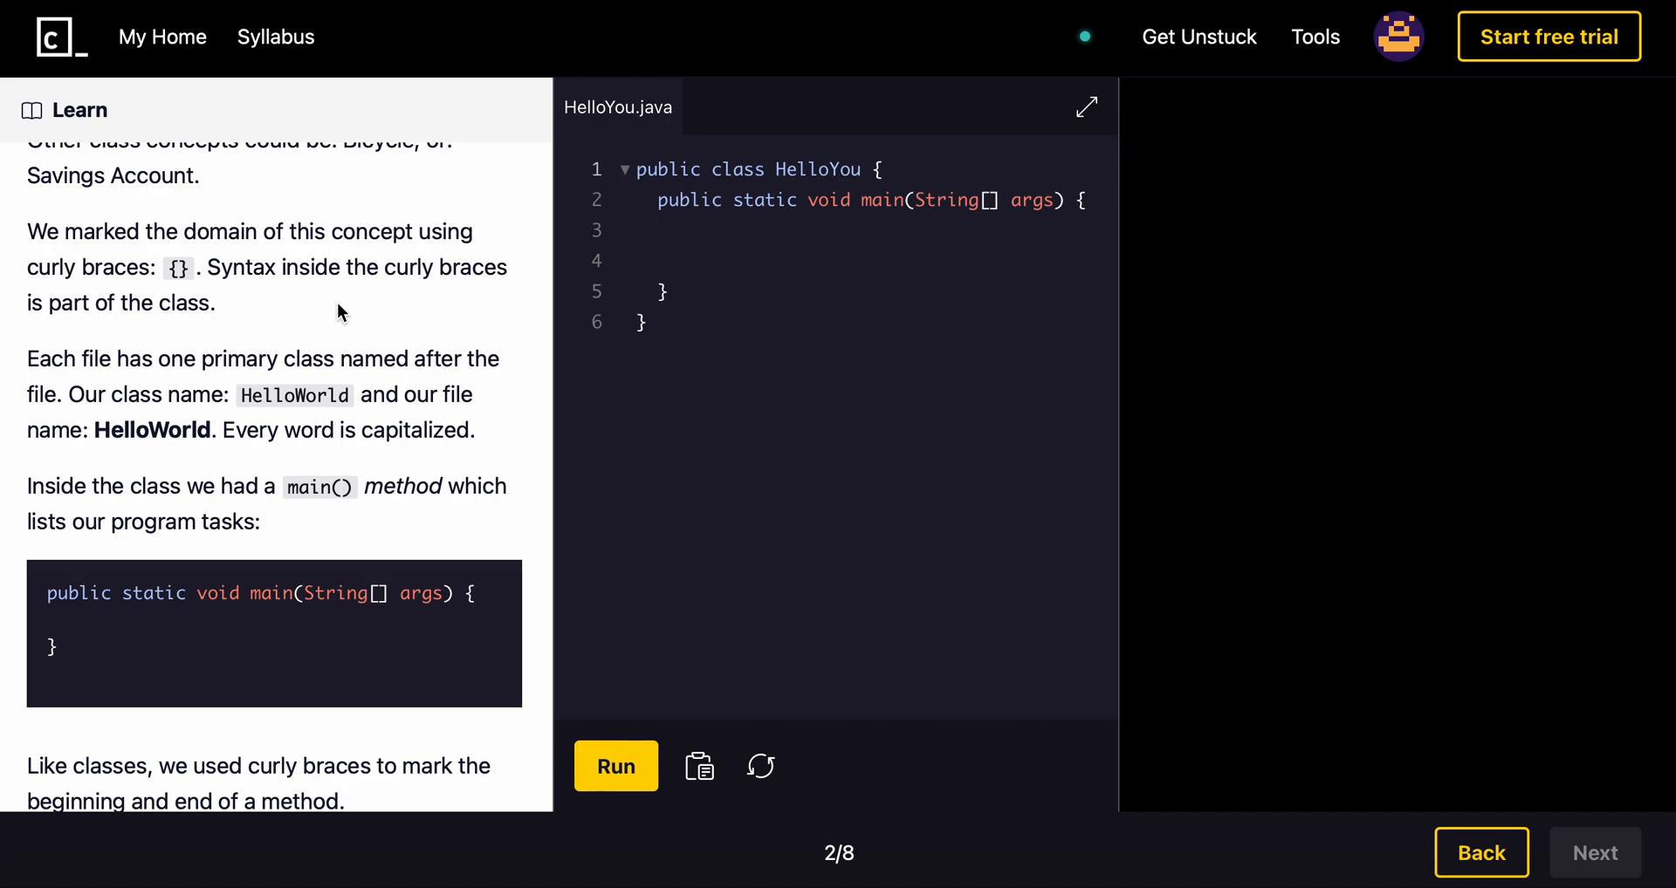
pyautogui.moveTo(836, 174)
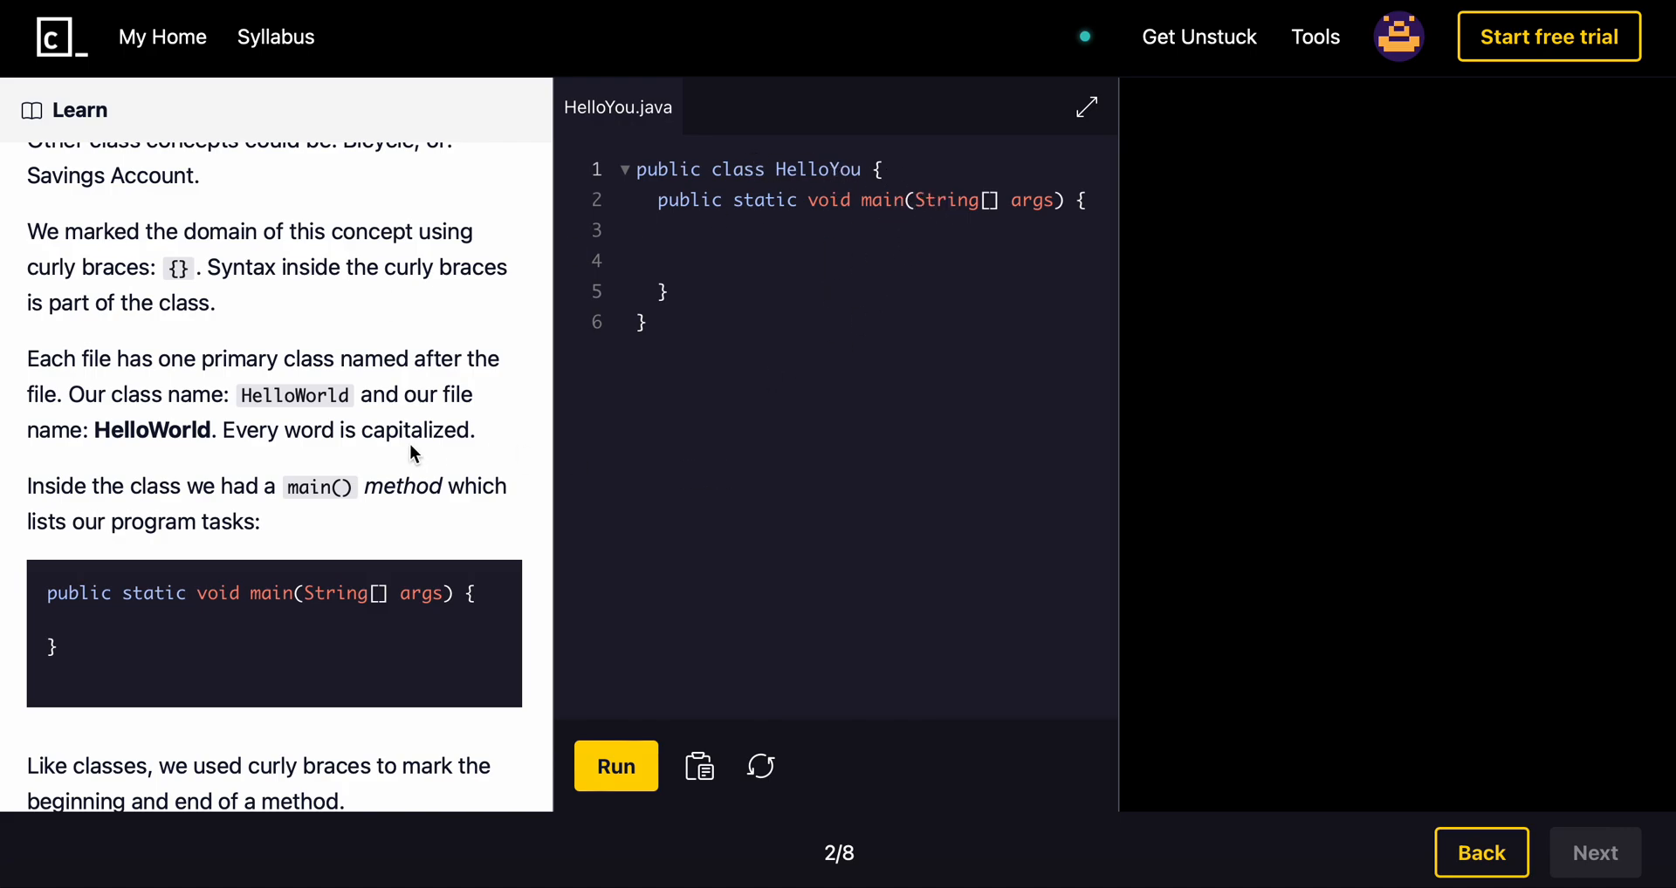
pyautogui.scroll(-3)
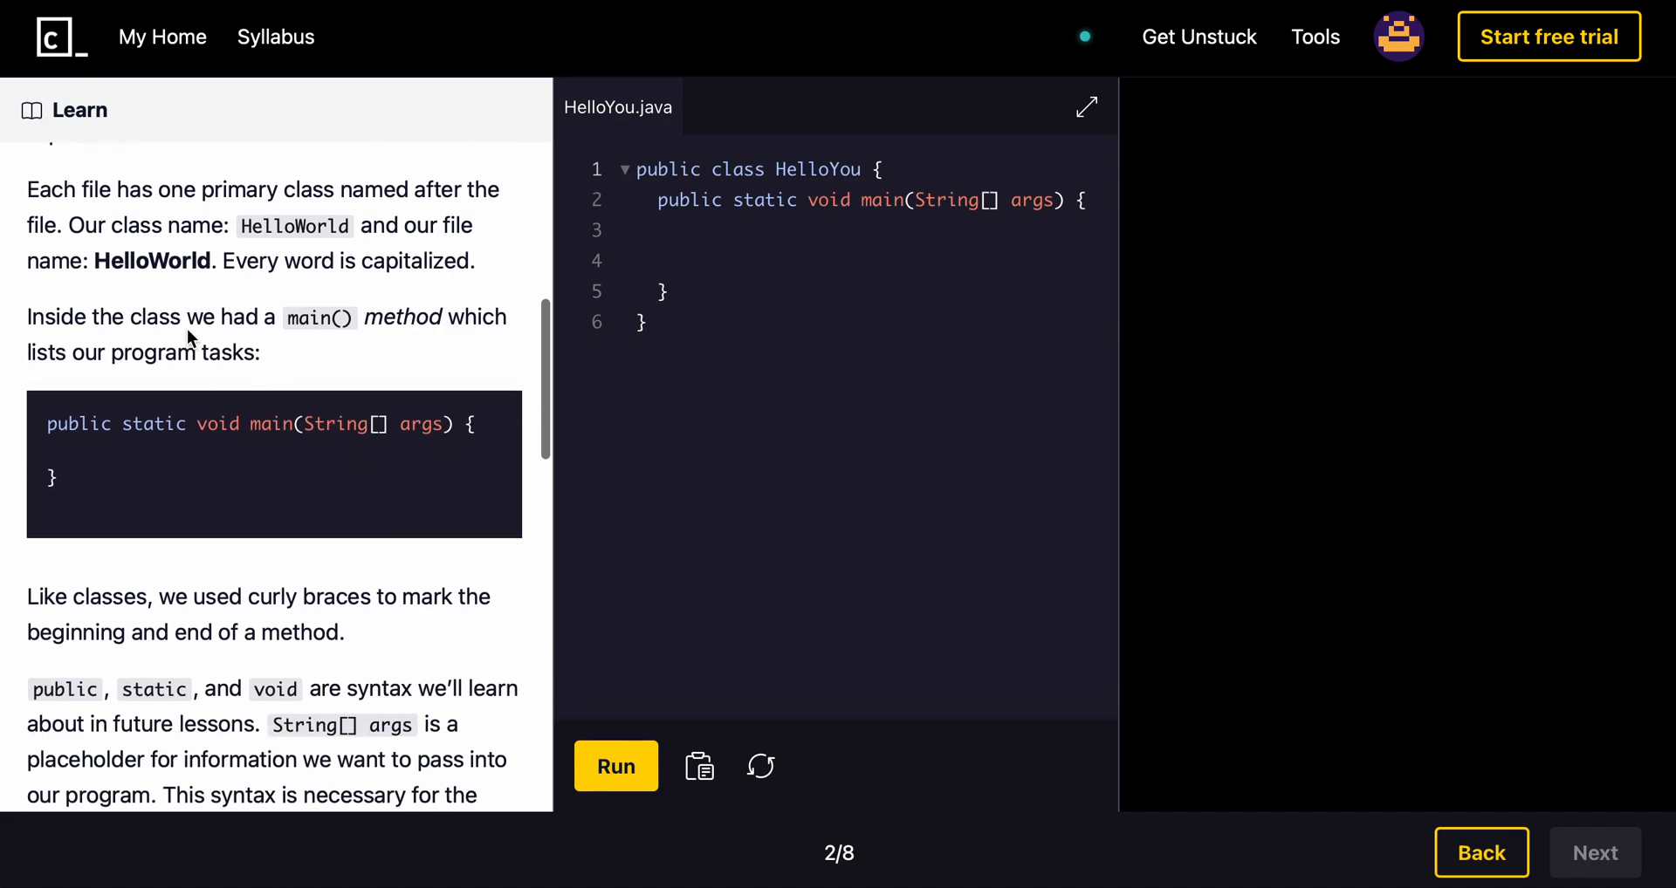
pyautogui.moveTo(304, 349)
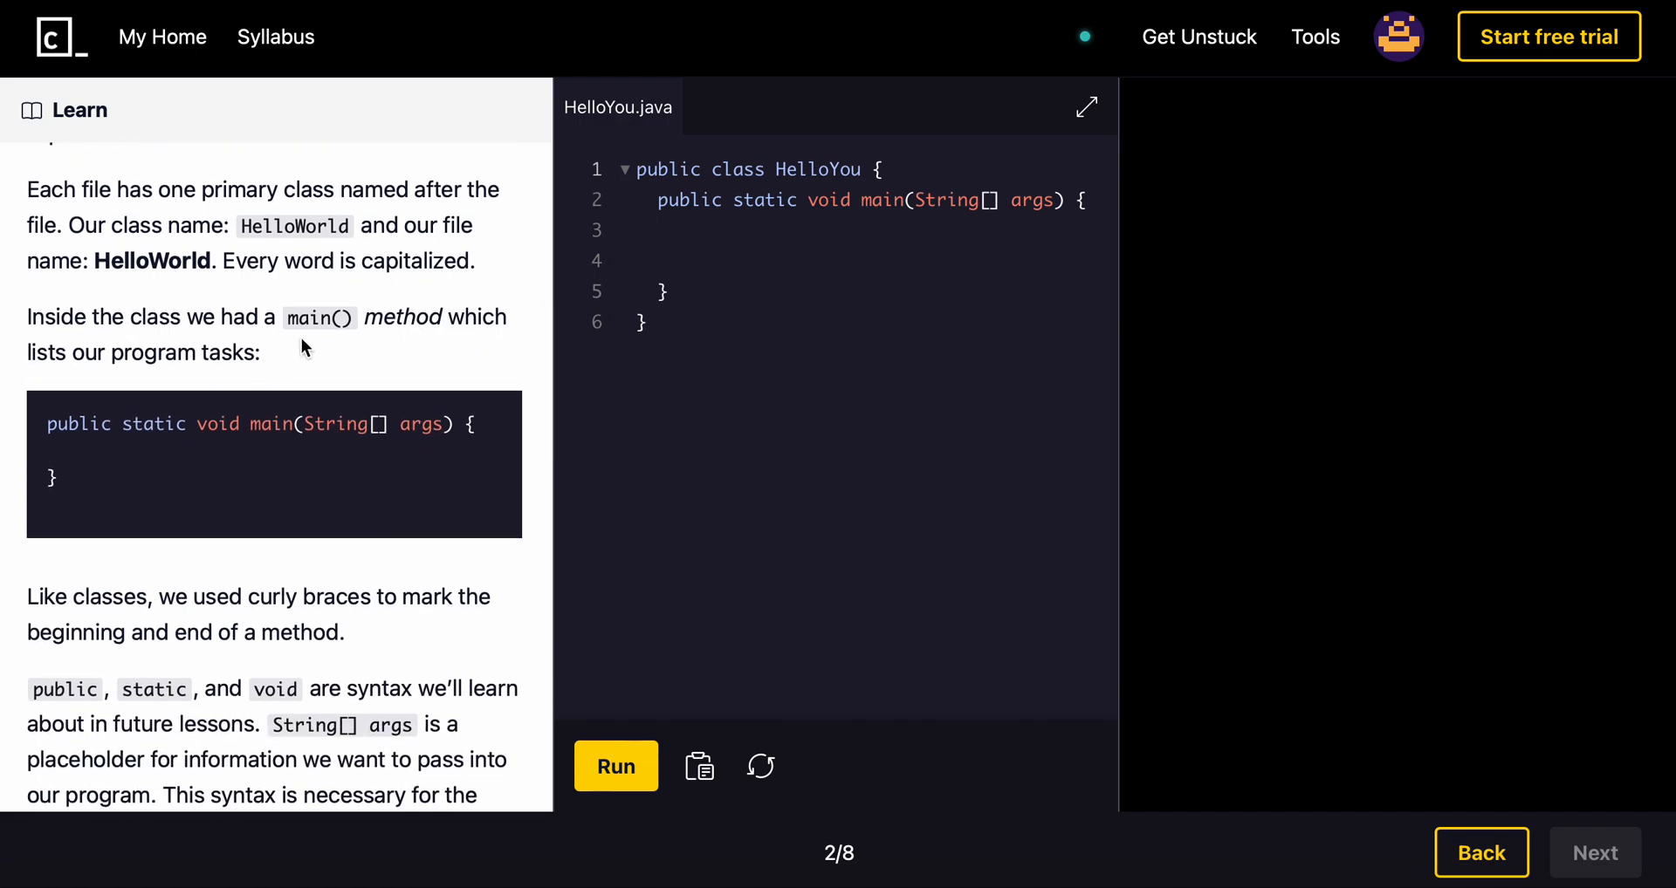
pyautogui.moveTo(358, 361)
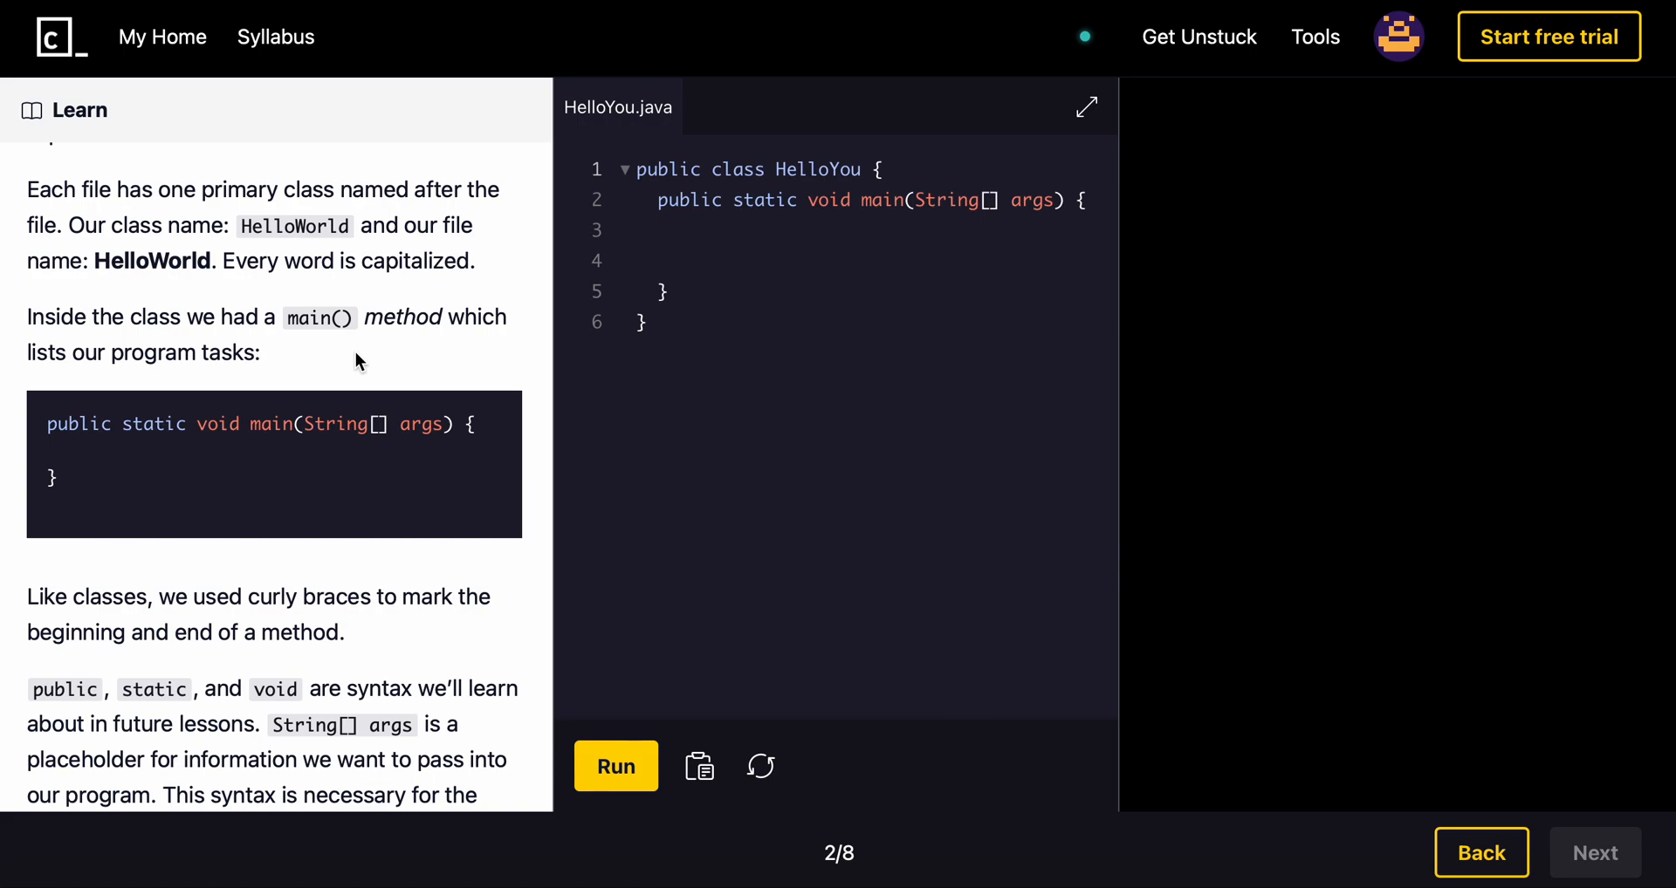
pyautogui.scroll(-3)
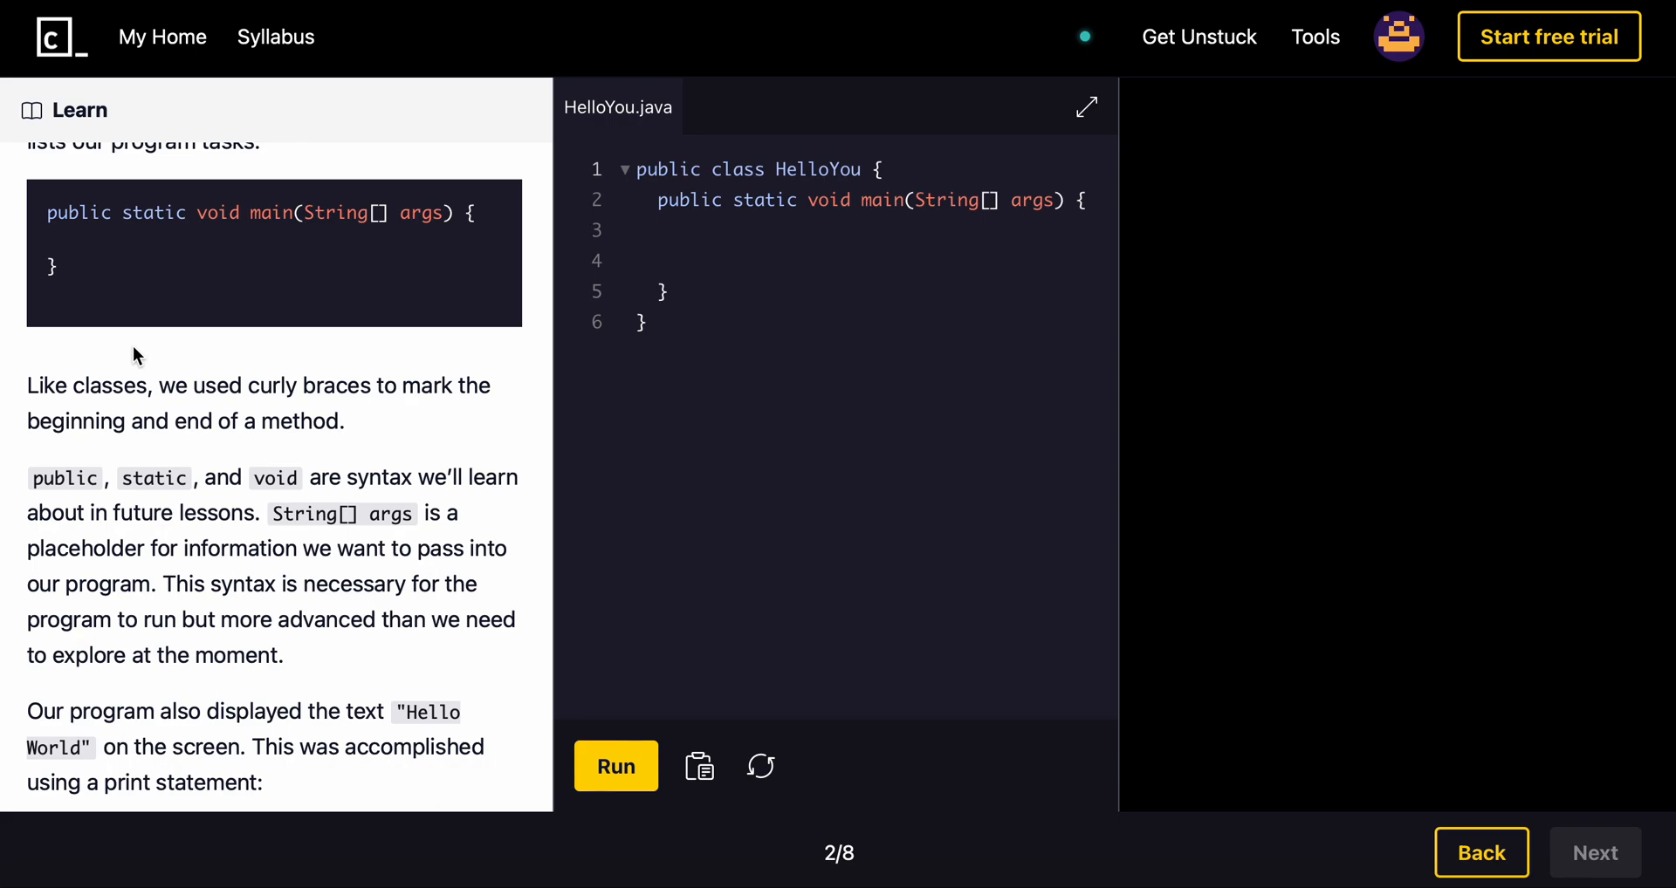
pyautogui.scroll(-3)
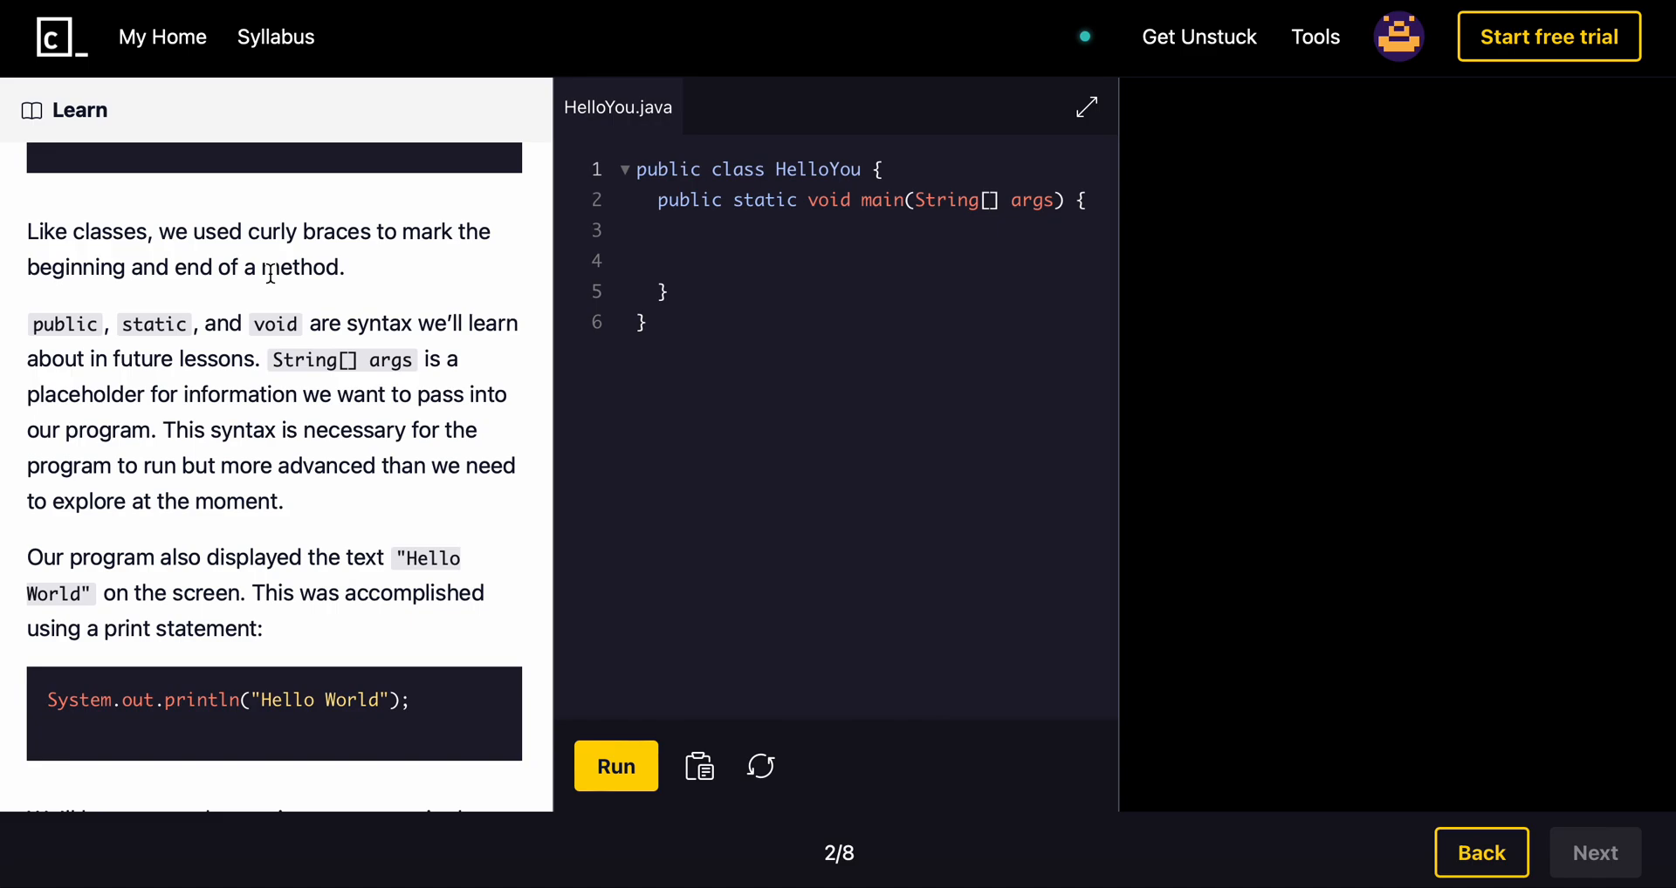
pyautogui.scroll(-3)
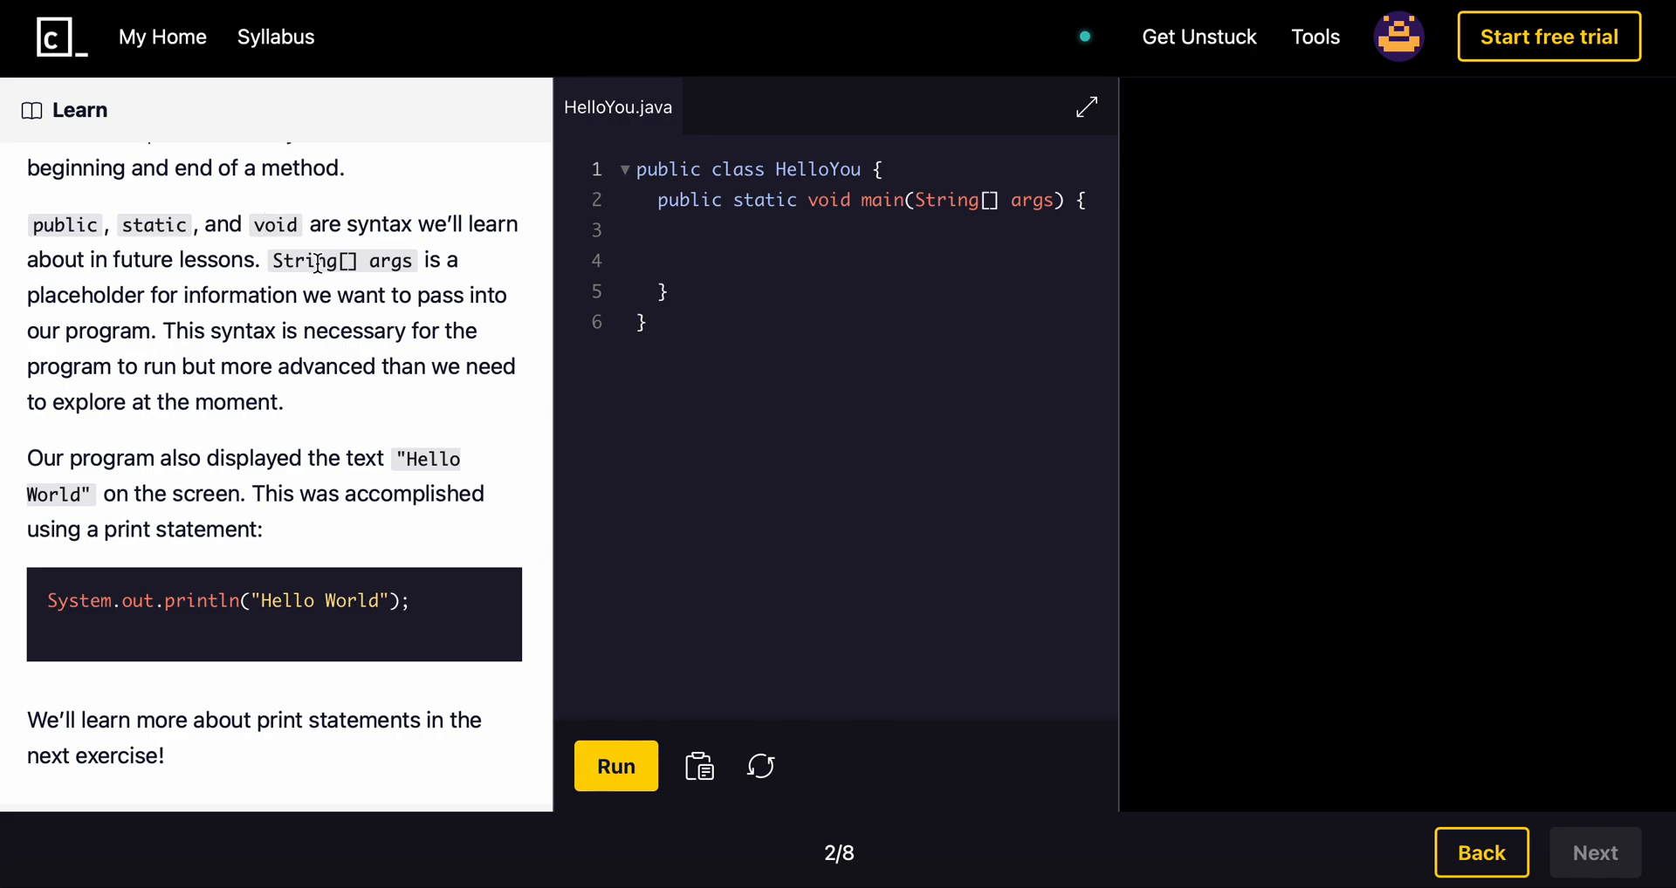
pyautogui.moveTo(201, 302)
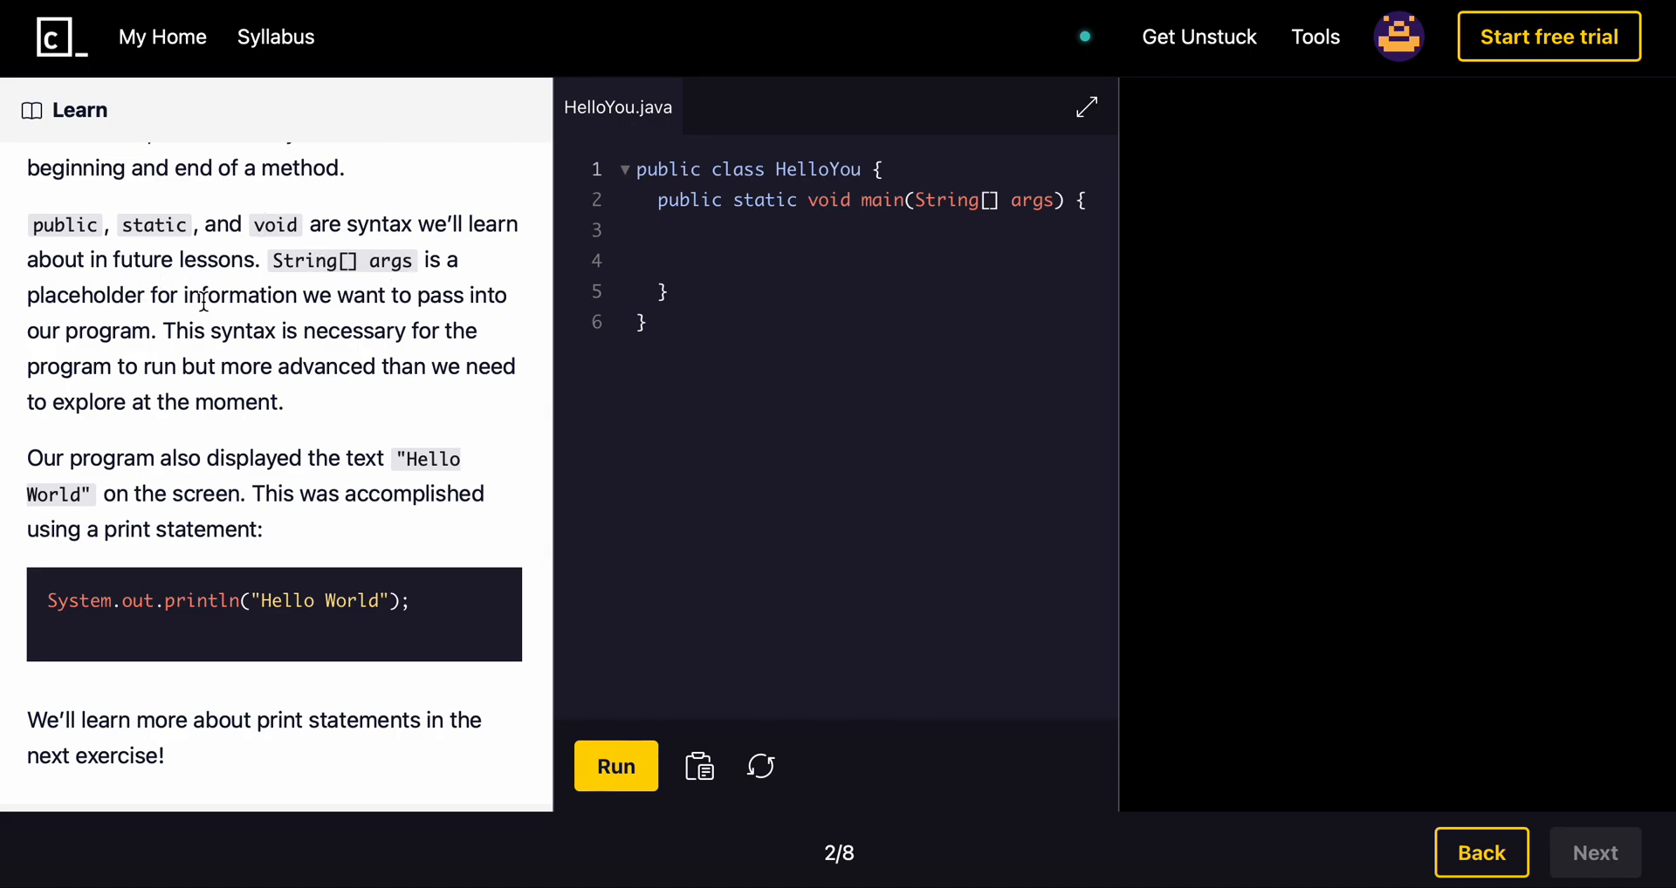
pyautogui.moveTo(340, 305)
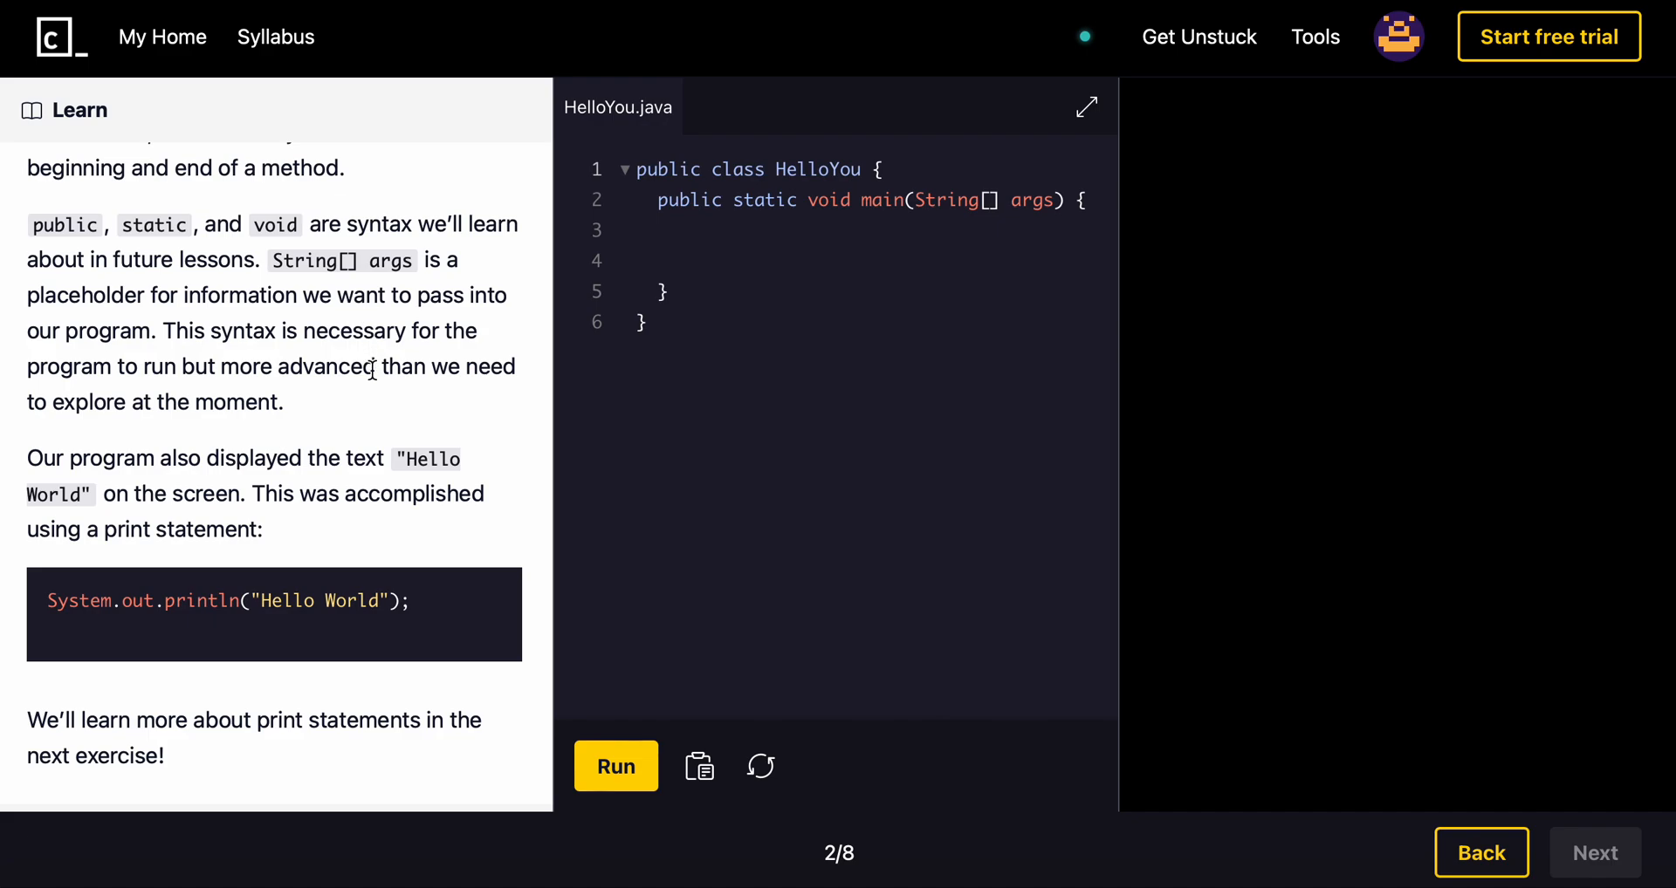
pyautogui.moveTo(381, 405)
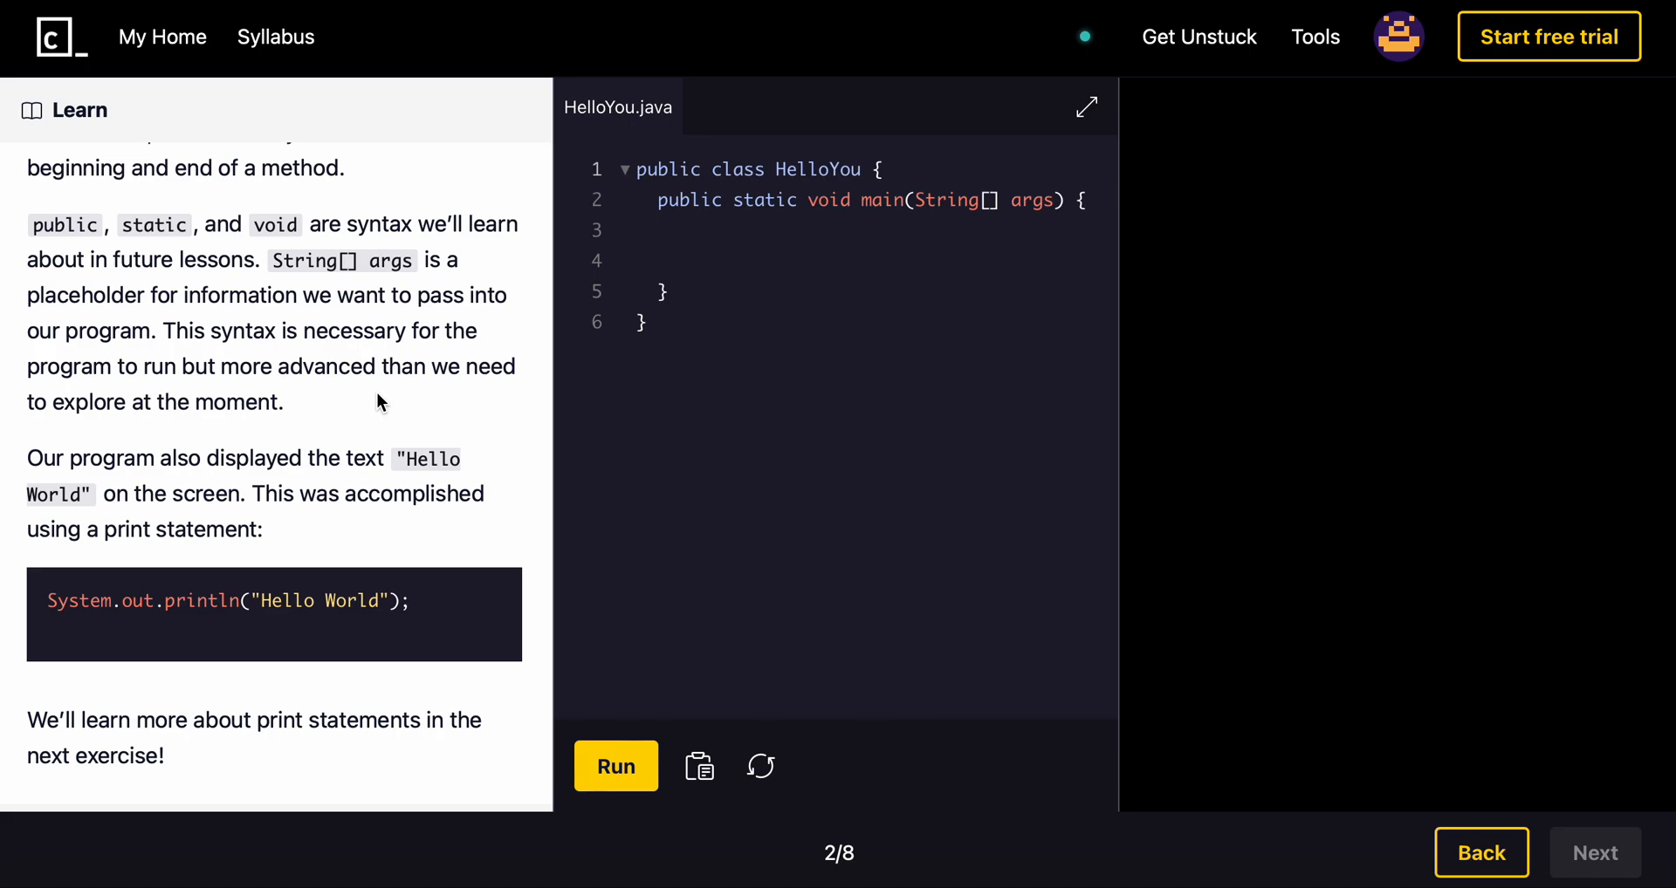
pyautogui.moveTo(193, 429)
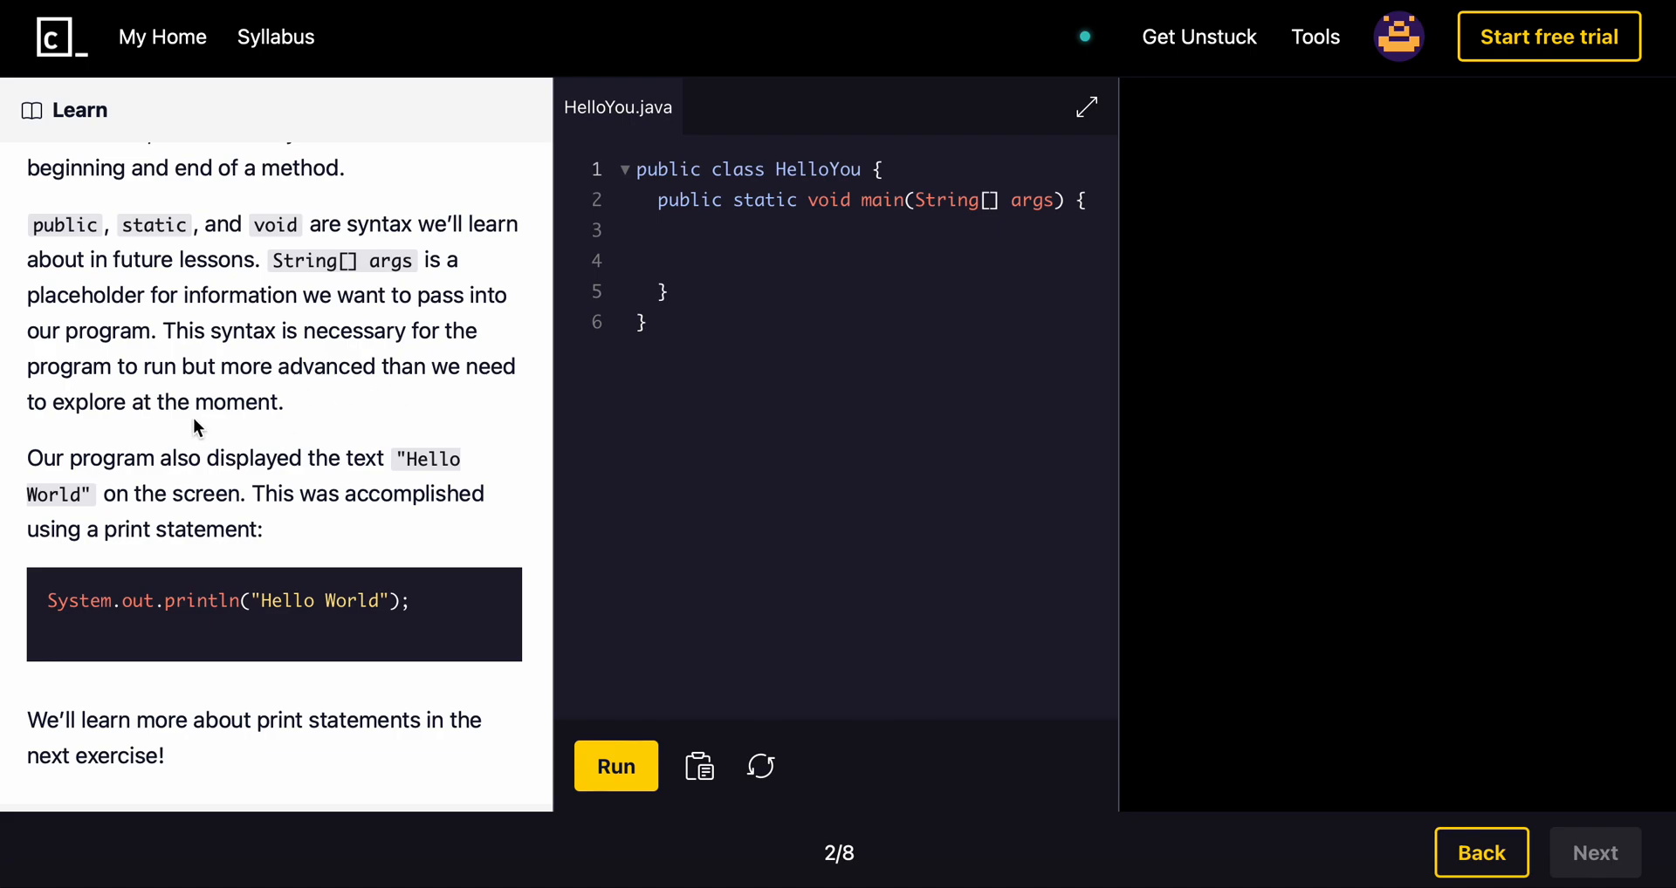
pyautogui.scroll(-3)
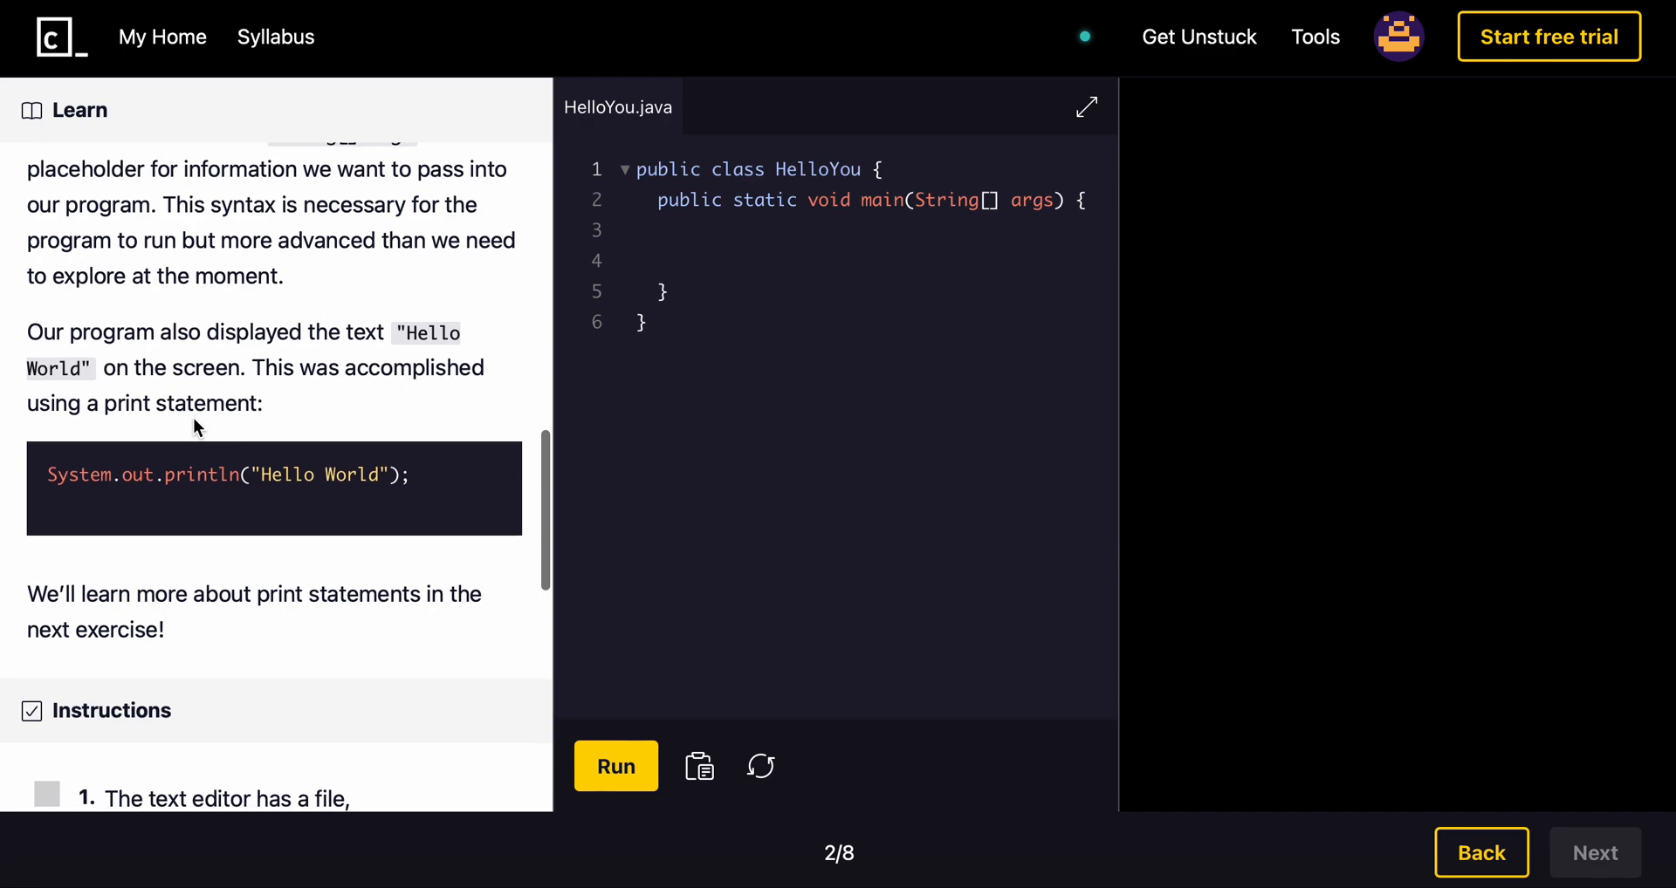
pyautogui.moveTo(372, 339)
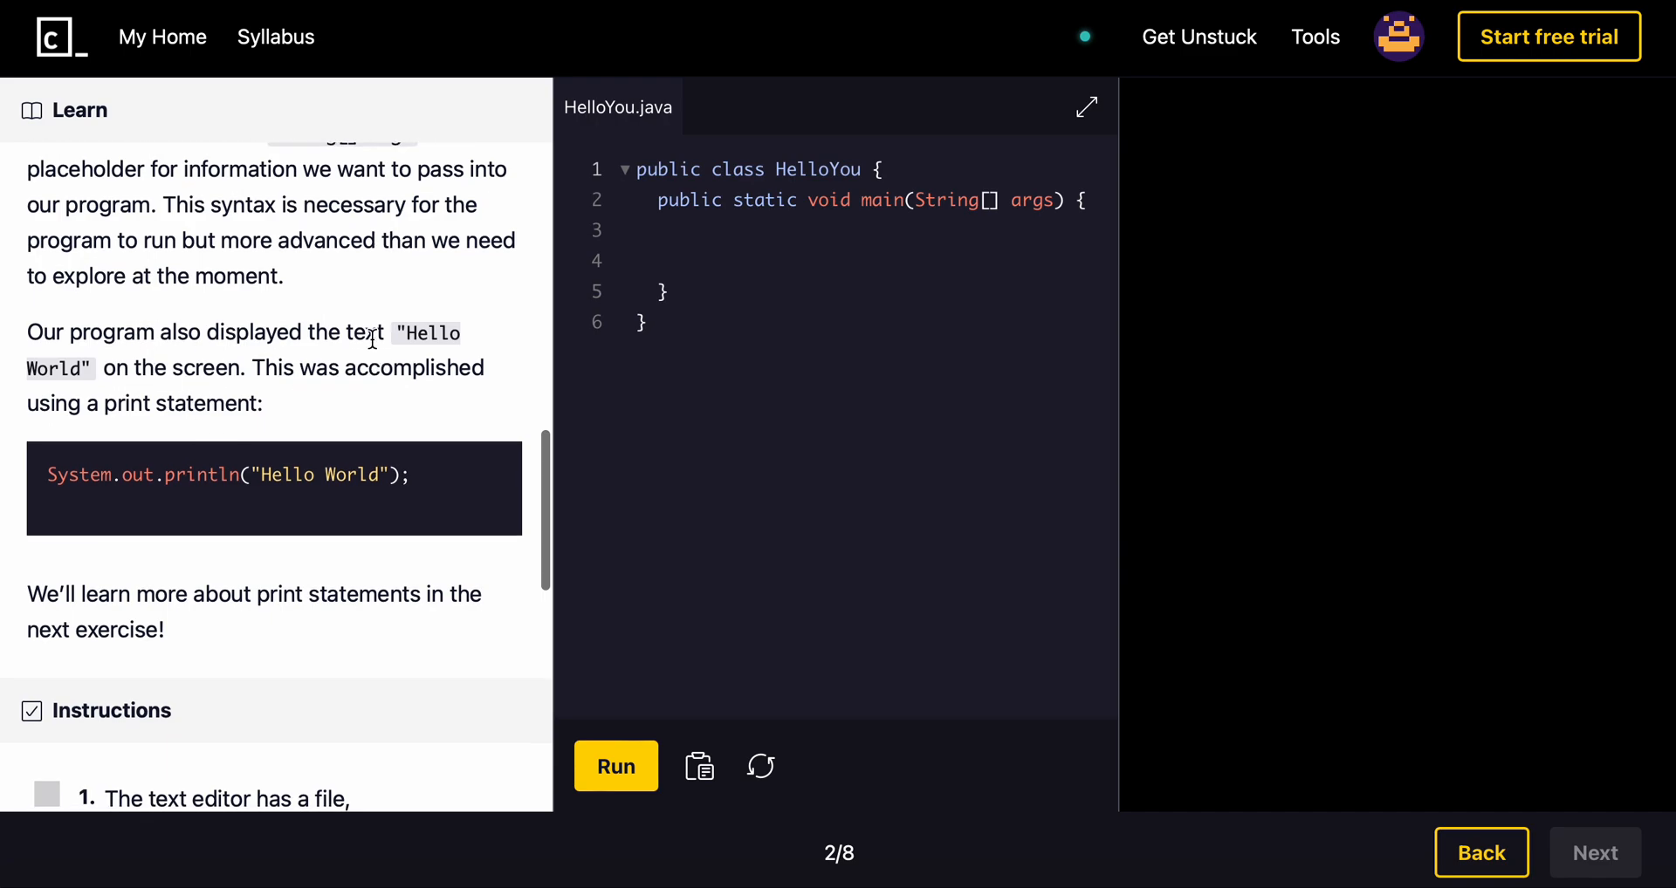
pyautogui.moveTo(269, 394)
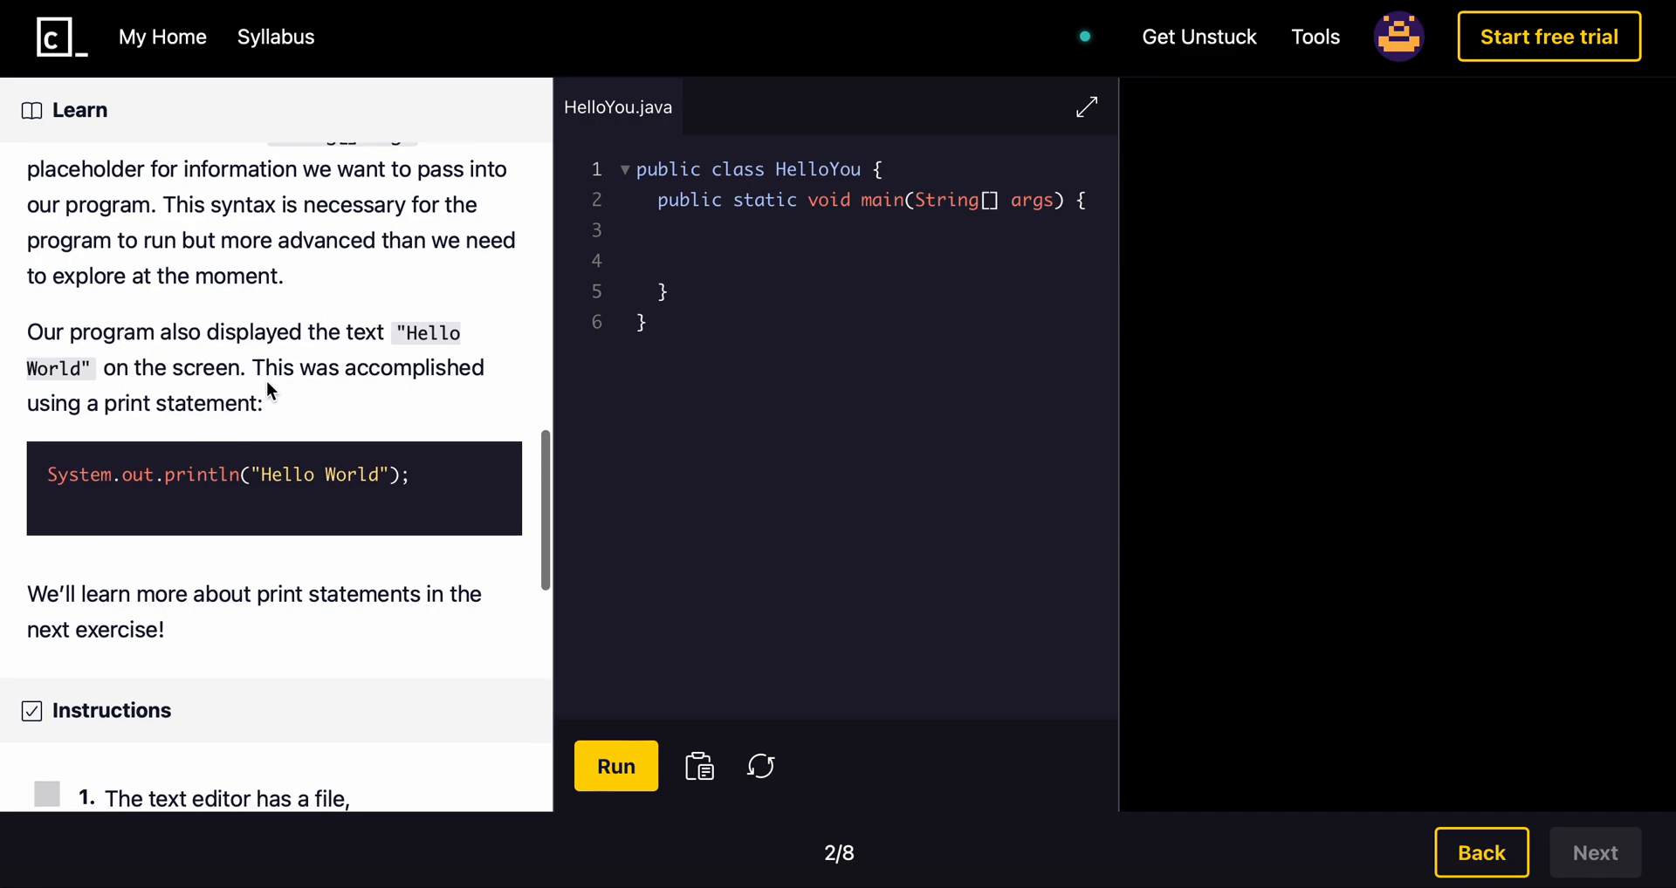
pyautogui.scroll(-3)
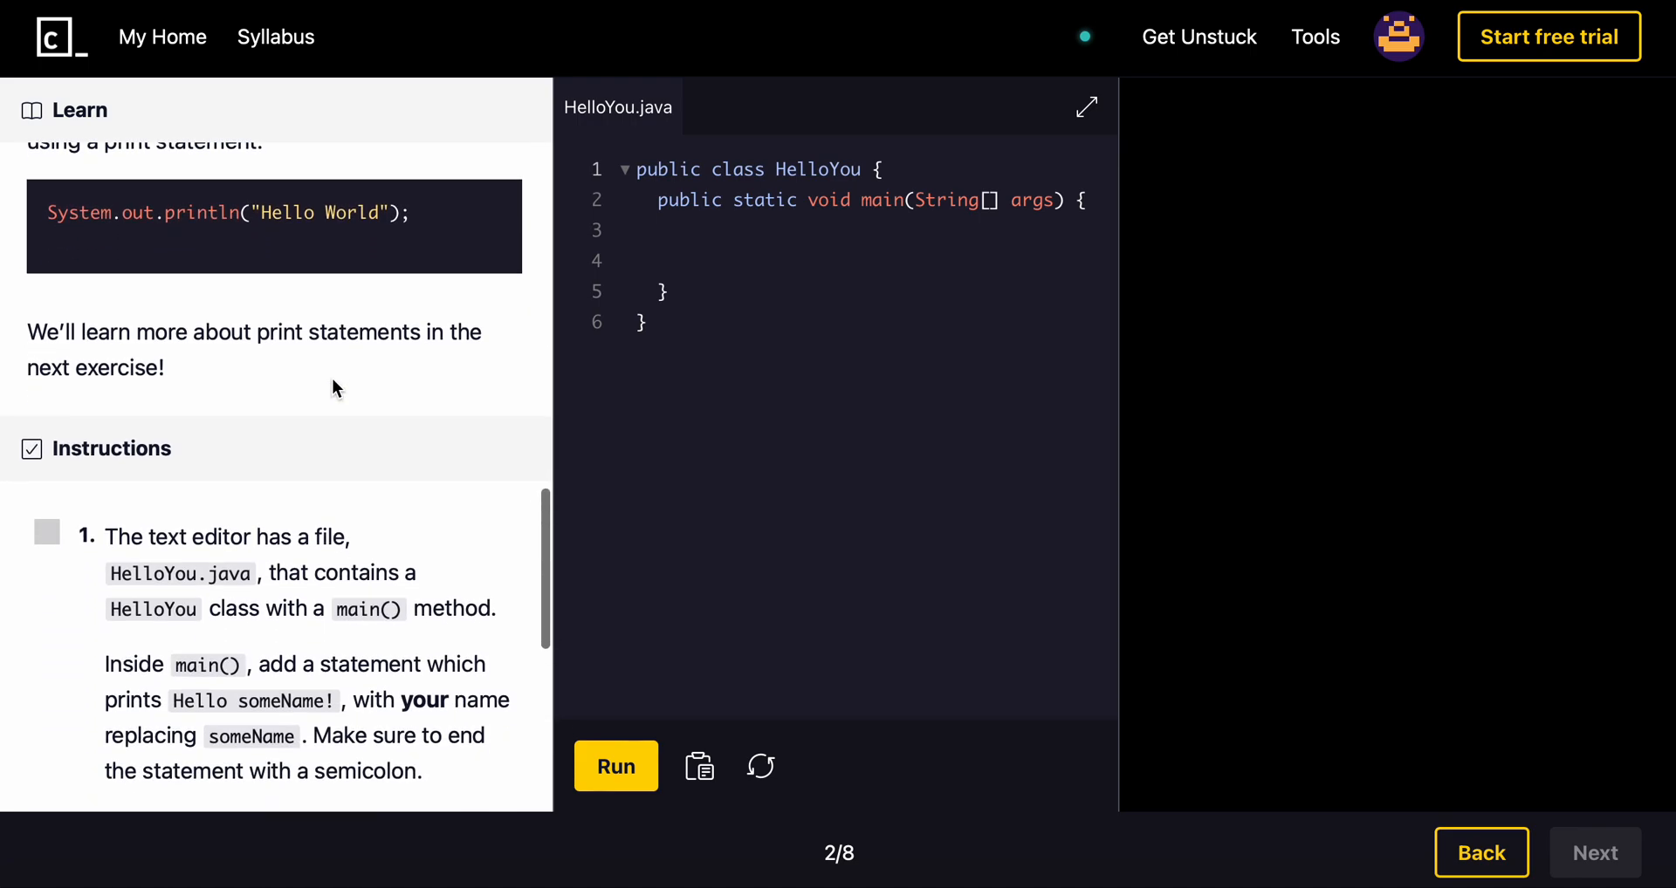
pyautogui.scroll(-3)
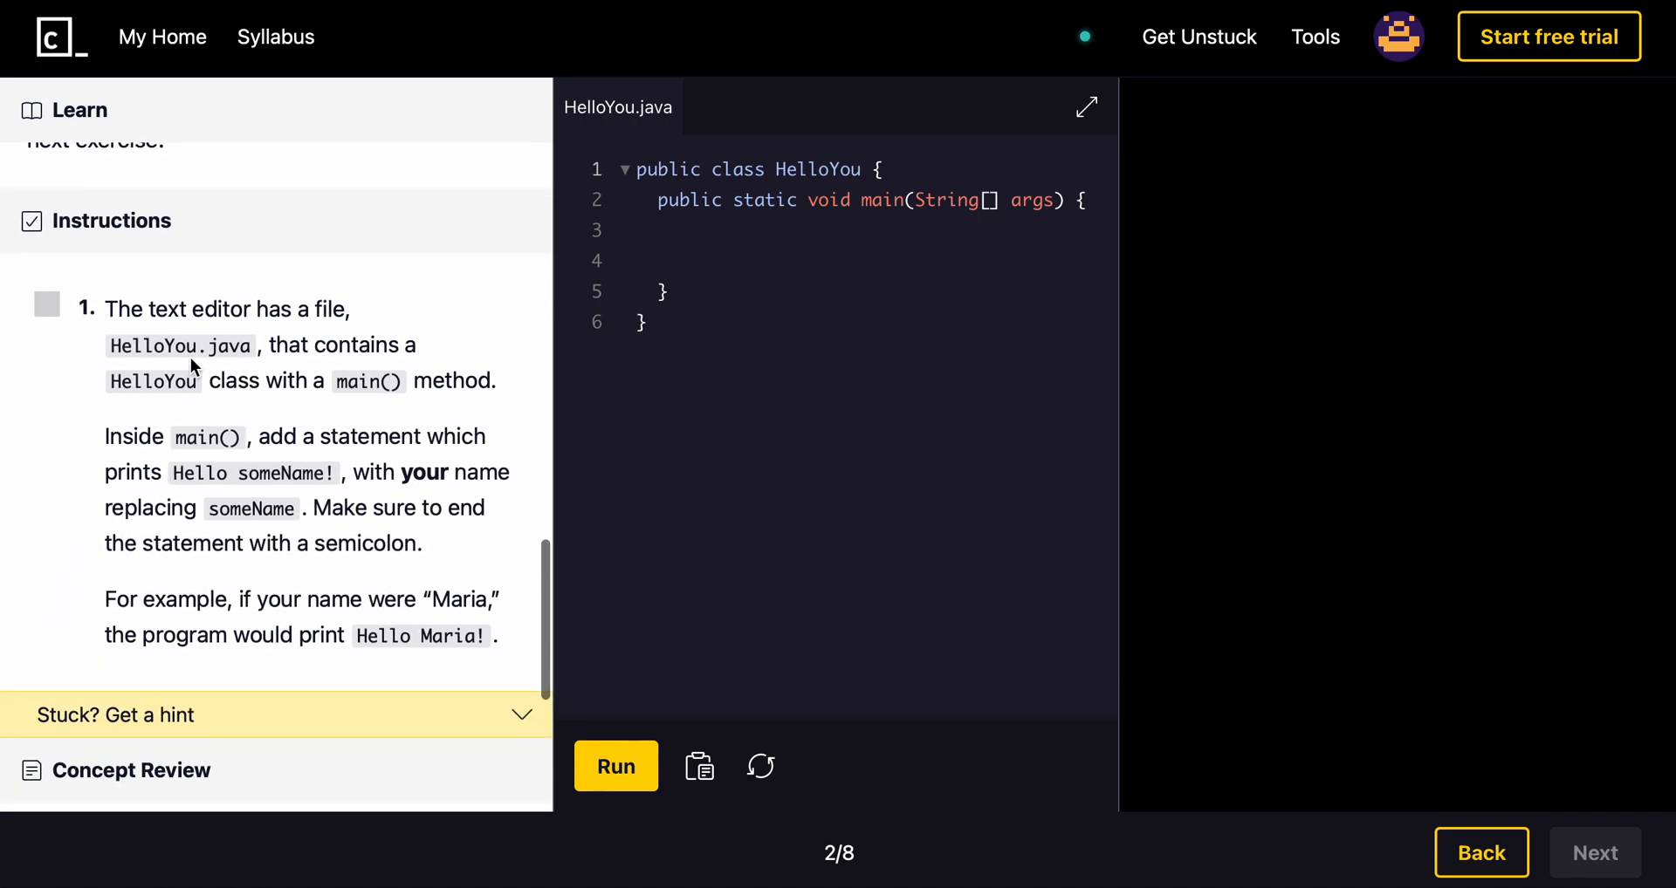
pyautogui.moveTo(238, 345)
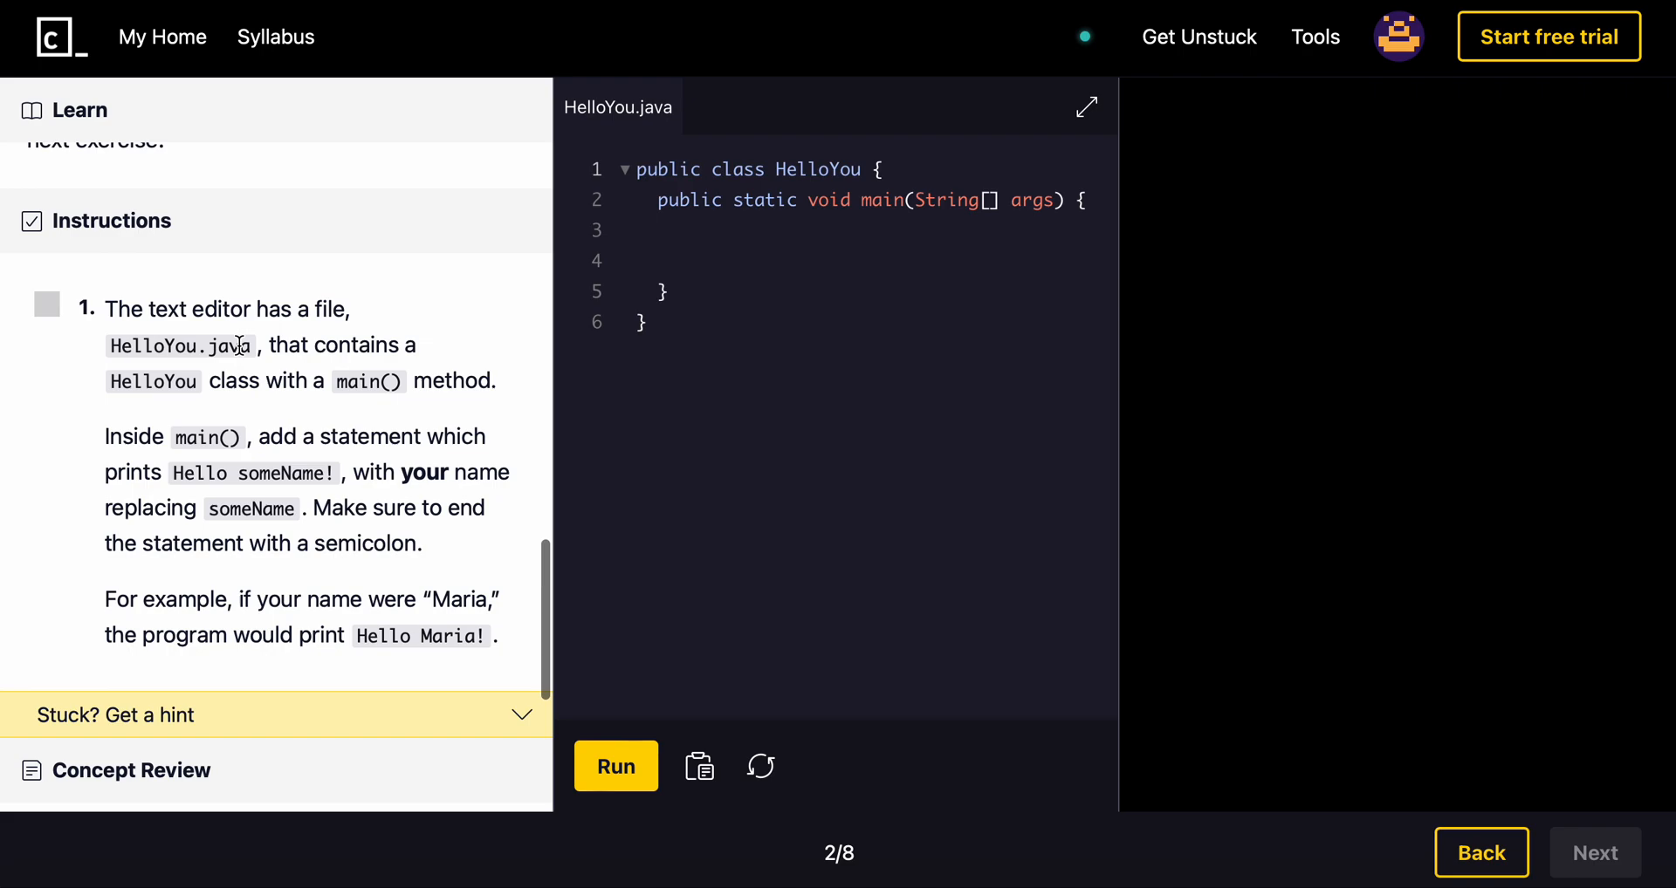
pyautogui.scroll(-3)
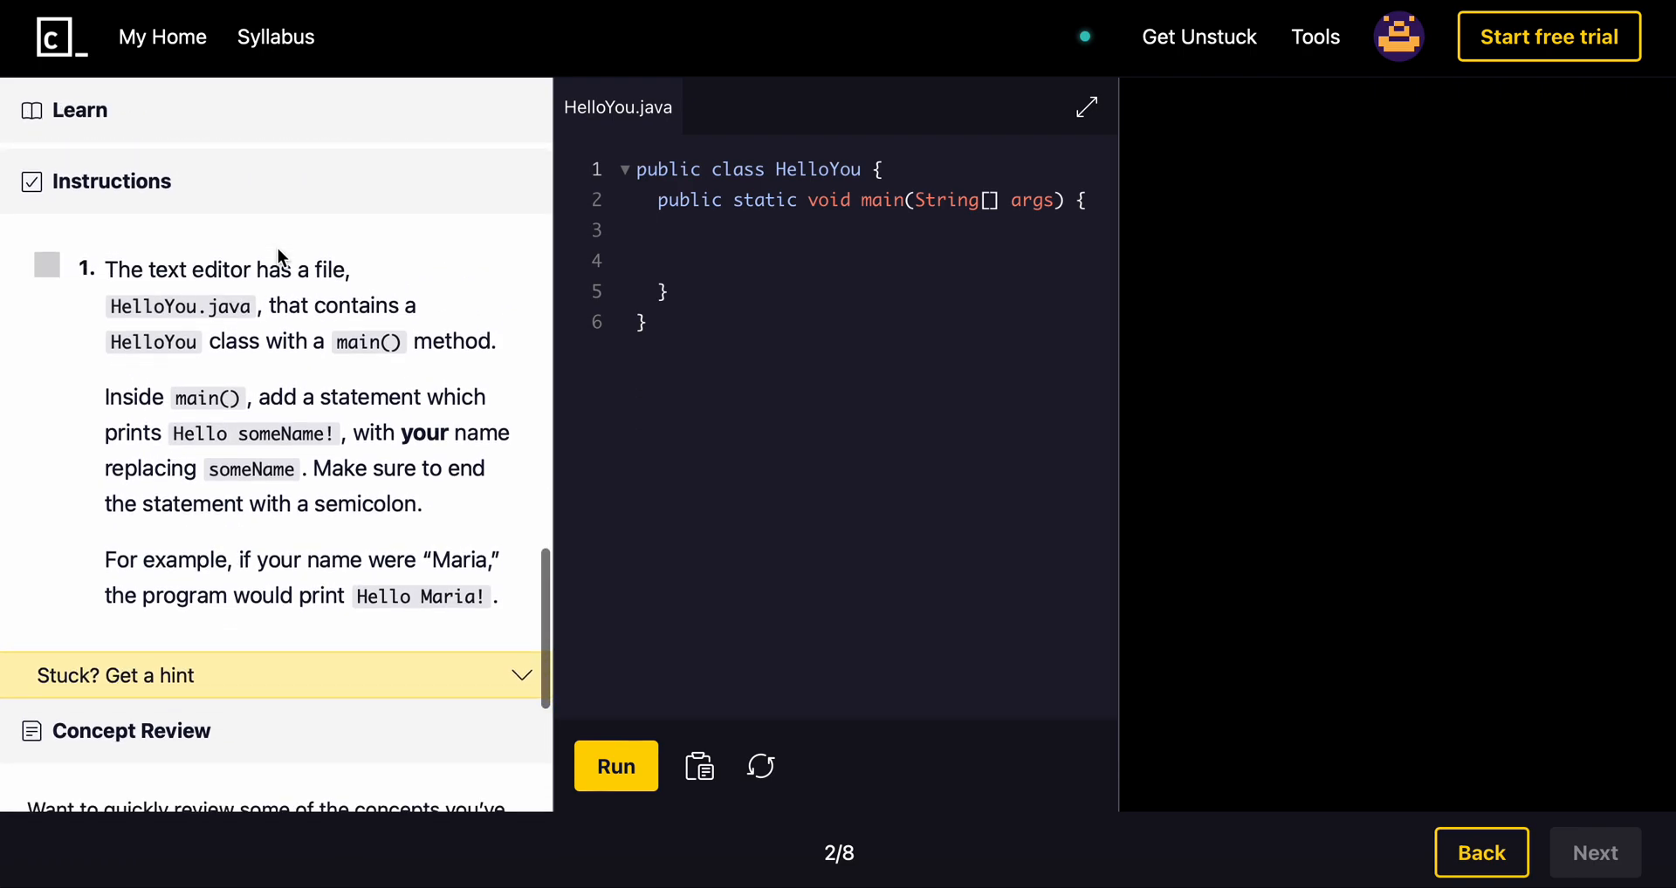
pyautogui.moveTo(199, 307)
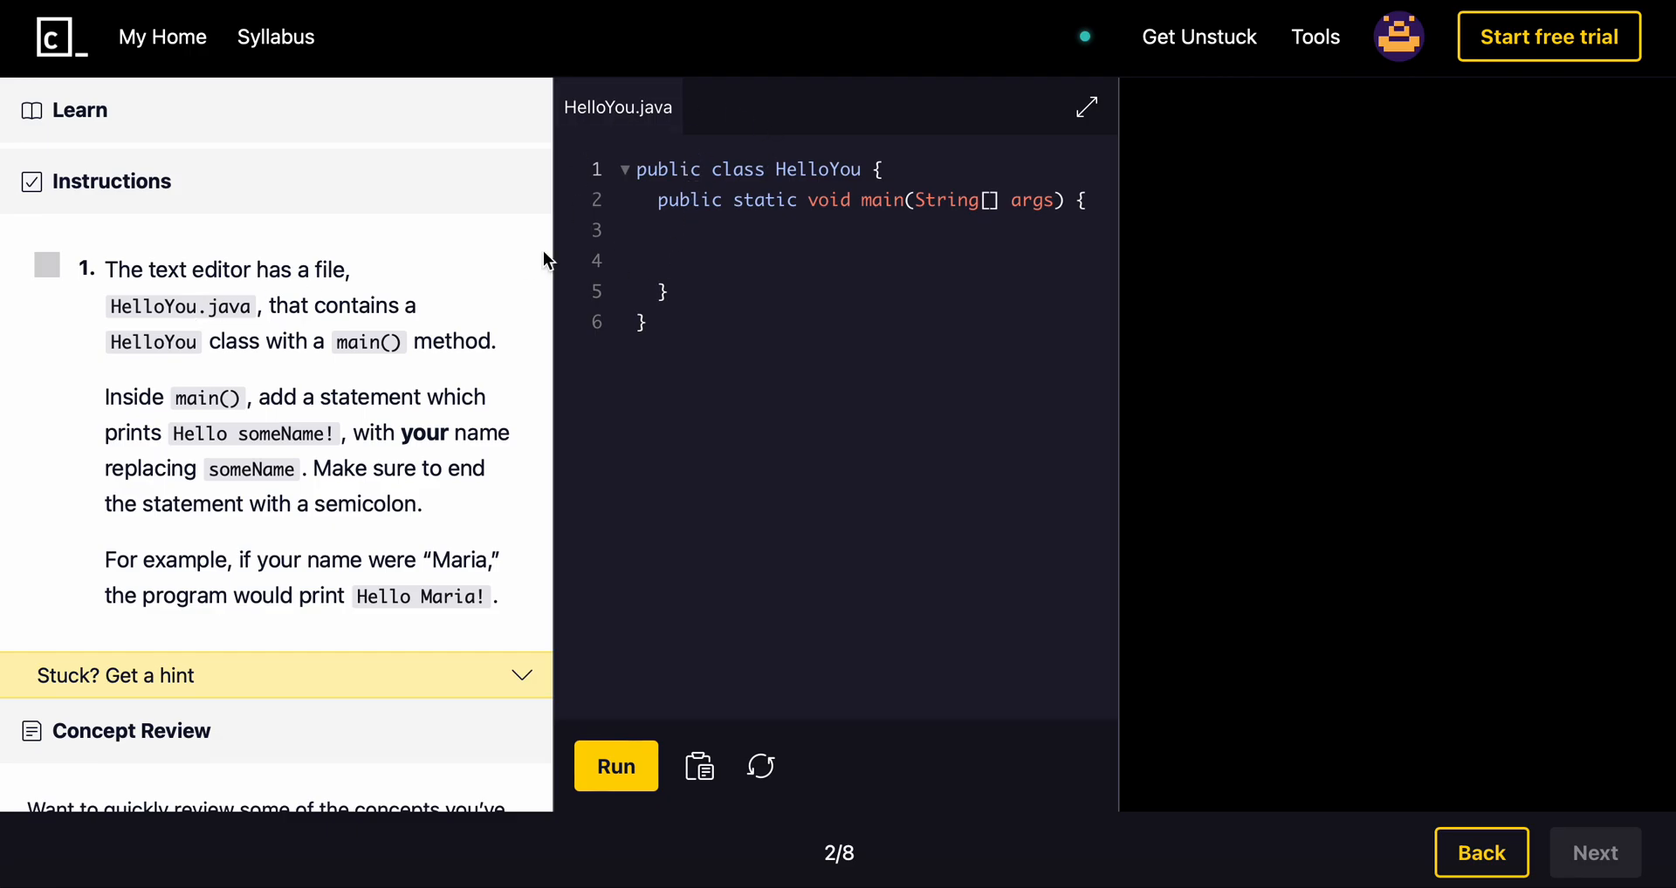
pyautogui.moveTo(1117, 414); pyautogui.dragTo(1354, 413)
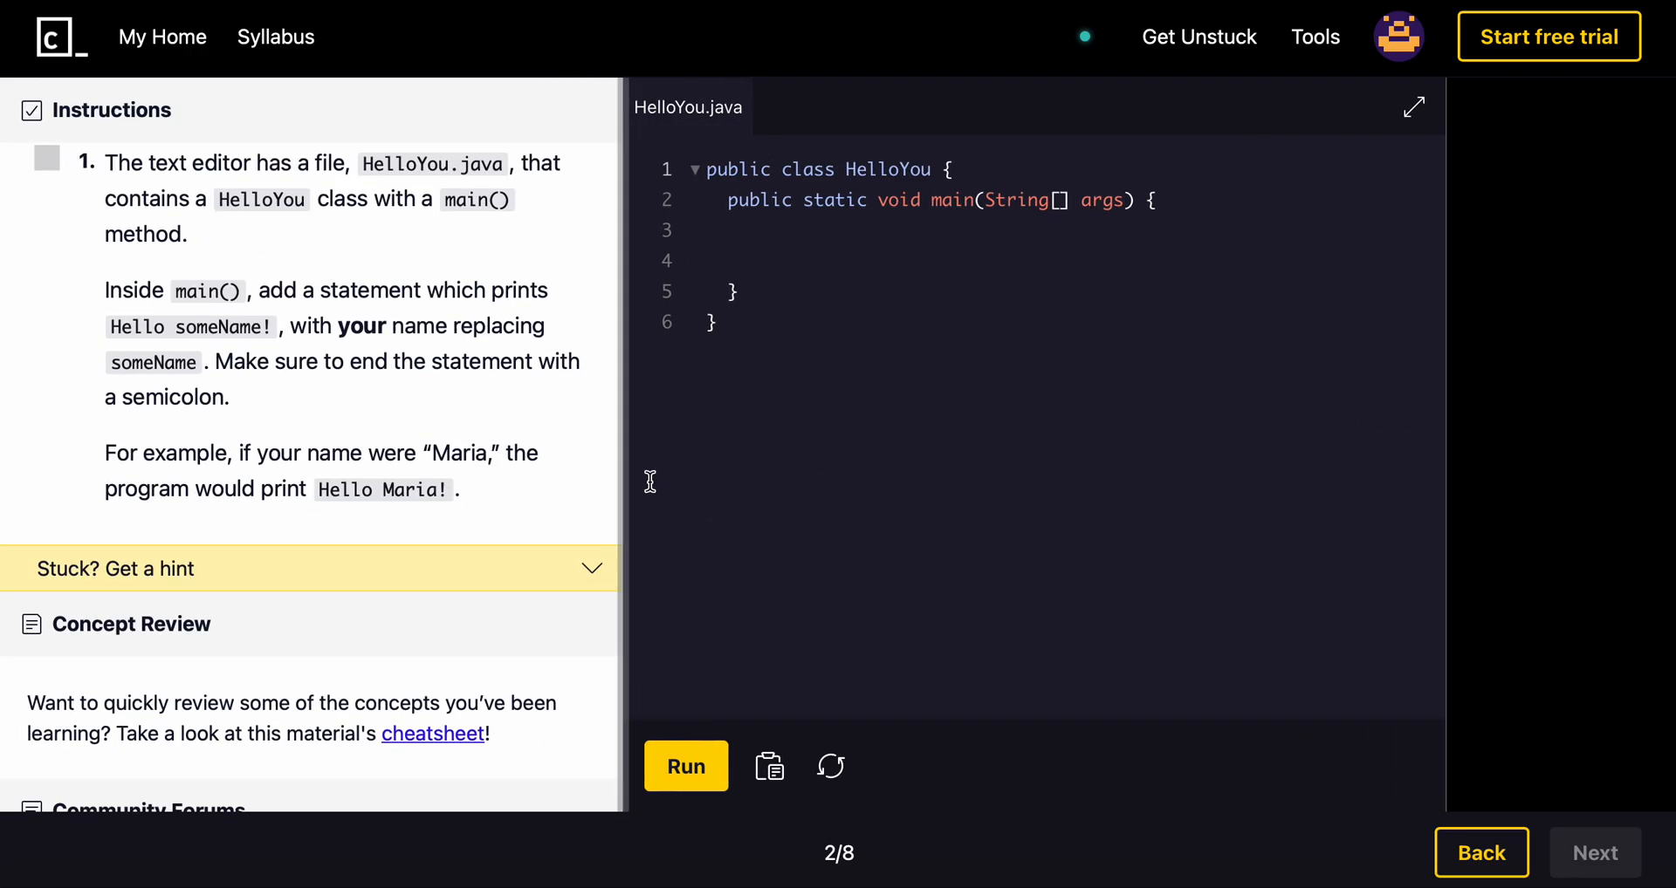
pyautogui.scroll(-3)
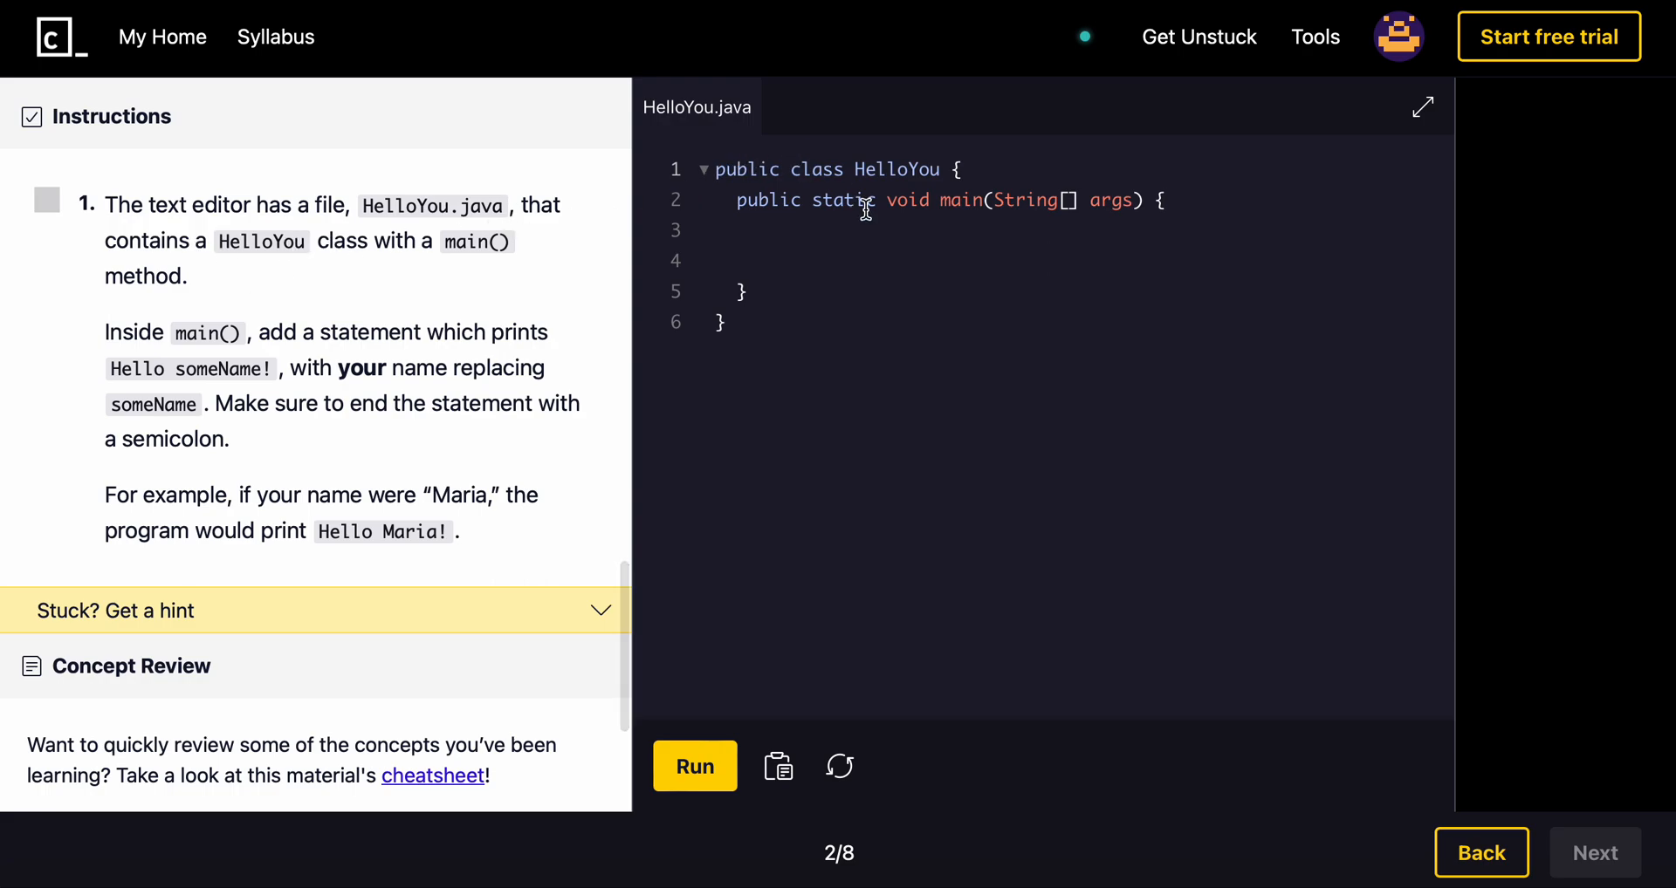
pyautogui.moveTo(1023, 192)
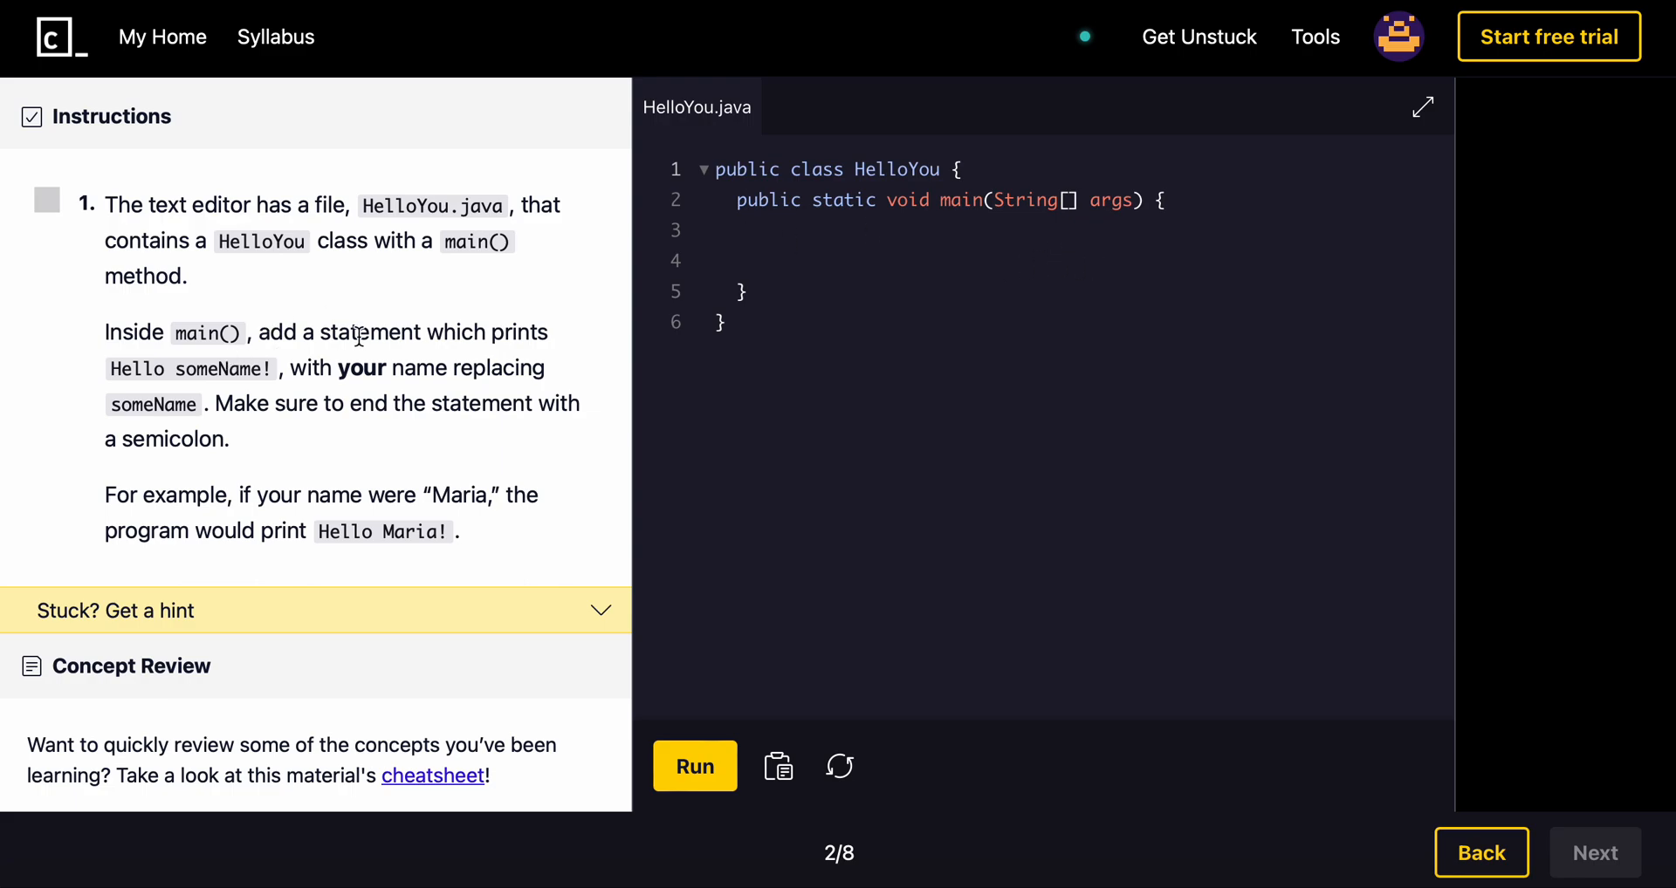
pyautogui.moveTo(305, 359)
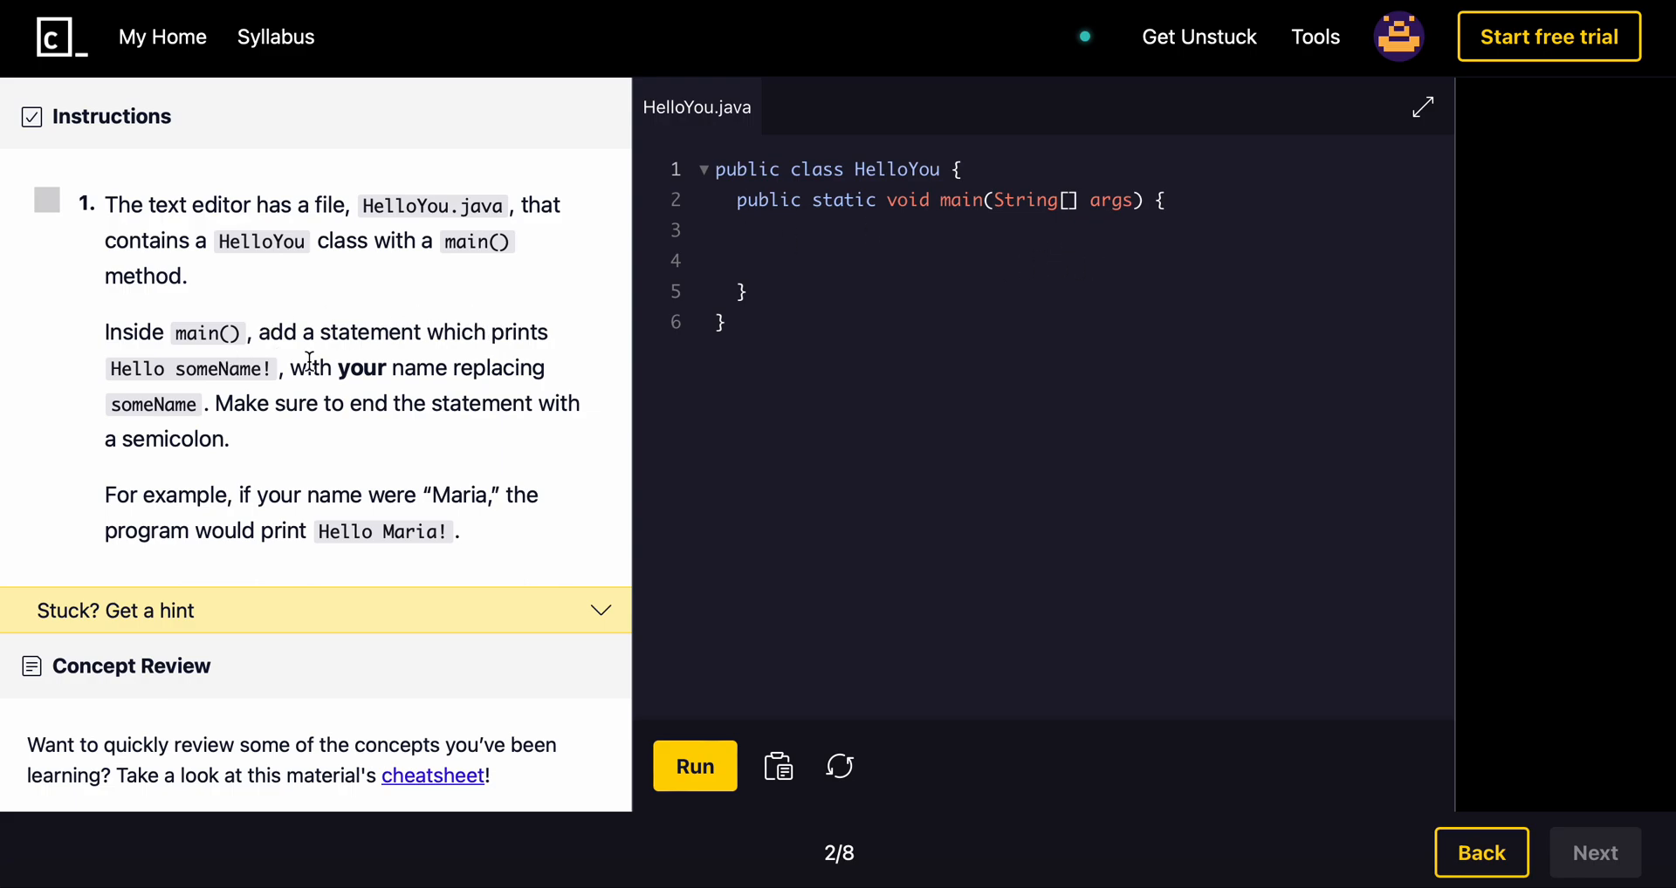
pyautogui.moveTo(324, 372)
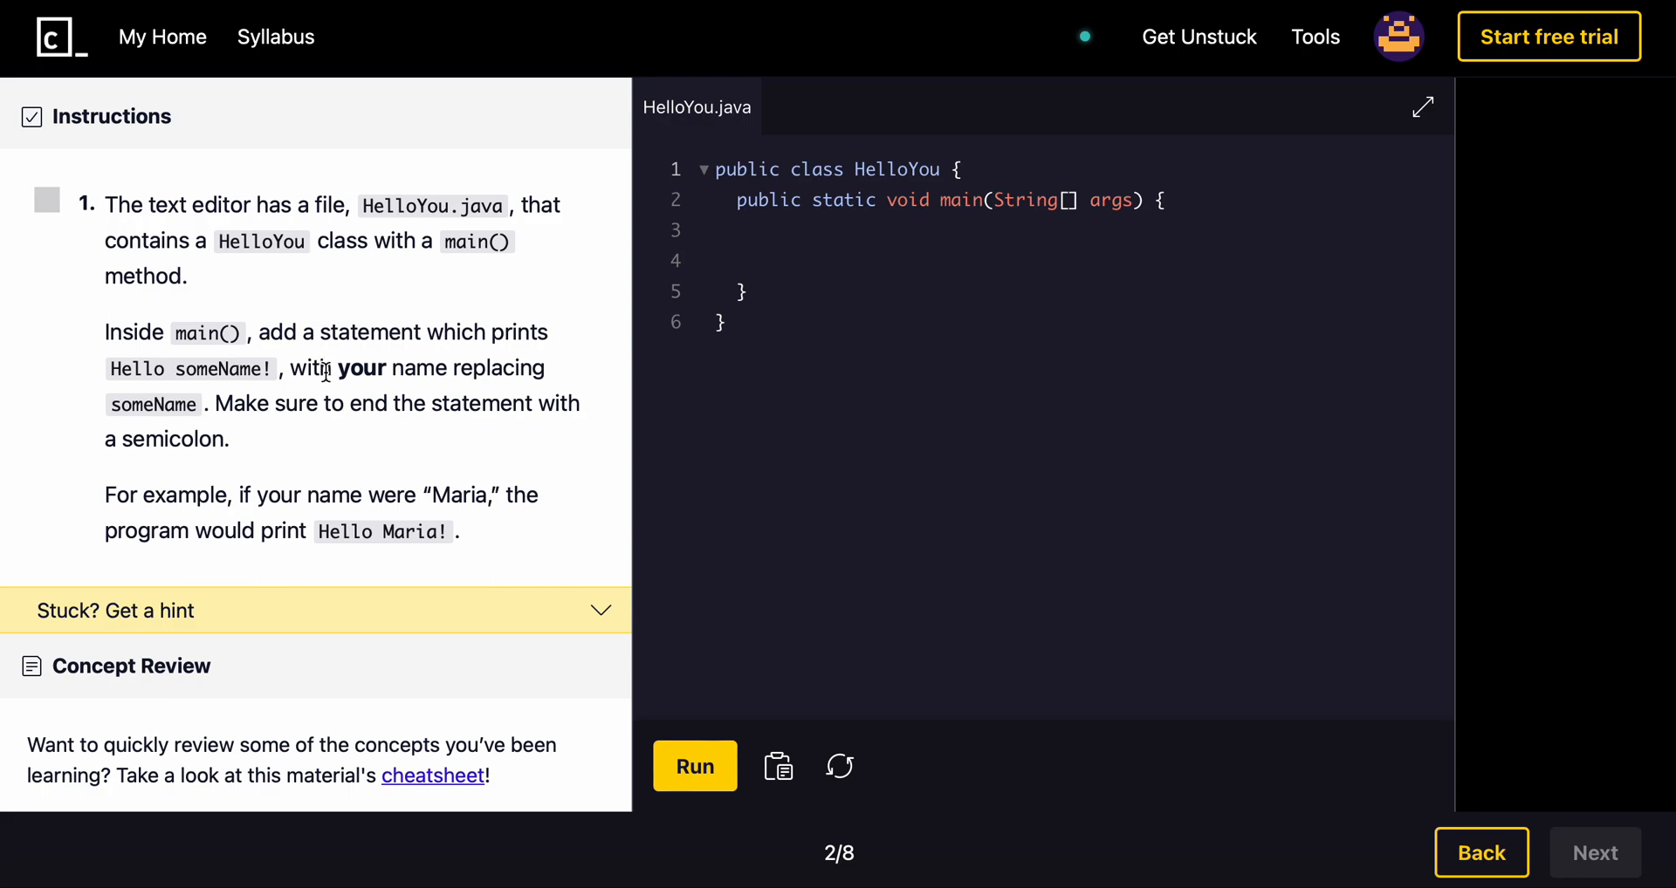
pyautogui.moveTo(181, 405)
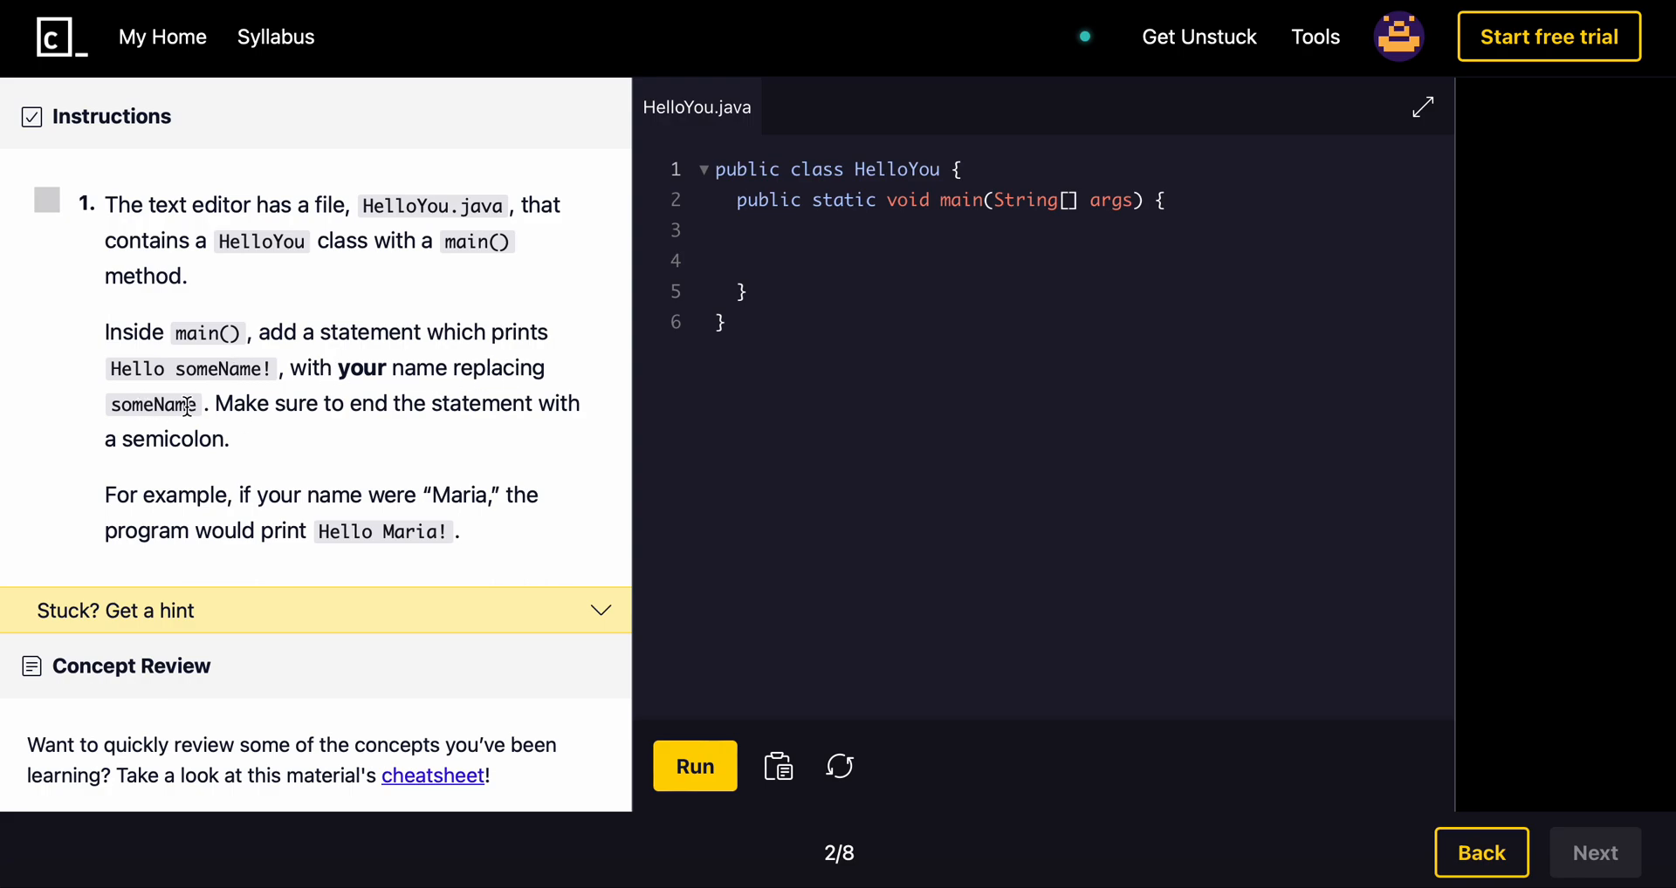
pyautogui.moveTo(209, 429)
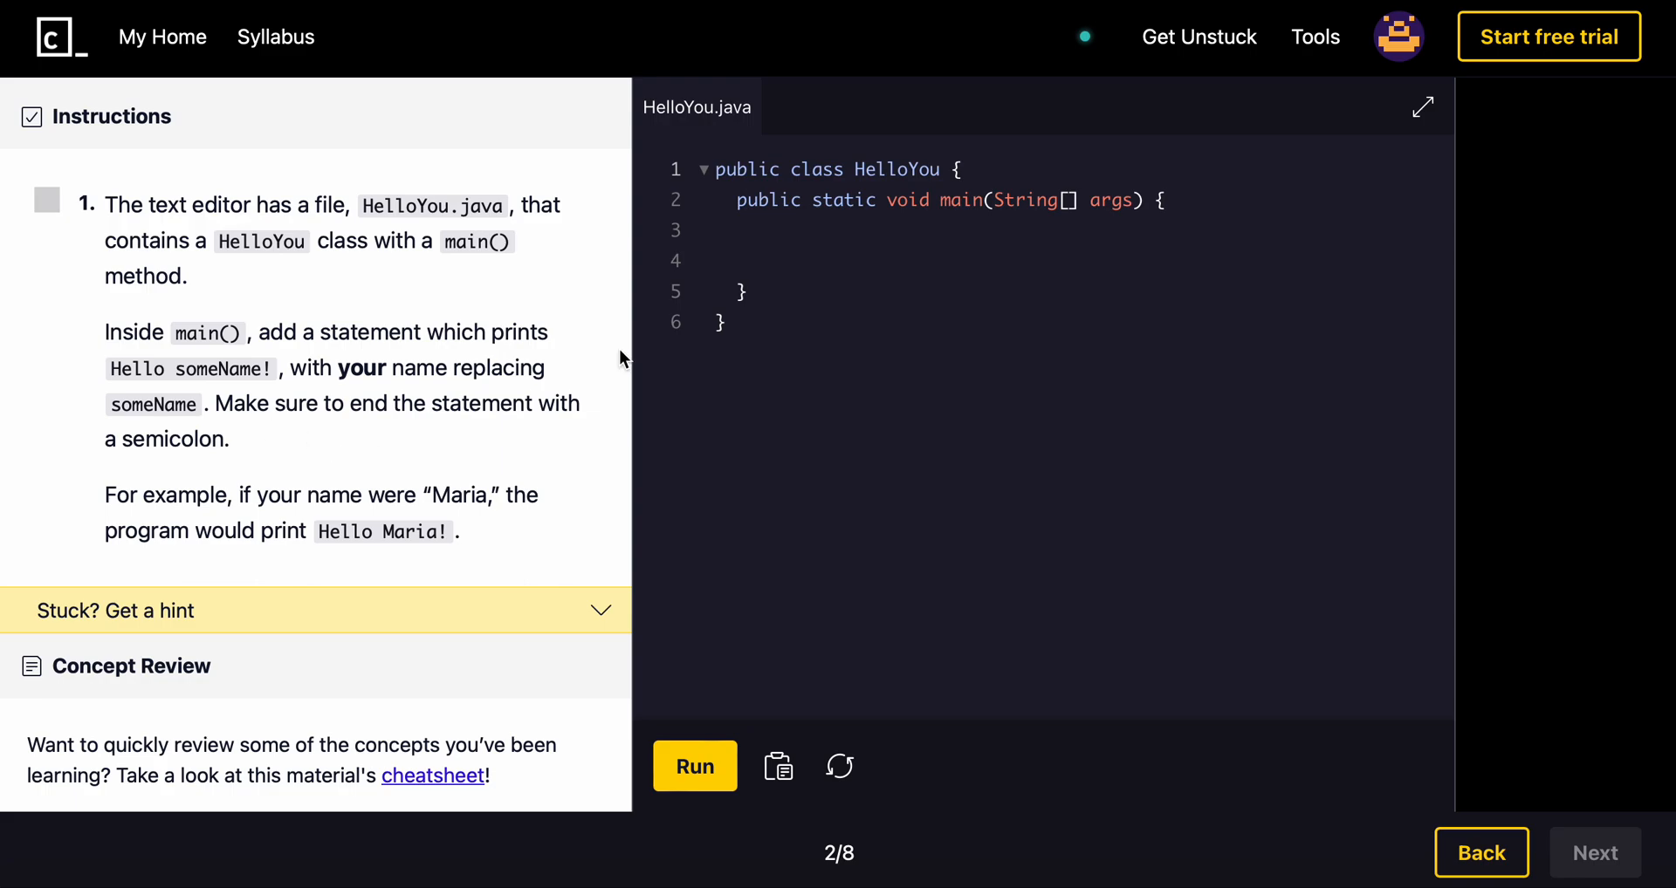
# Step: Add System.out.println("Hello Maria!"); inside main() and run it to pass the task
pyautogui.click(757, 260)
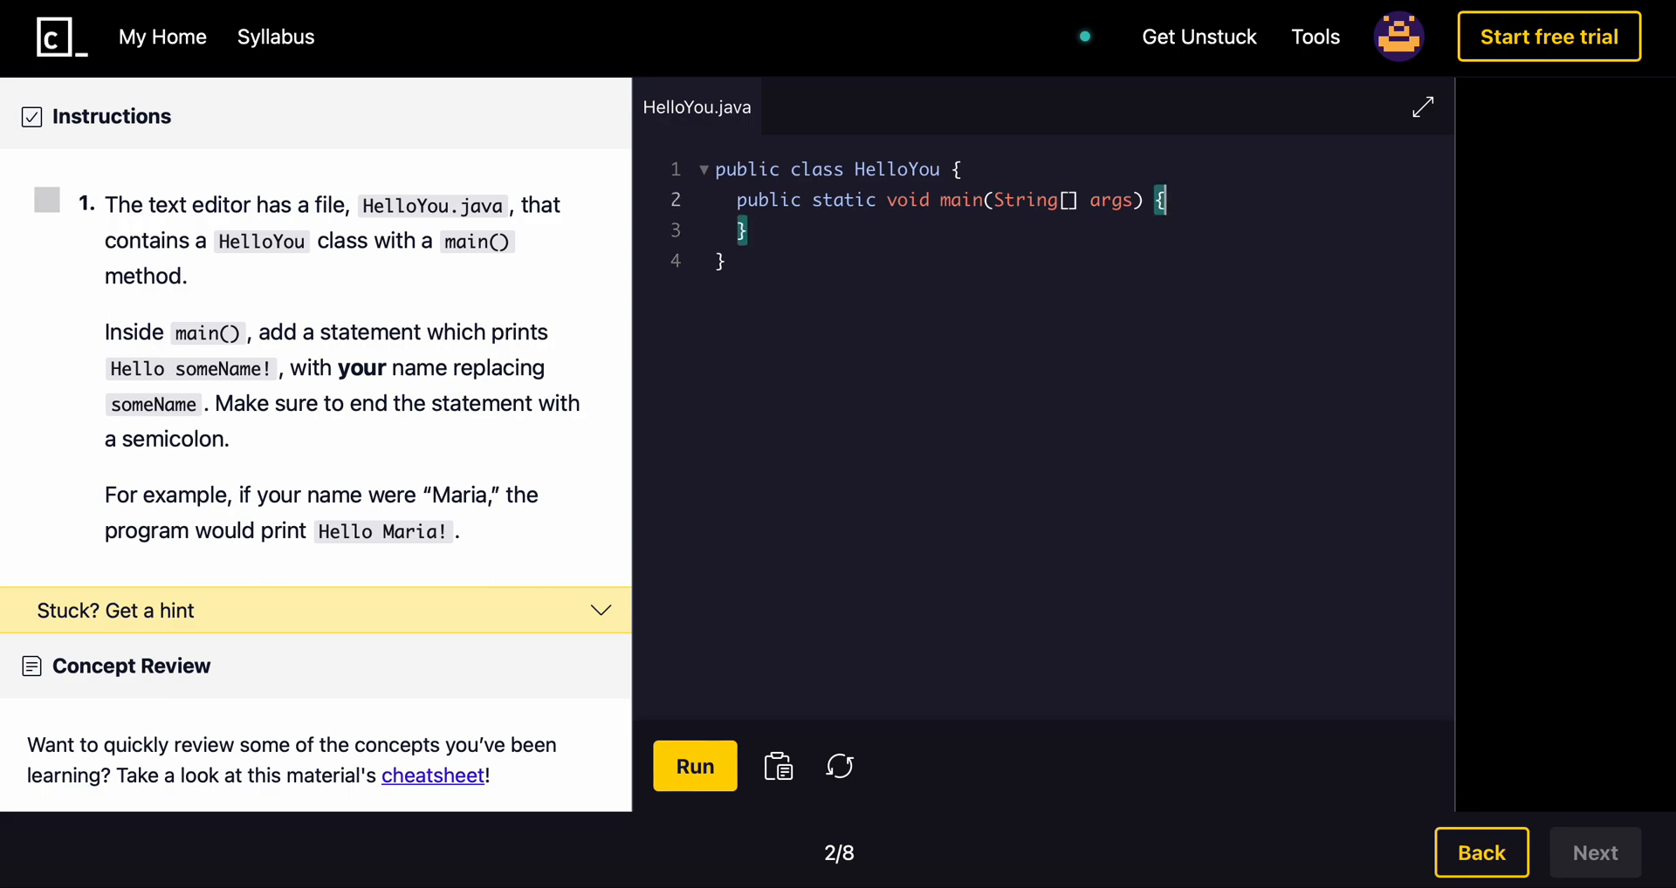
pyautogui.write('Syste')
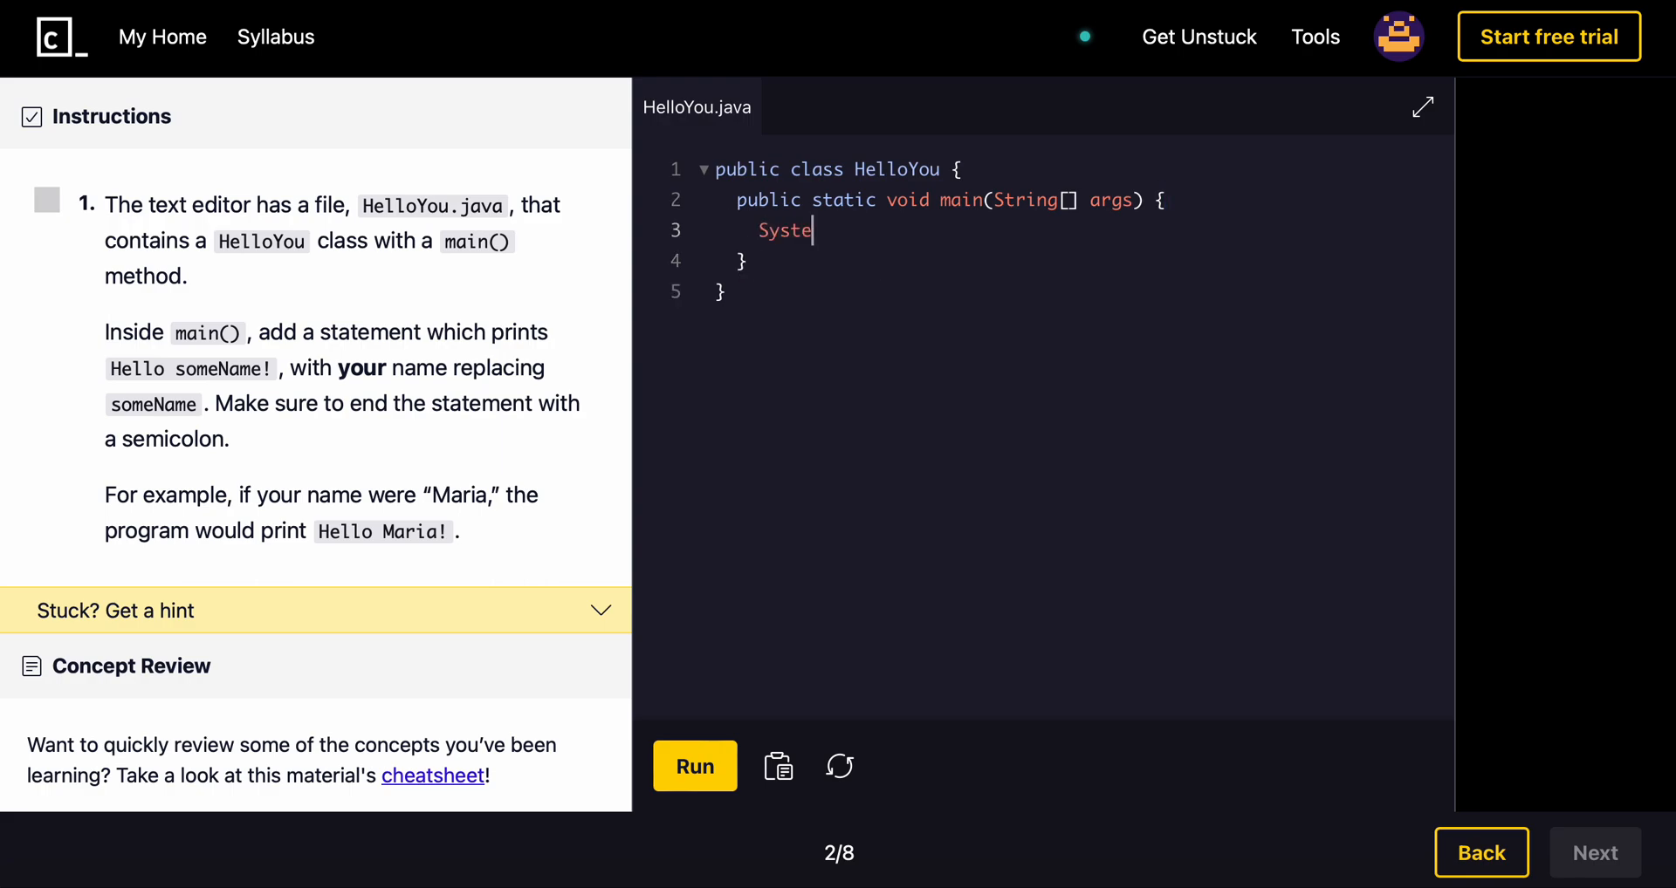
pyautogui.write('m.out.p')
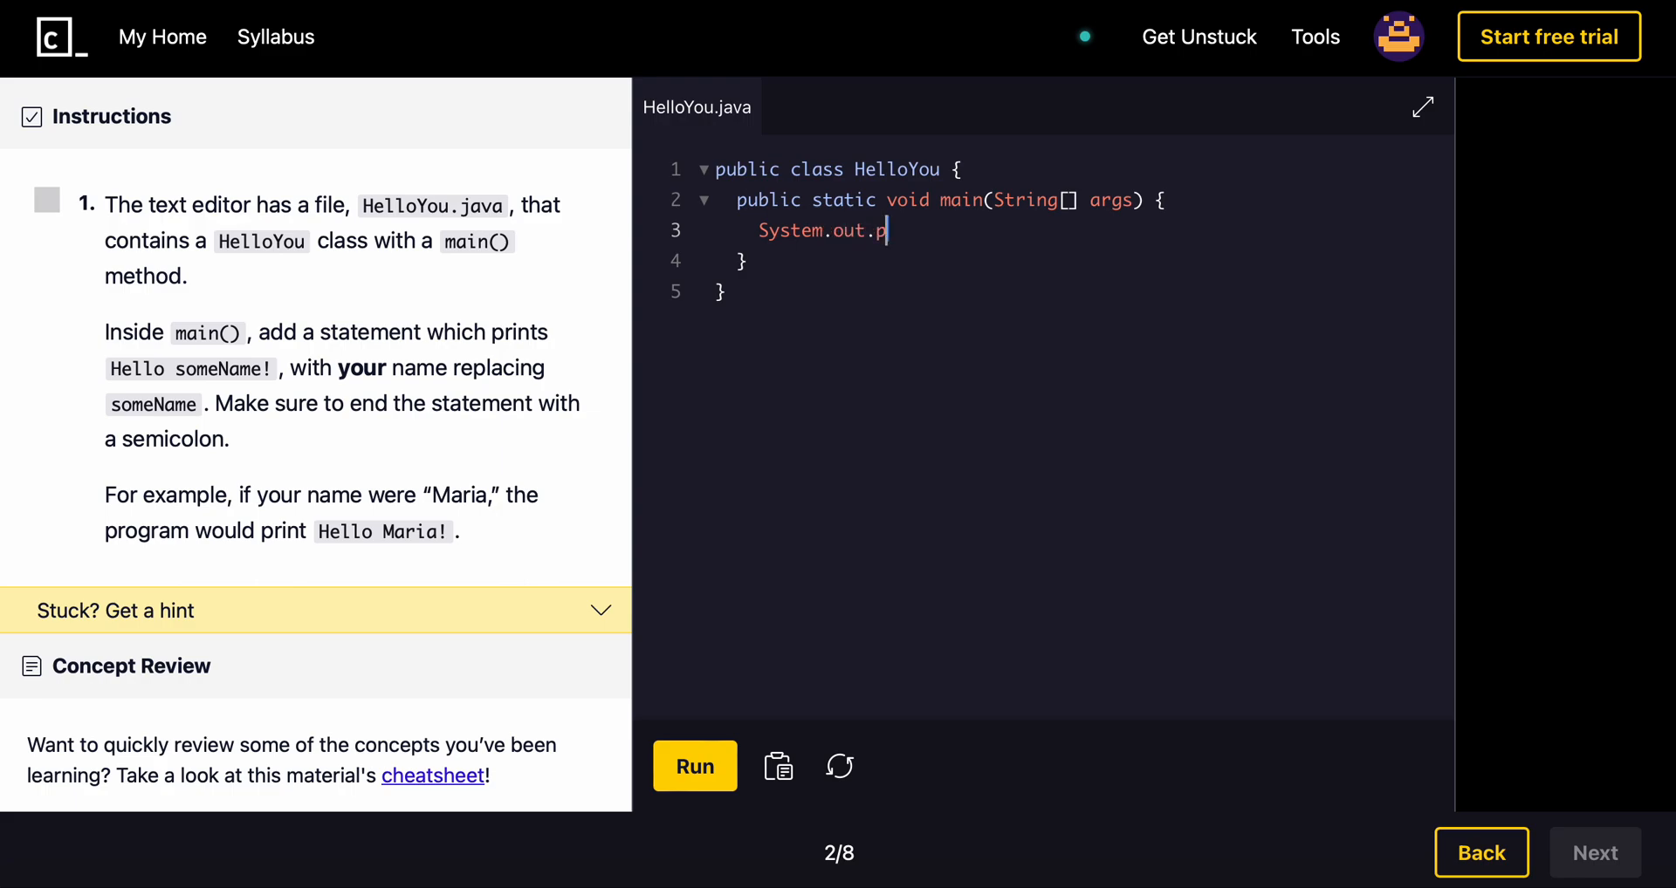
pyautogui.write('rintln()')
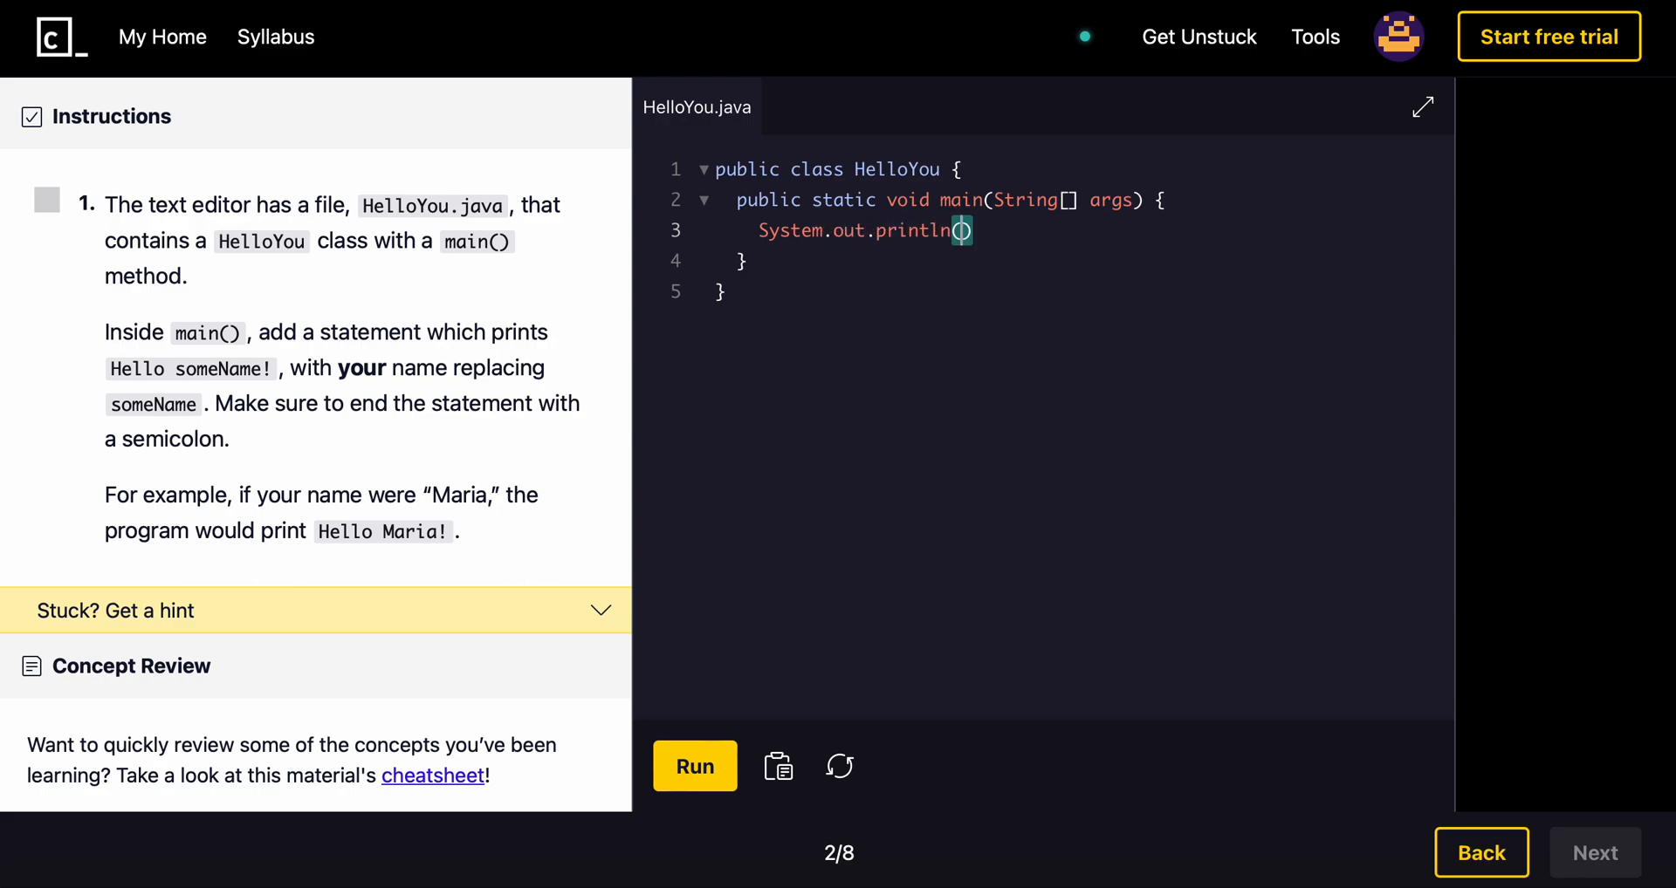
pyautogui.write('"Hello "')
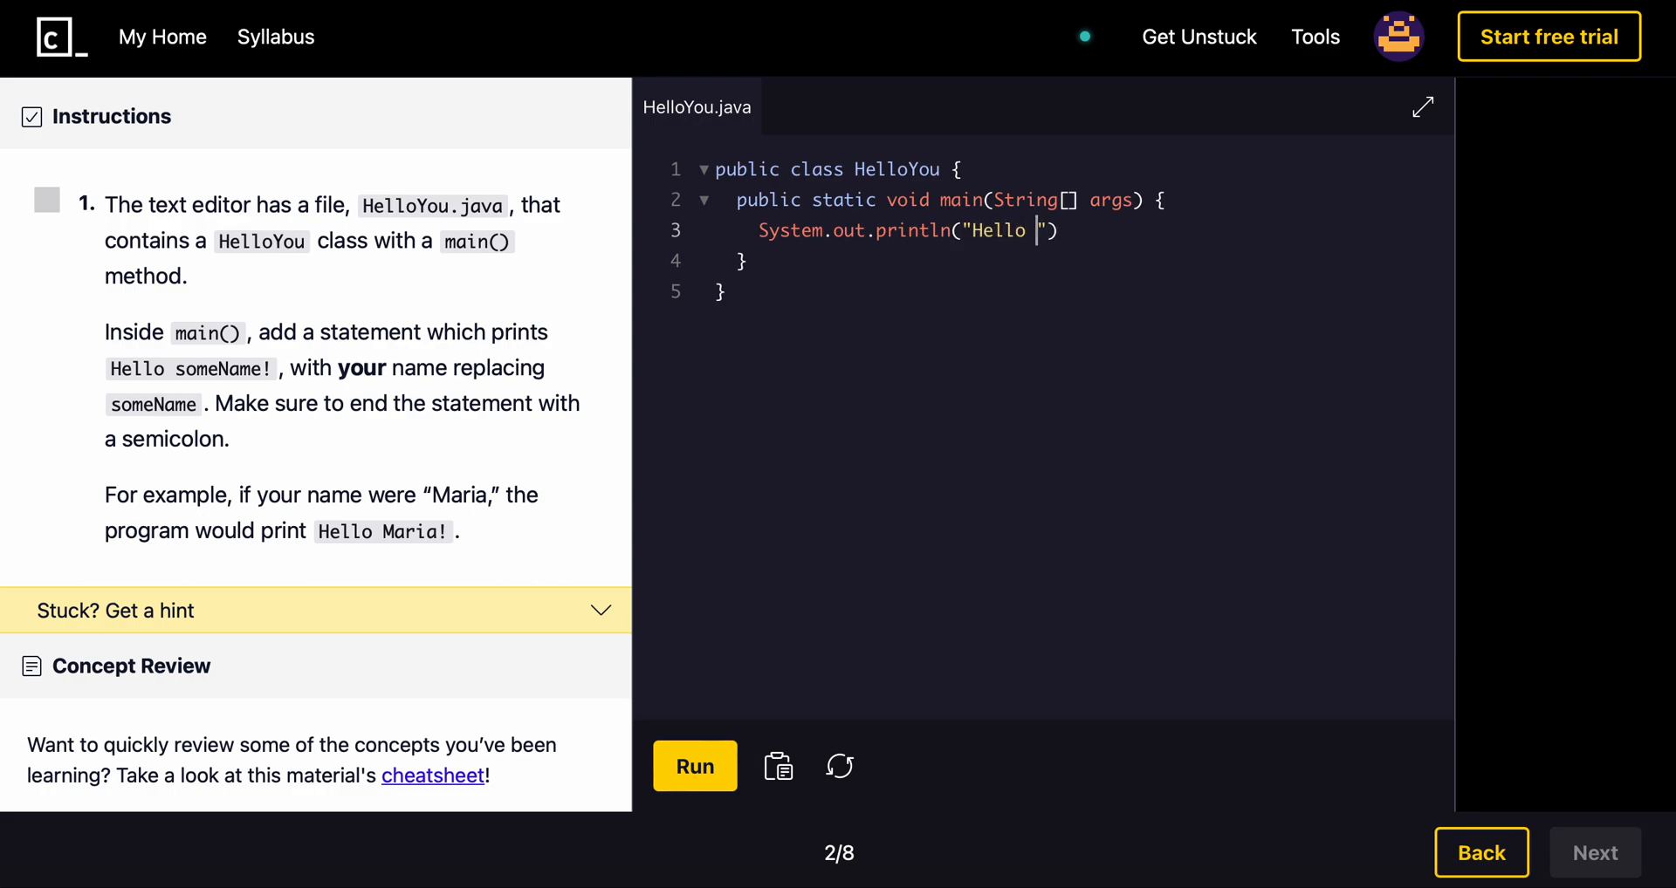
pyautogui.write('Maria!')
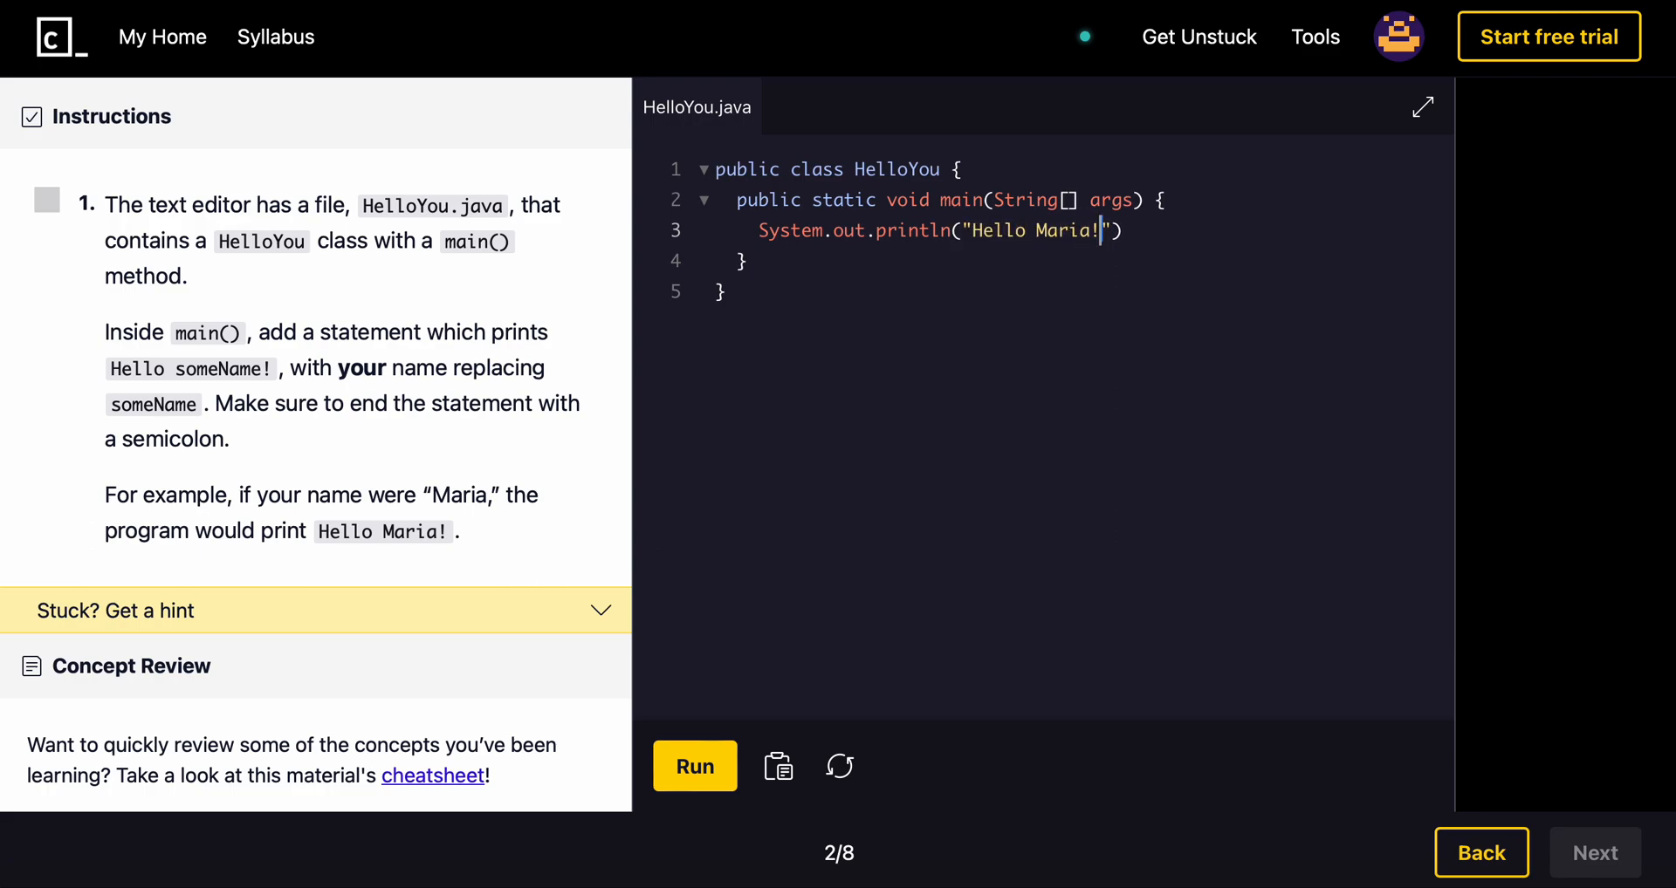
pyautogui.write(';')
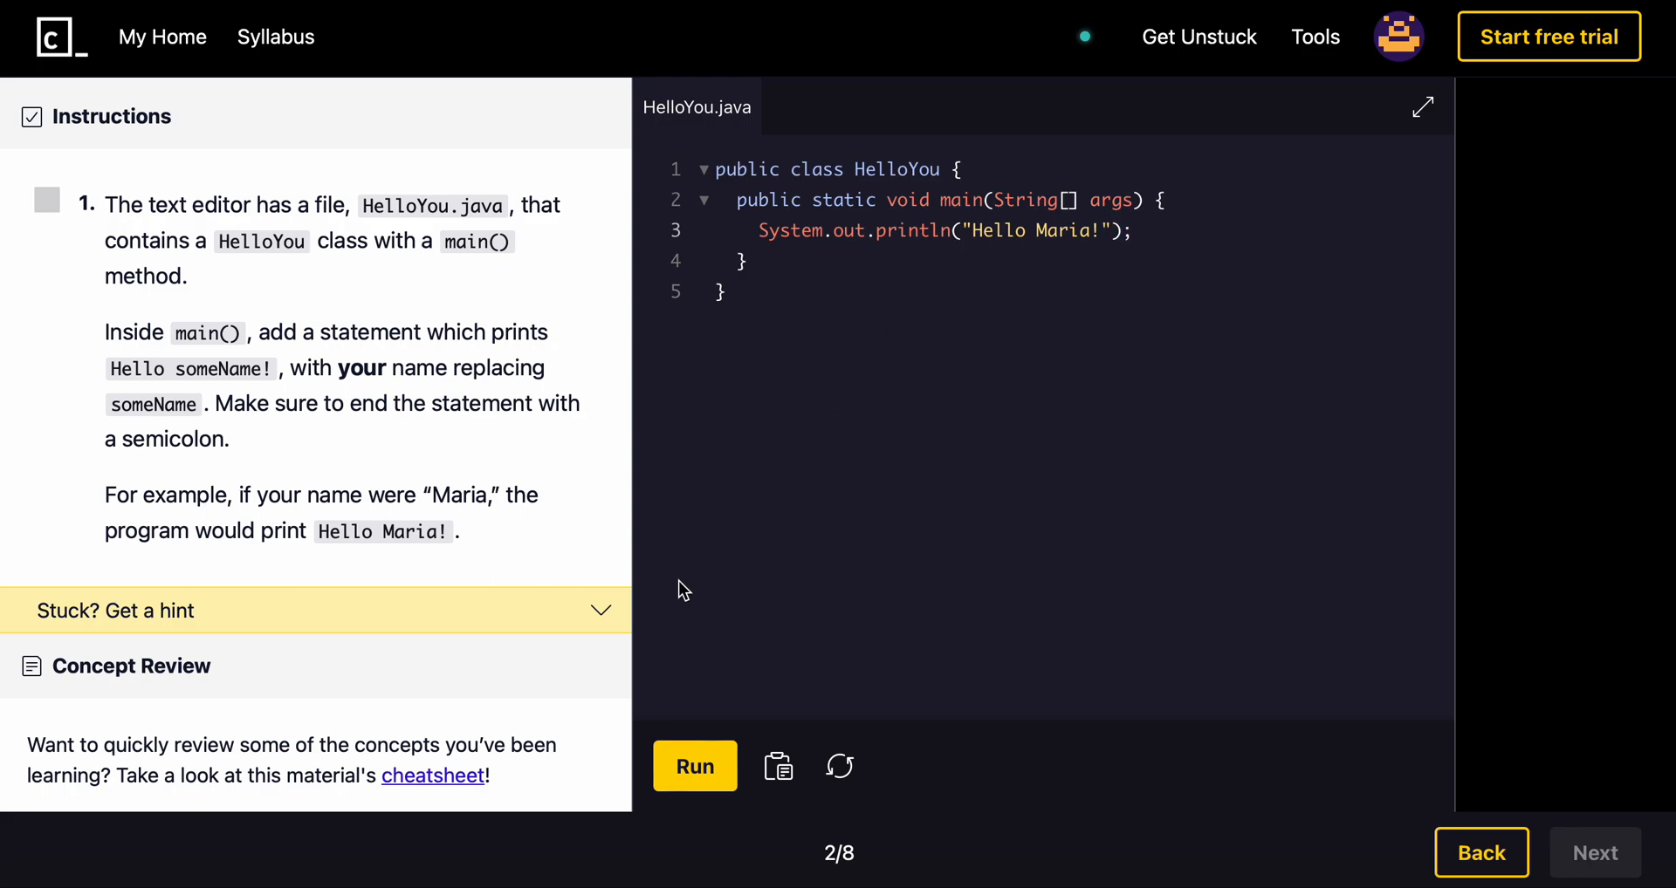
pyautogui.click(694, 766)
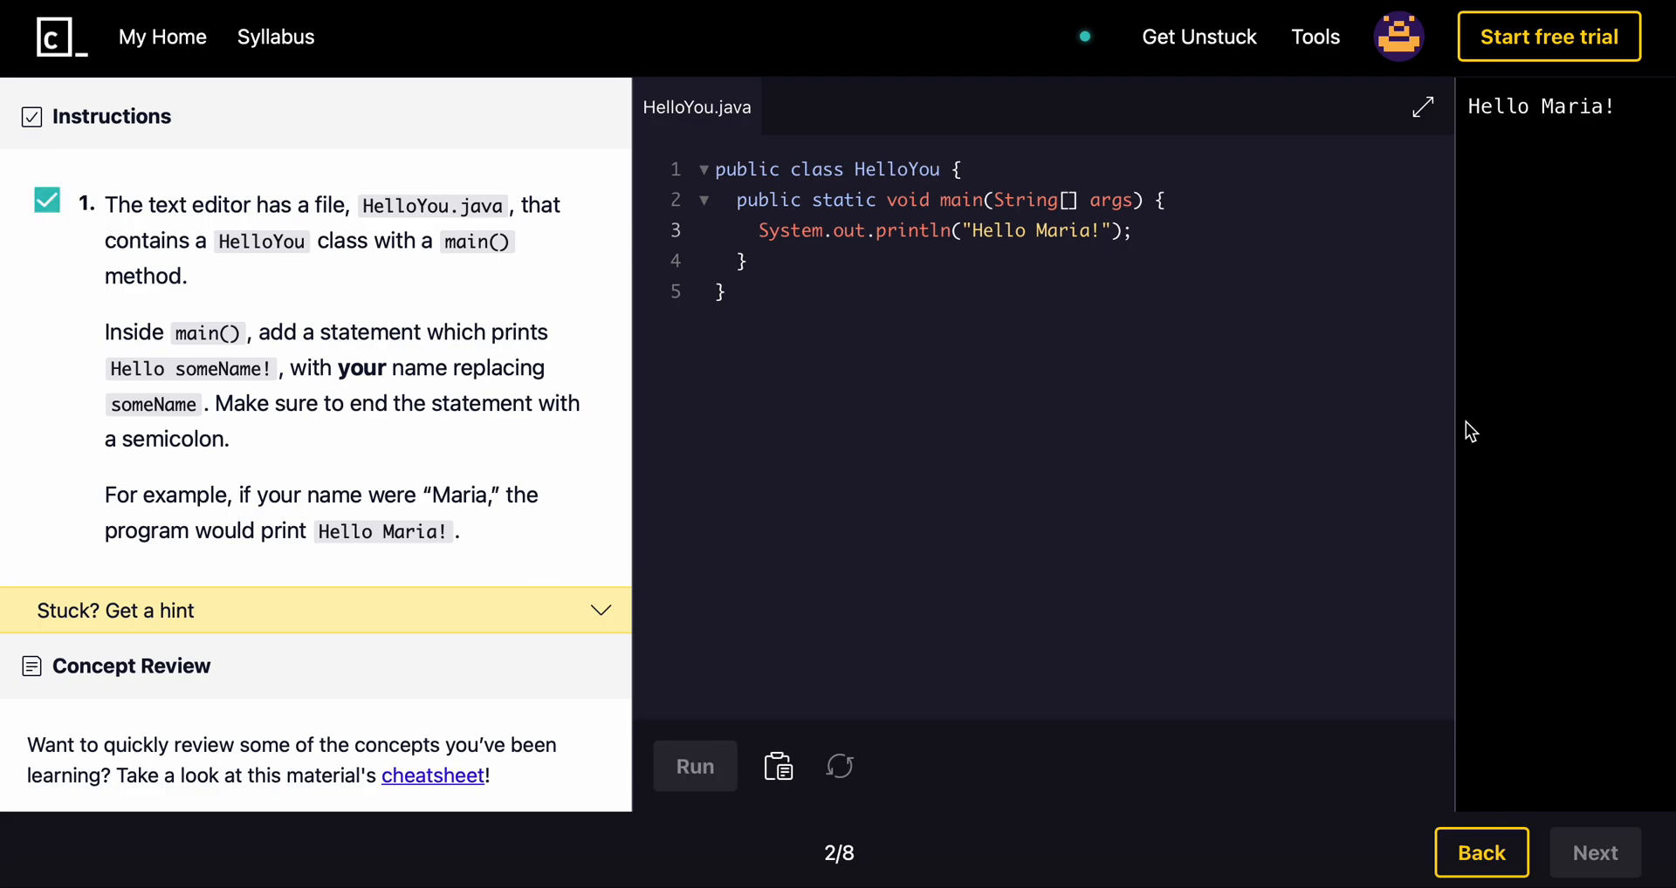
pyautogui.click(694, 766)
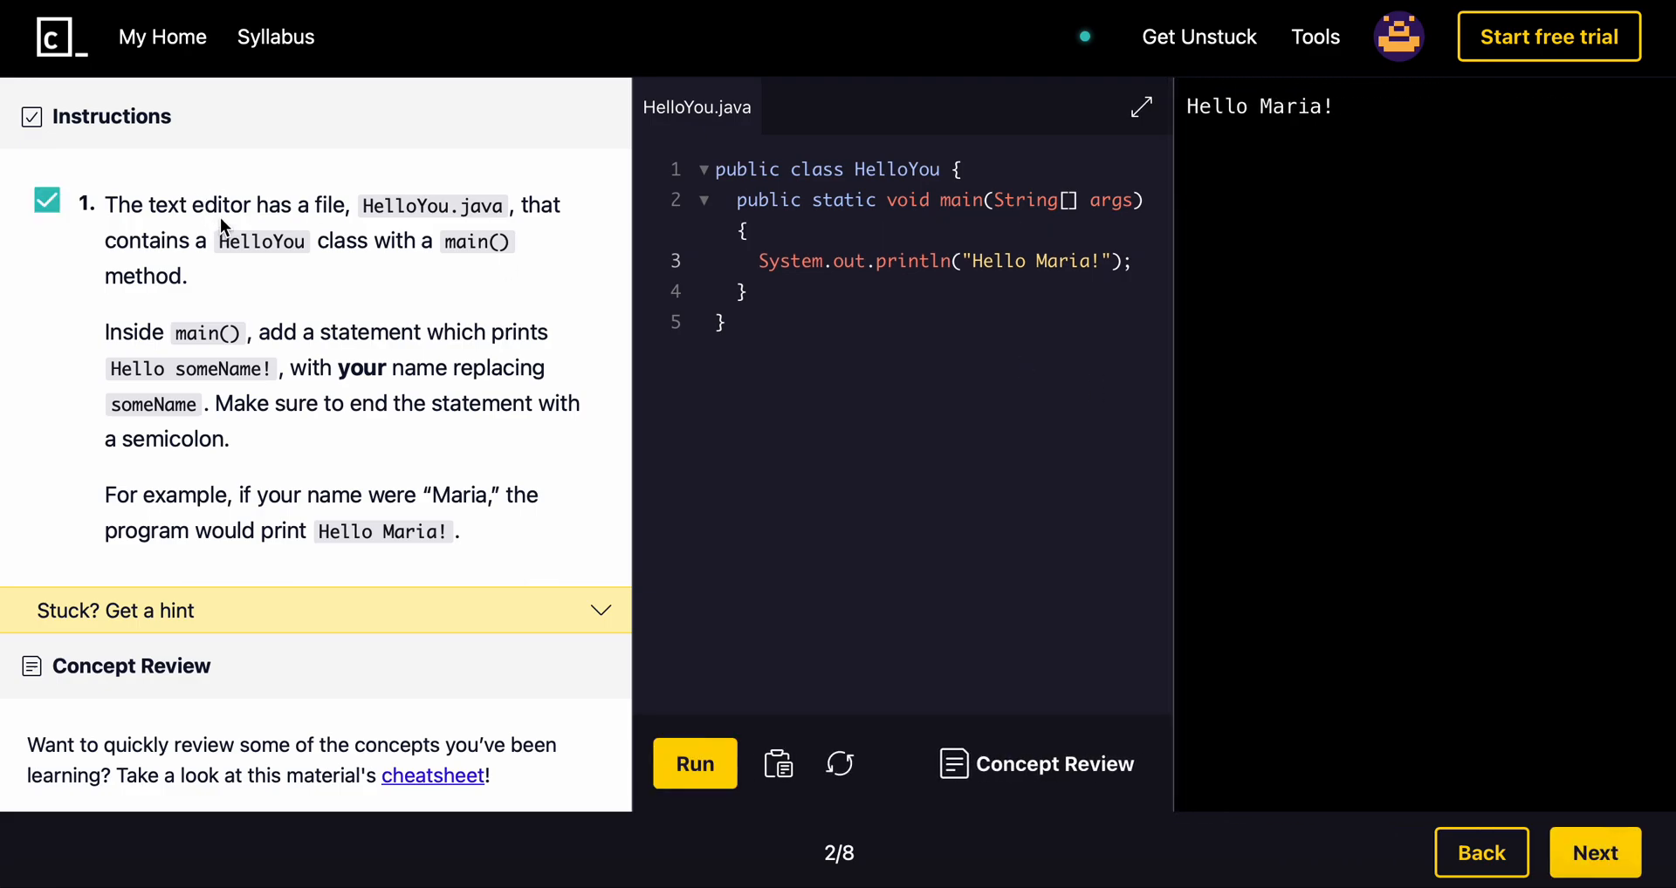
pyautogui.moveTo(1592, 856)
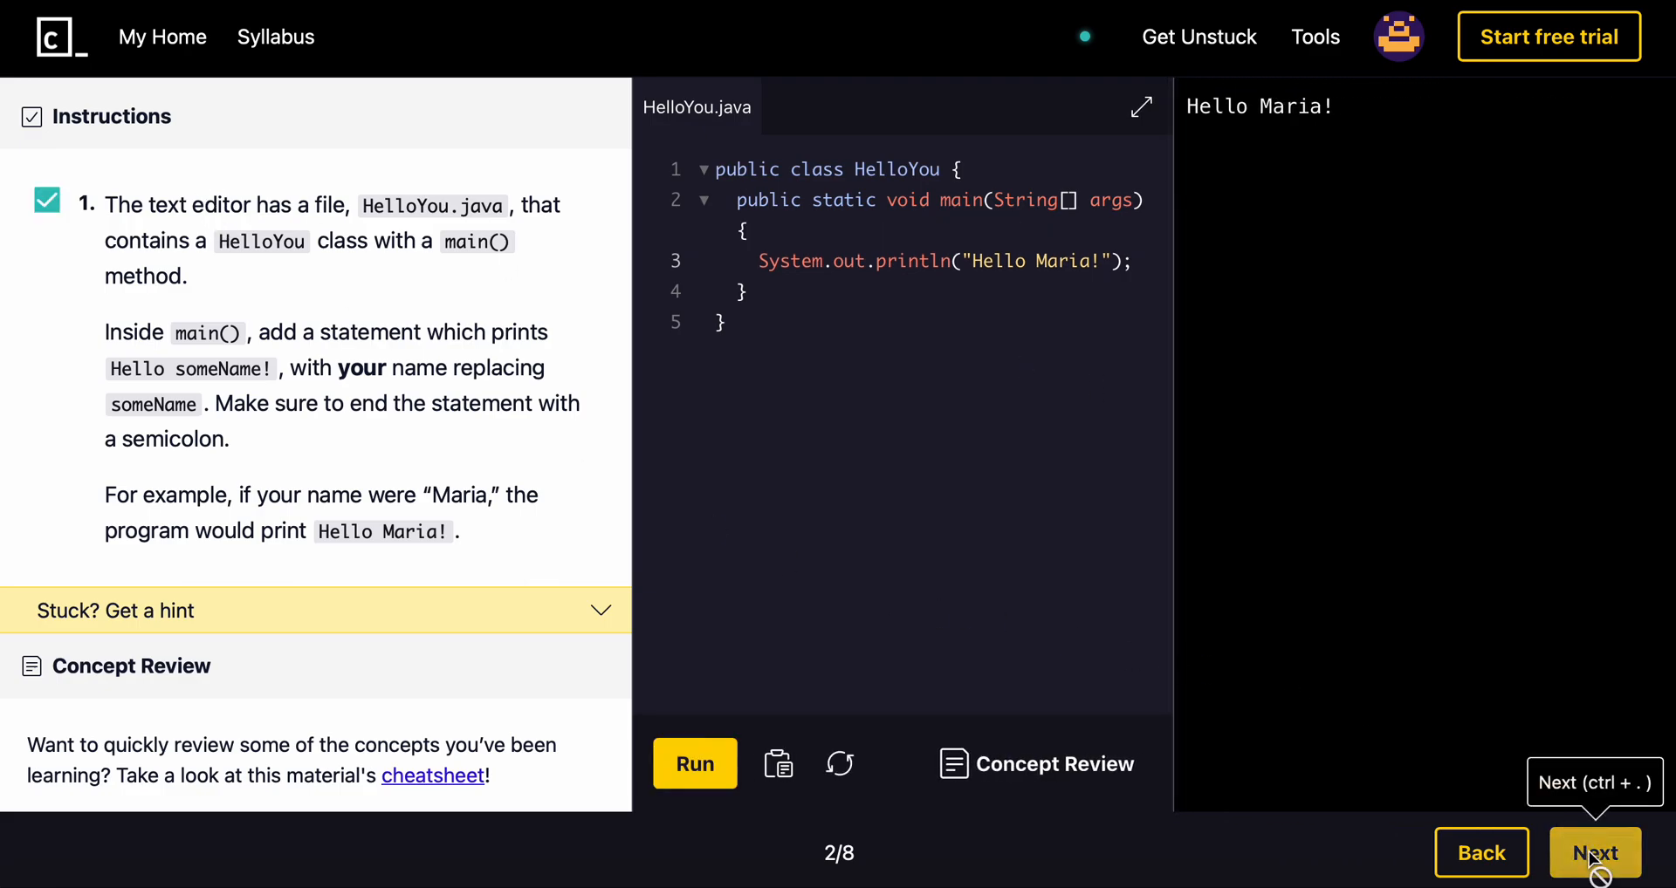
# Step: Advance to exercise 3/8 Print Statements and read the println explanation beside HideAndSeek.java
pyautogui.click(1596, 853)
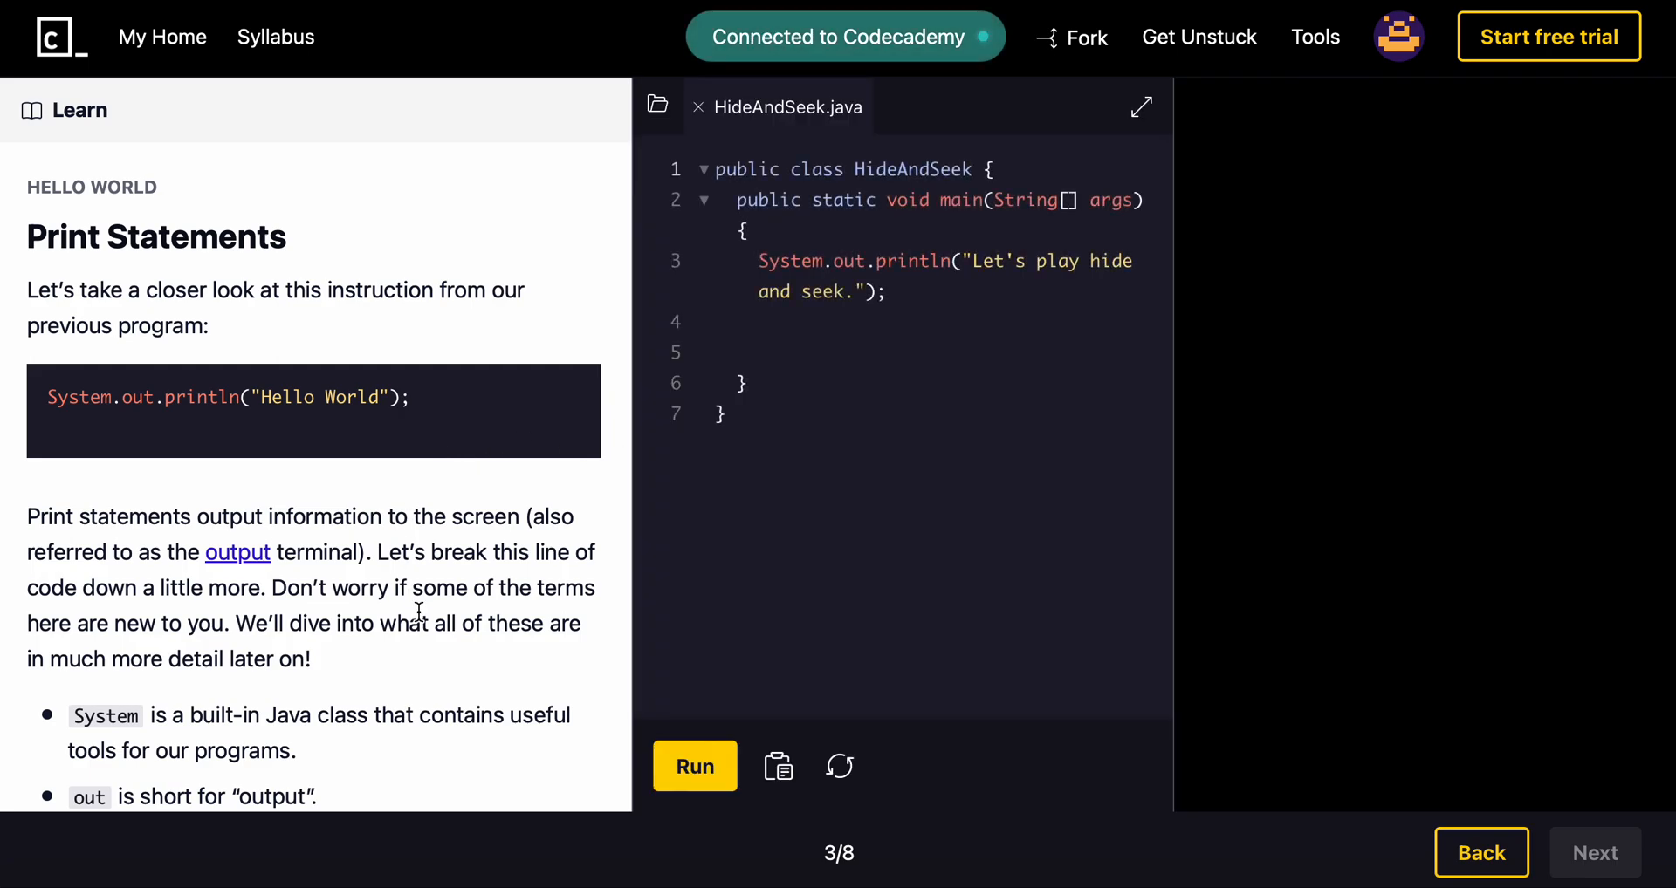
pyautogui.scroll(-3)
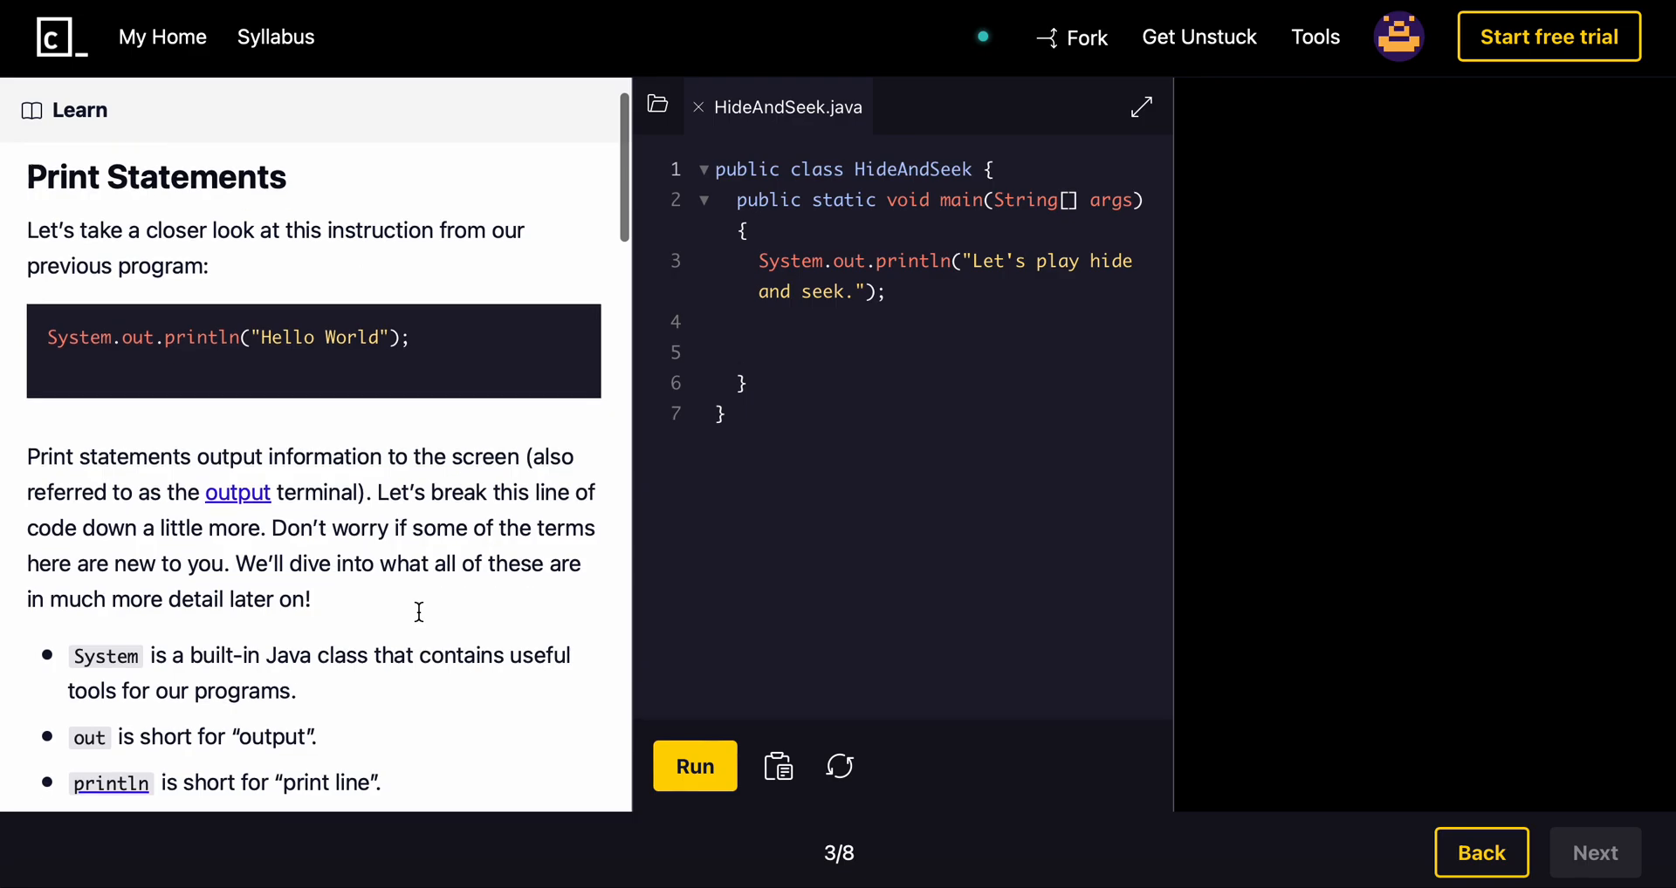
pyautogui.scroll(-3)
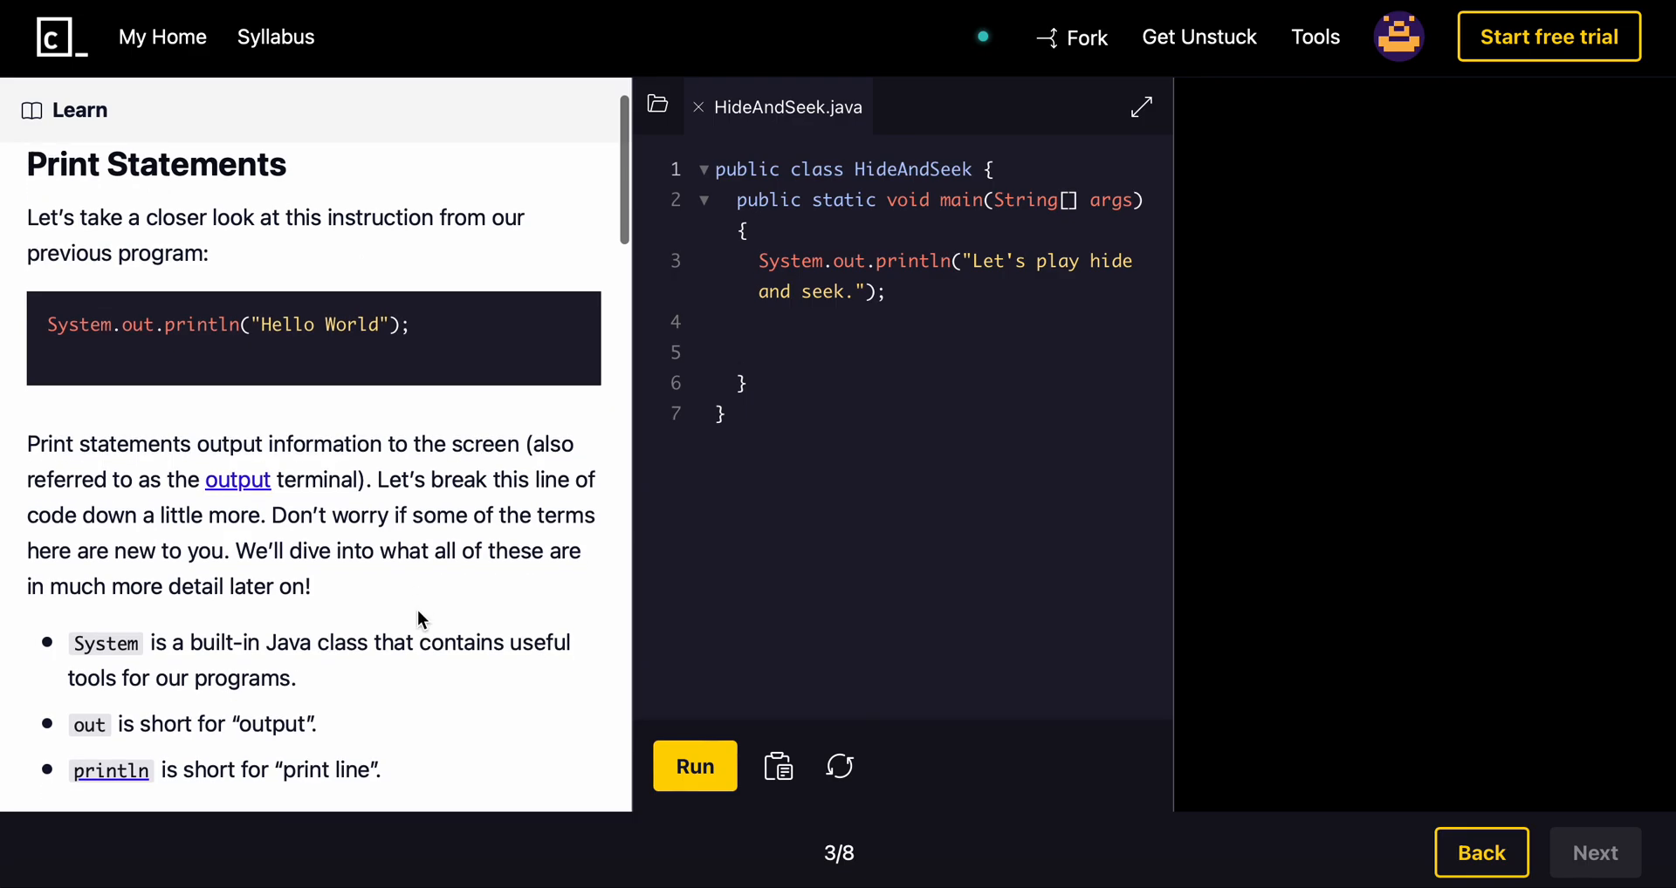
pyautogui.scroll(-3)
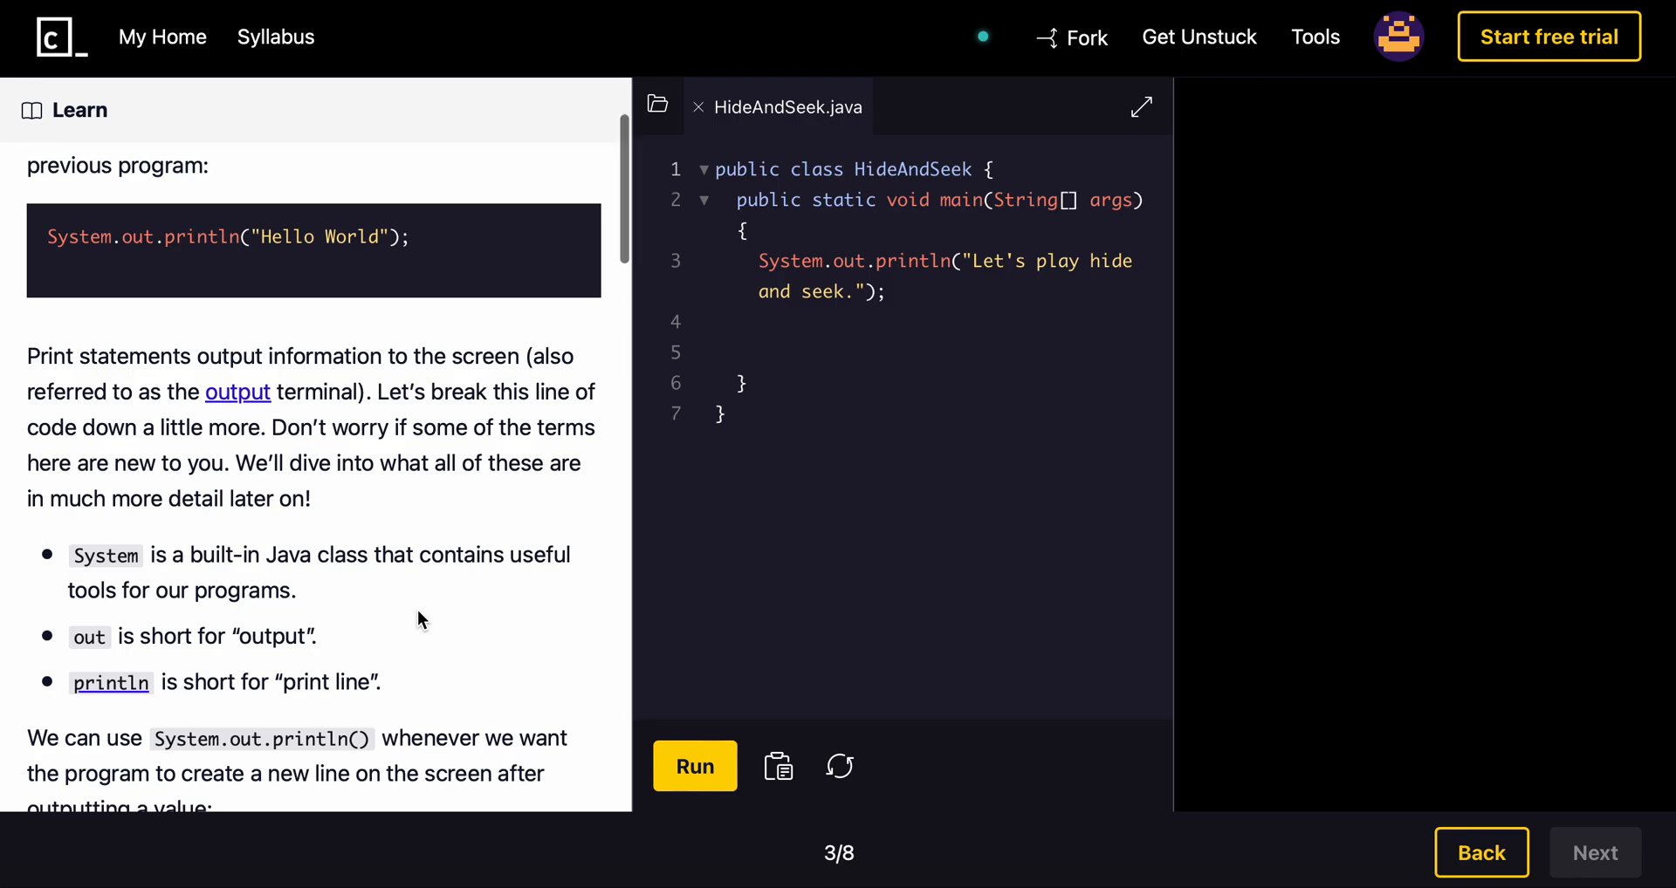
pyautogui.scroll(-3)
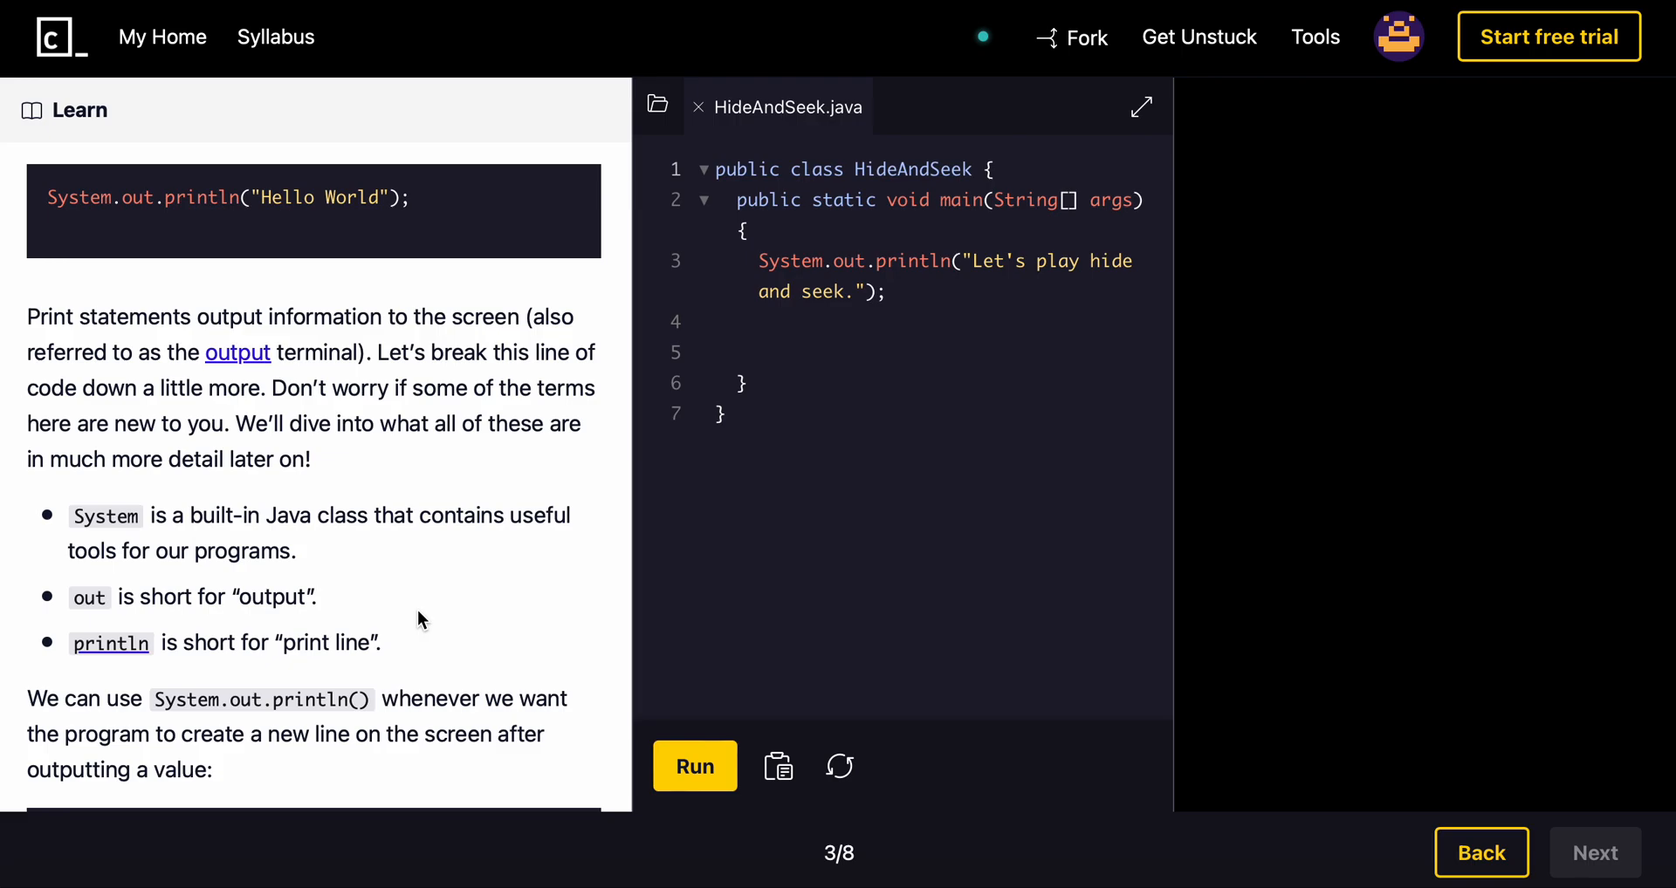
pyautogui.scroll(-3)
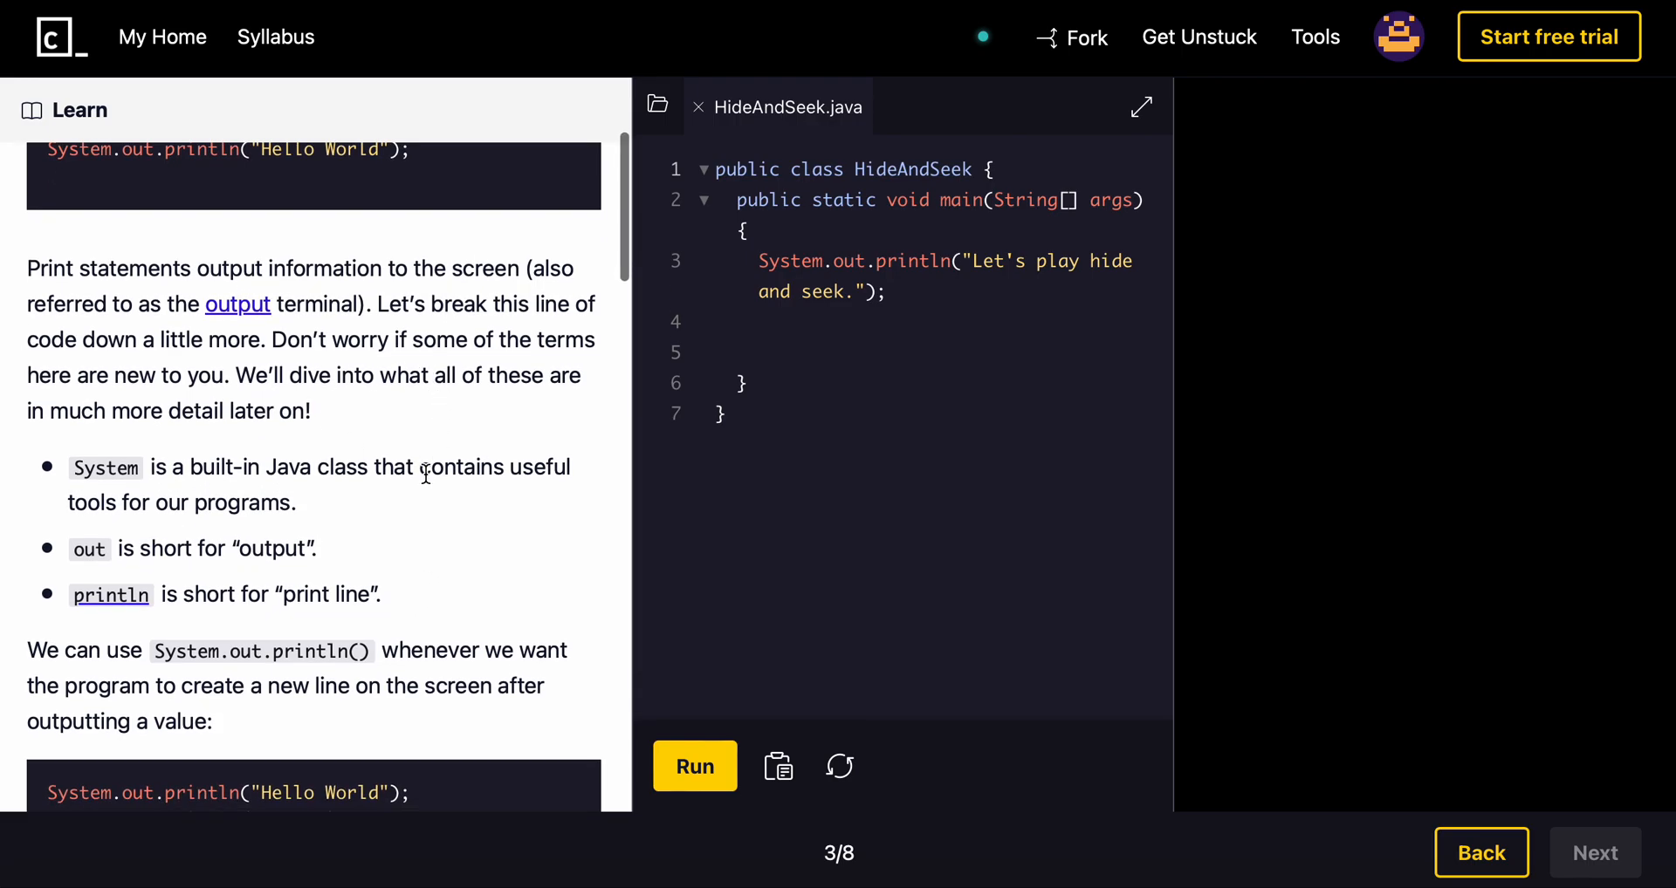
pyautogui.moveTo(557, 517)
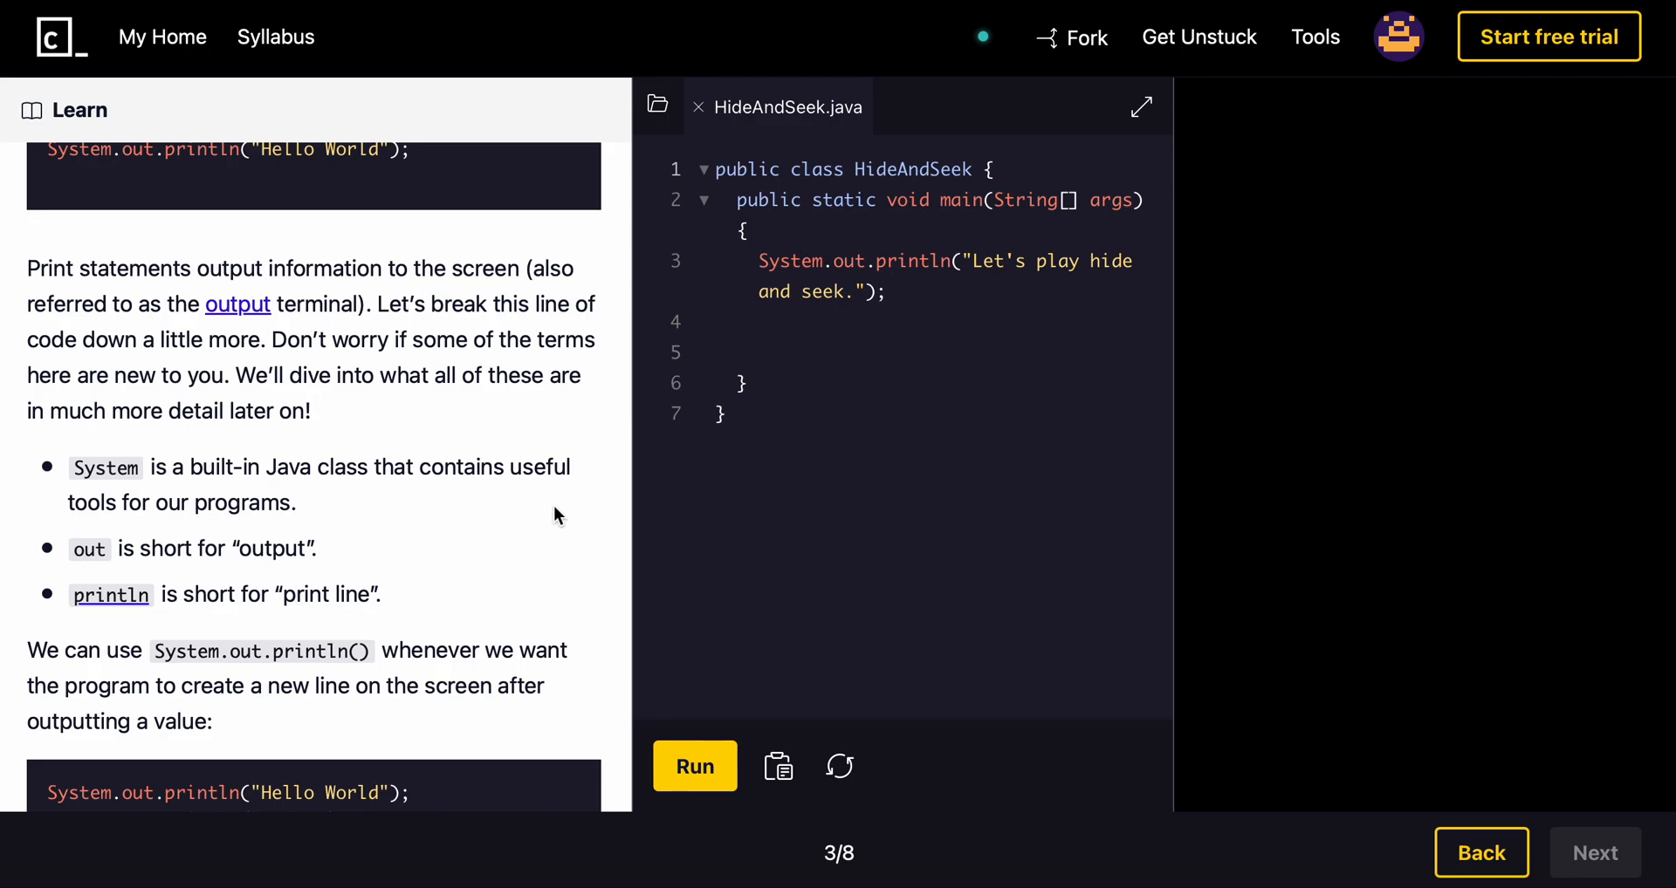
pyautogui.scroll(-3)
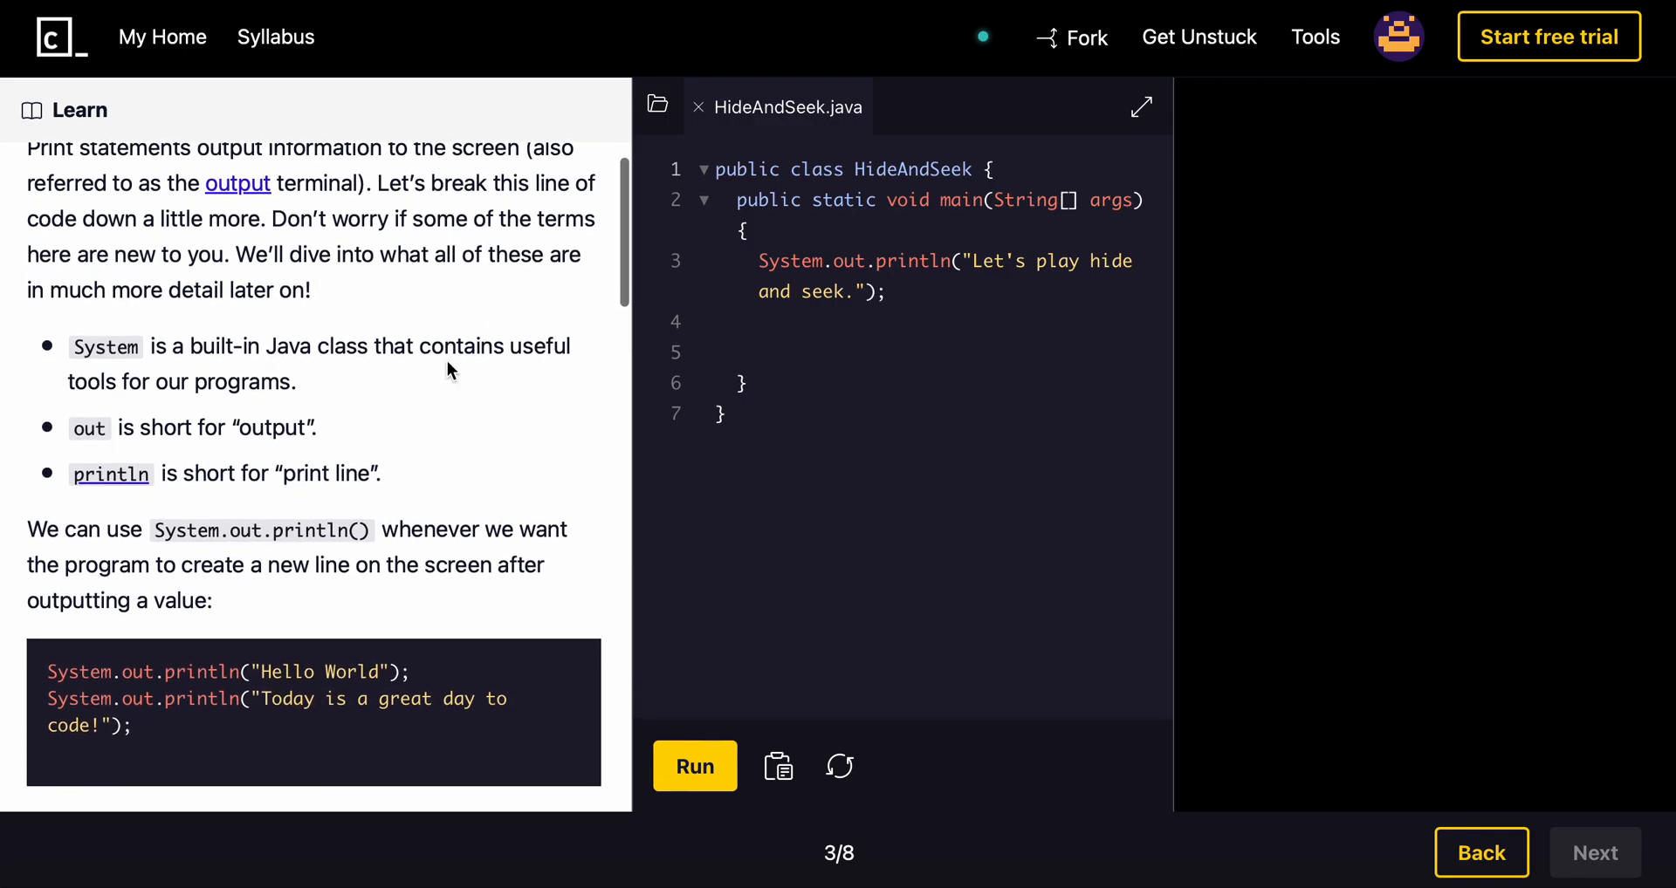
pyautogui.moveTo(487, 409)
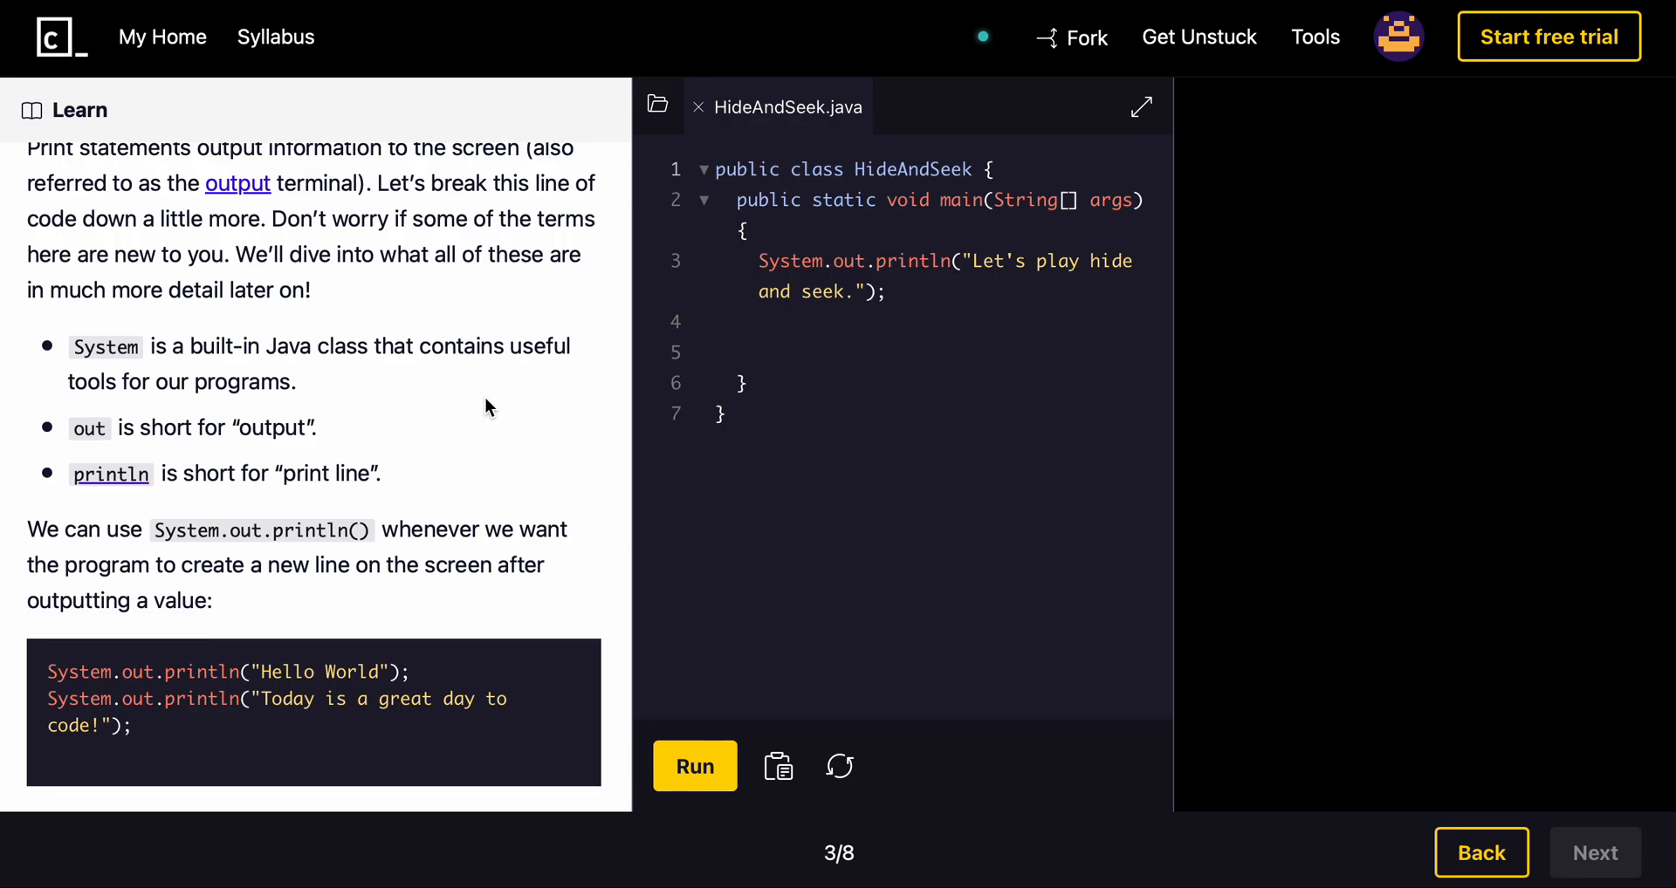
pyautogui.scroll(-3)
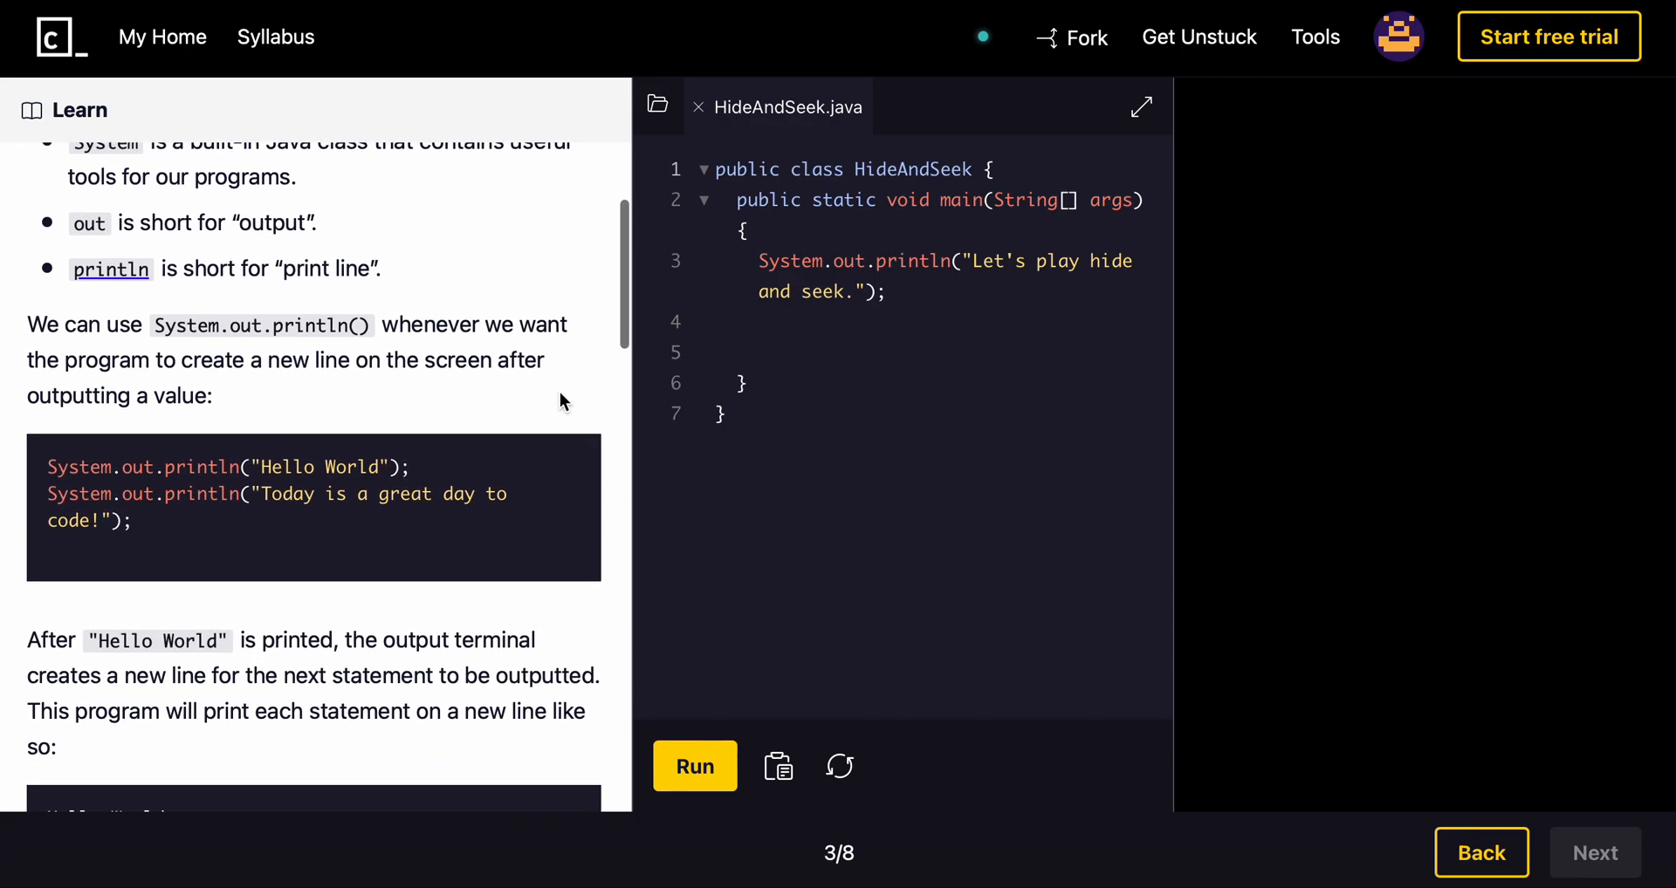
pyautogui.scroll(-3)
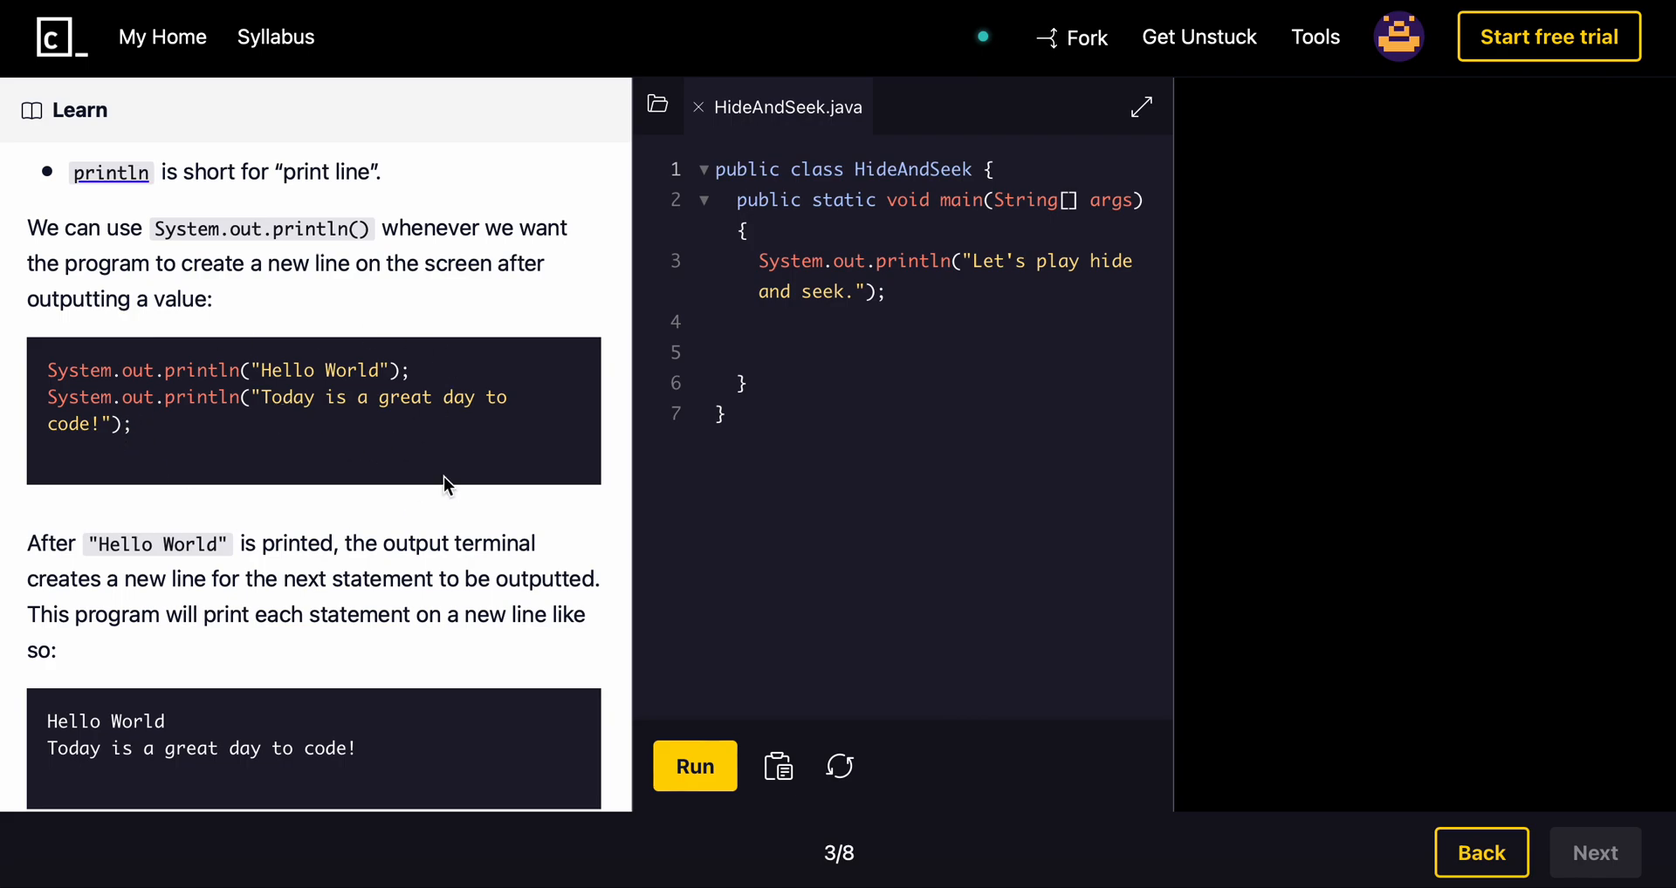
pyautogui.scroll(-3)
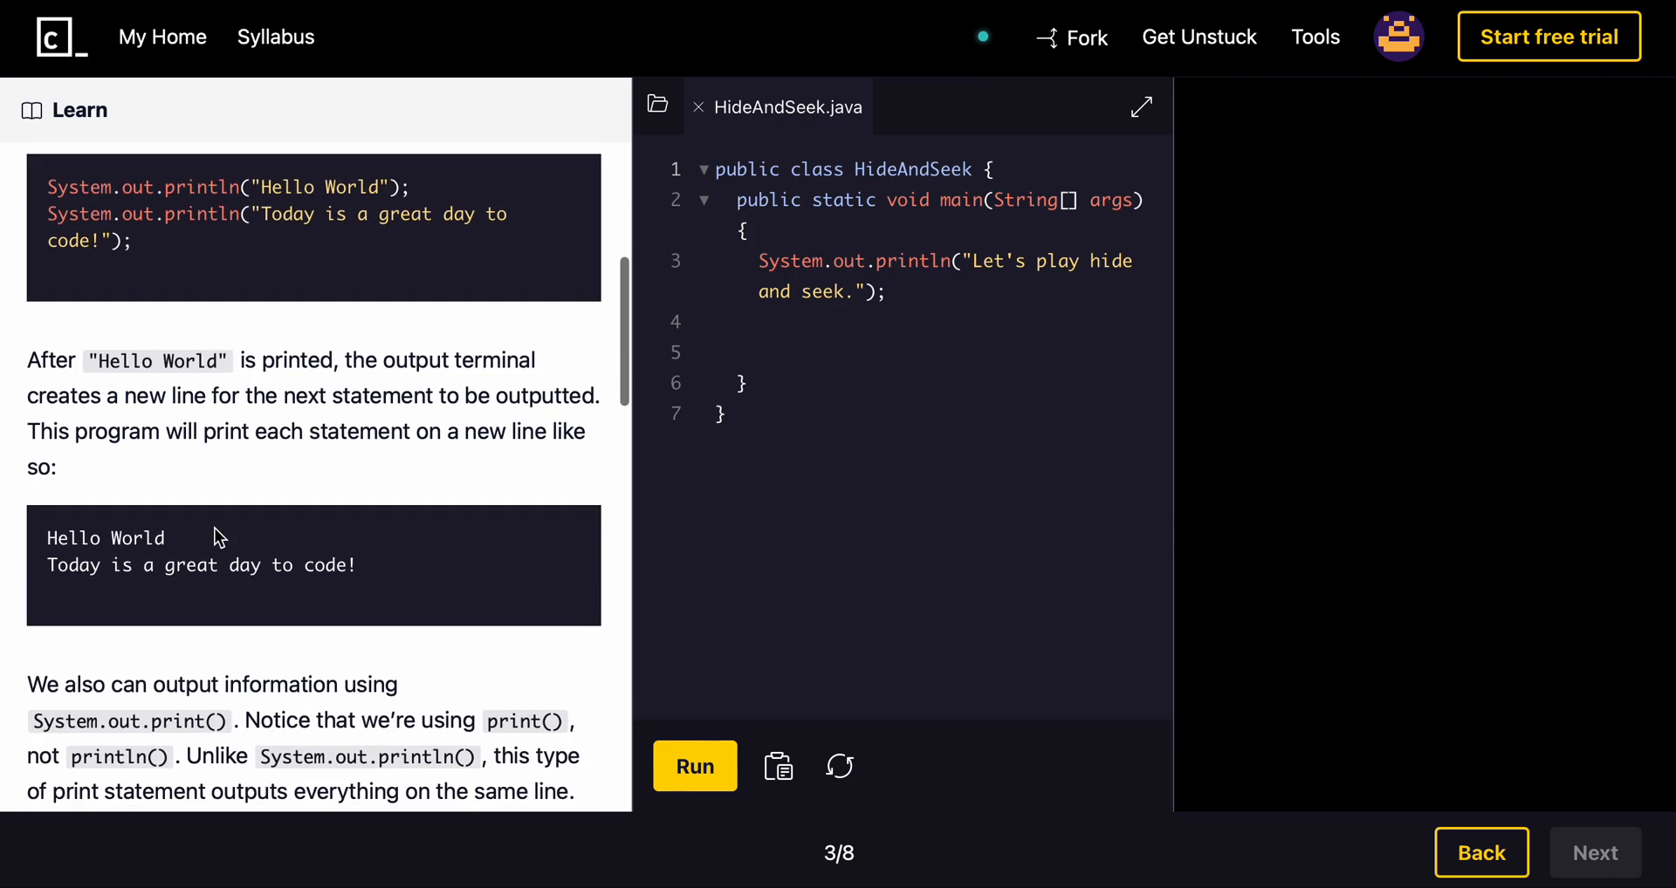
pyautogui.moveTo(423, 376)
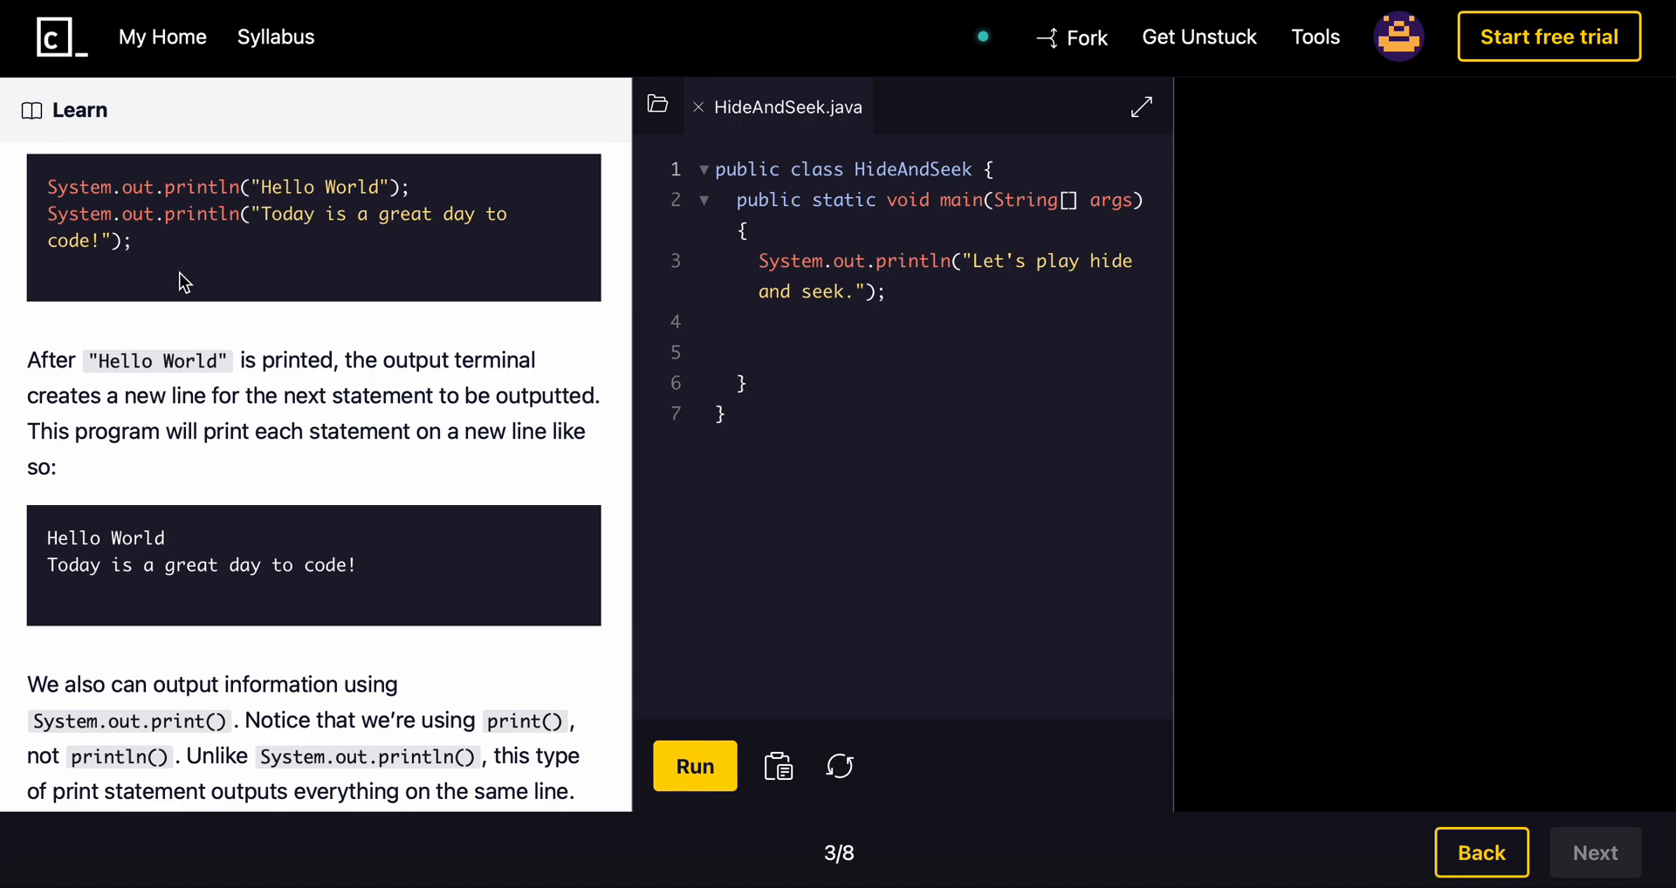
pyautogui.moveTo(471, 412)
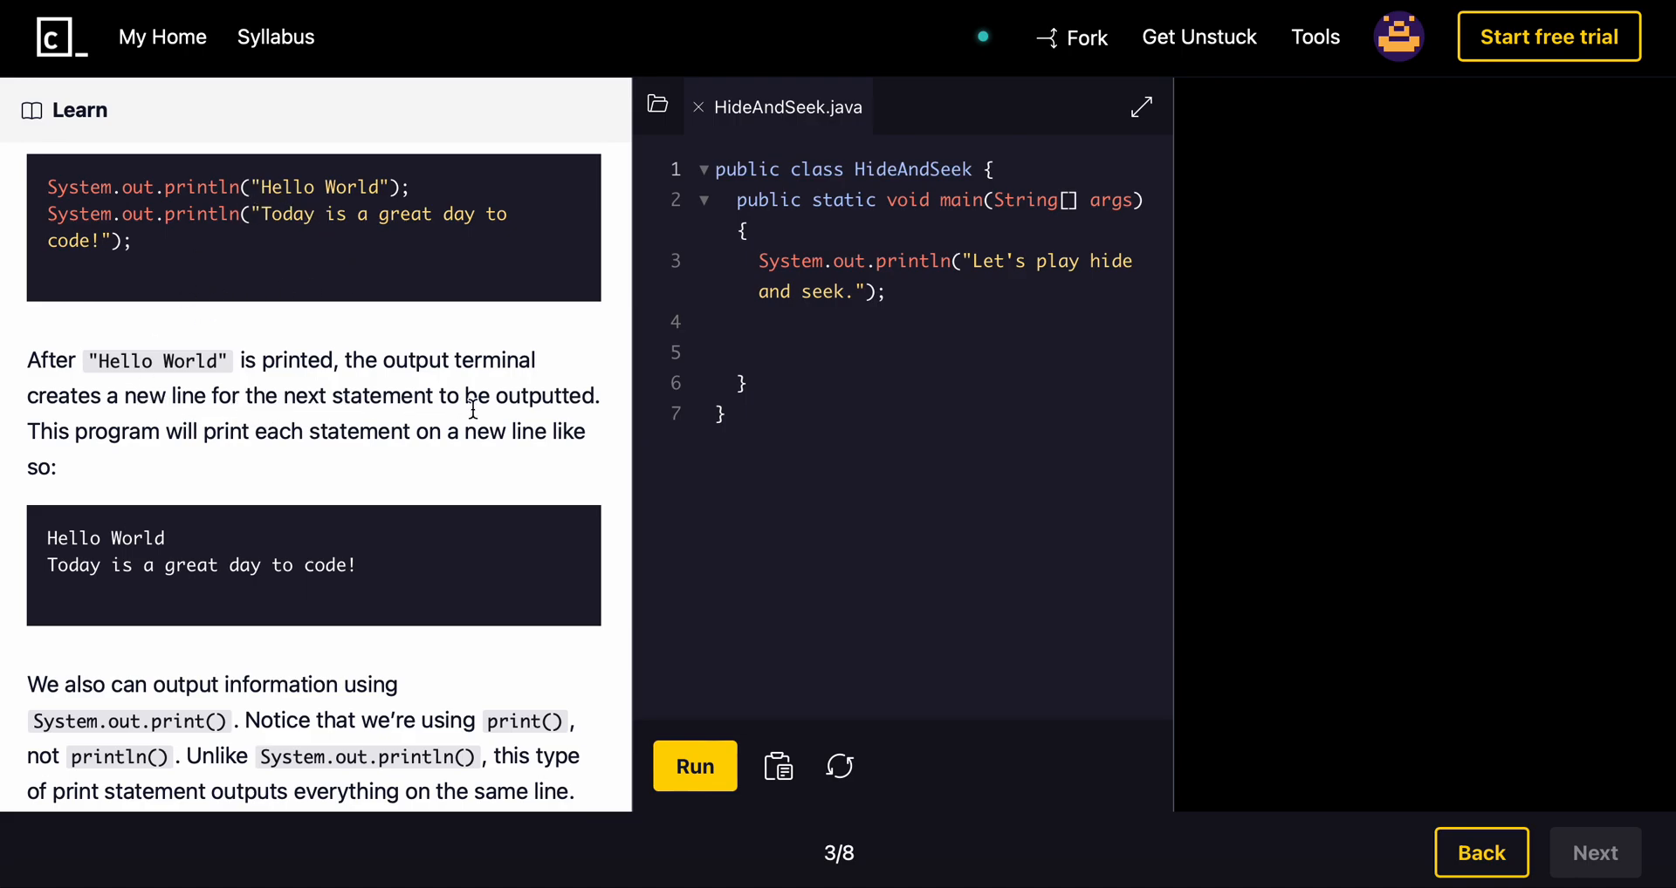
pyautogui.moveTo(57, 431)
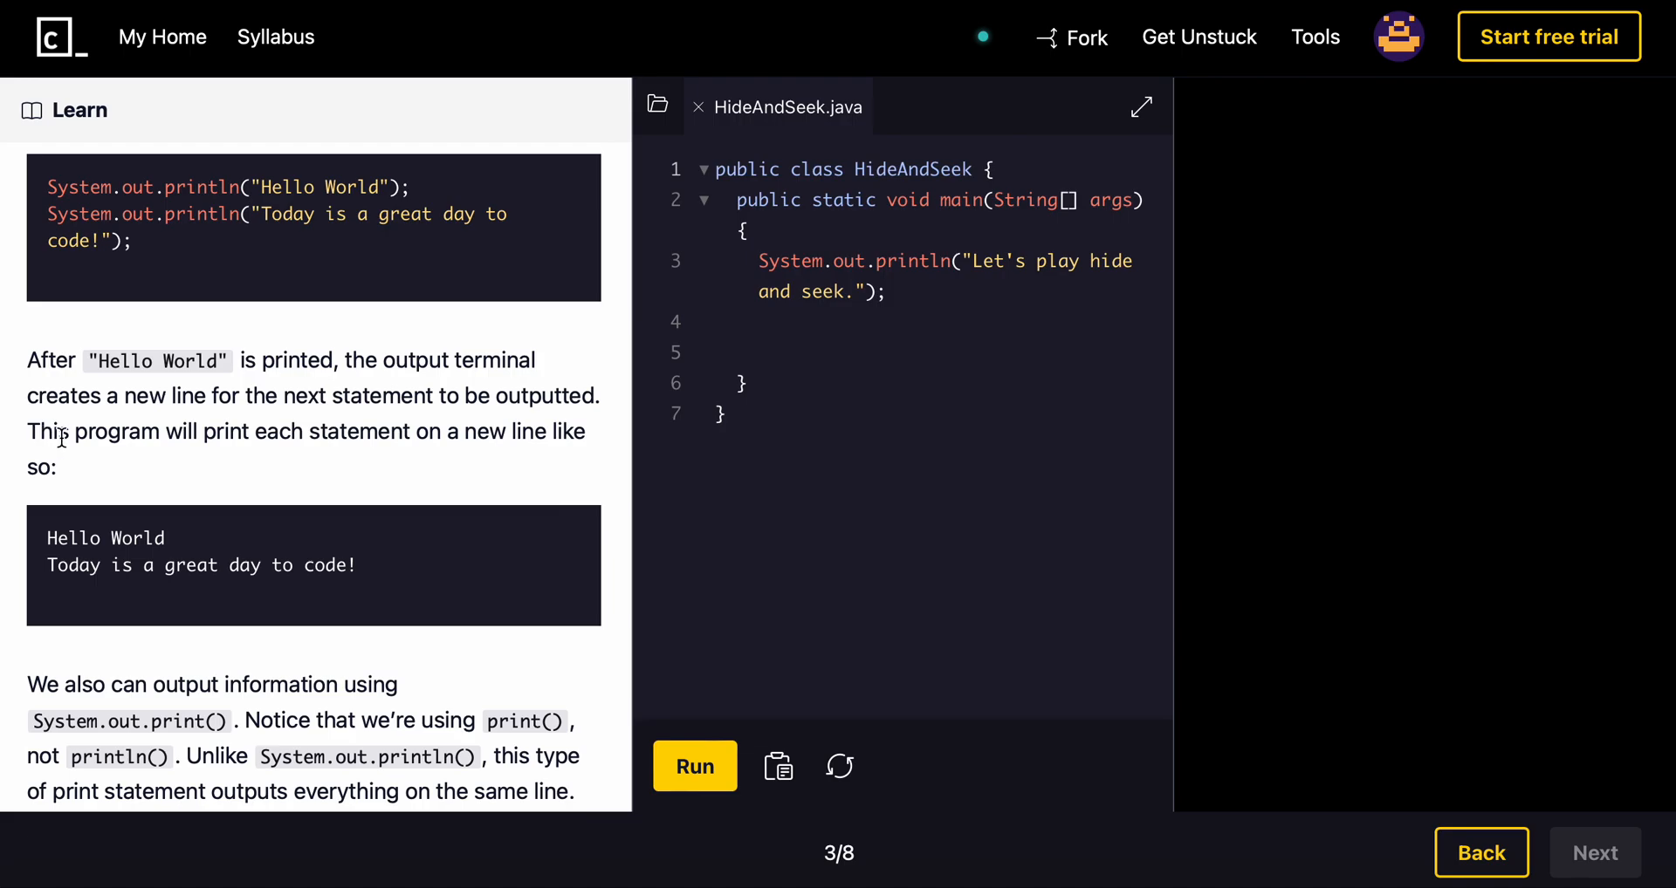
pyautogui.moveTo(428, 433)
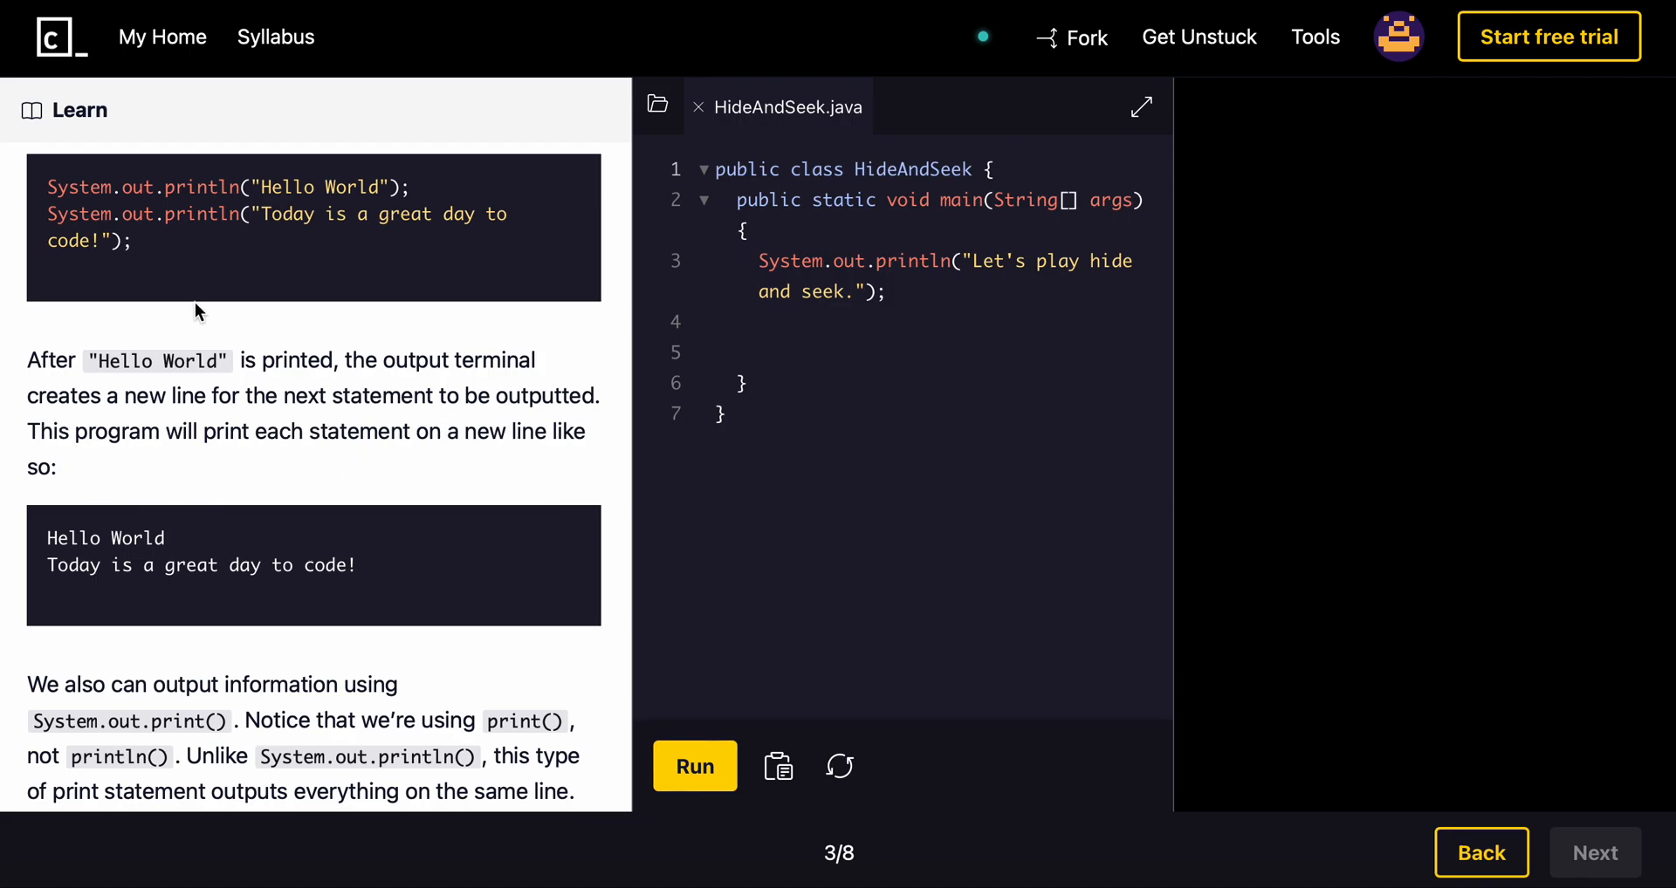
pyautogui.scroll(-3)
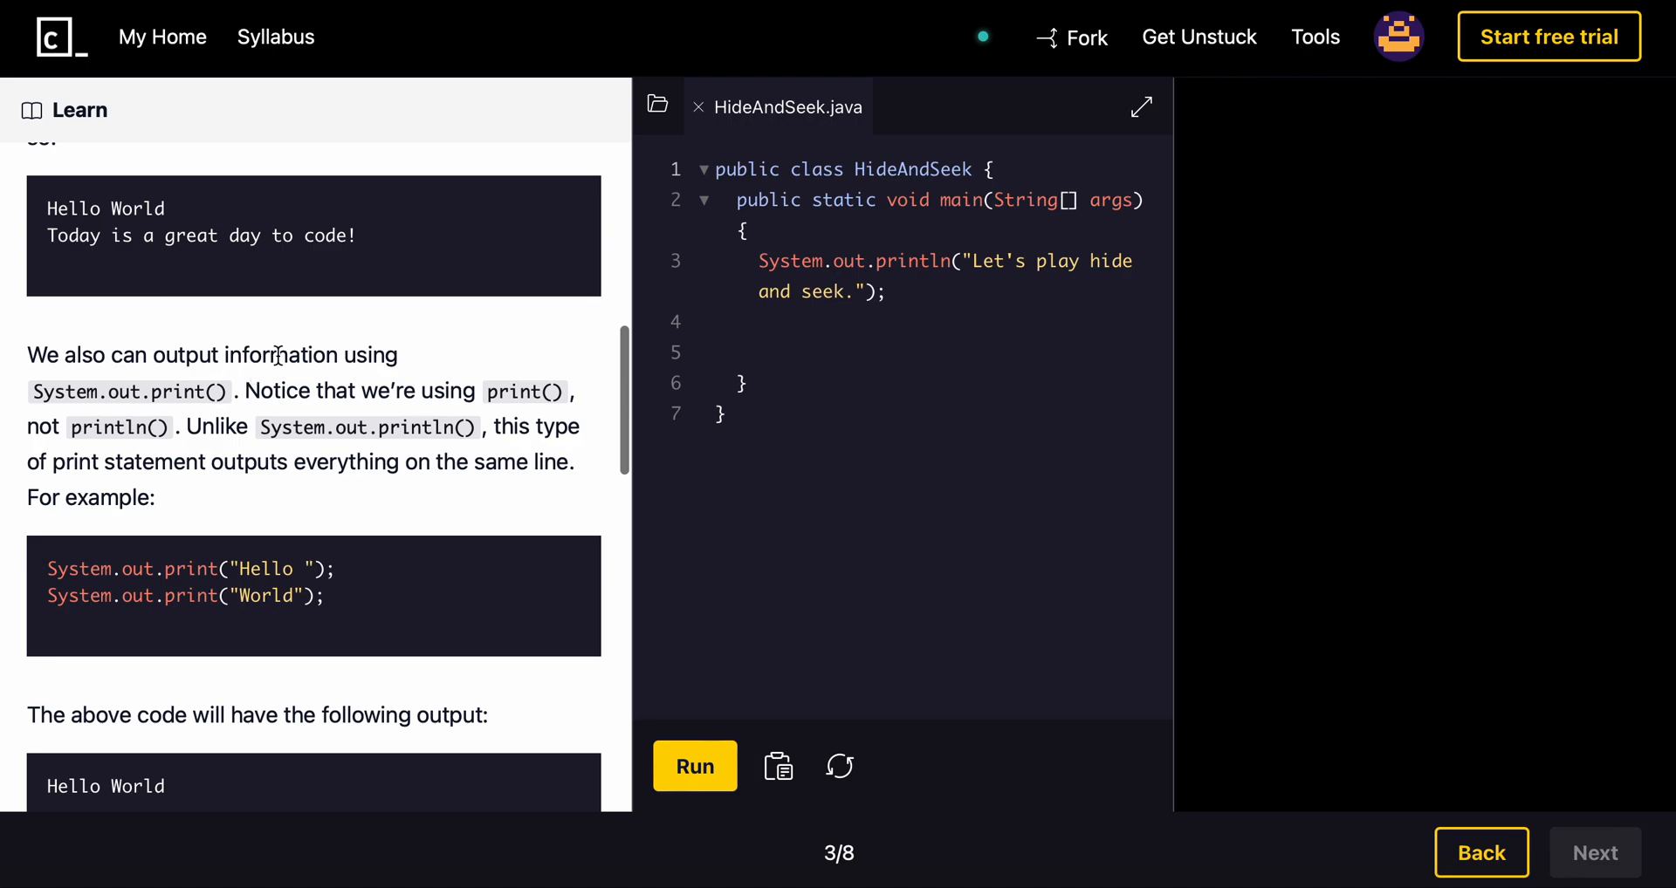
pyautogui.moveTo(454, 393)
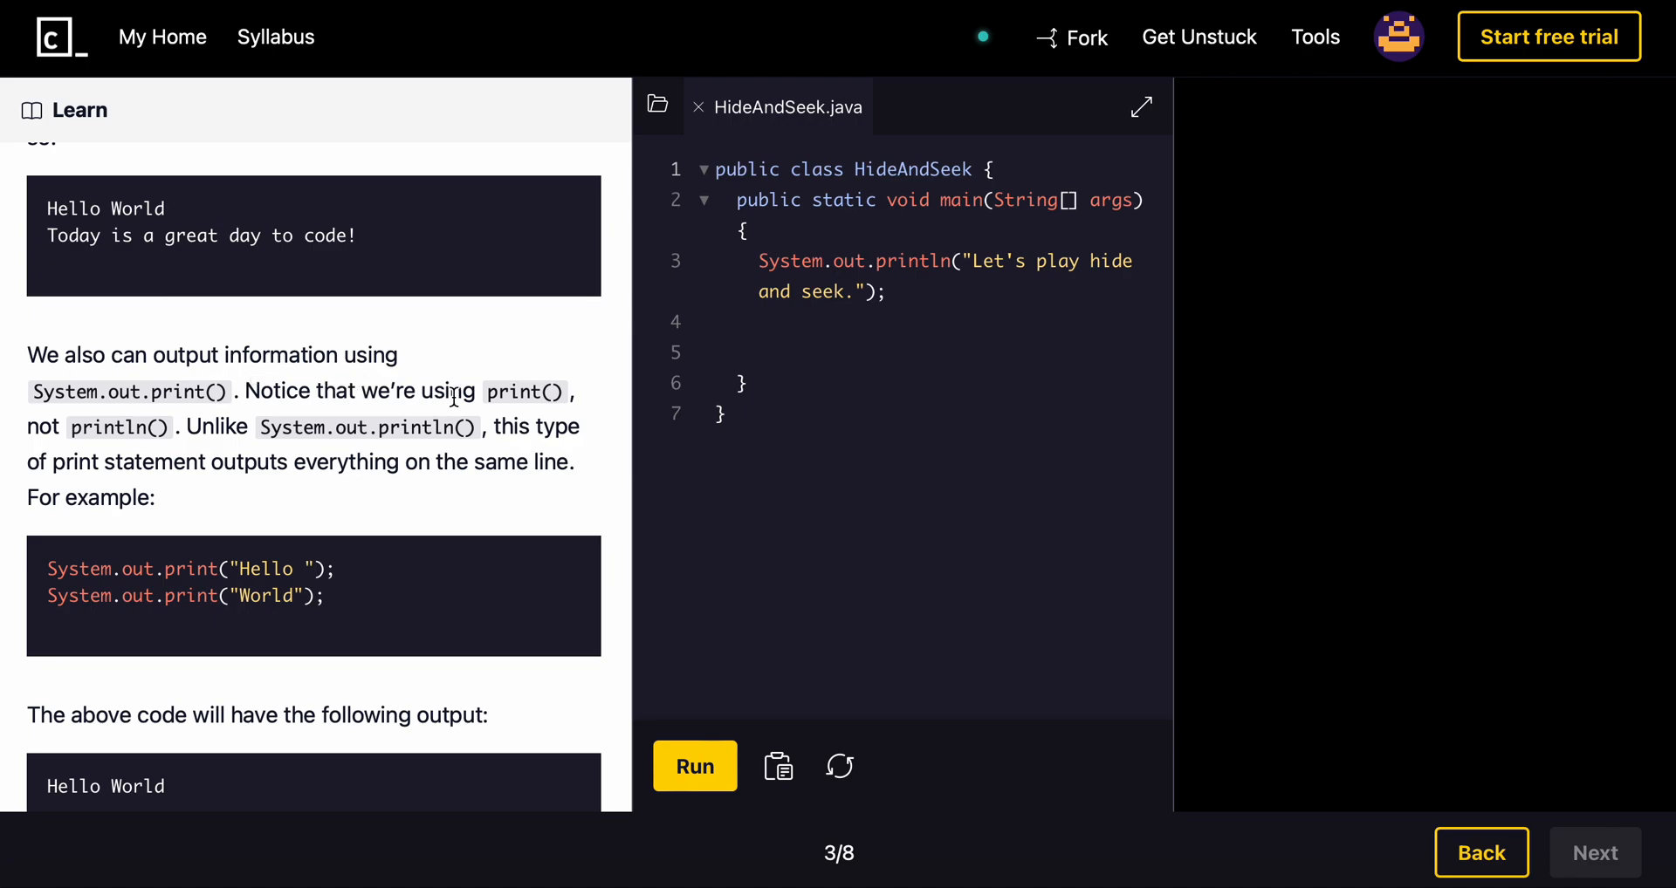
pyautogui.moveTo(132, 445)
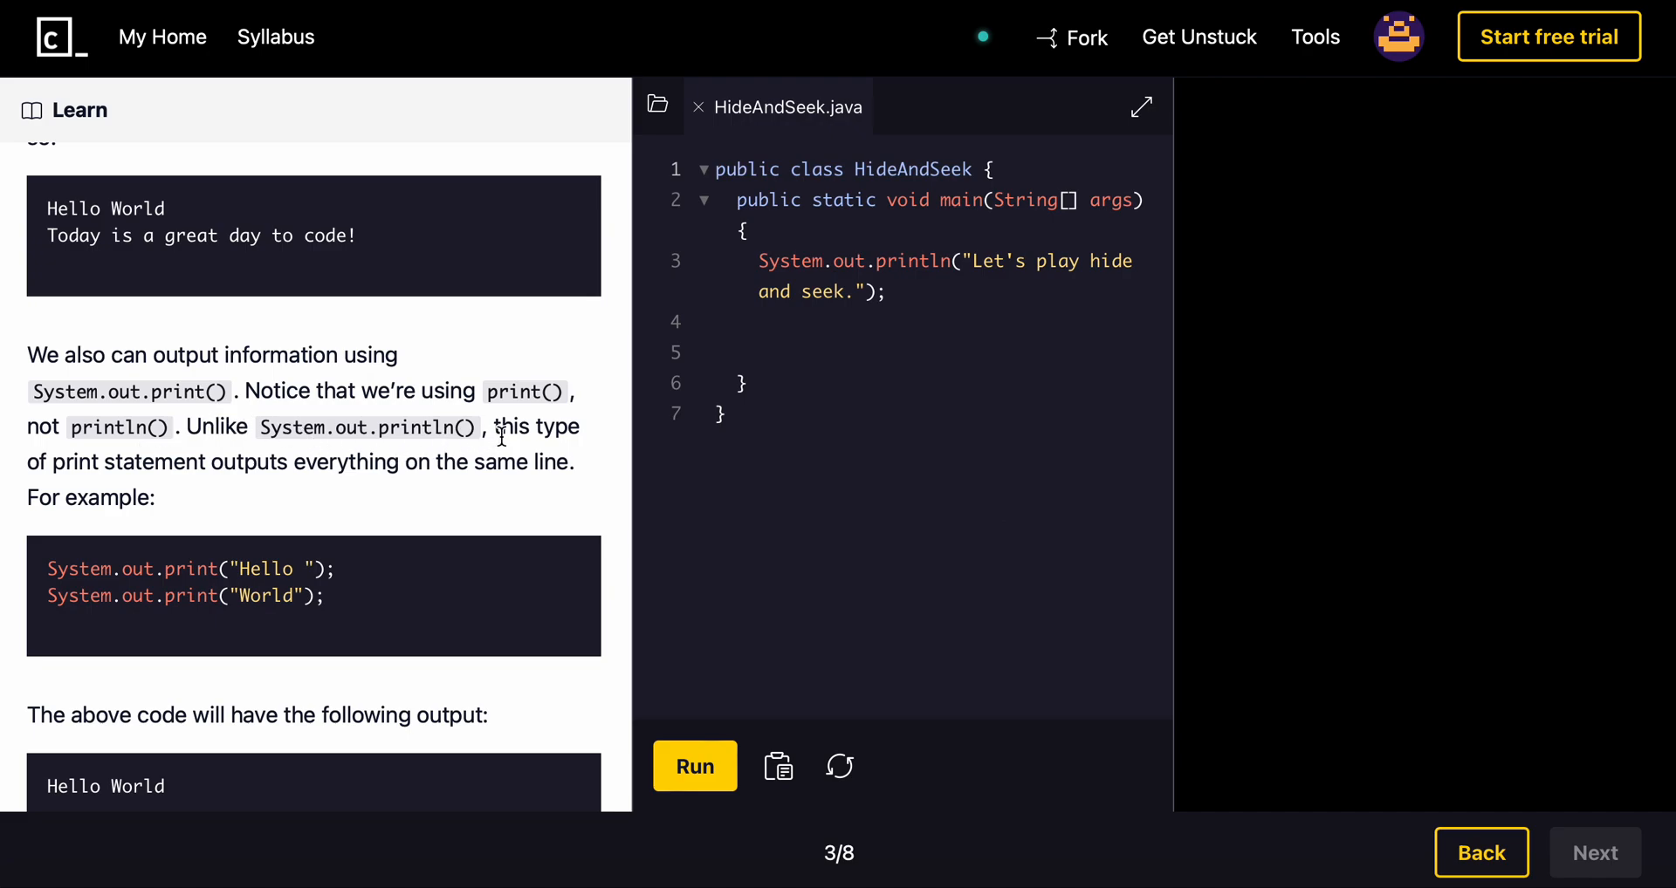
# Step: Scroll the Learn panel down to the countdown instructions for printing Three... and Two..
pyautogui.scroll(-3)
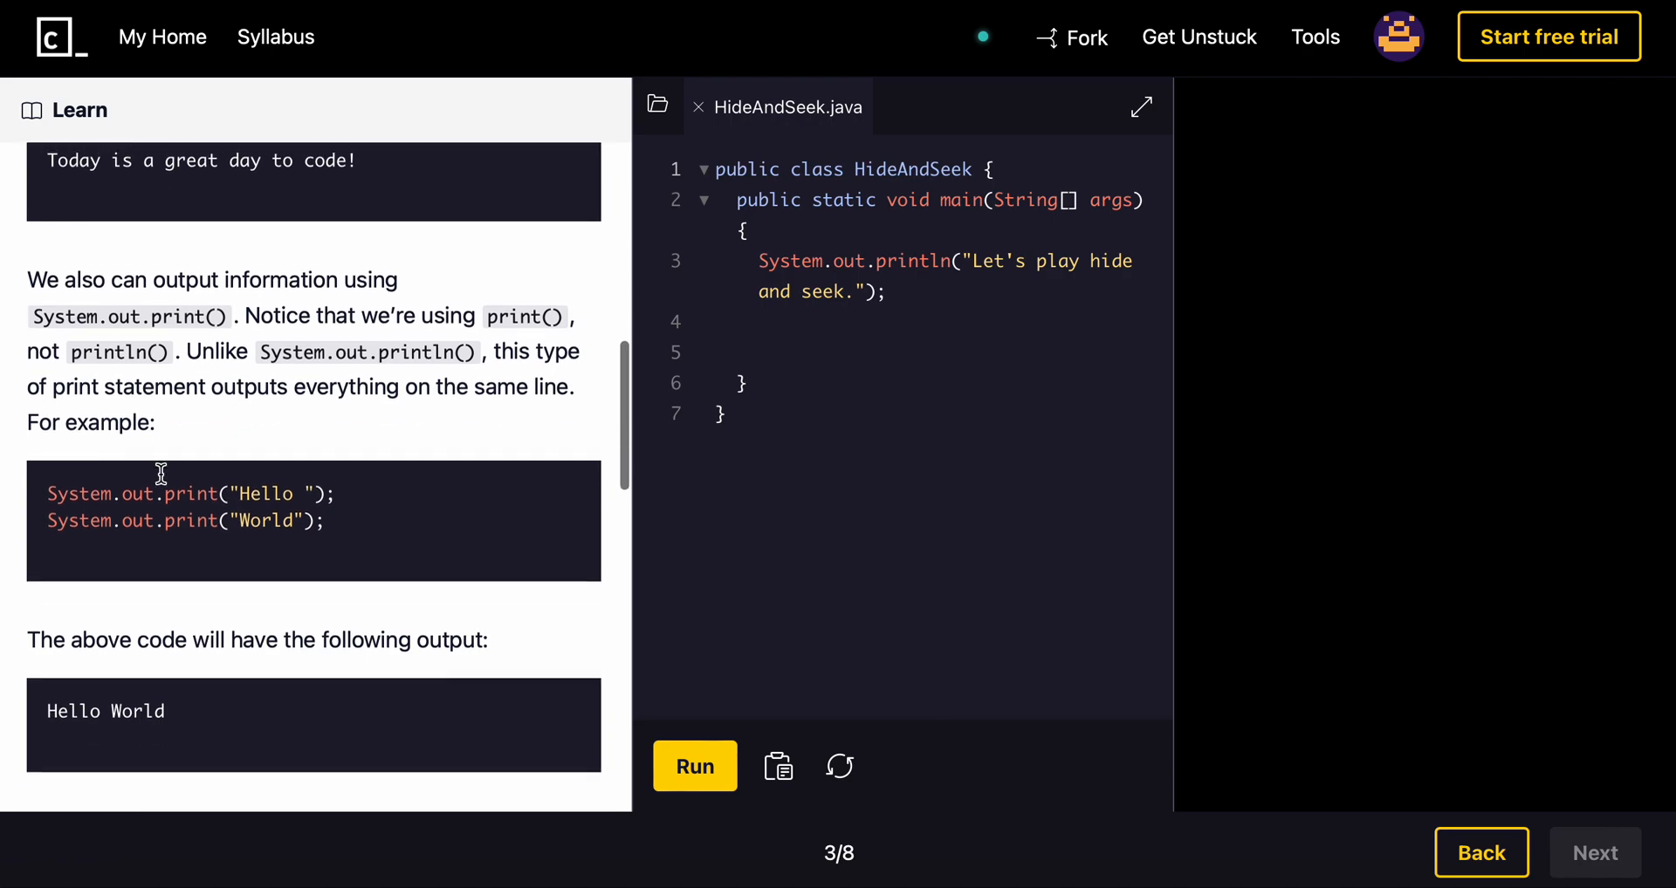
pyautogui.scroll(-3)
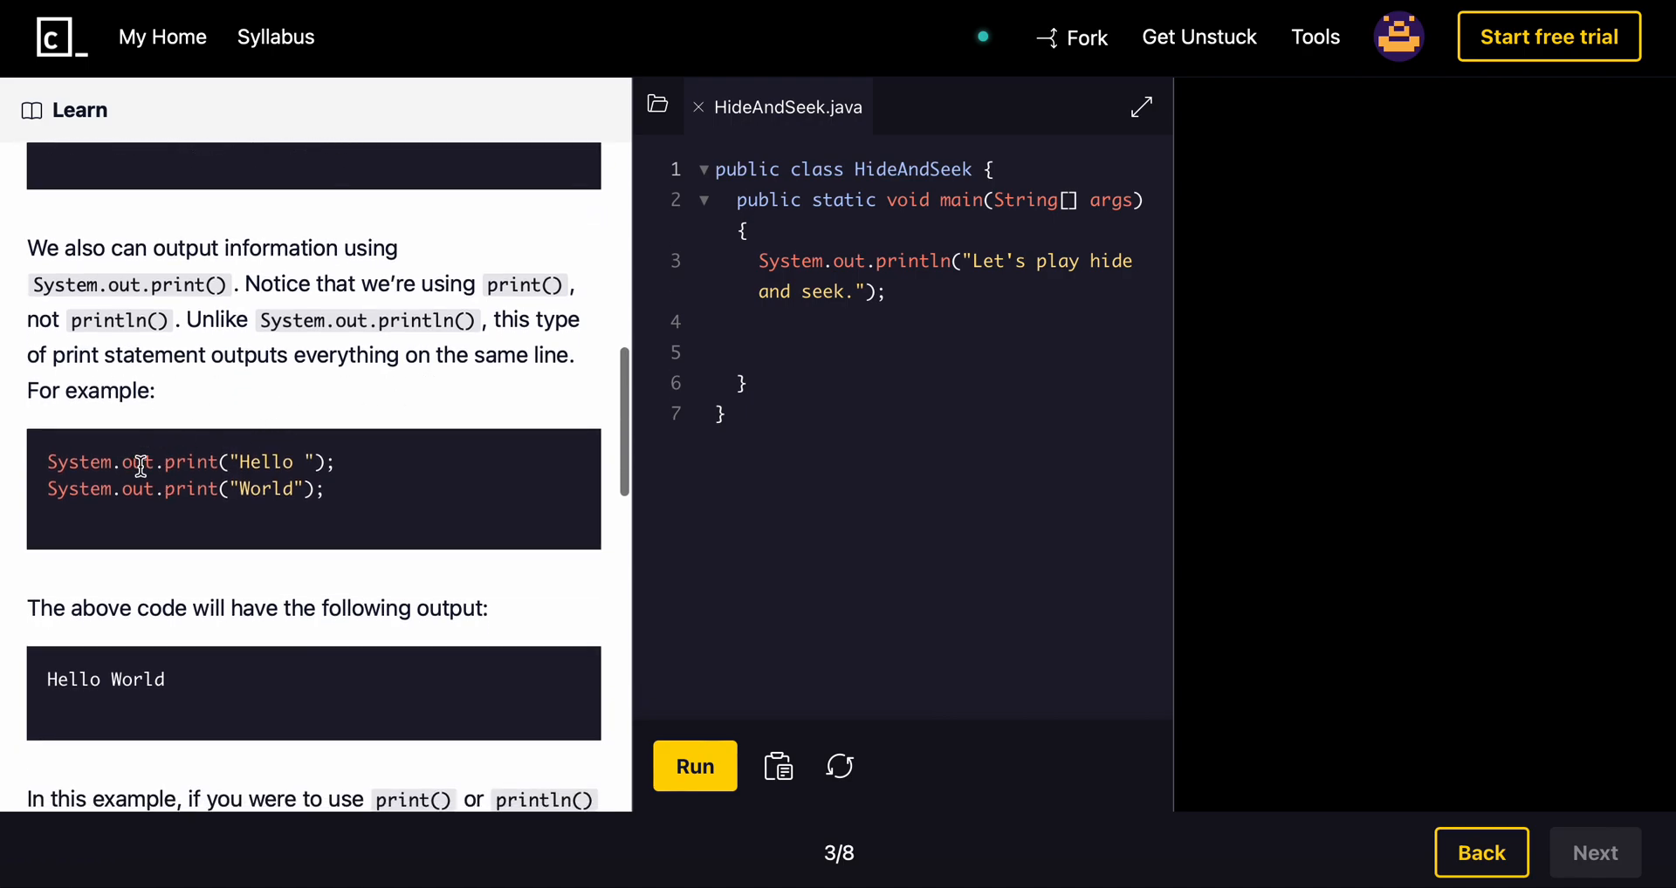
pyautogui.scroll(-3)
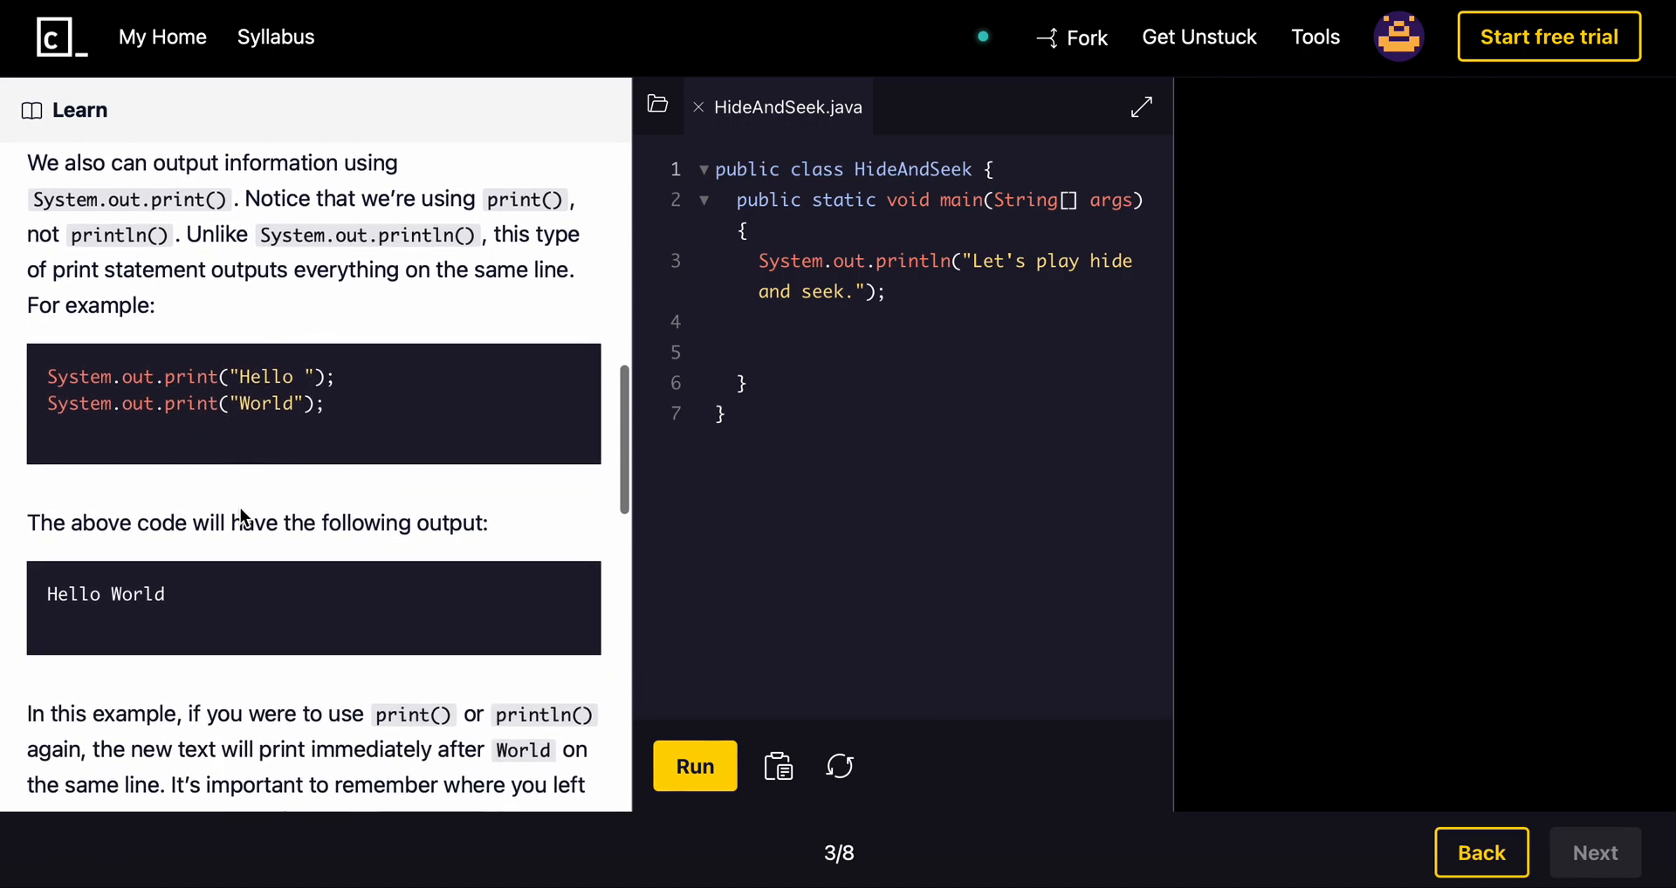
pyautogui.scroll(-3)
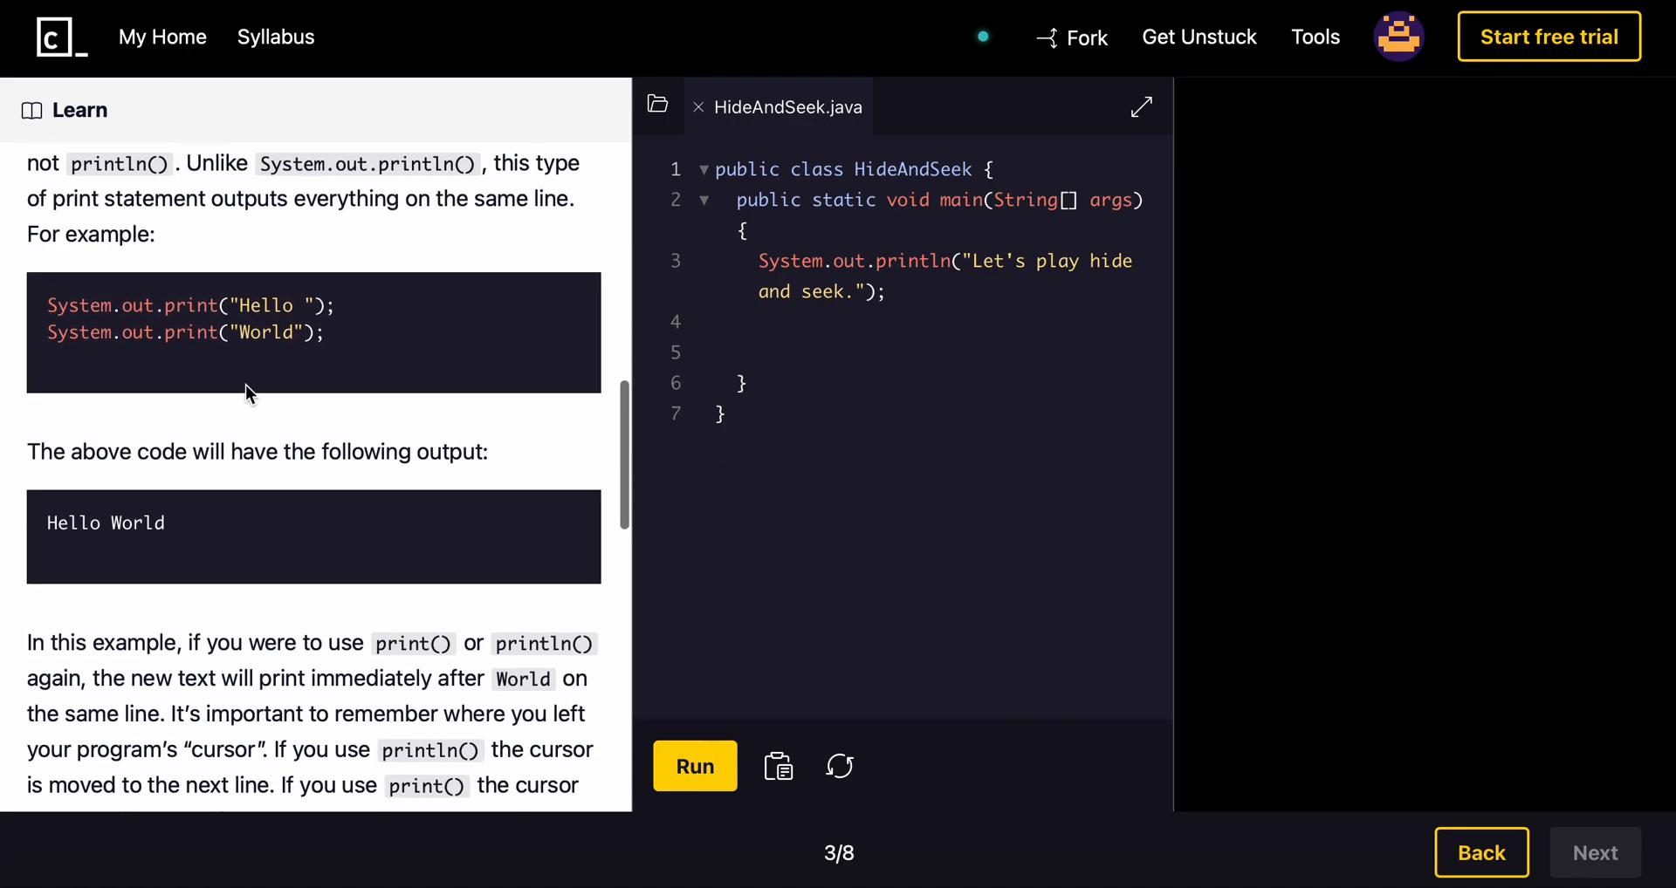
pyautogui.moveTo(241, 274)
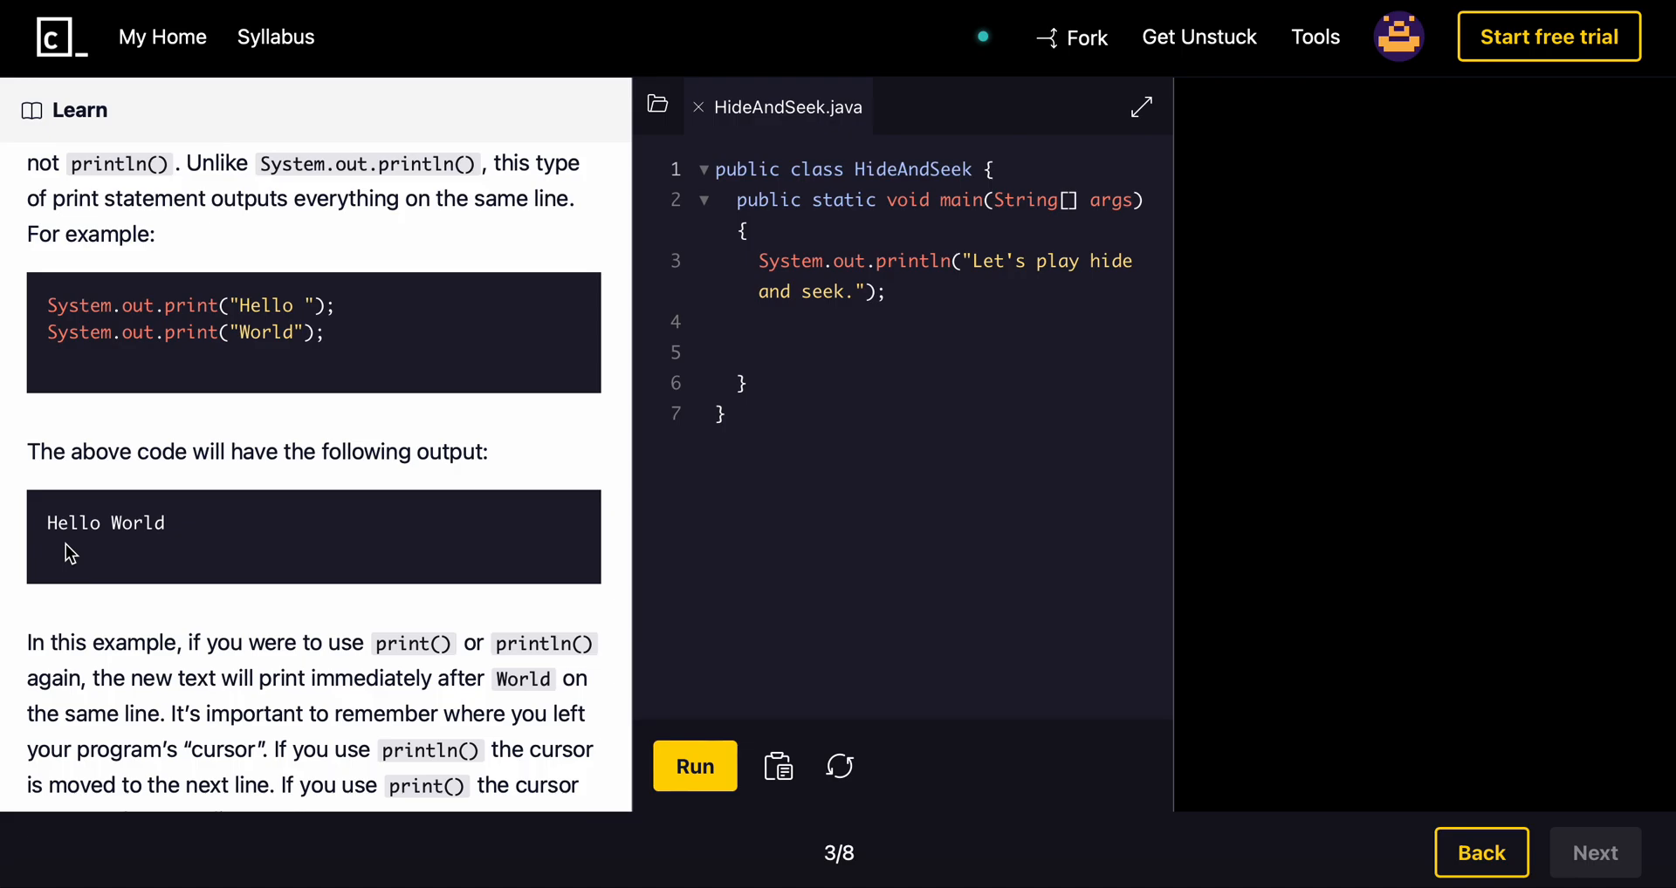
pyautogui.moveTo(98, 554)
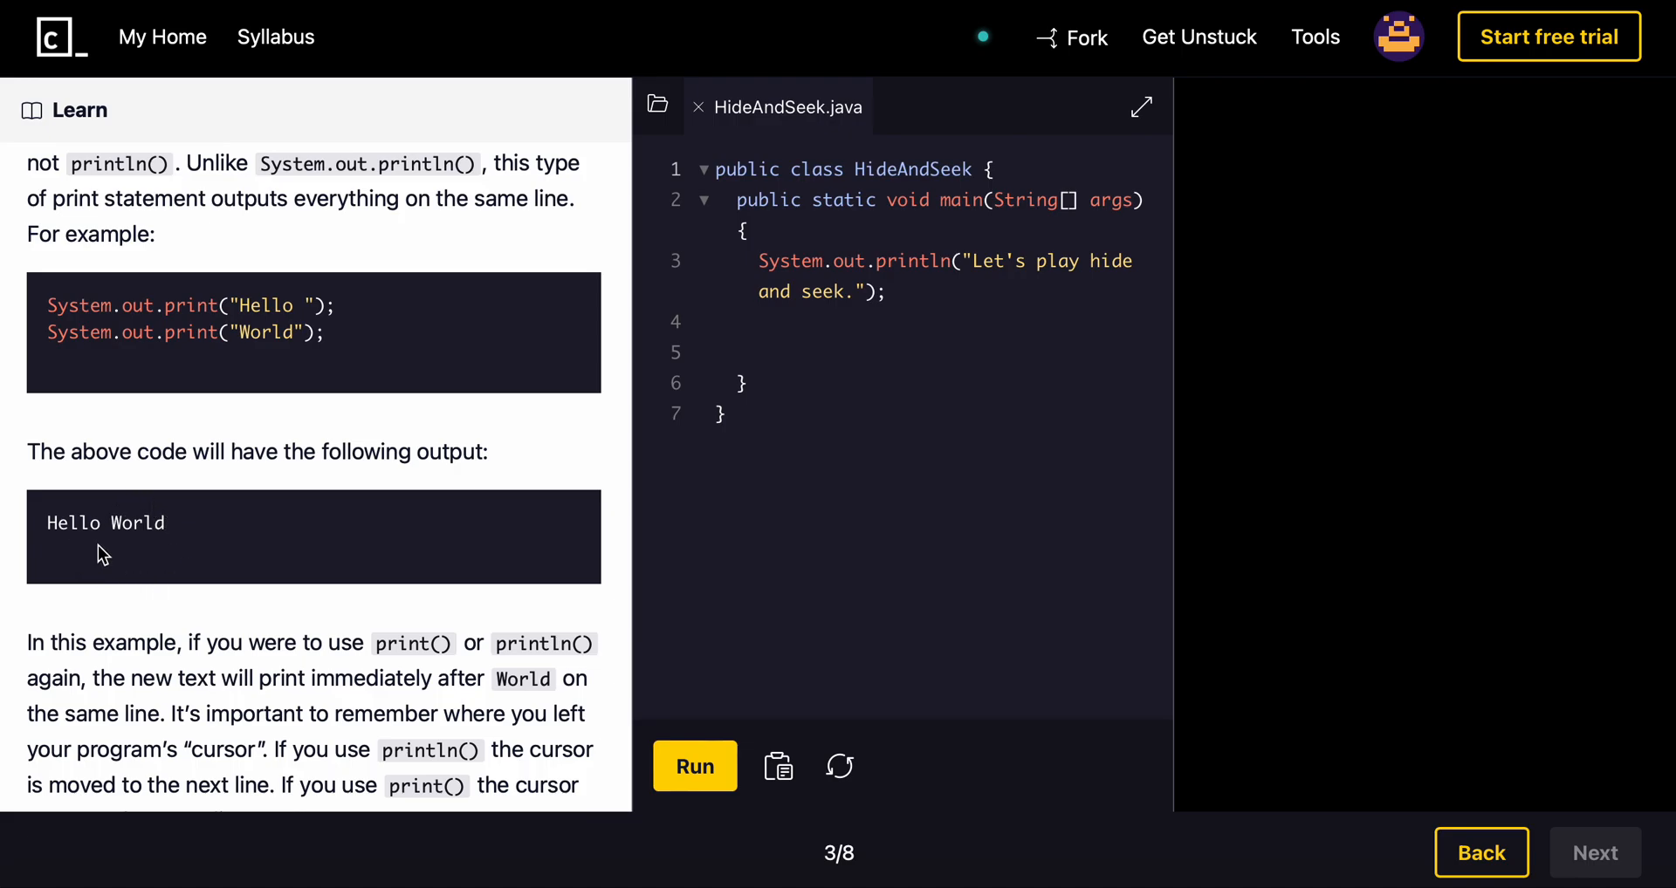
pyautogui.scroll(-3)
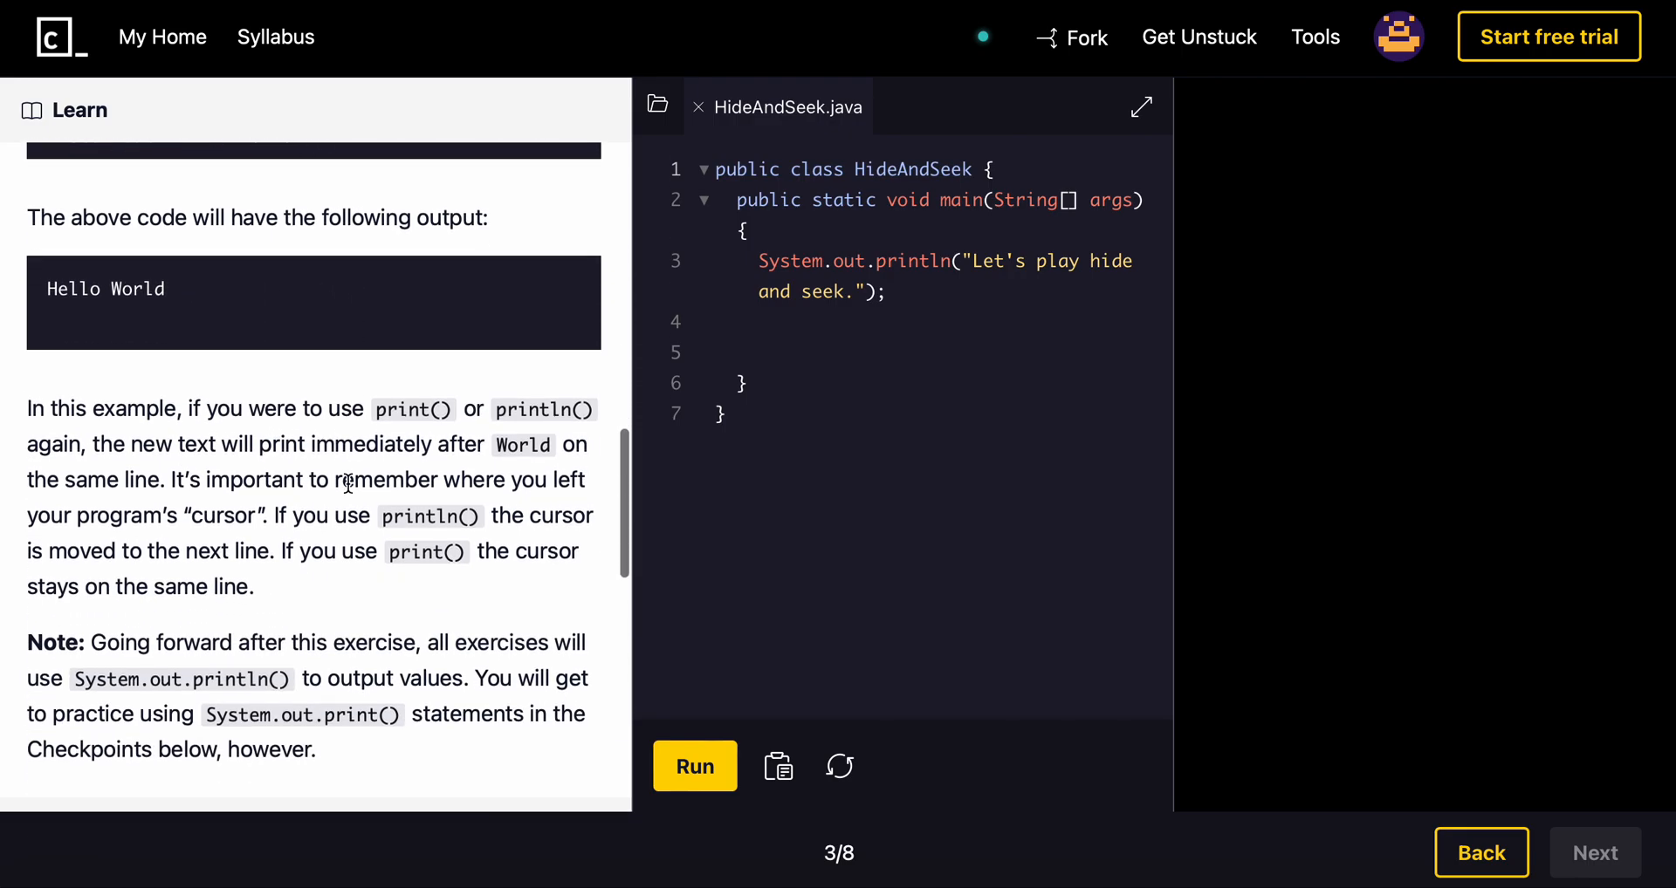
pyautogui.scroll(-3)
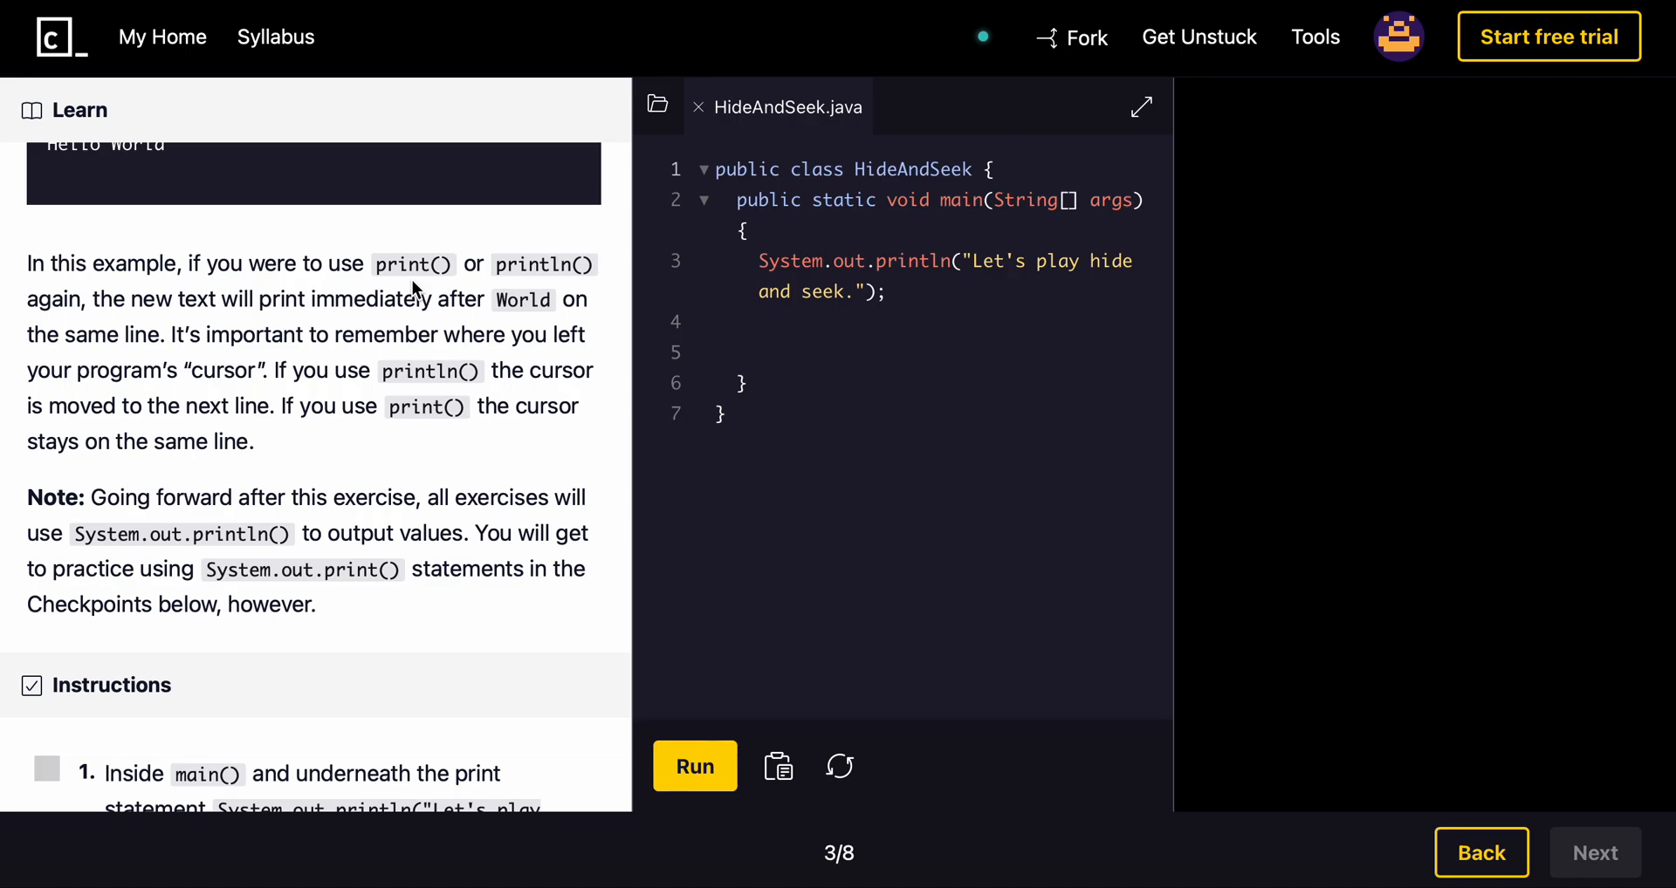
pyautogui.scroll(-3)
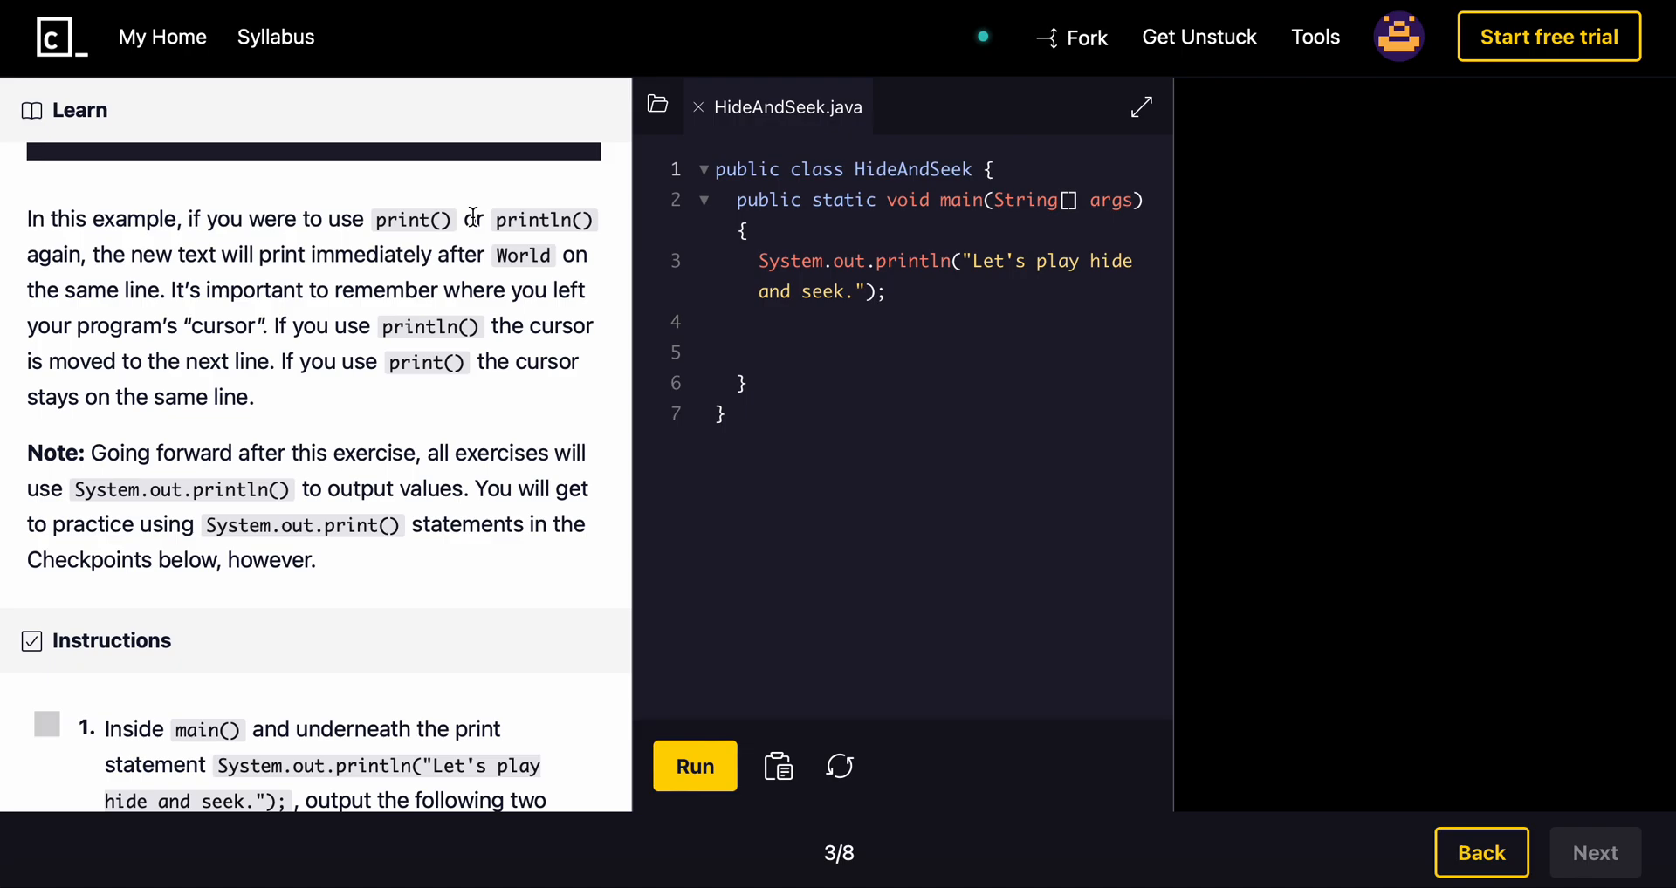
pyautogui.scroll(-3)
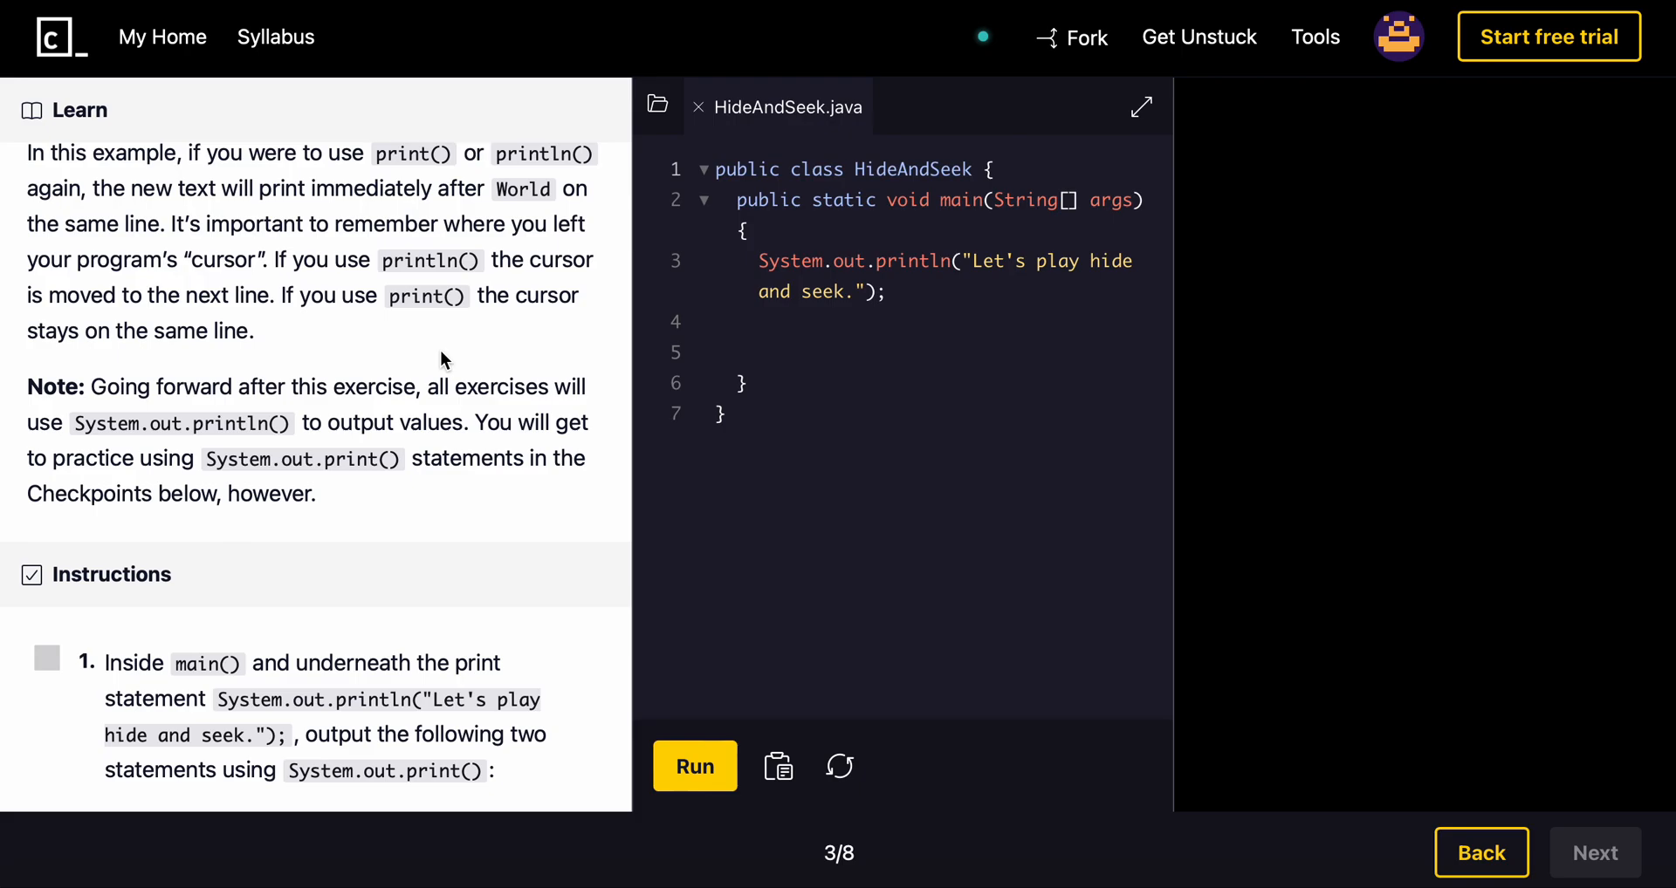
pyautogui.scroll(-3)
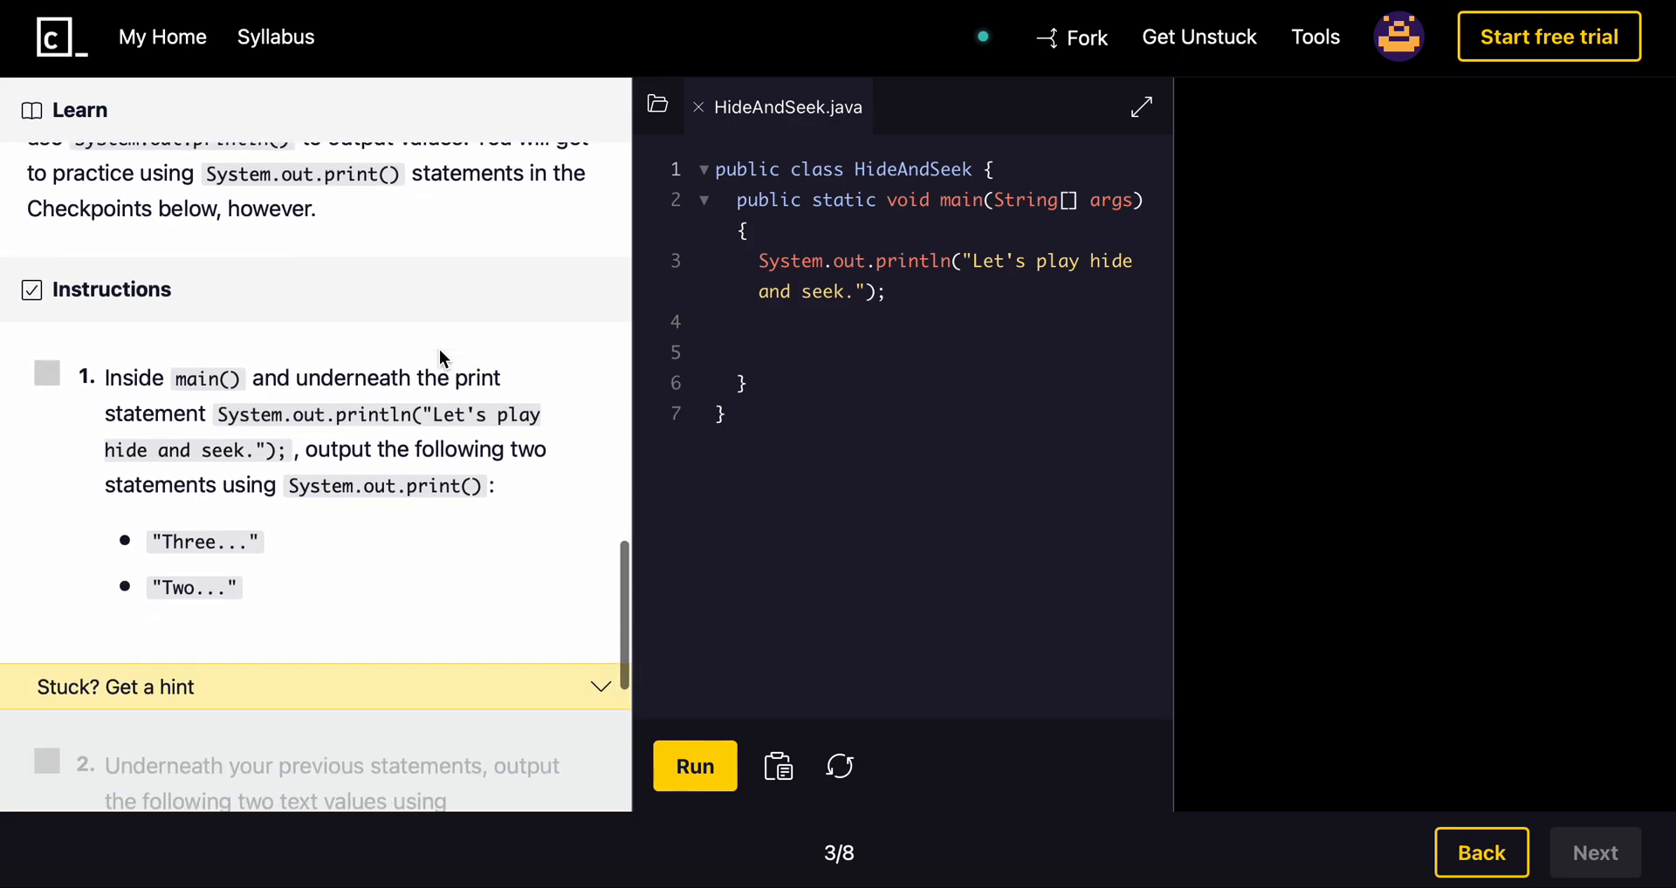
pyautogui.scroll(-3)
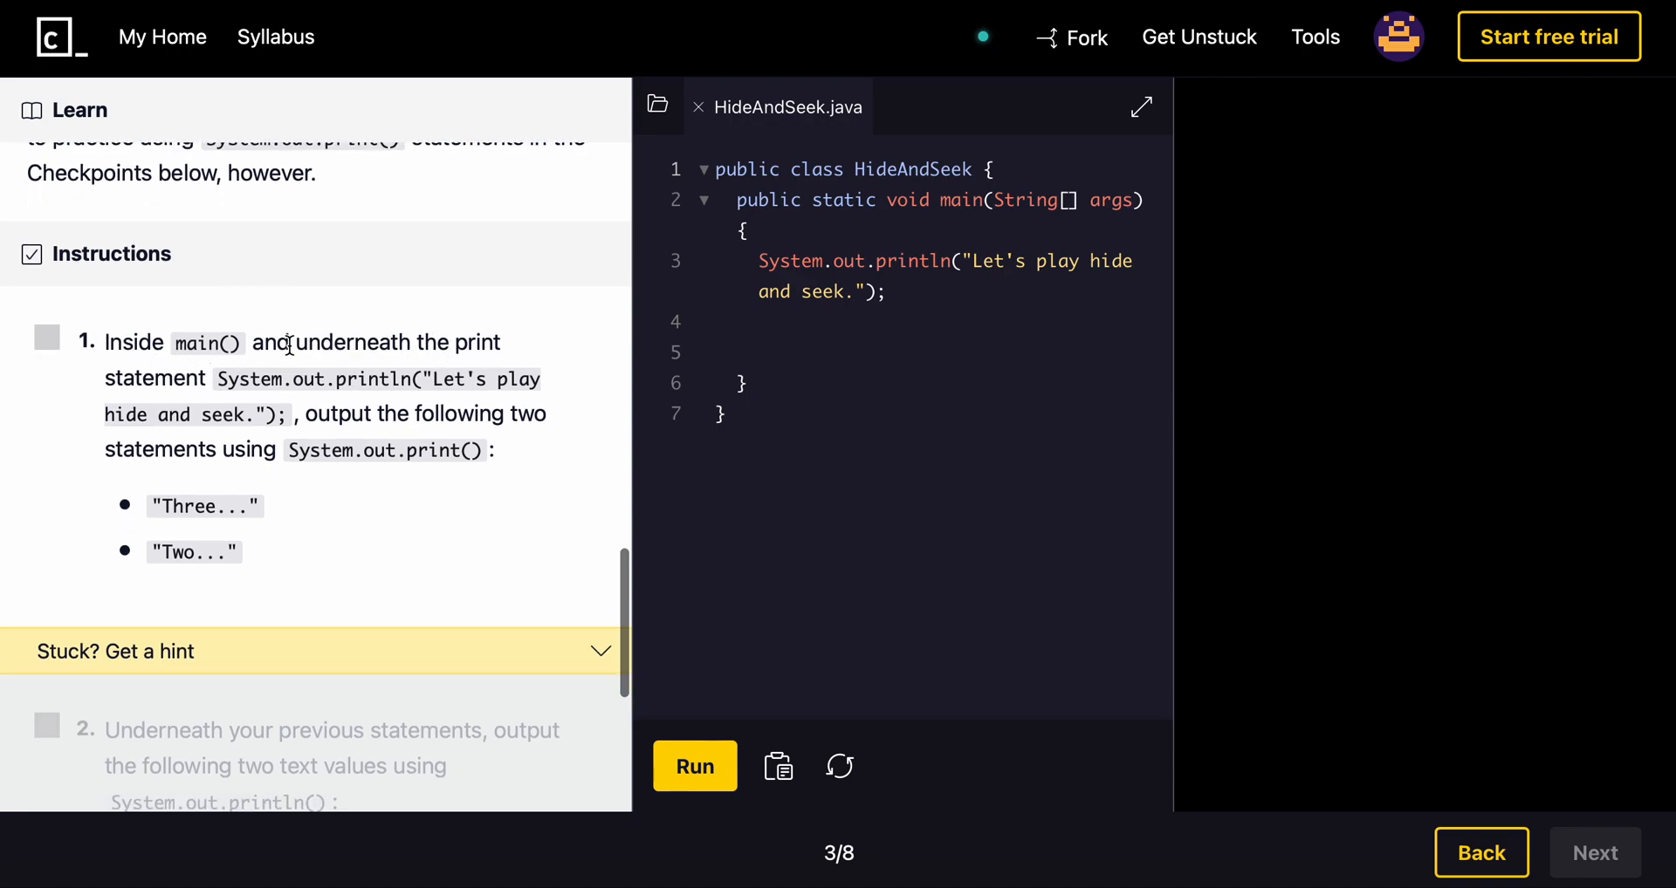
pyautogui.moveTo(907, 293)
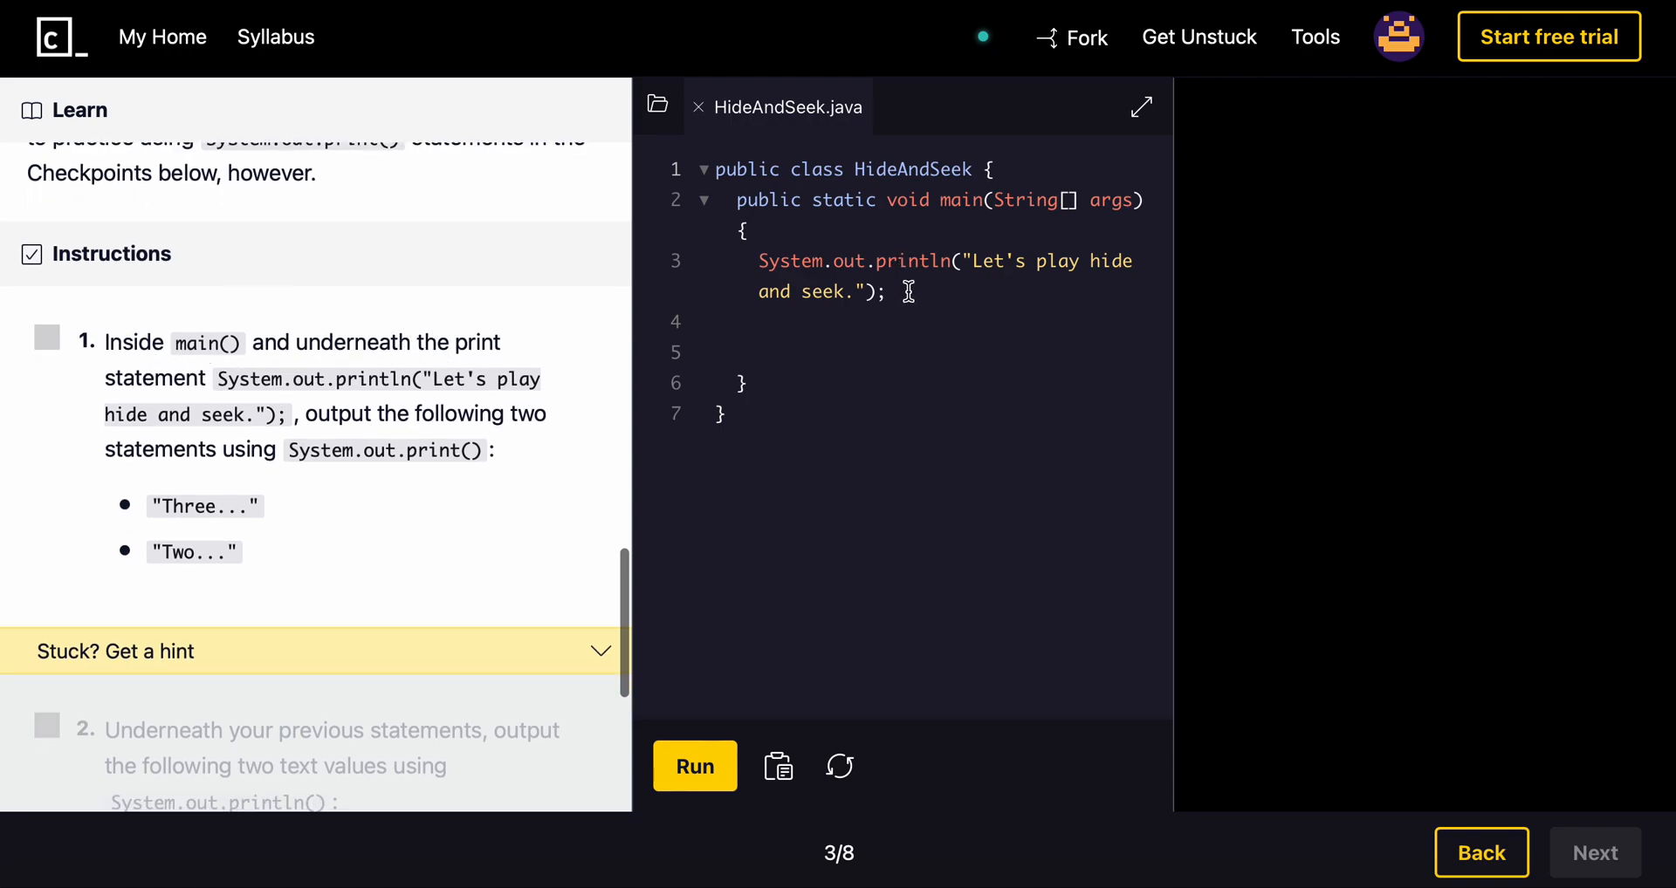
pyautogui.moveTo(1012, 279)
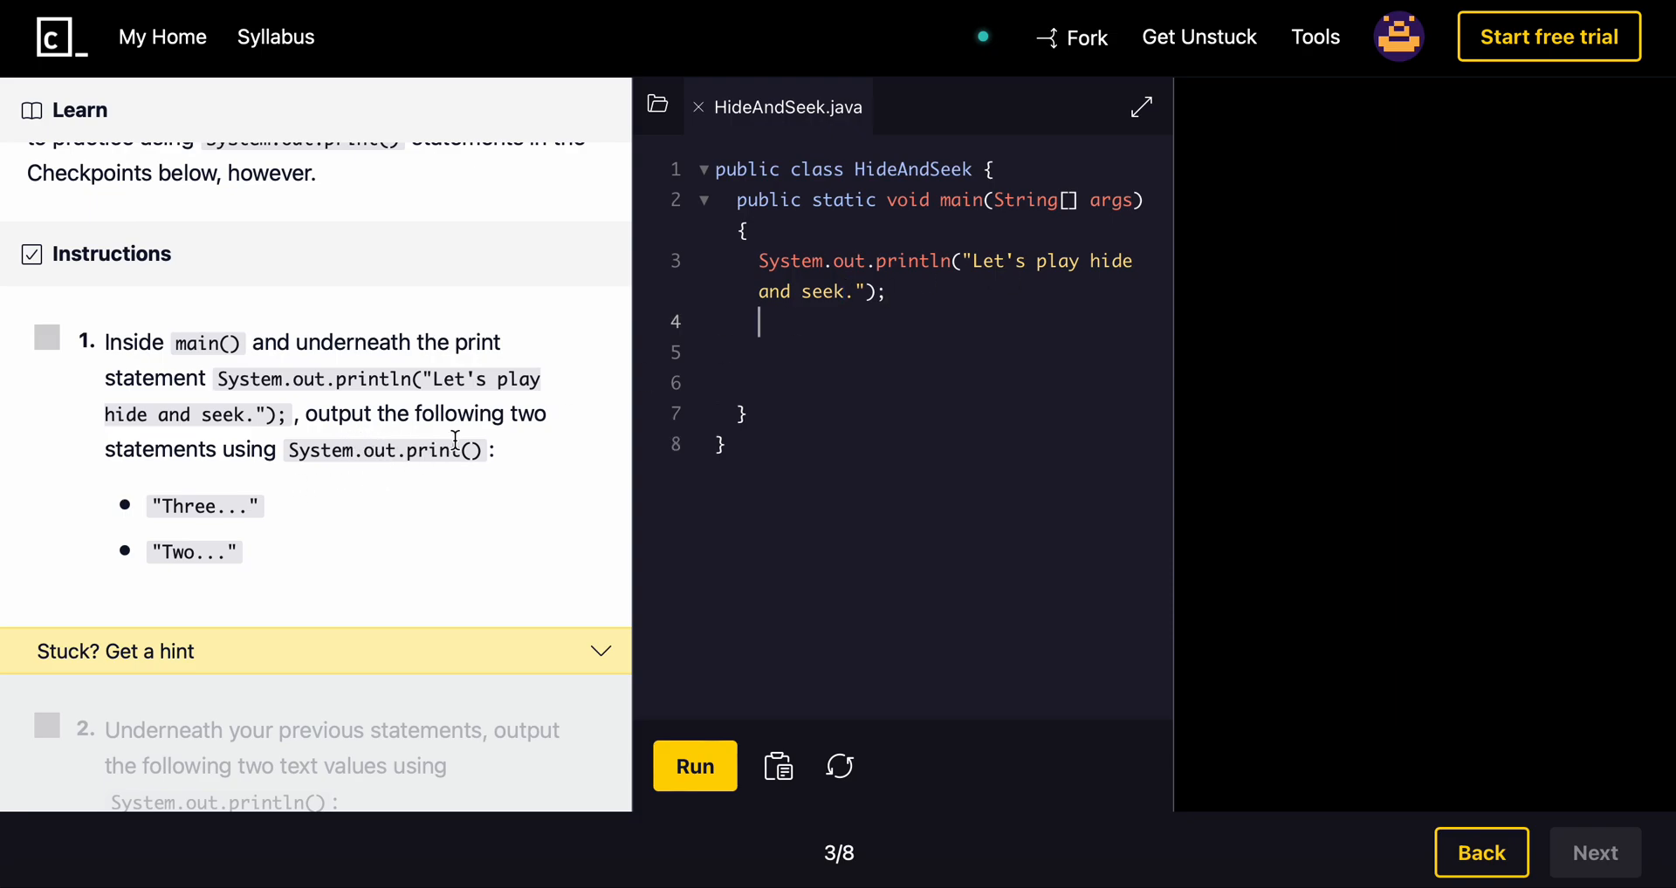
pyautogui.moveTo(408, 488)
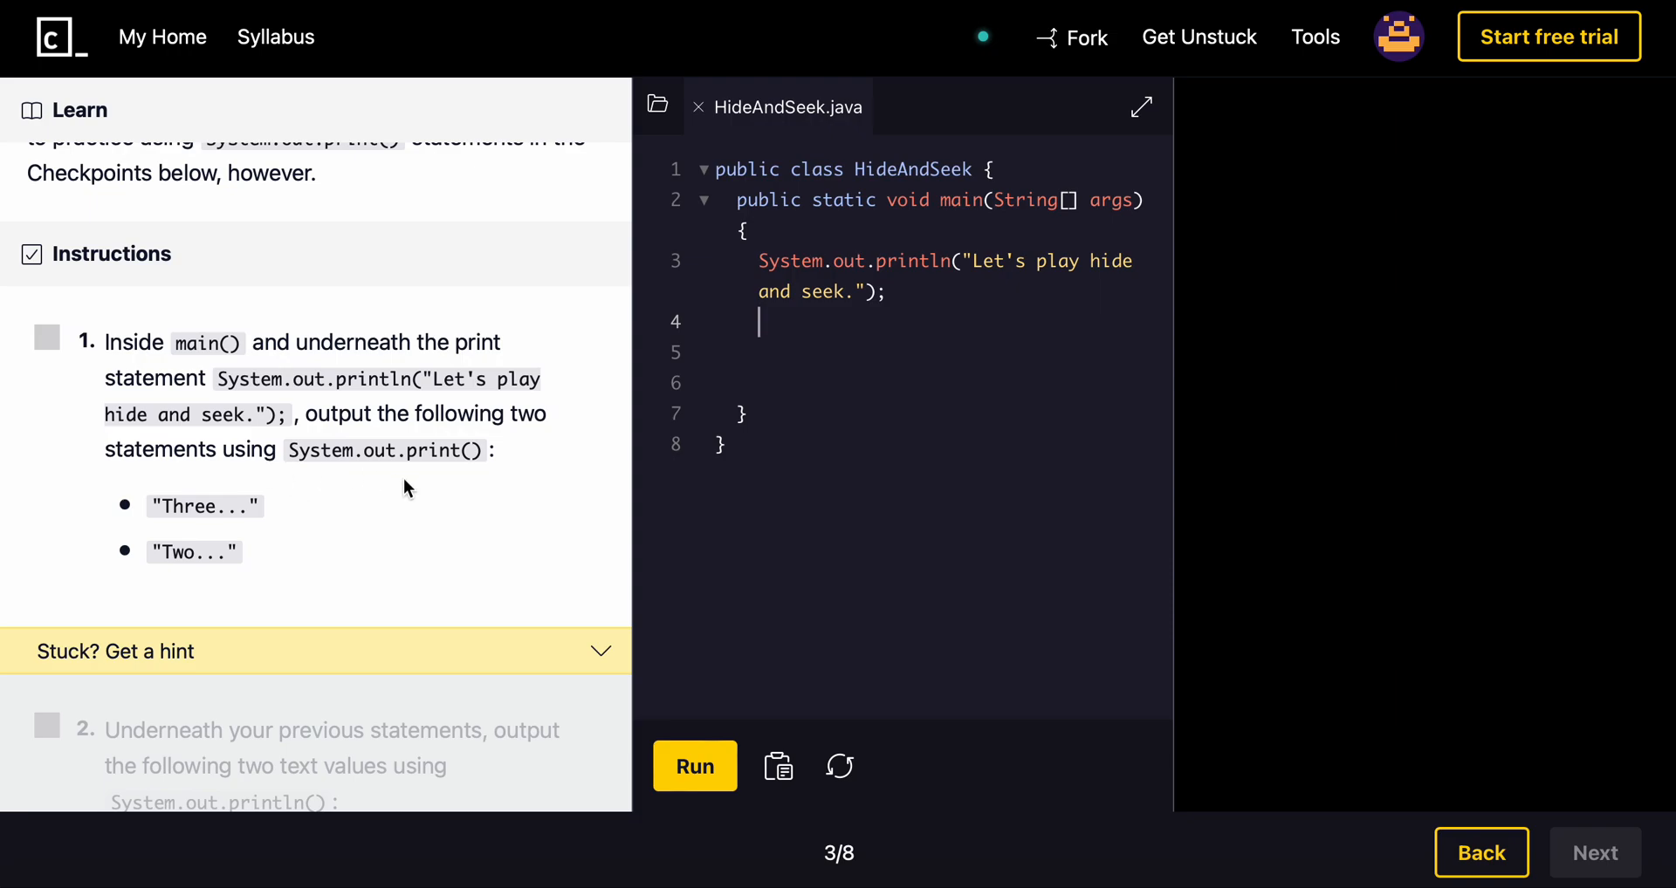
pyautogui.moveTo(1023, 390)
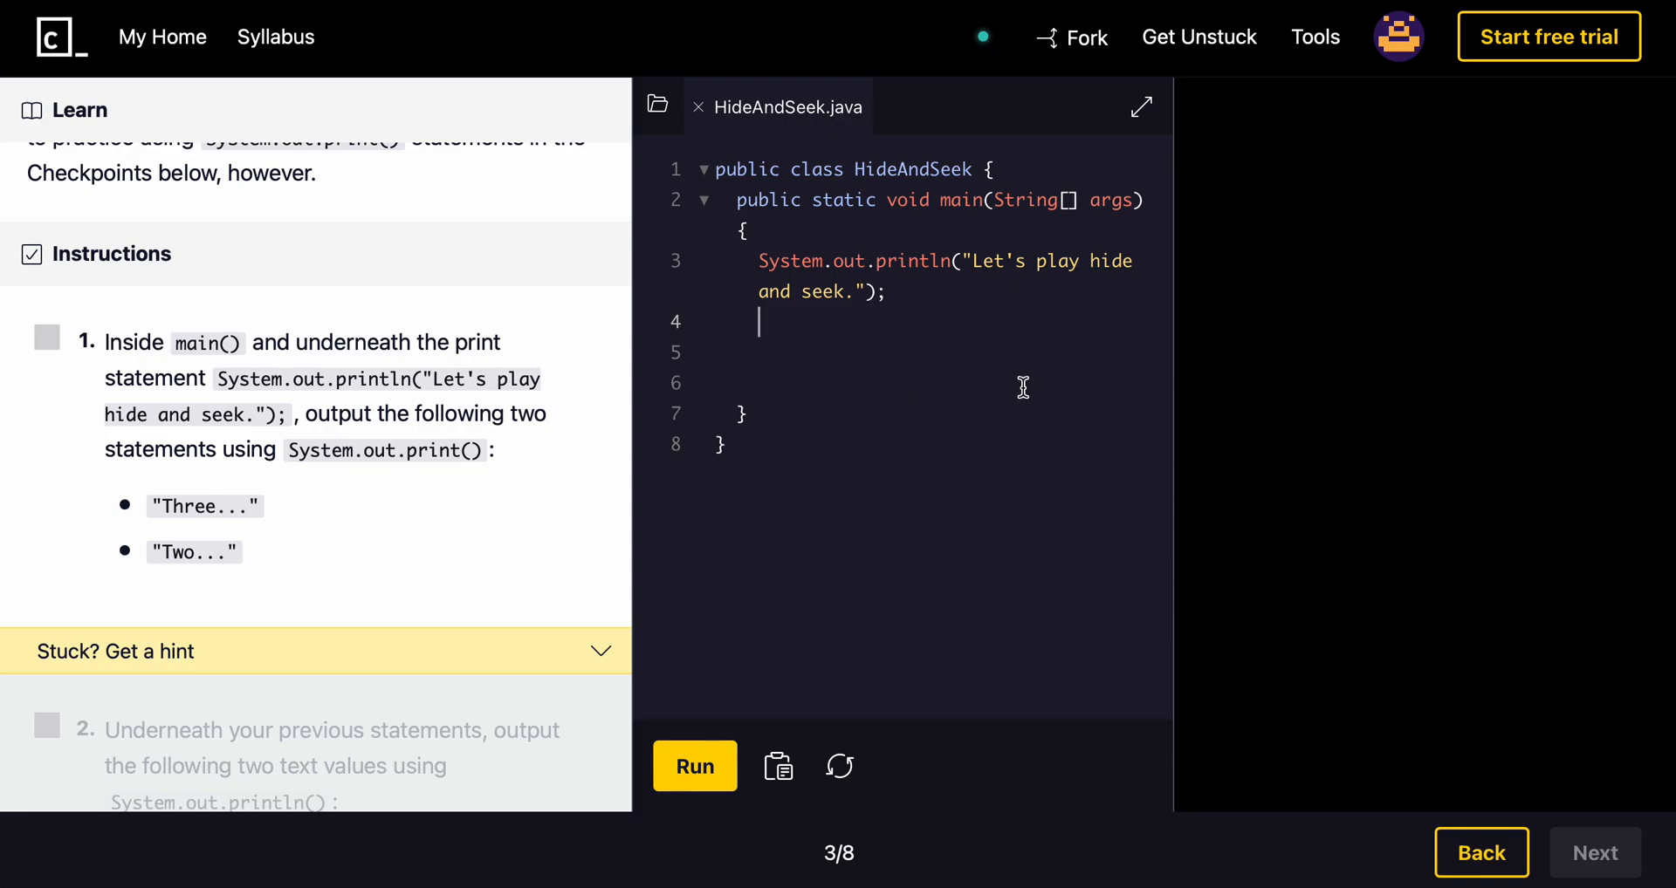
# Step: Write System.out.print("Three..."); below the hide-and-seek println in HideAndSeek.java
pyautogui.write('System.')
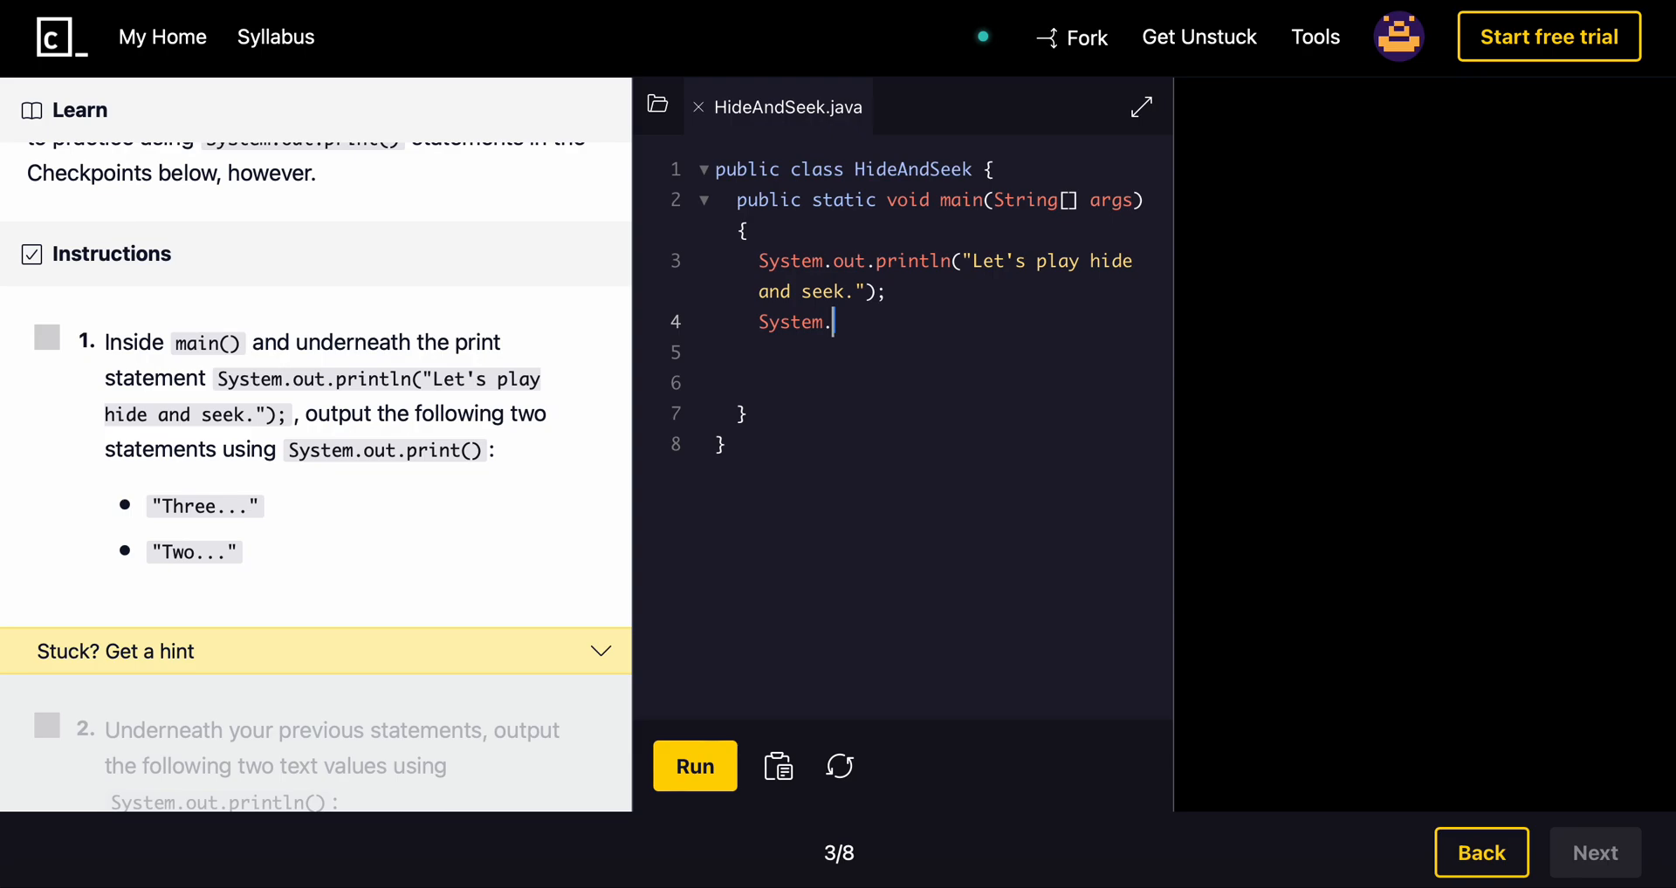
pyautogui.write('out.print')
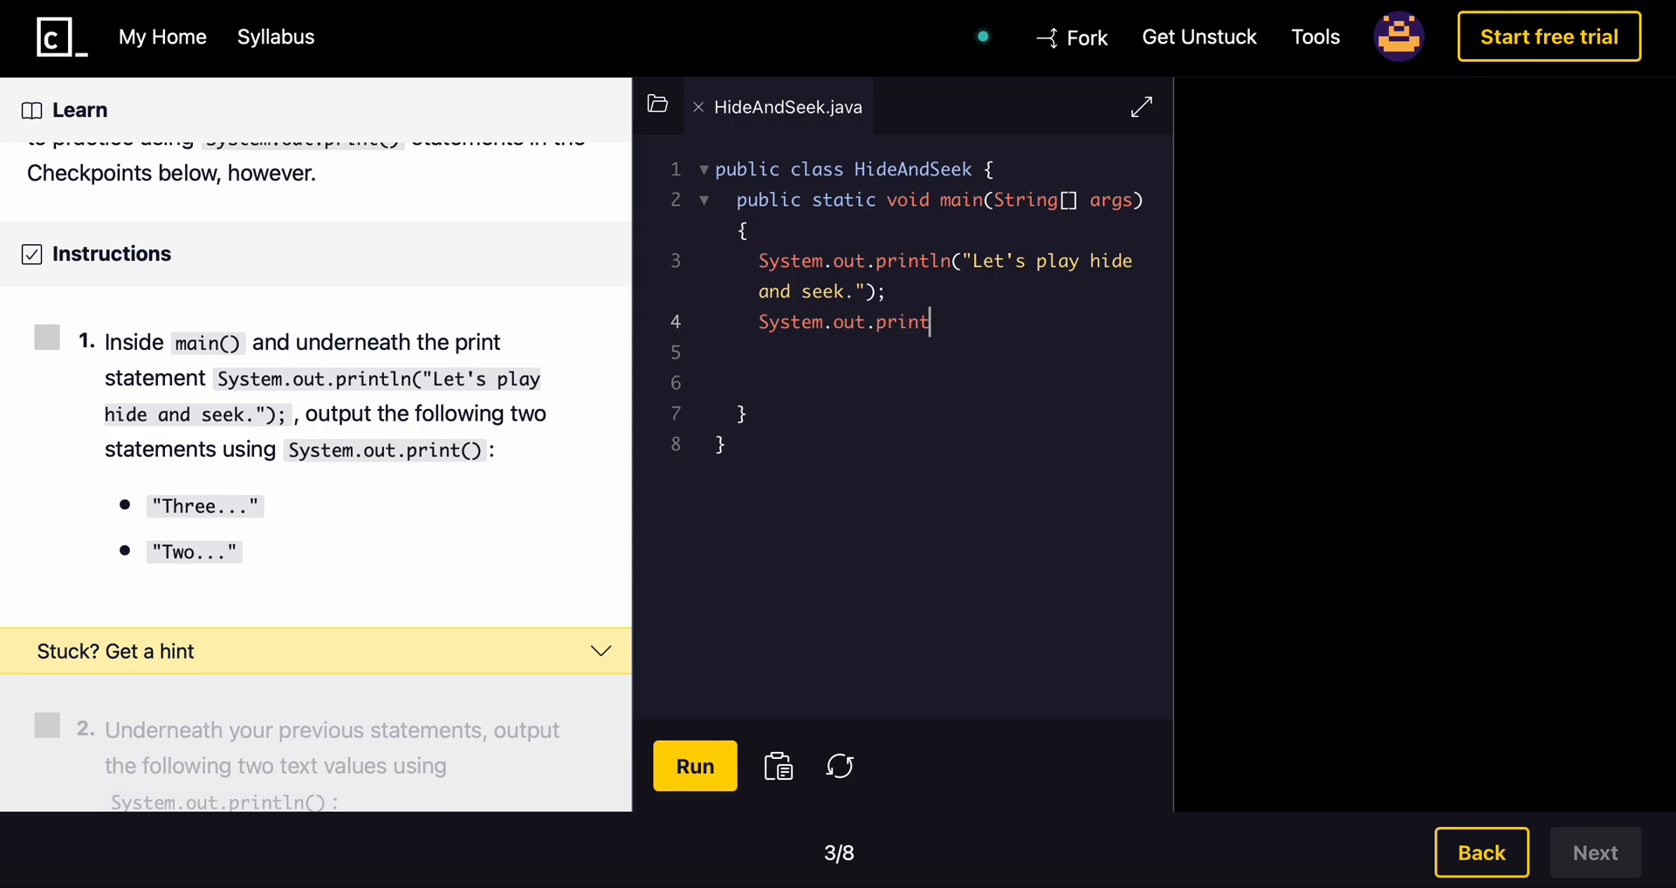
pyautogui.write('()')
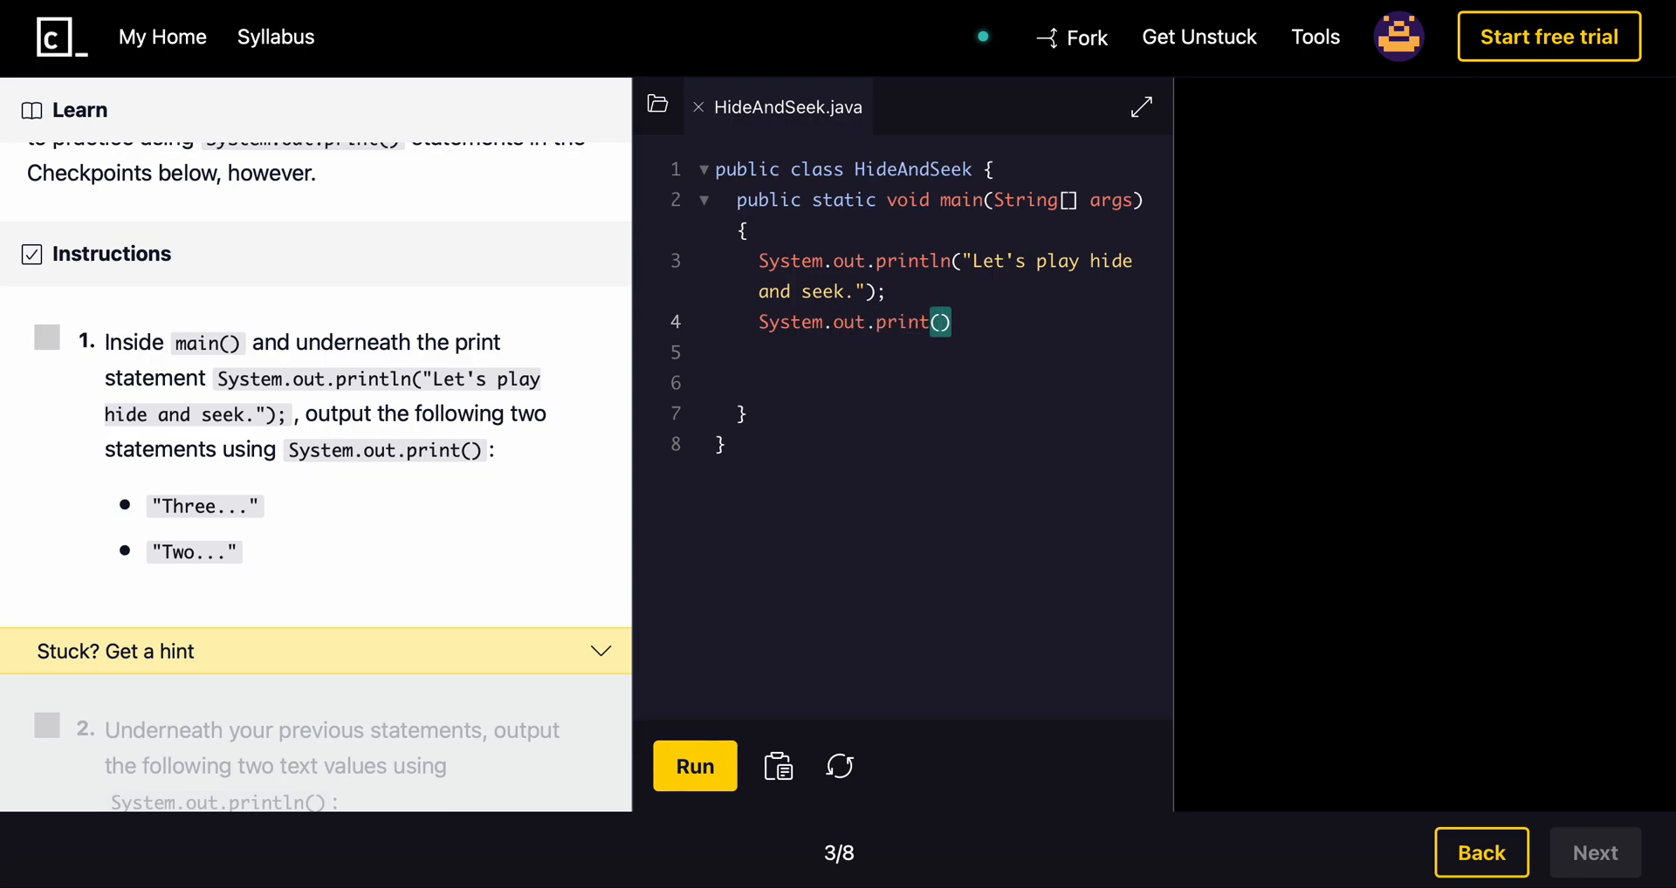
pyautogui.write('"Thr"')
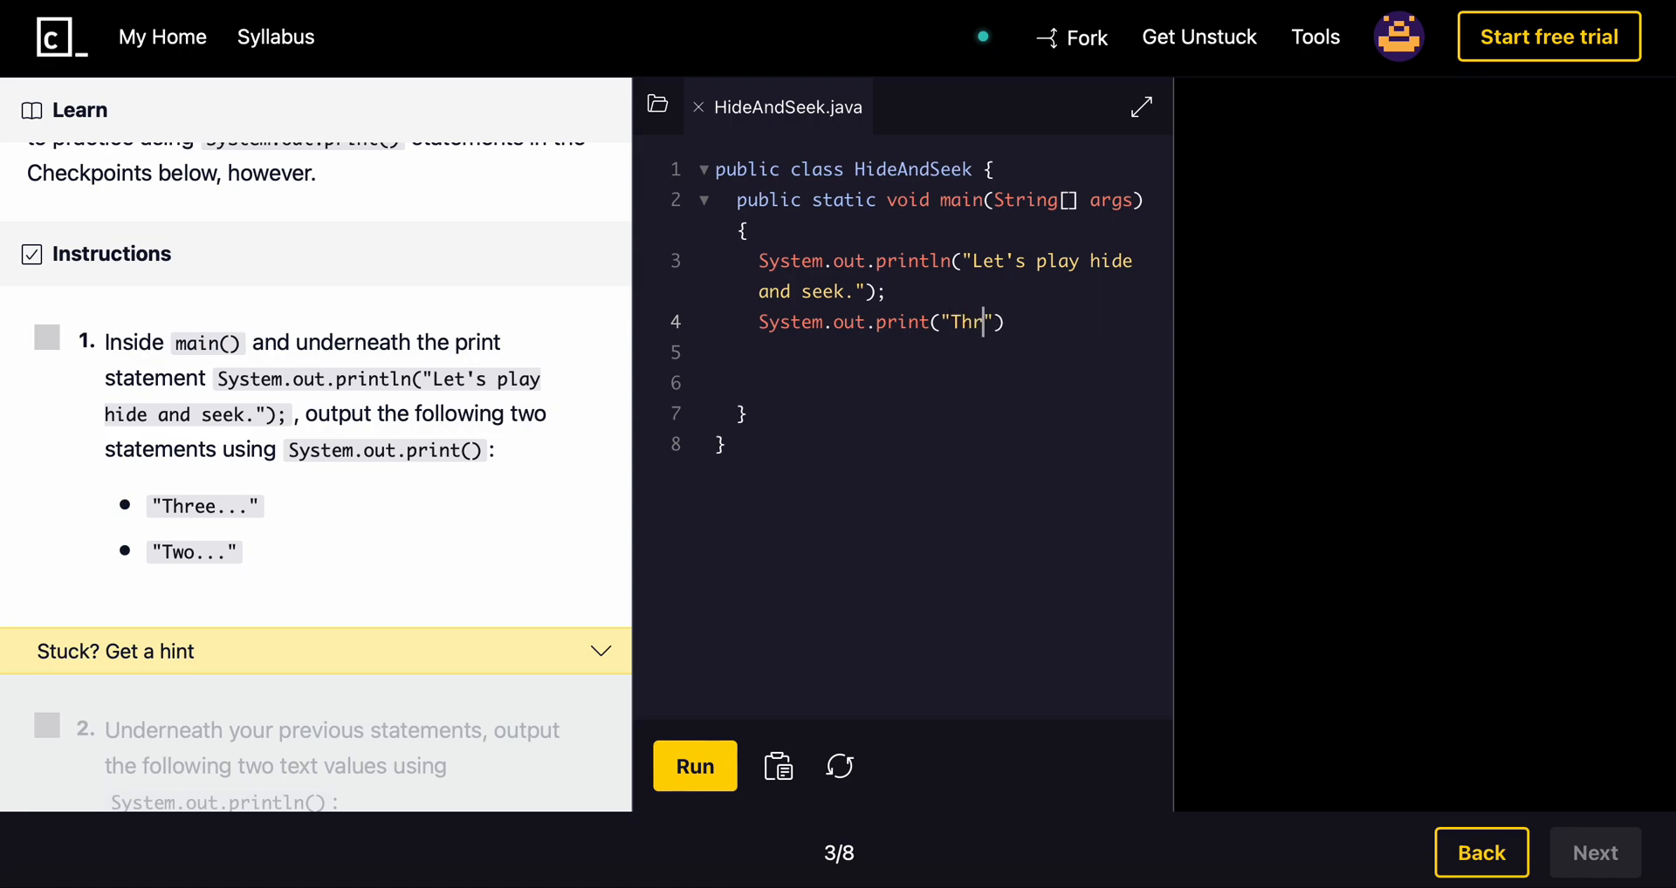
pyautogui.write('ee')
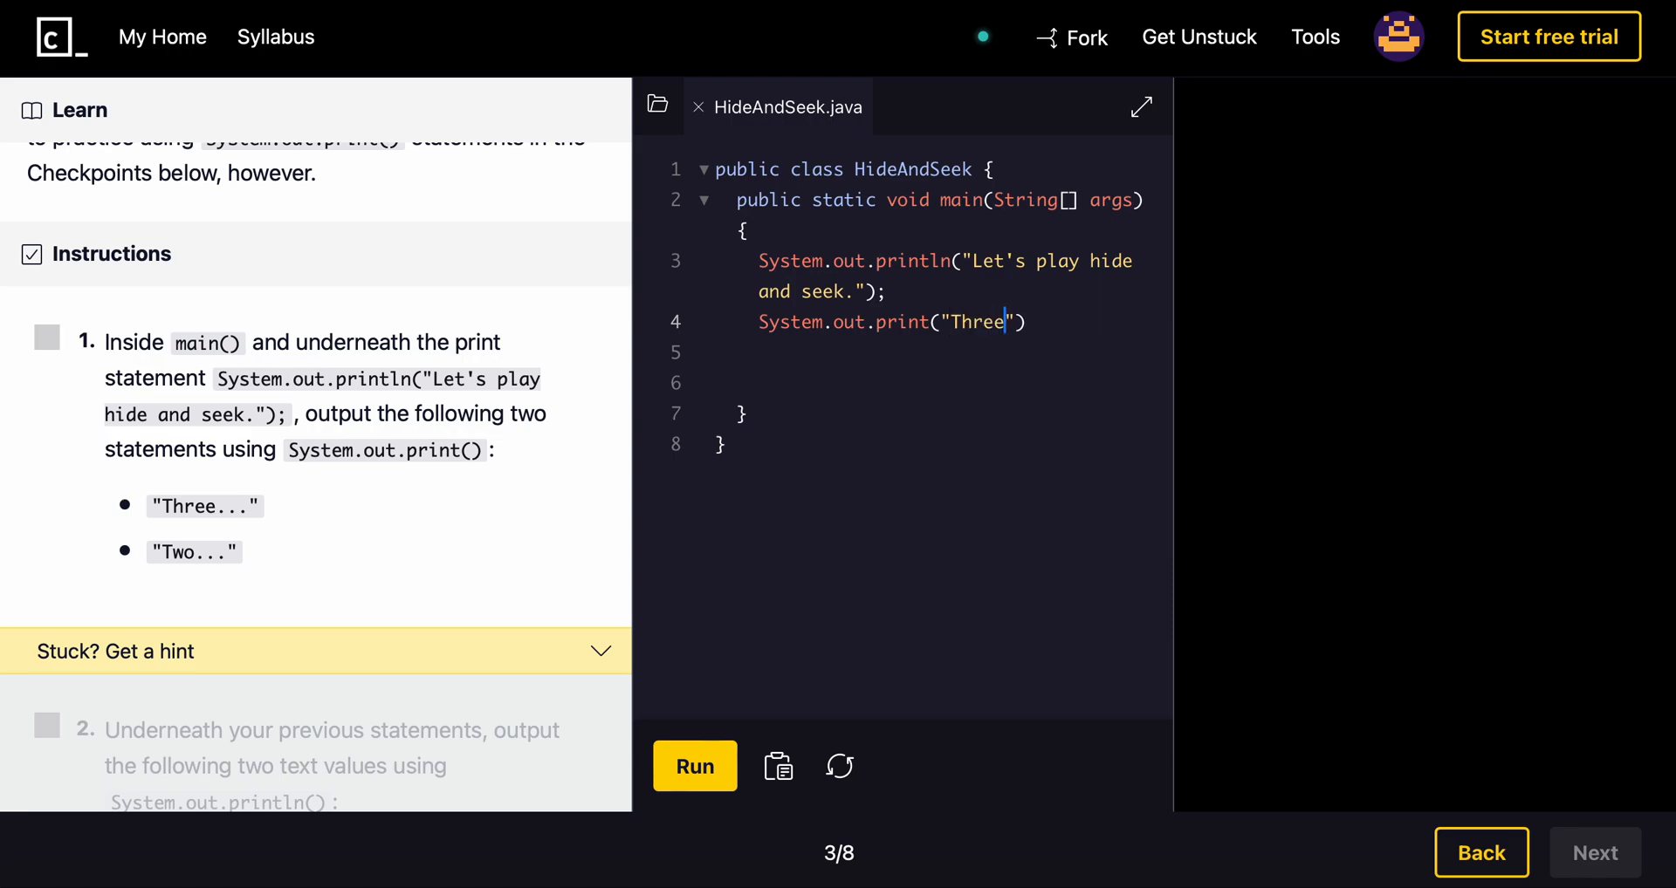
pyautogui.write('...')
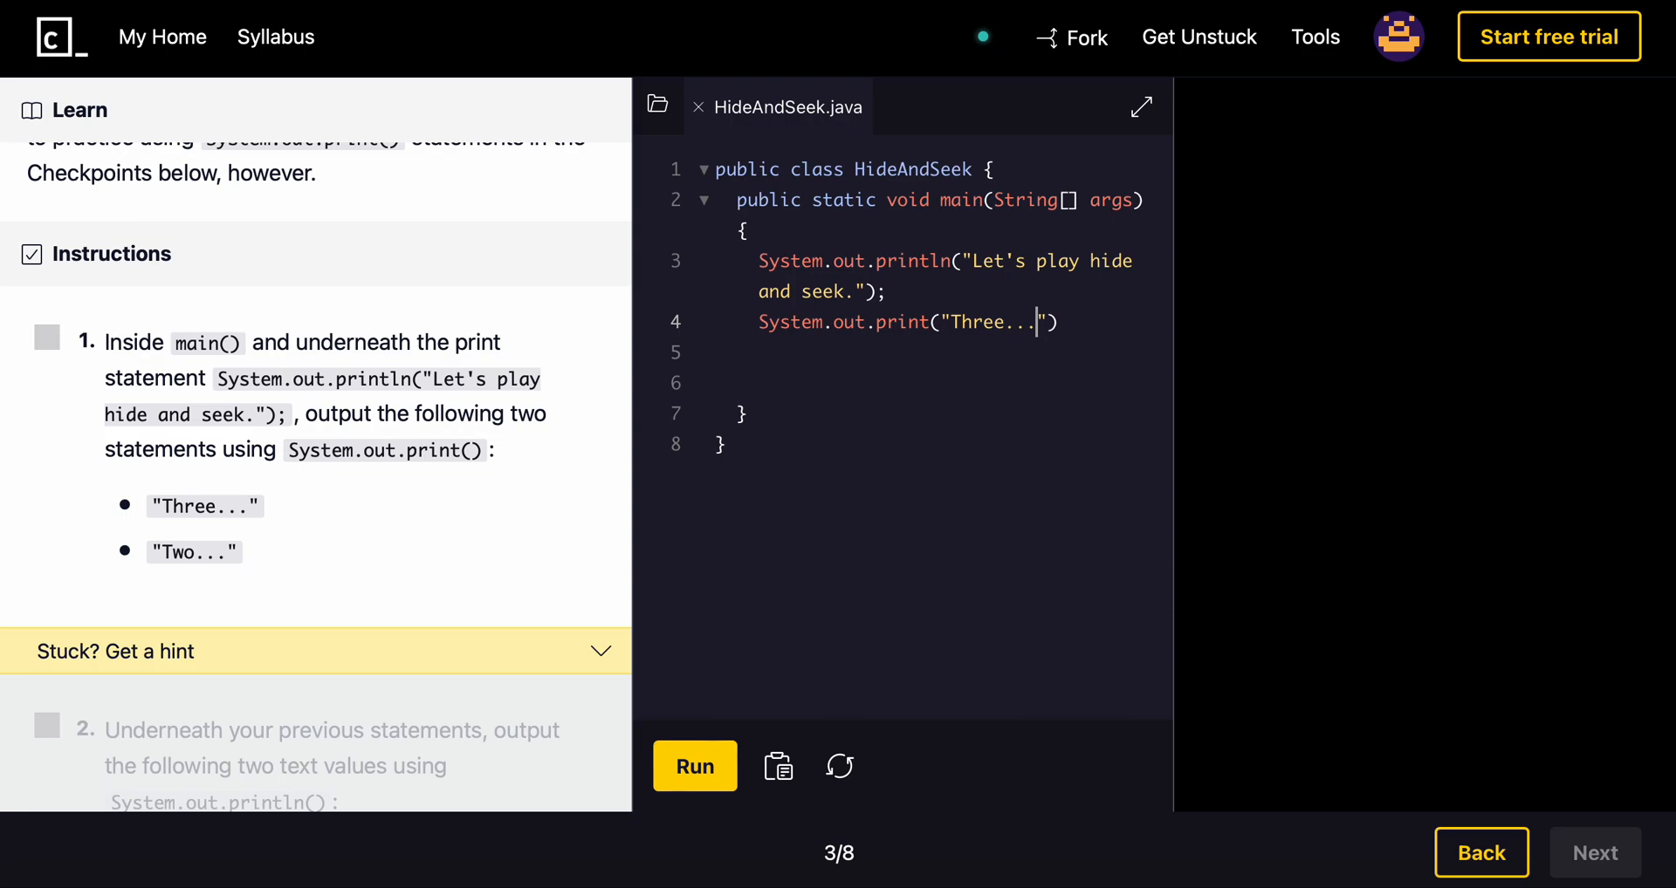
pyautogui.write(';')
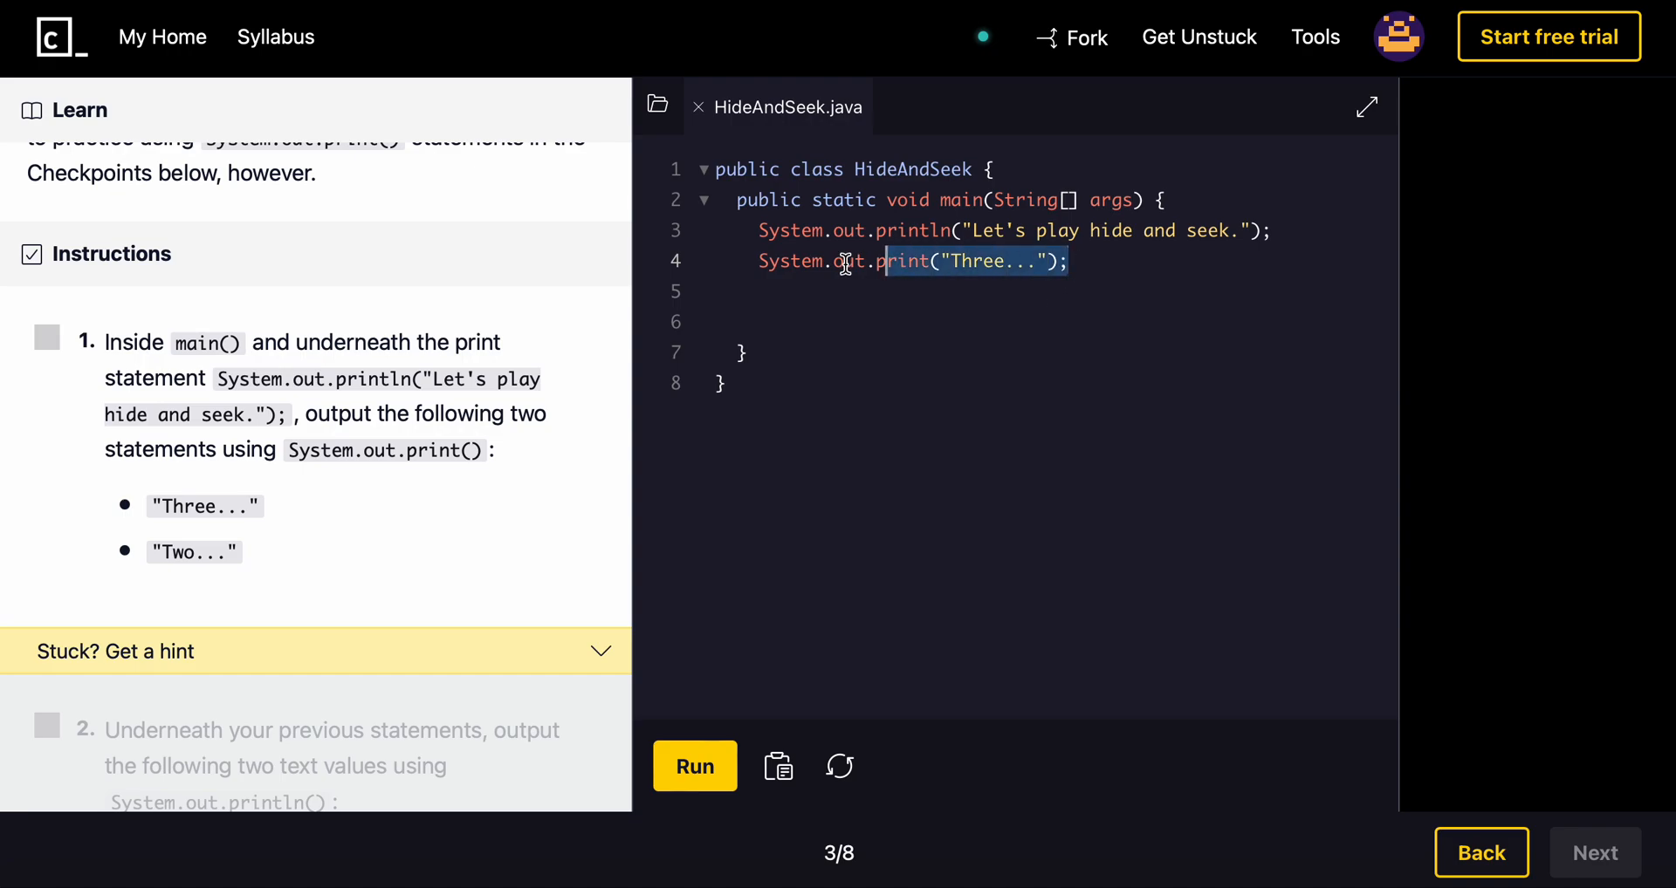
# Step: Add System.out.println("Two..."); on the next line after the Three... statement
pyautogui.click(757, 262)
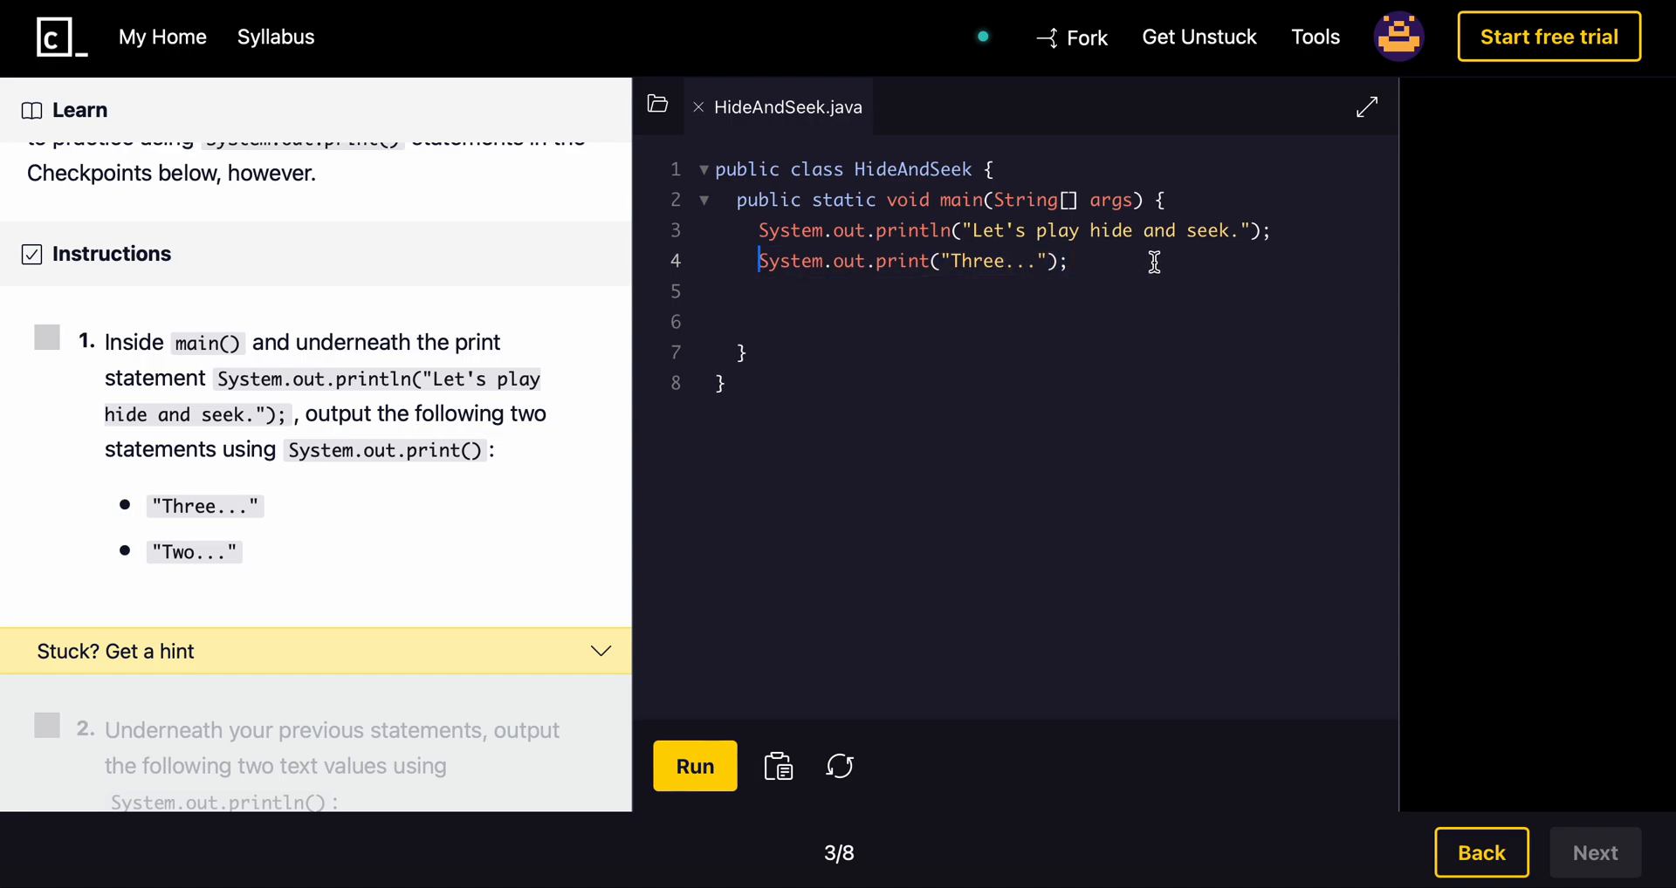
pyautogui.write('Sys')
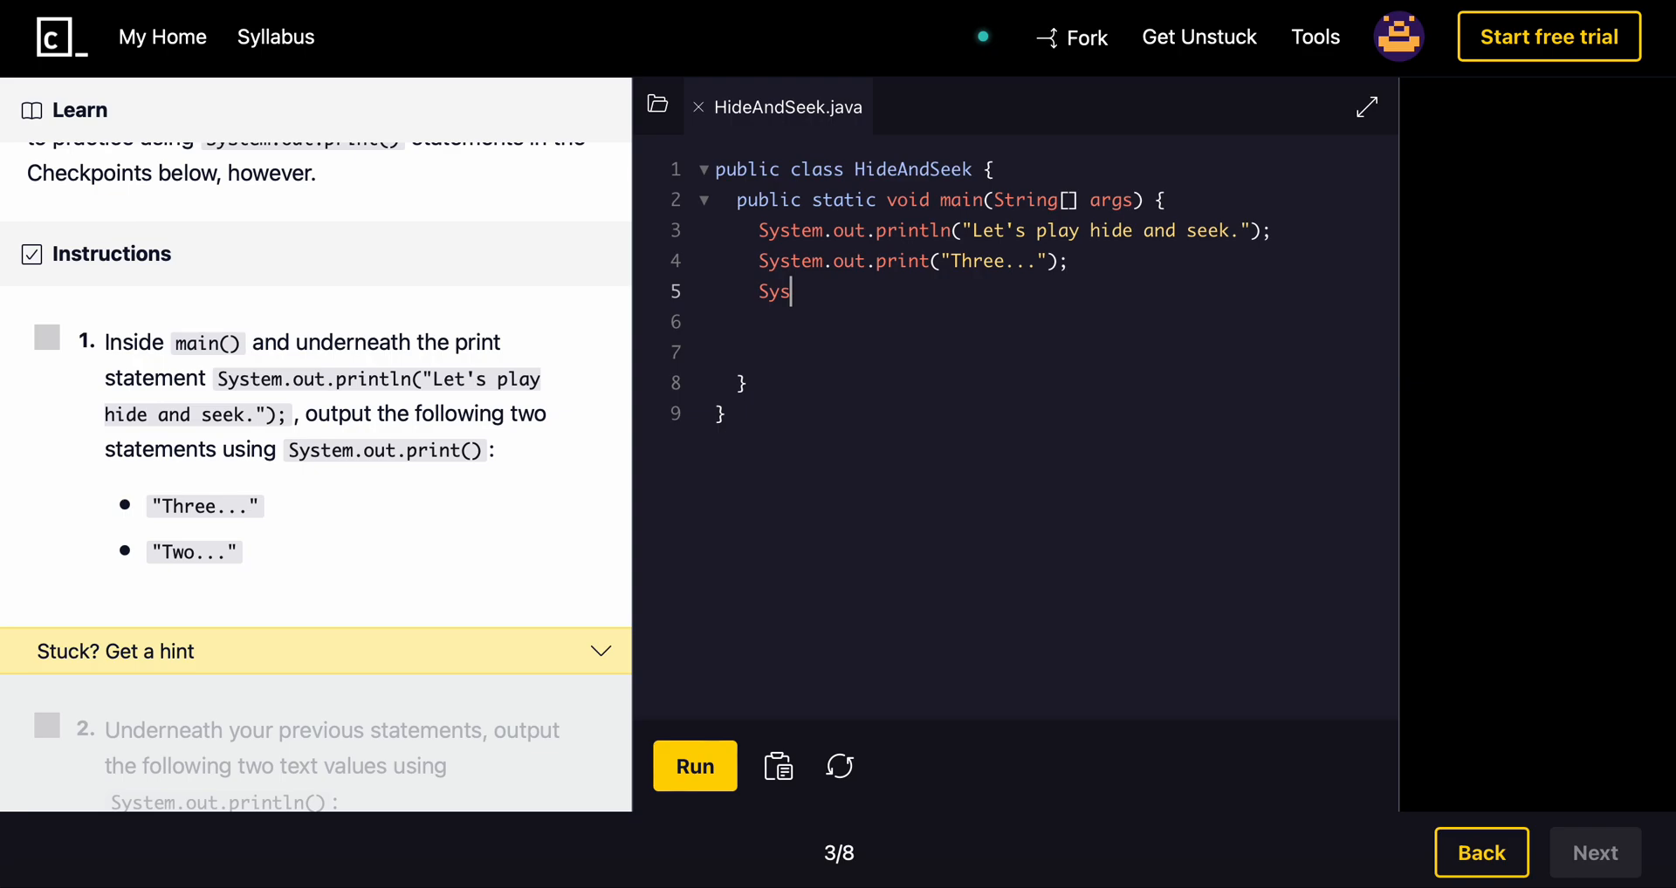
pyautogui.write('tem.out.println("')
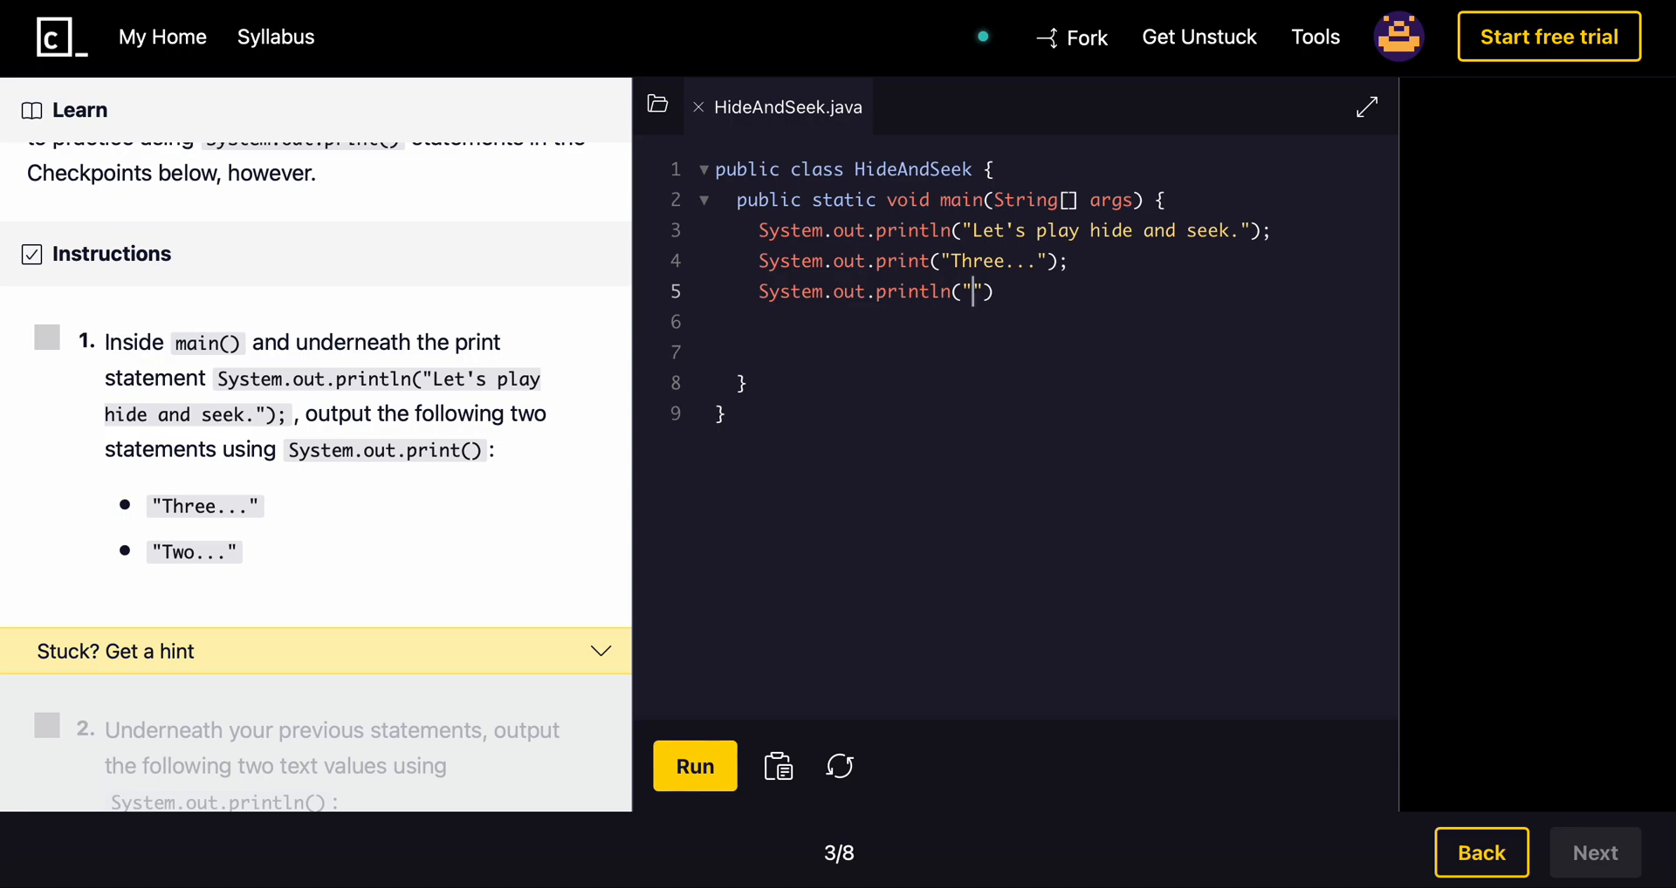
pyautogui.write('Two')
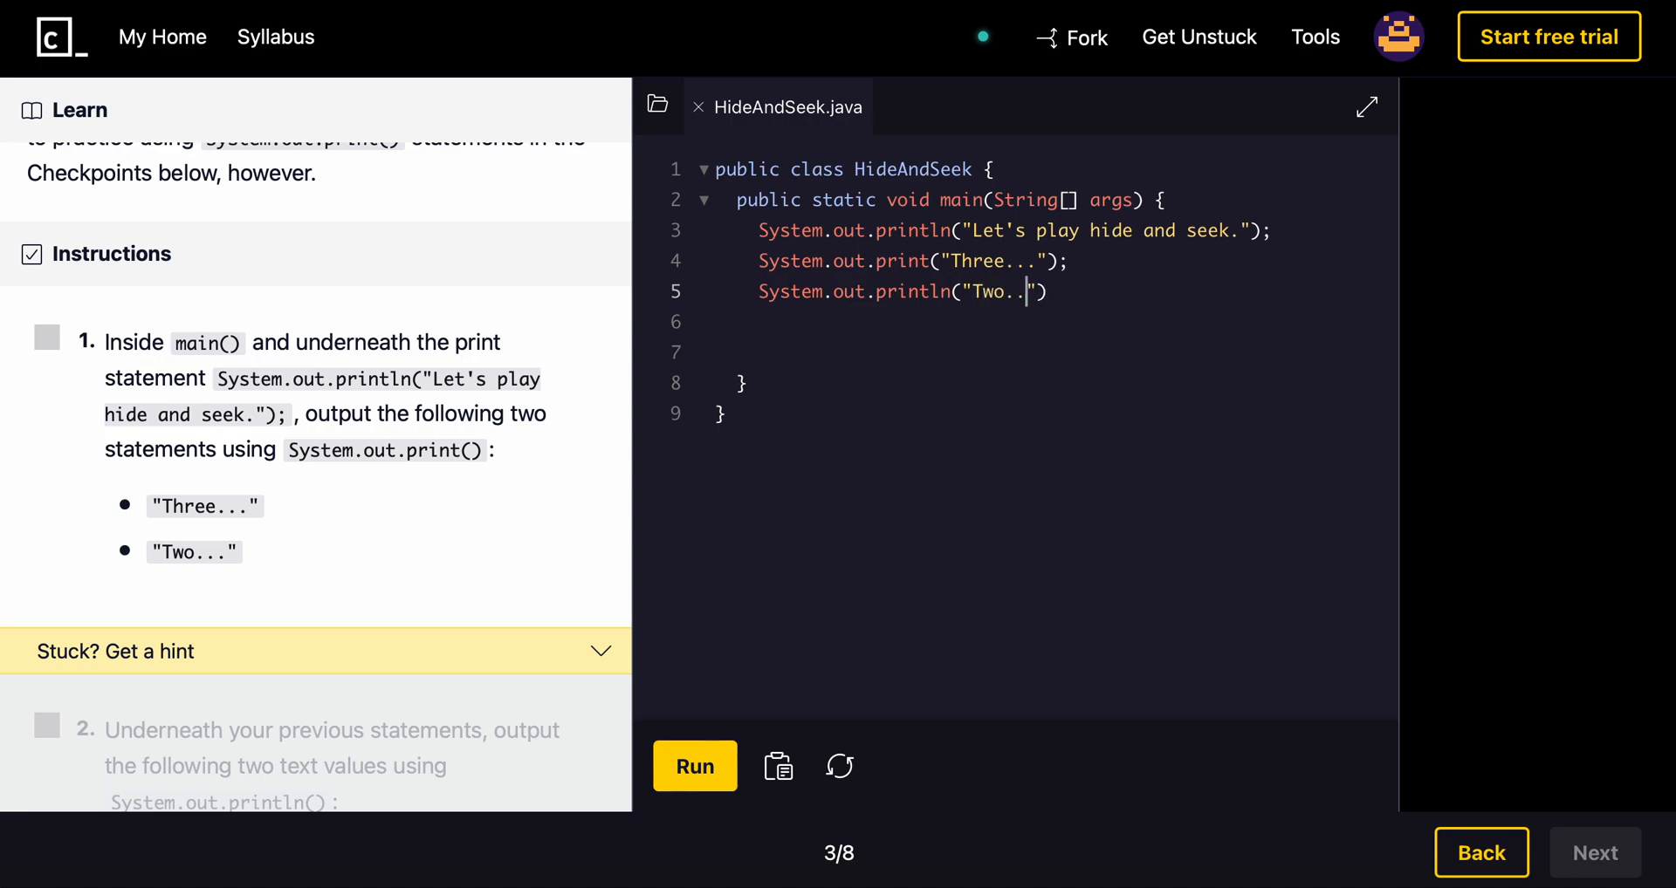
pyautogui.write('..");')
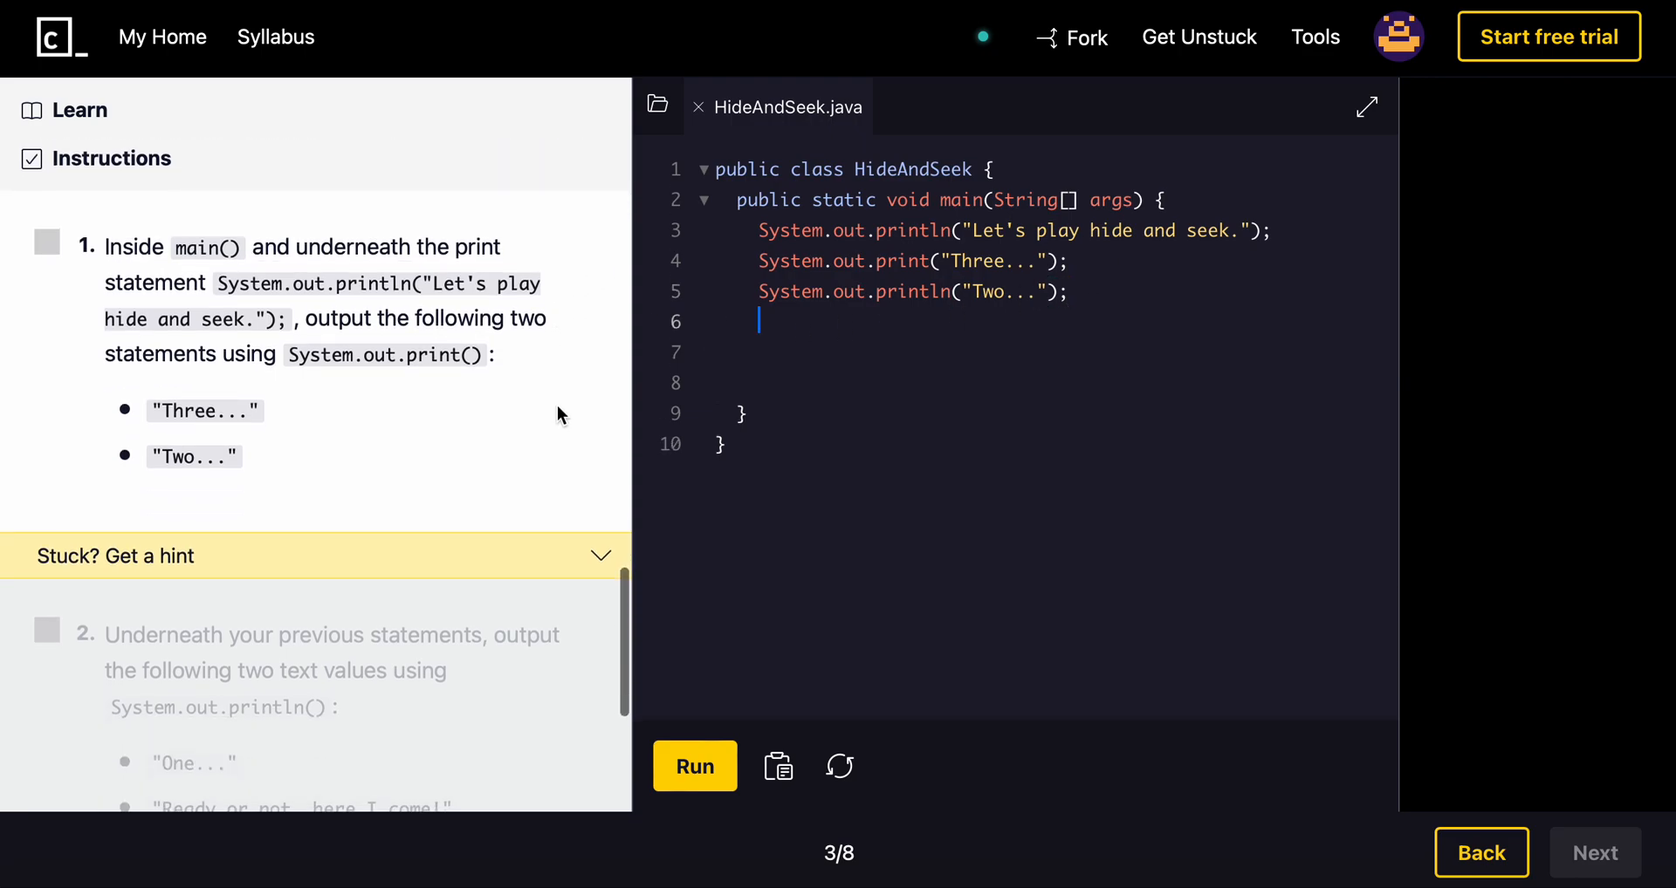
# Step: Change the Two... println to print and rerun so Three...Two... prints on one line, passing checkpoint 1
pyautogui.click(695, 766)
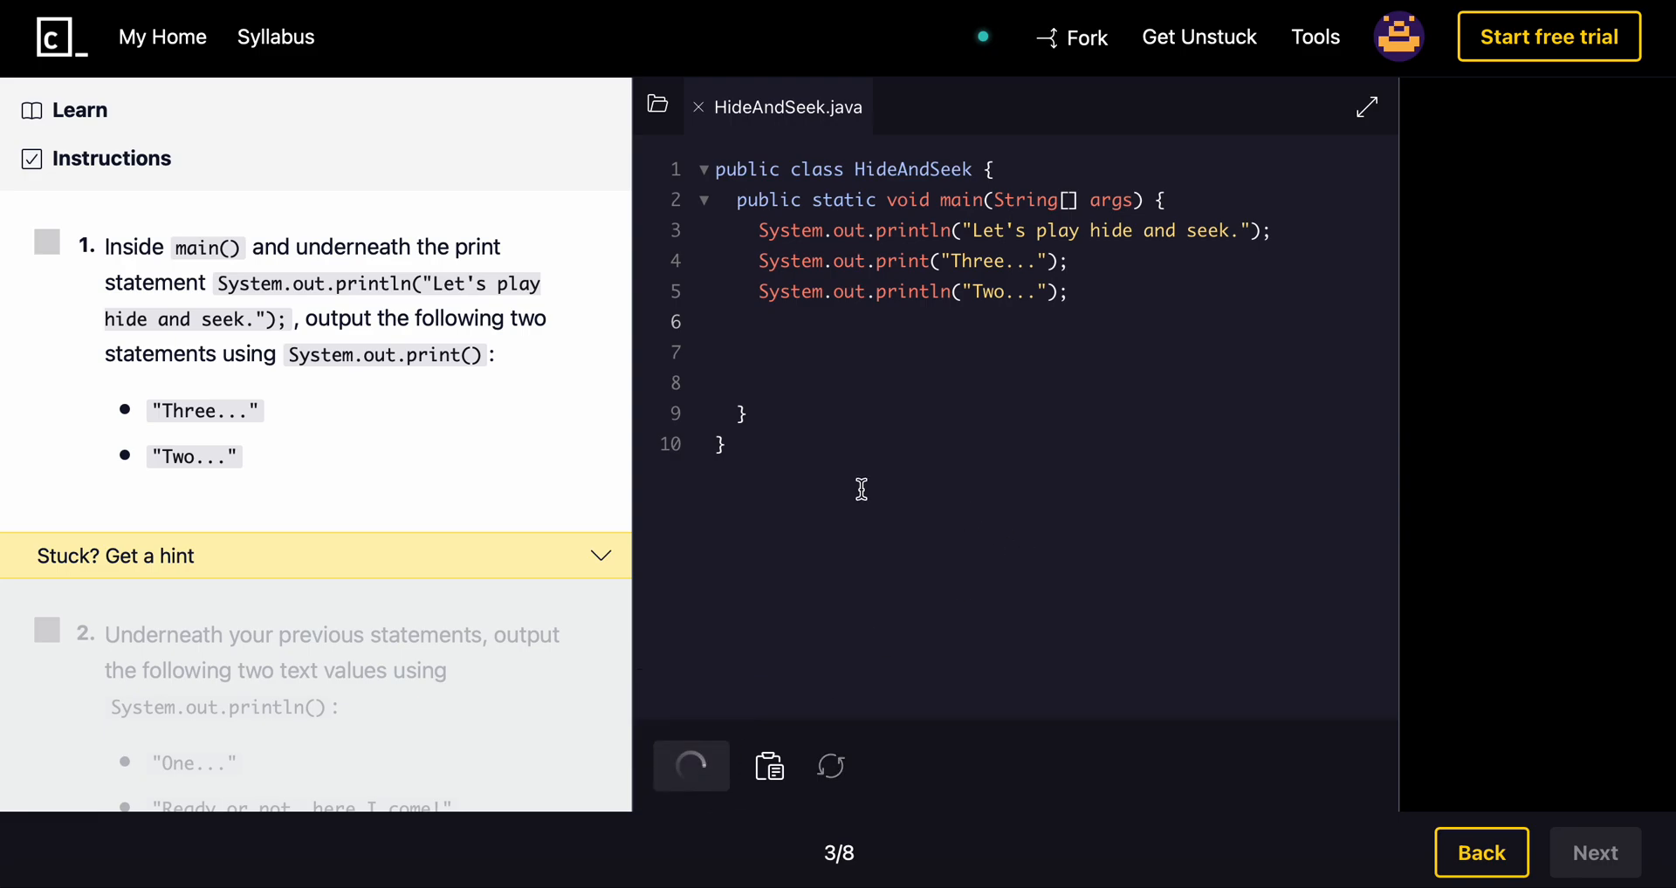
pyautogui.click(692, 766)
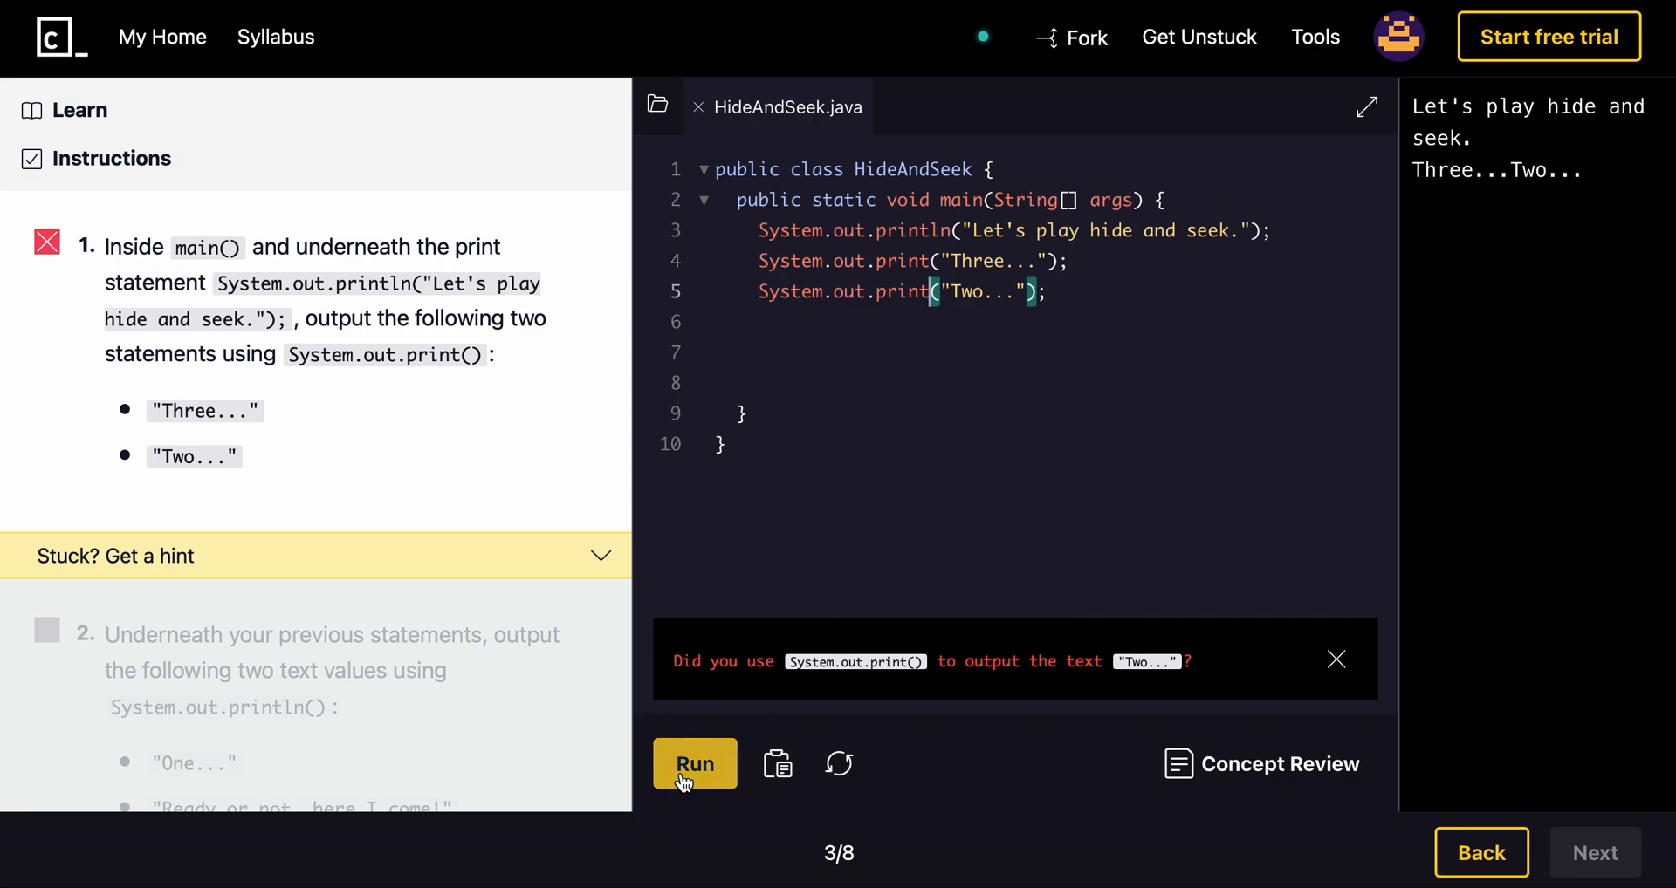
pyautogui.click(694, 764)
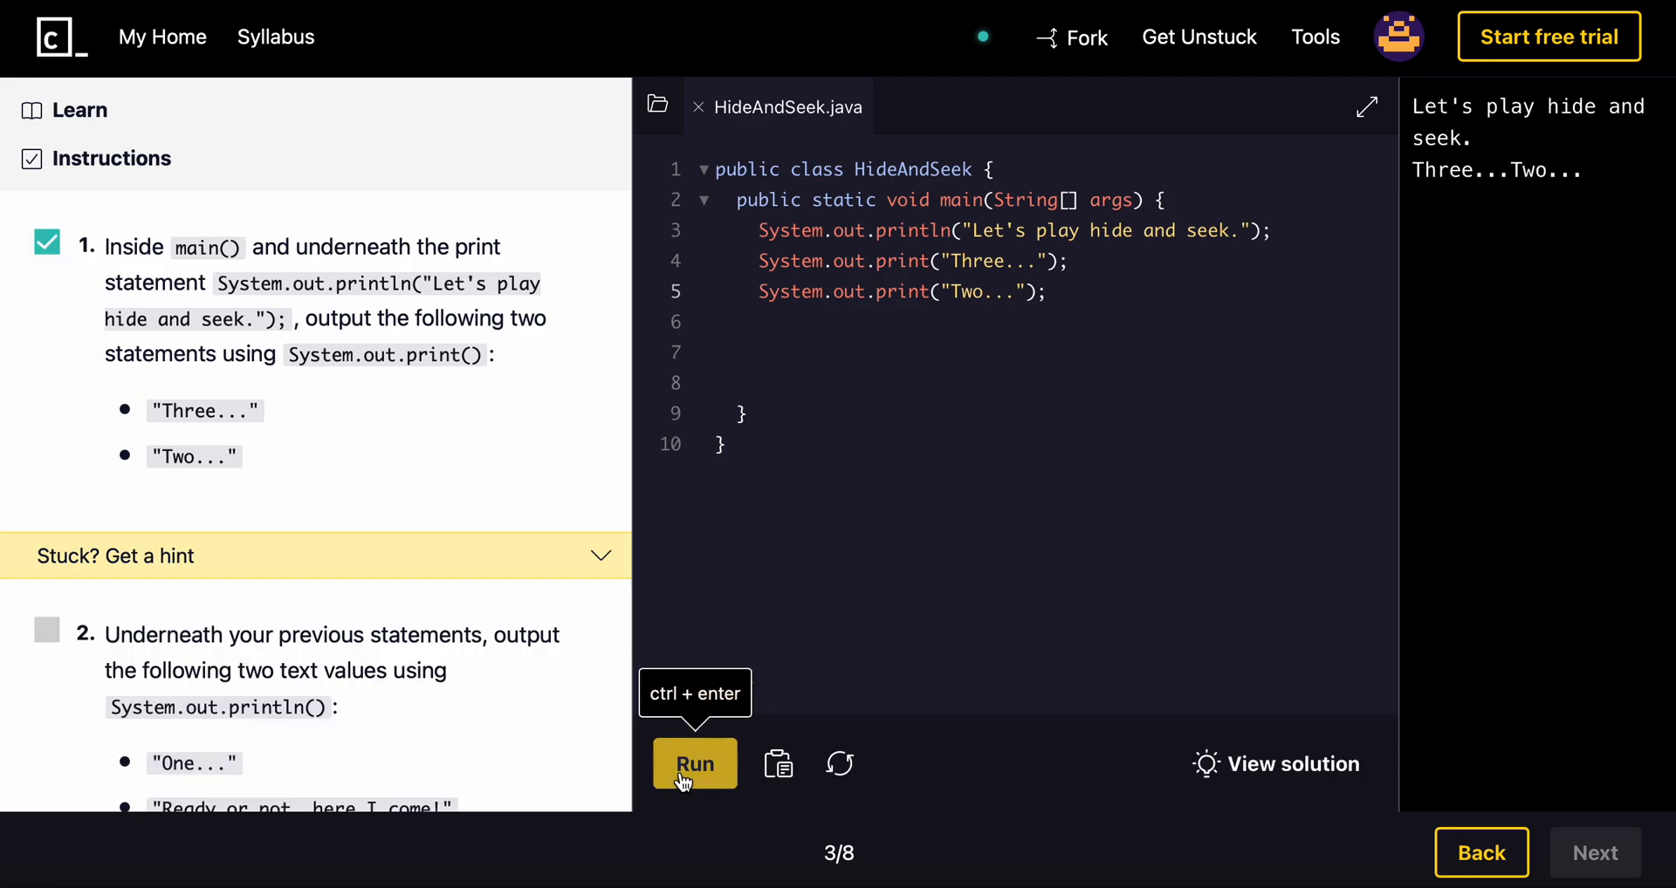
pyautogui.scroll(-3)
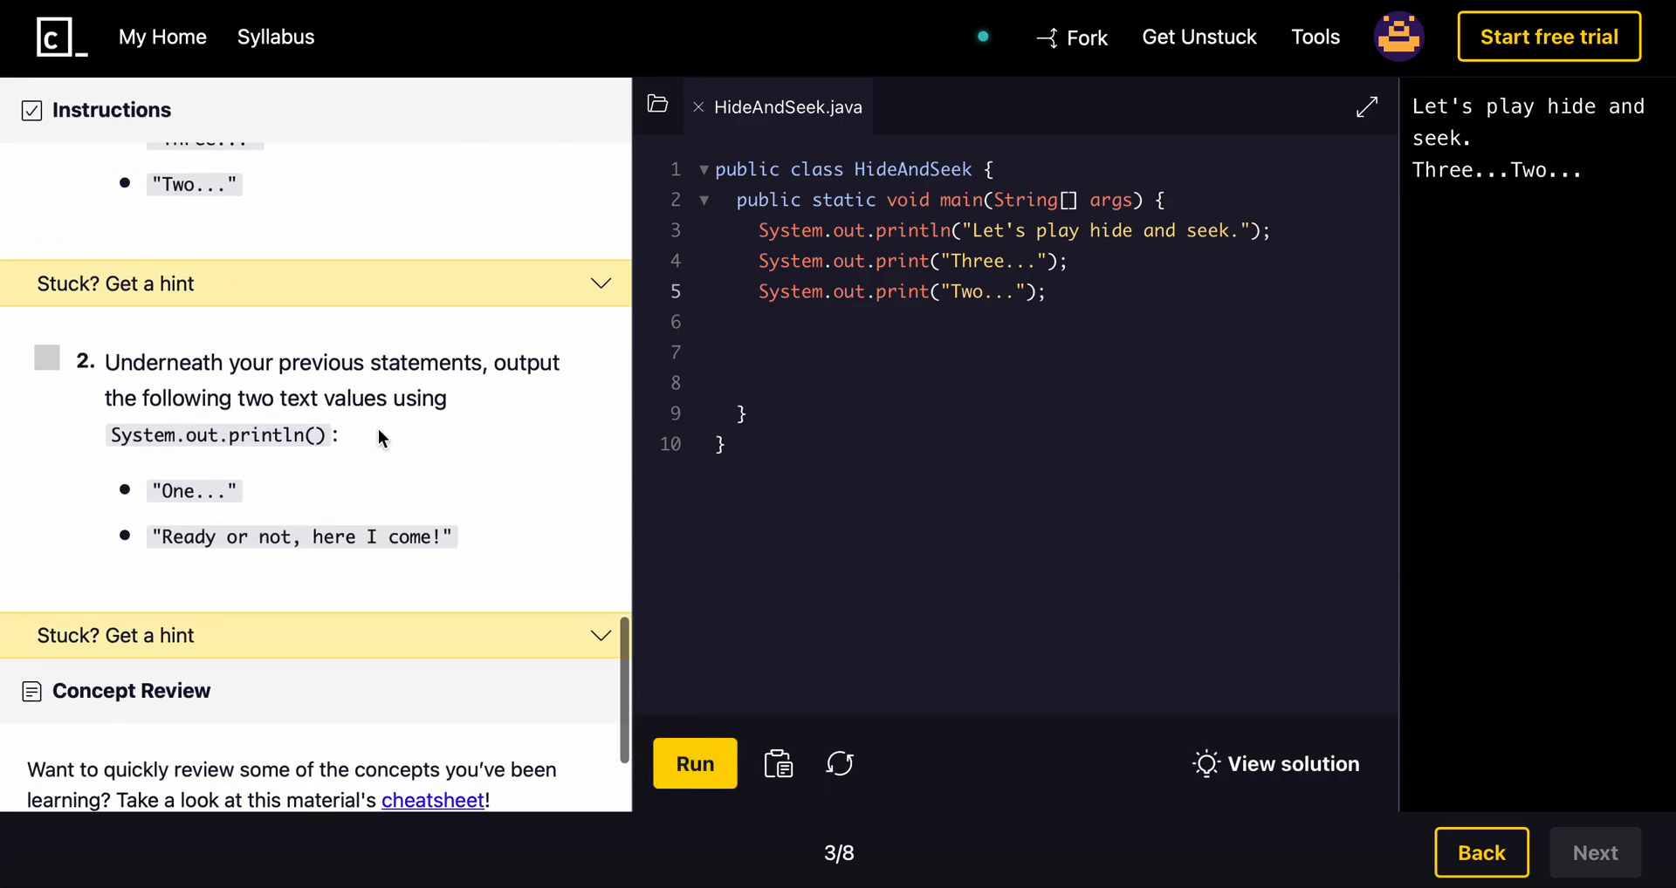
pyautogui.moveTo(405, 389)
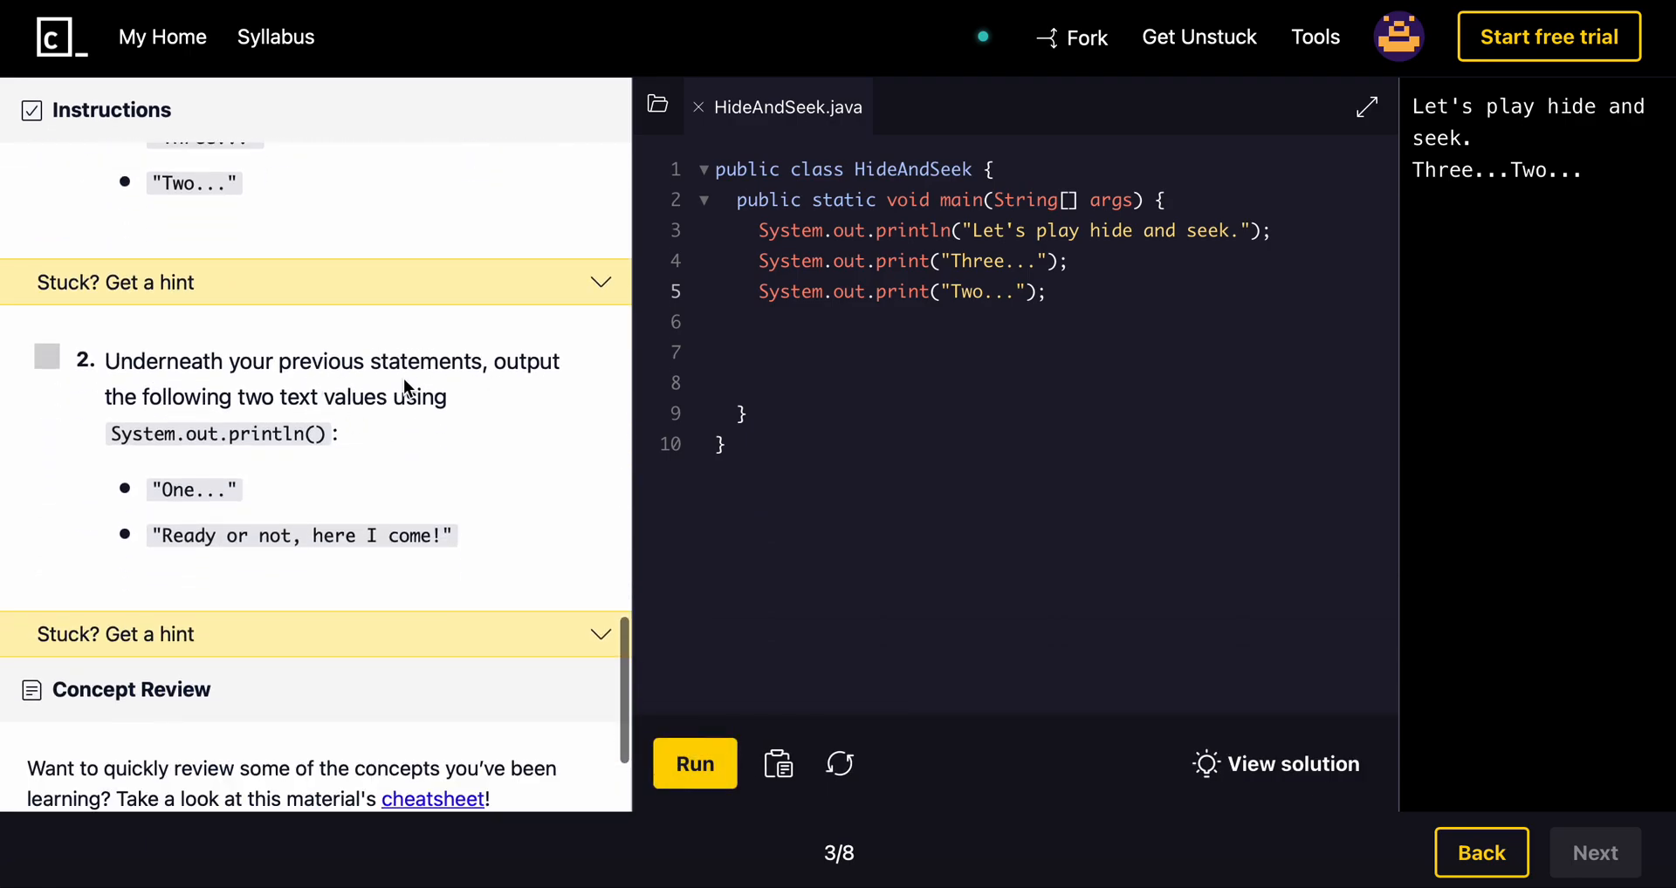
pyautogui.moveTo(335, 406)
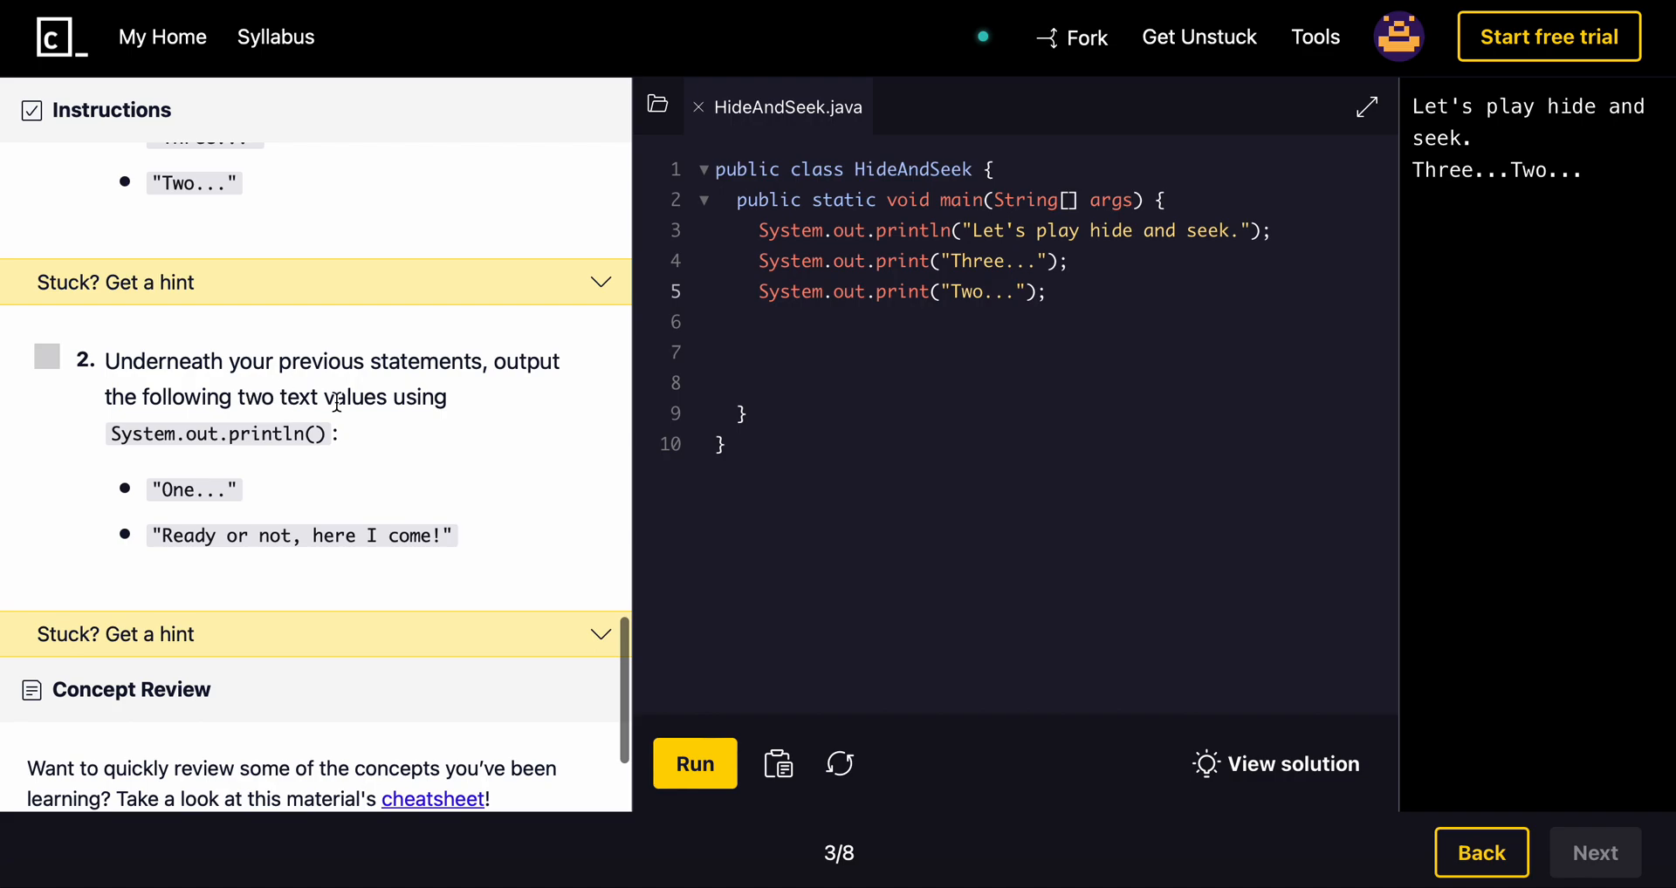
pyautogui.moveTo(391, 443)
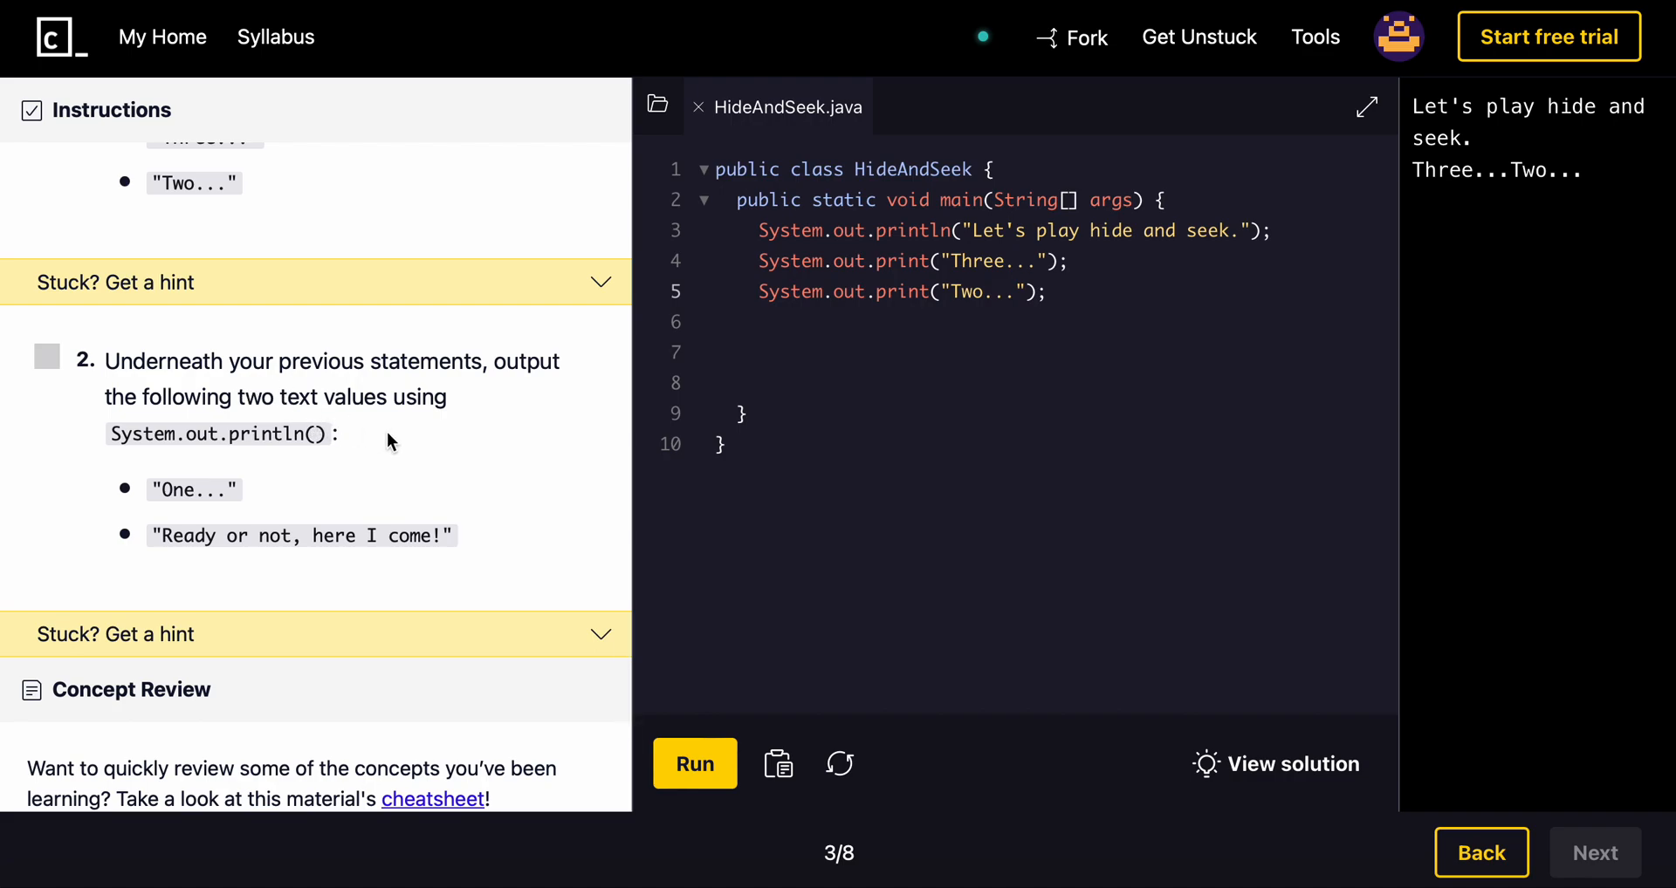
# Step: Add System.out.println("One..."); on a new line after the Two... statement
pyautogui.click(1049, 291)
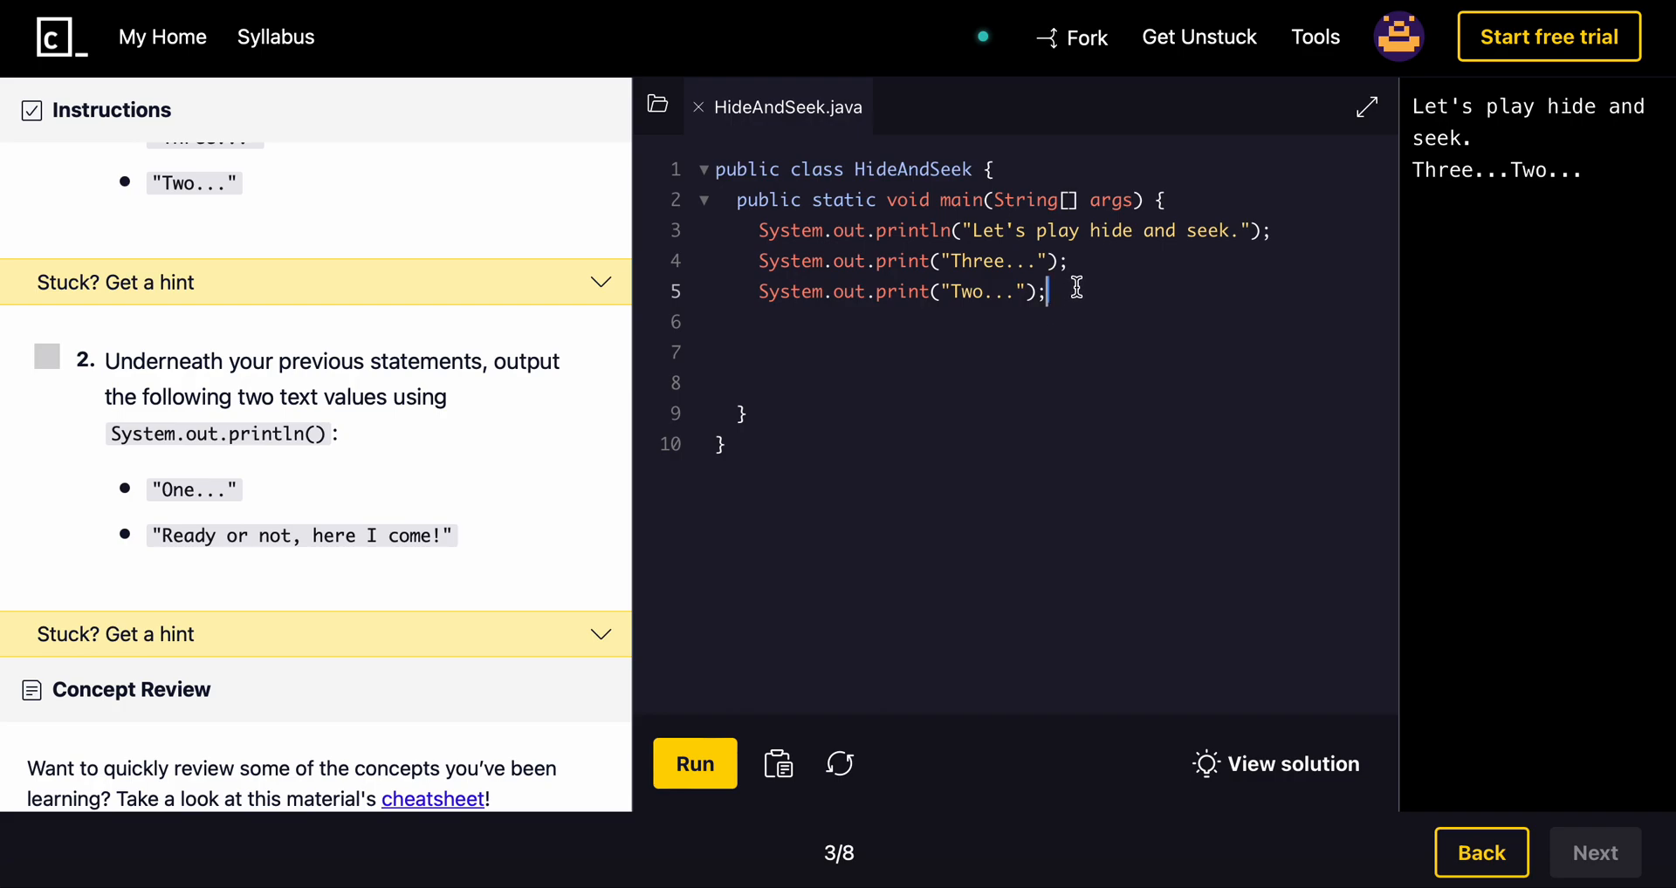
pyautogui.write('Syste')
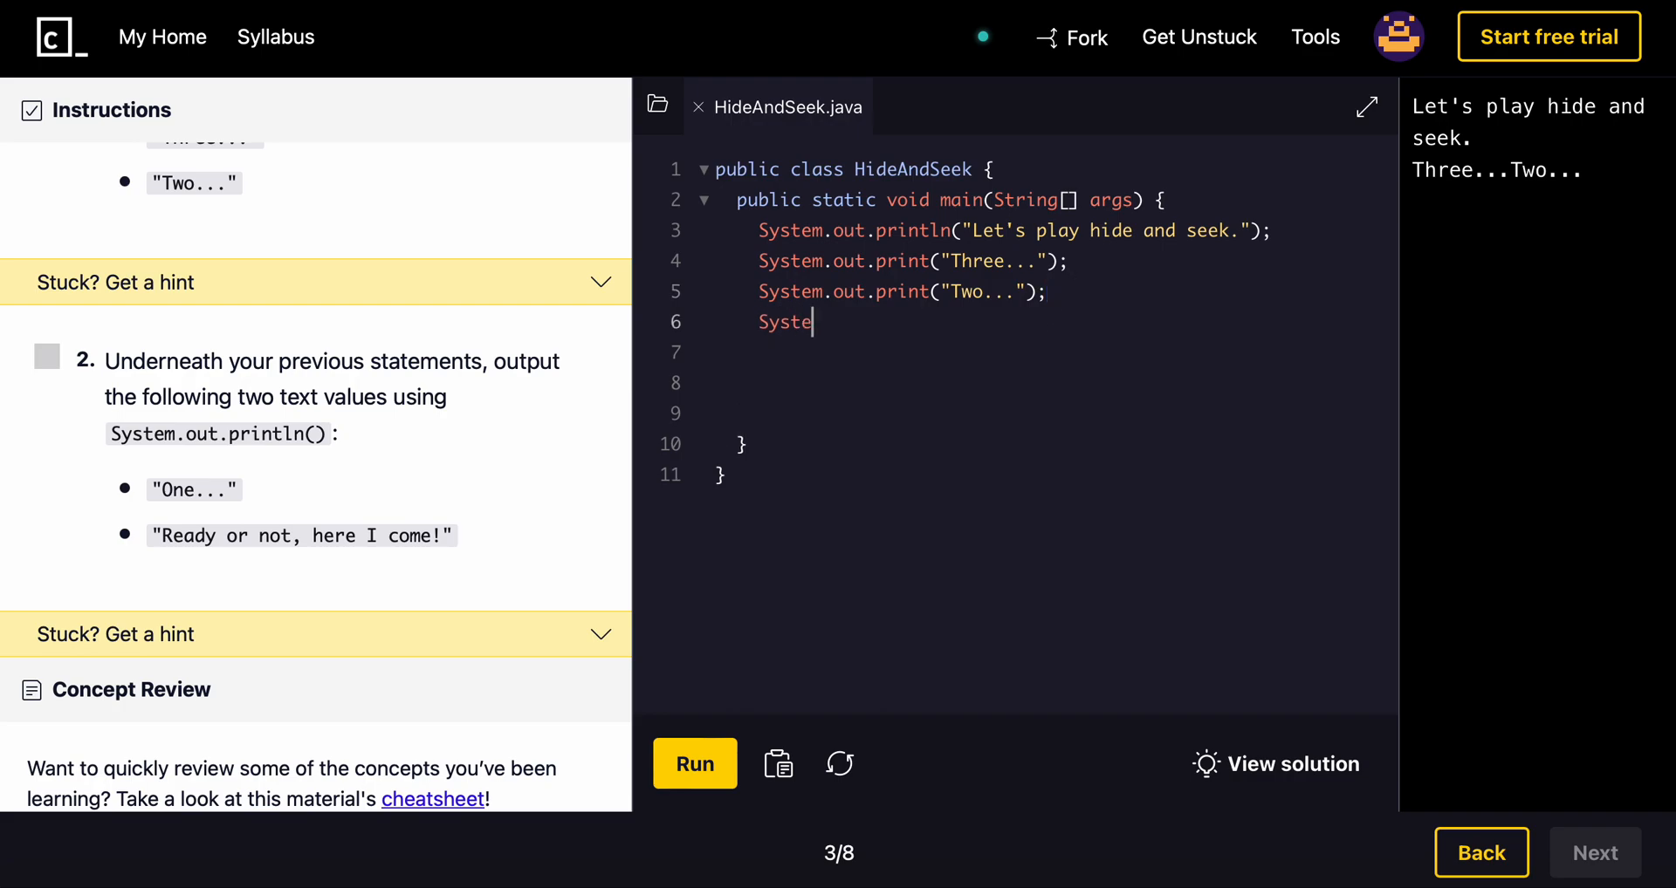
pyautogui.write('m.out.printl')
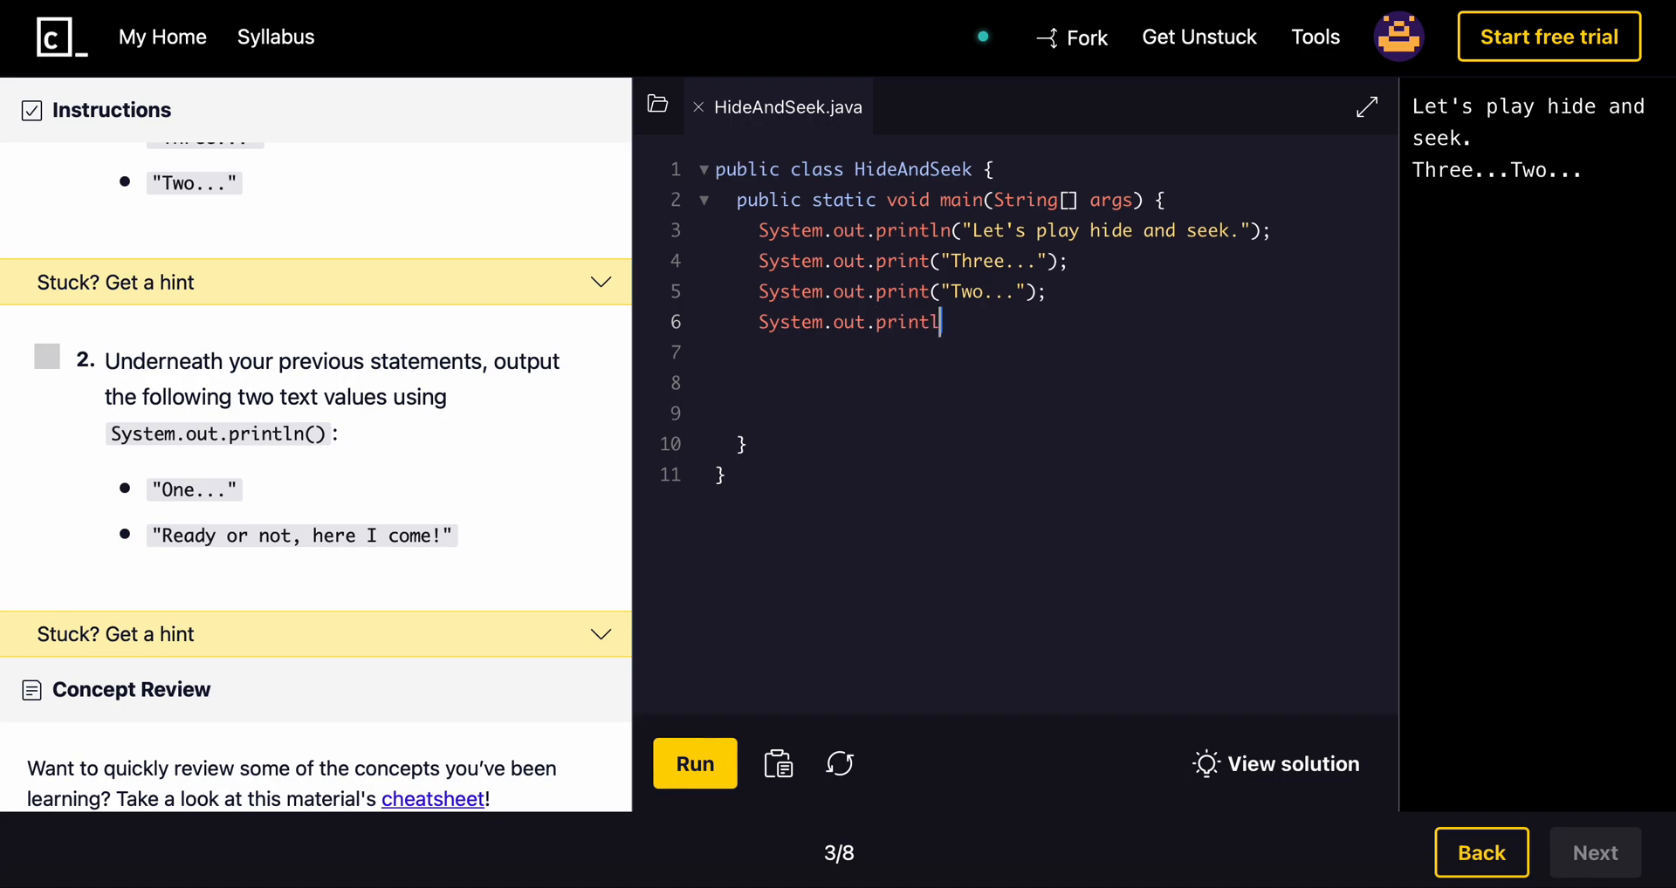
pyautogui.write('()')
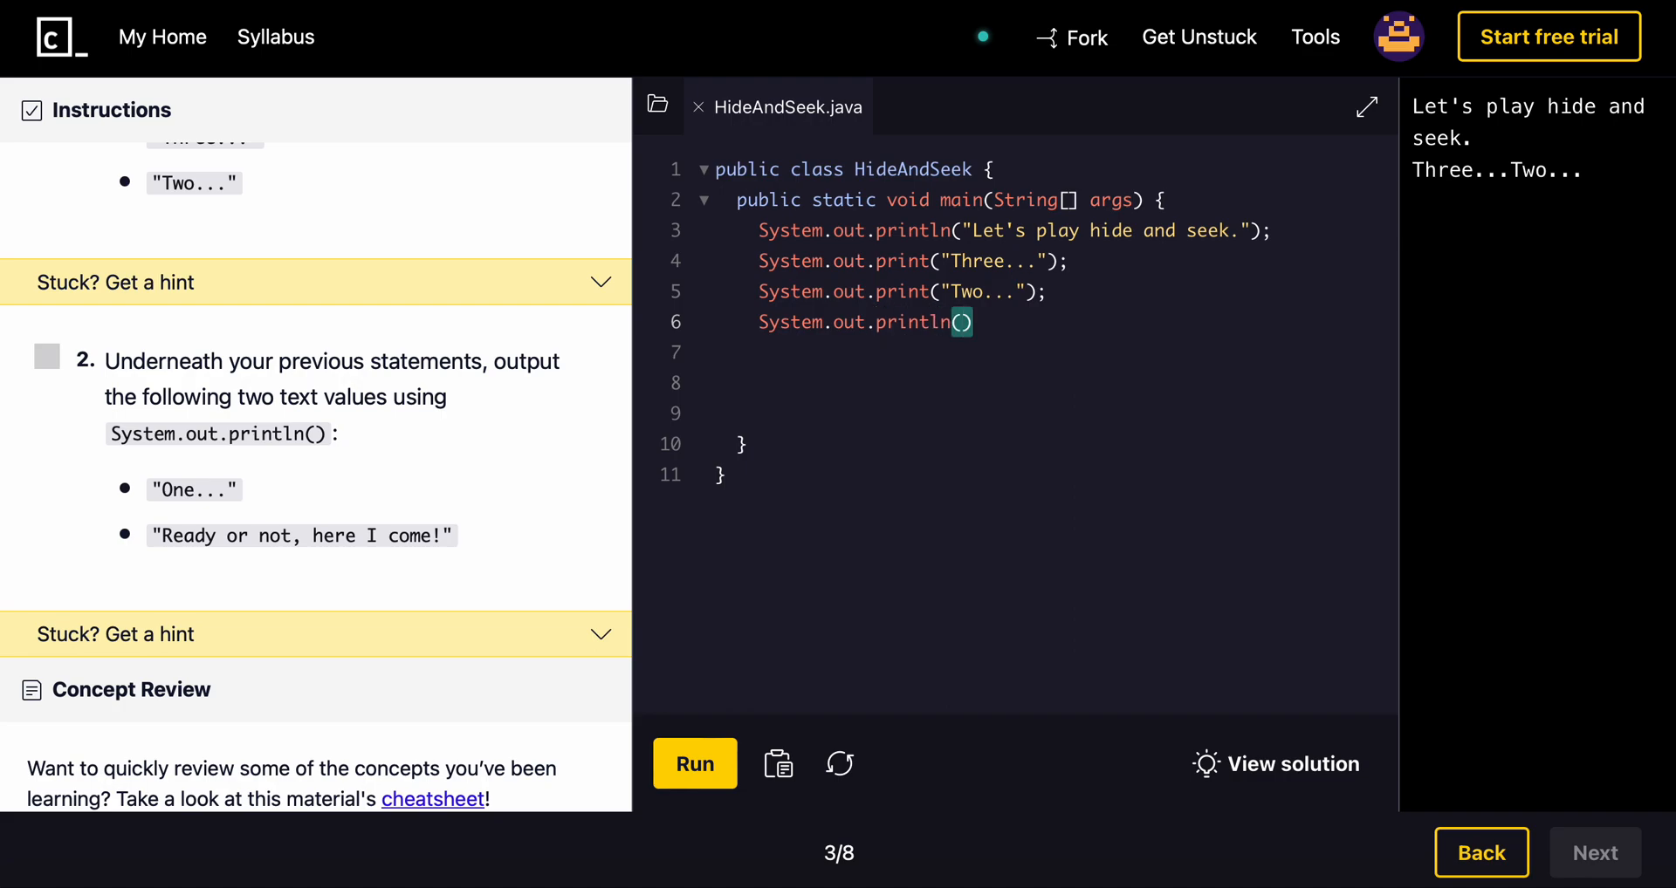
pyautogui.write('"O')
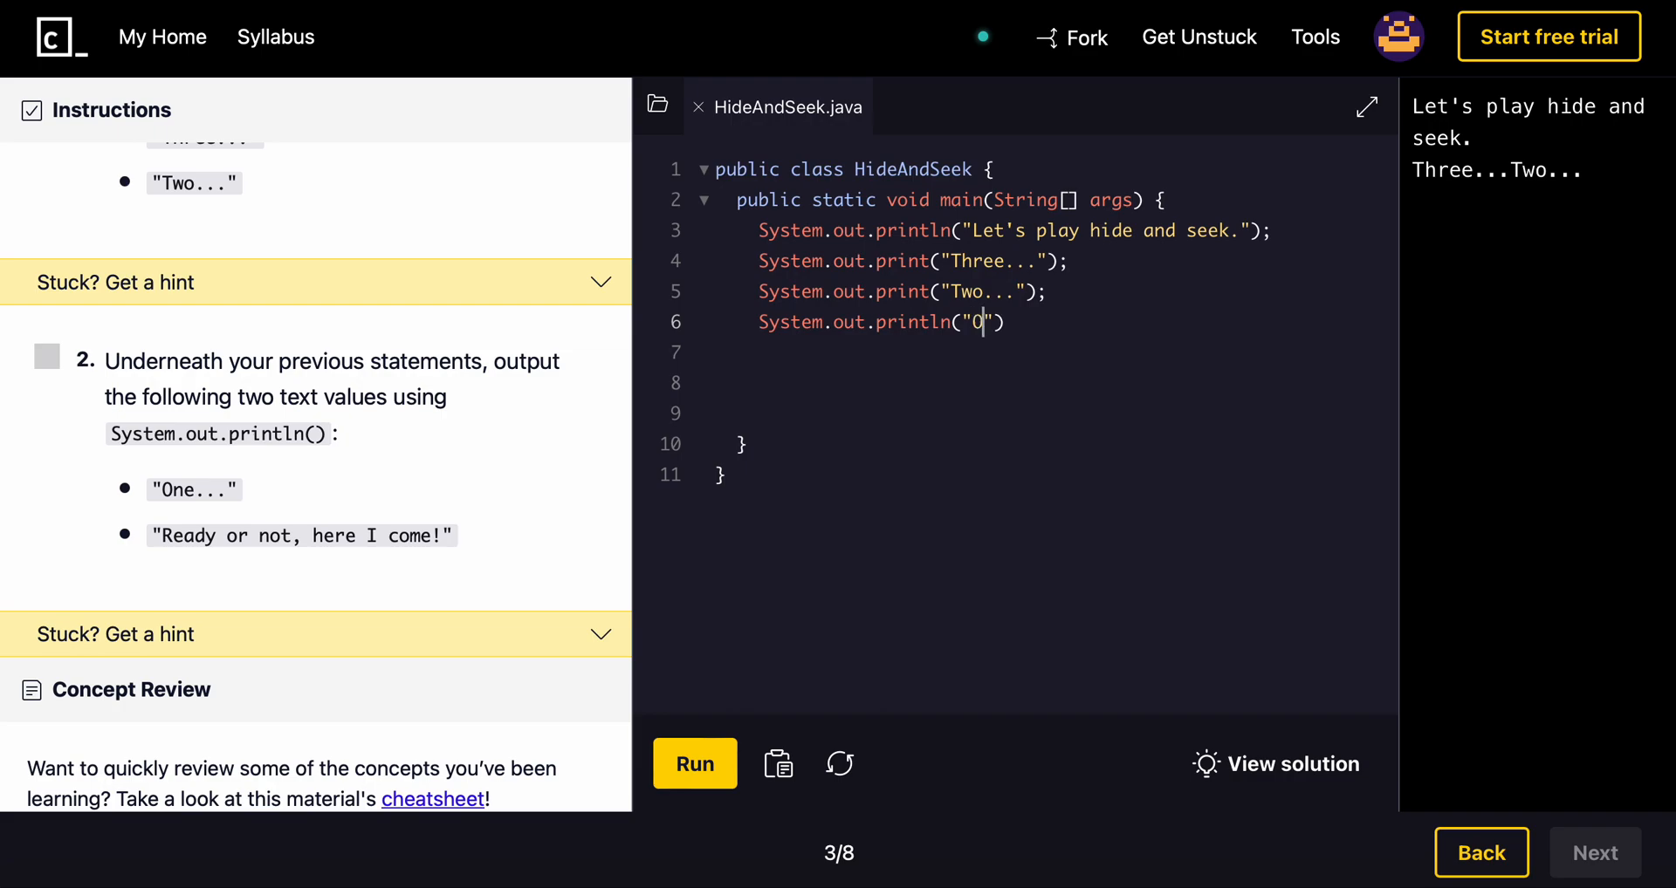
pyautogui.write('One...')
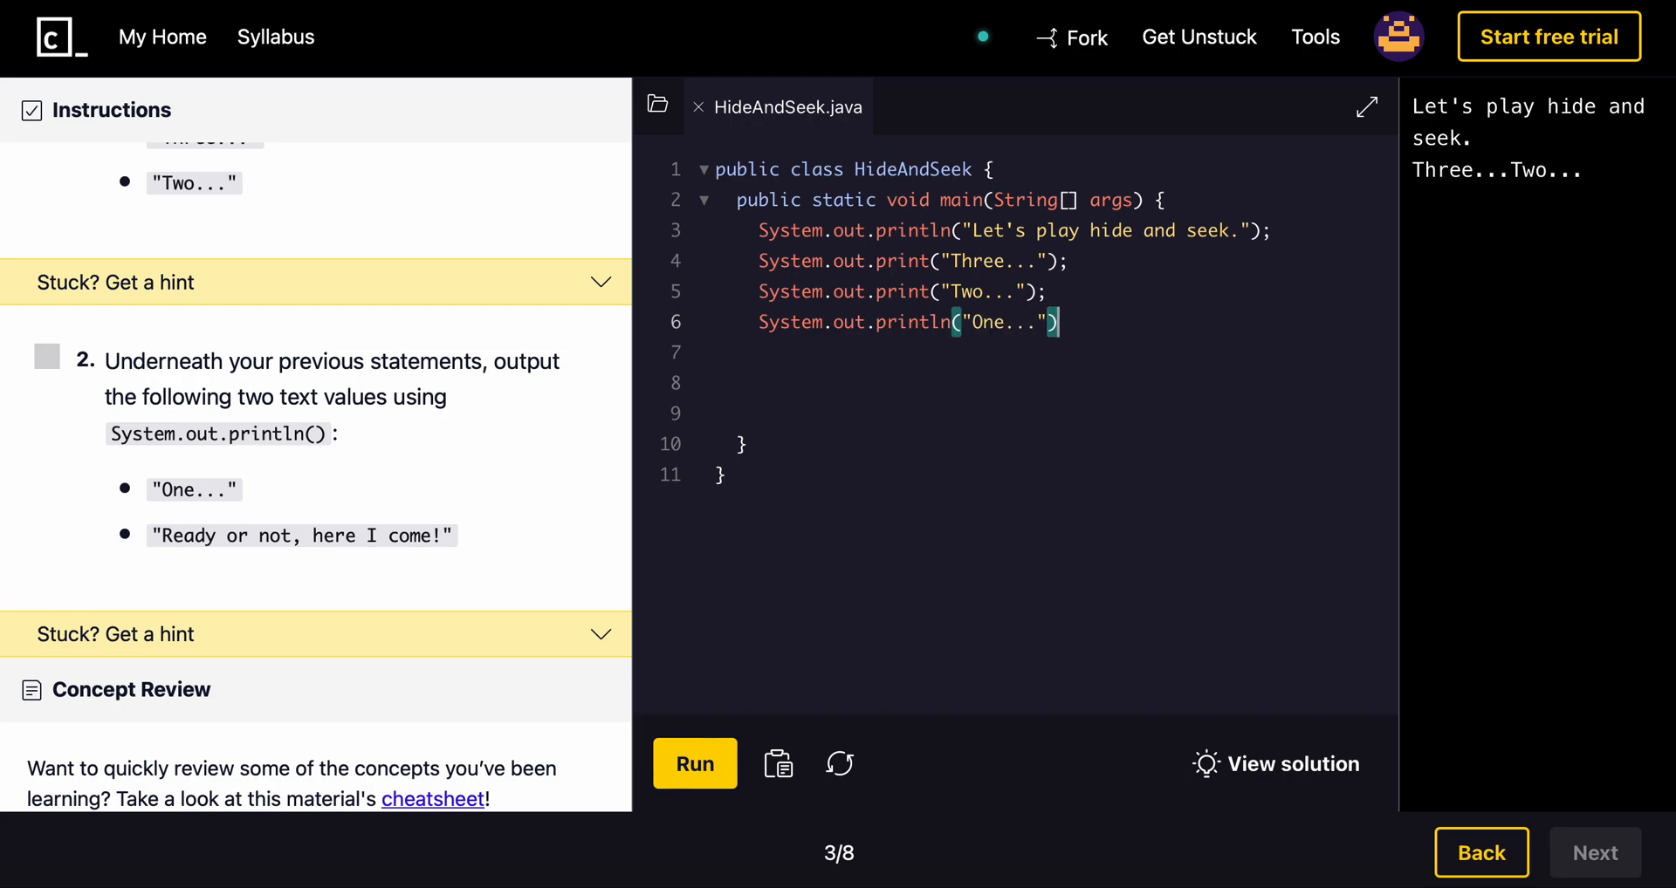
# Step: Add System.out.println("Ready or not, here I come!"); and run to pass checkpoint 2
pyautogui.write('System')
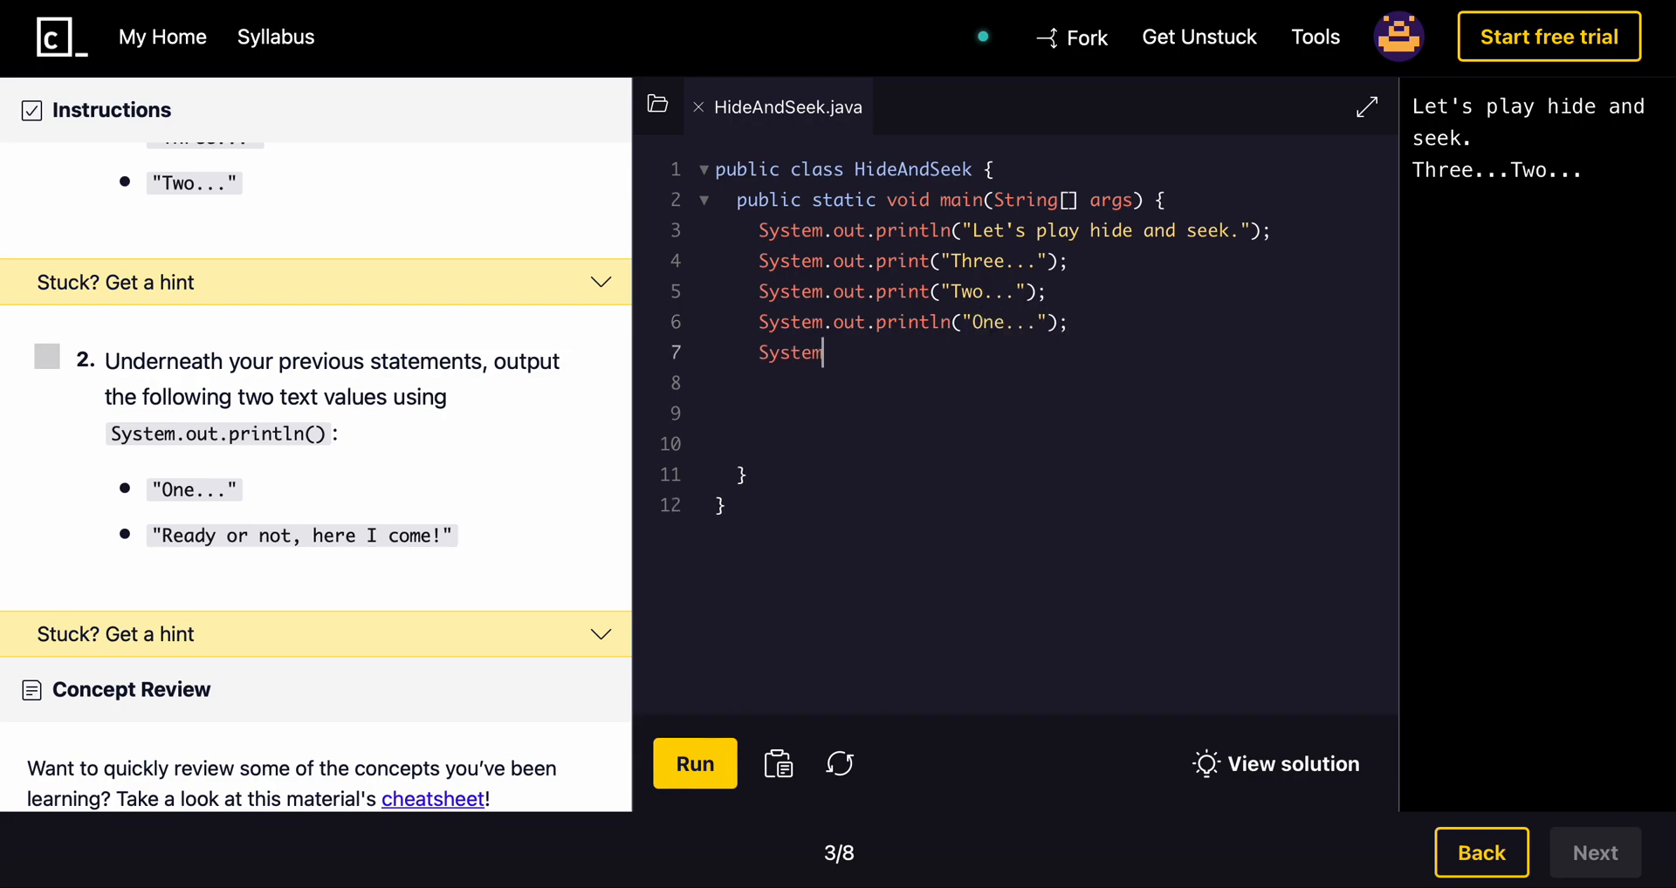
pyautogui.write('.out.print')
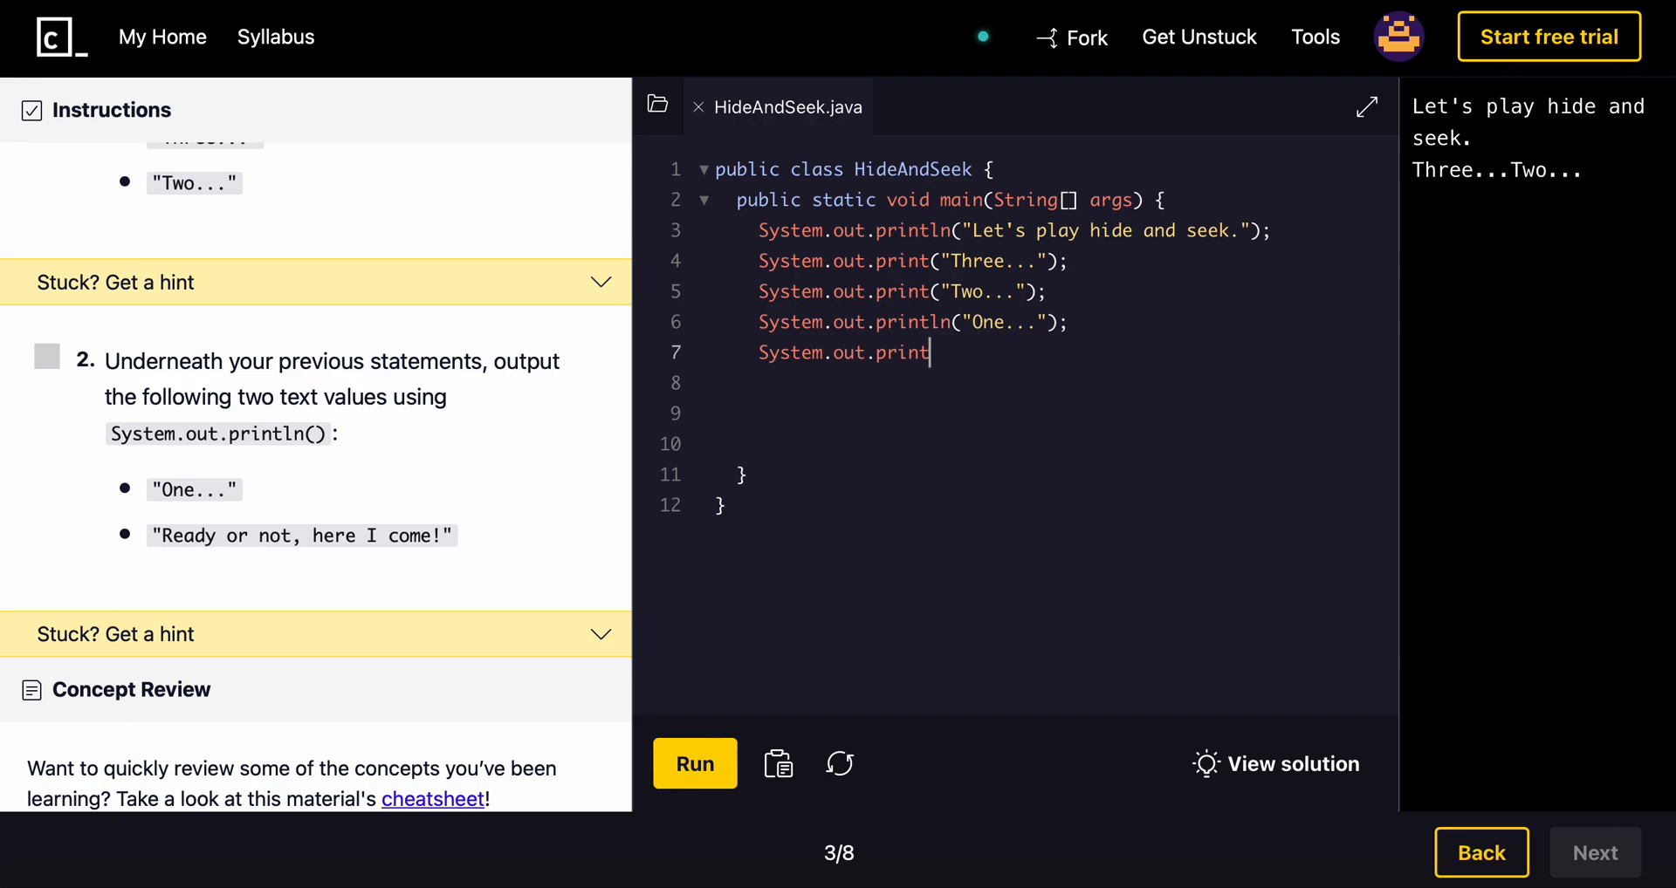
pyautogui.write('ln()')
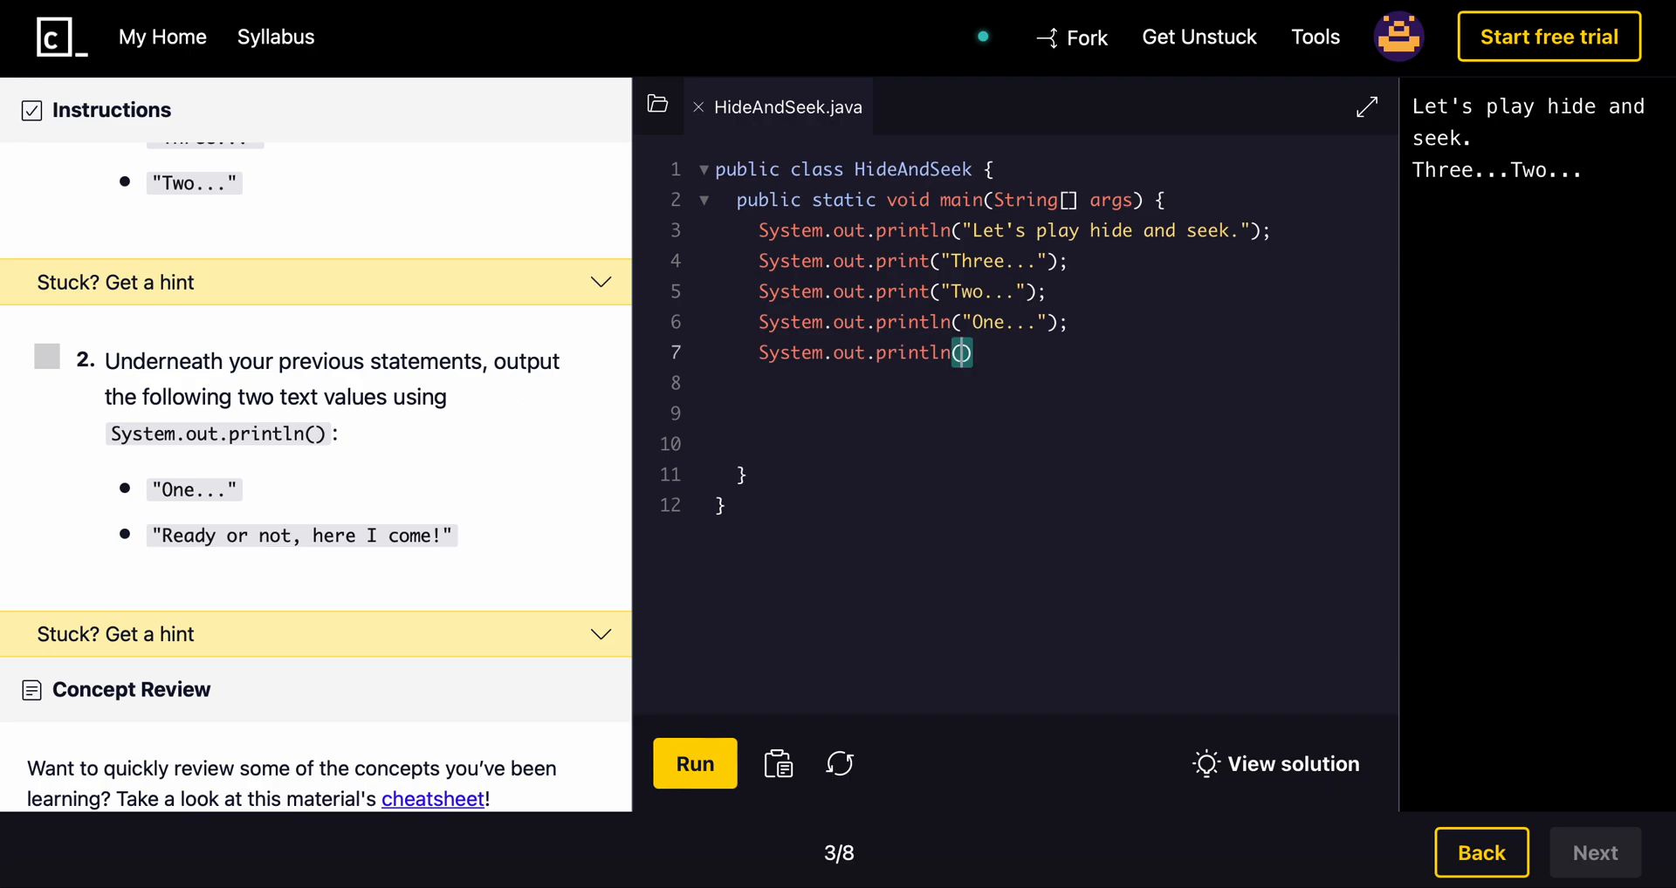
pyautogui.moveTo(181, 539)
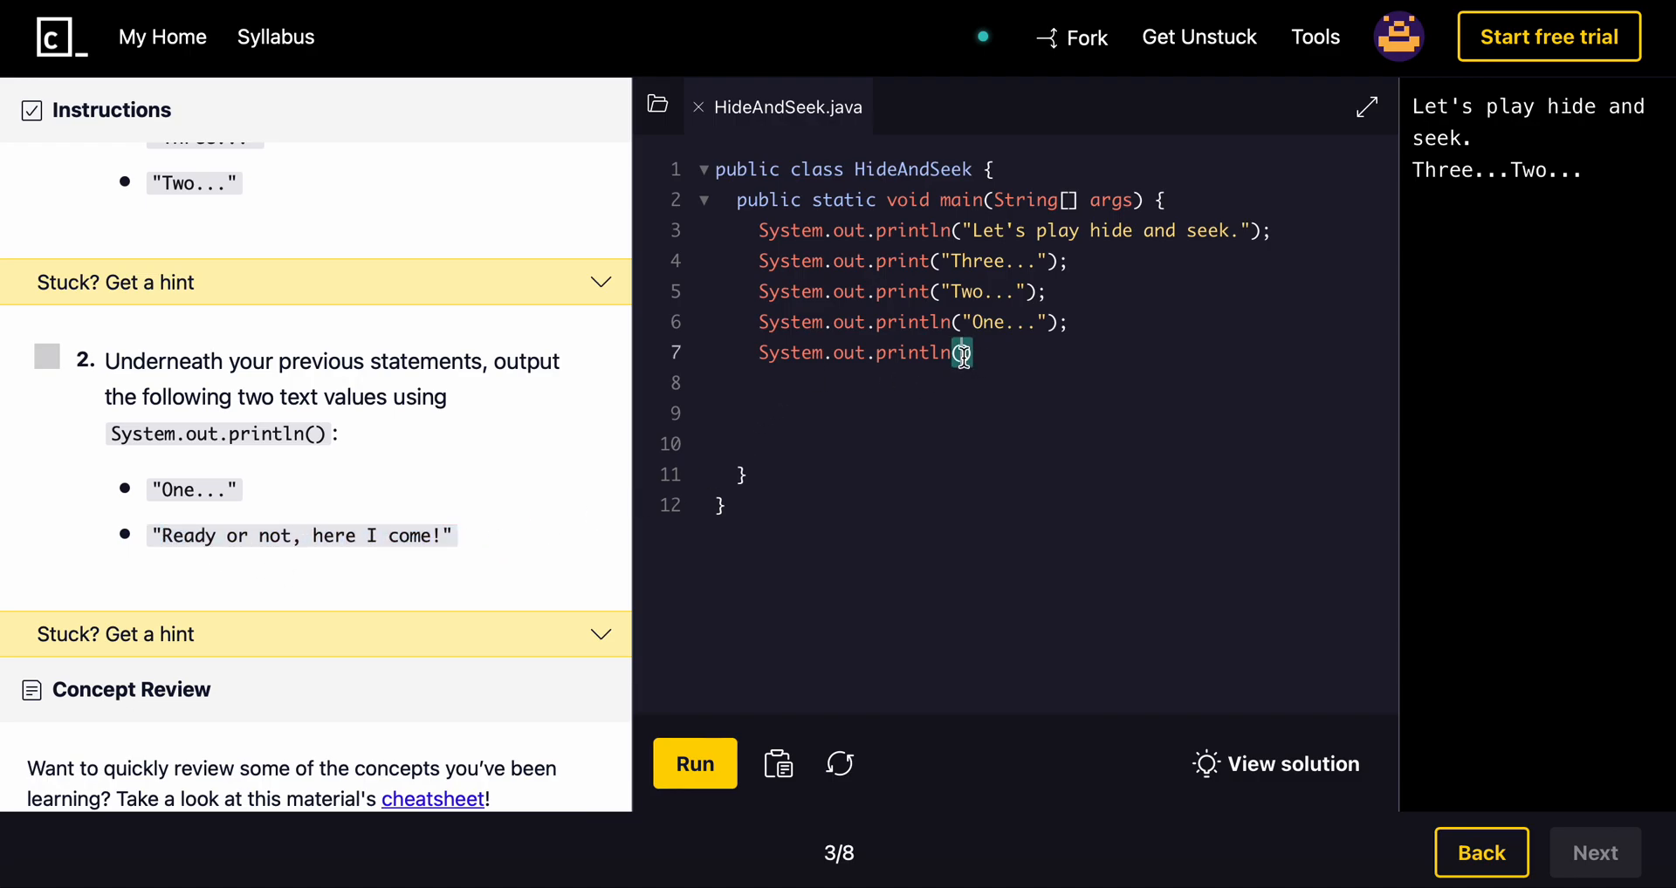
pyautogui.write('"Ready or not, here I come!"')
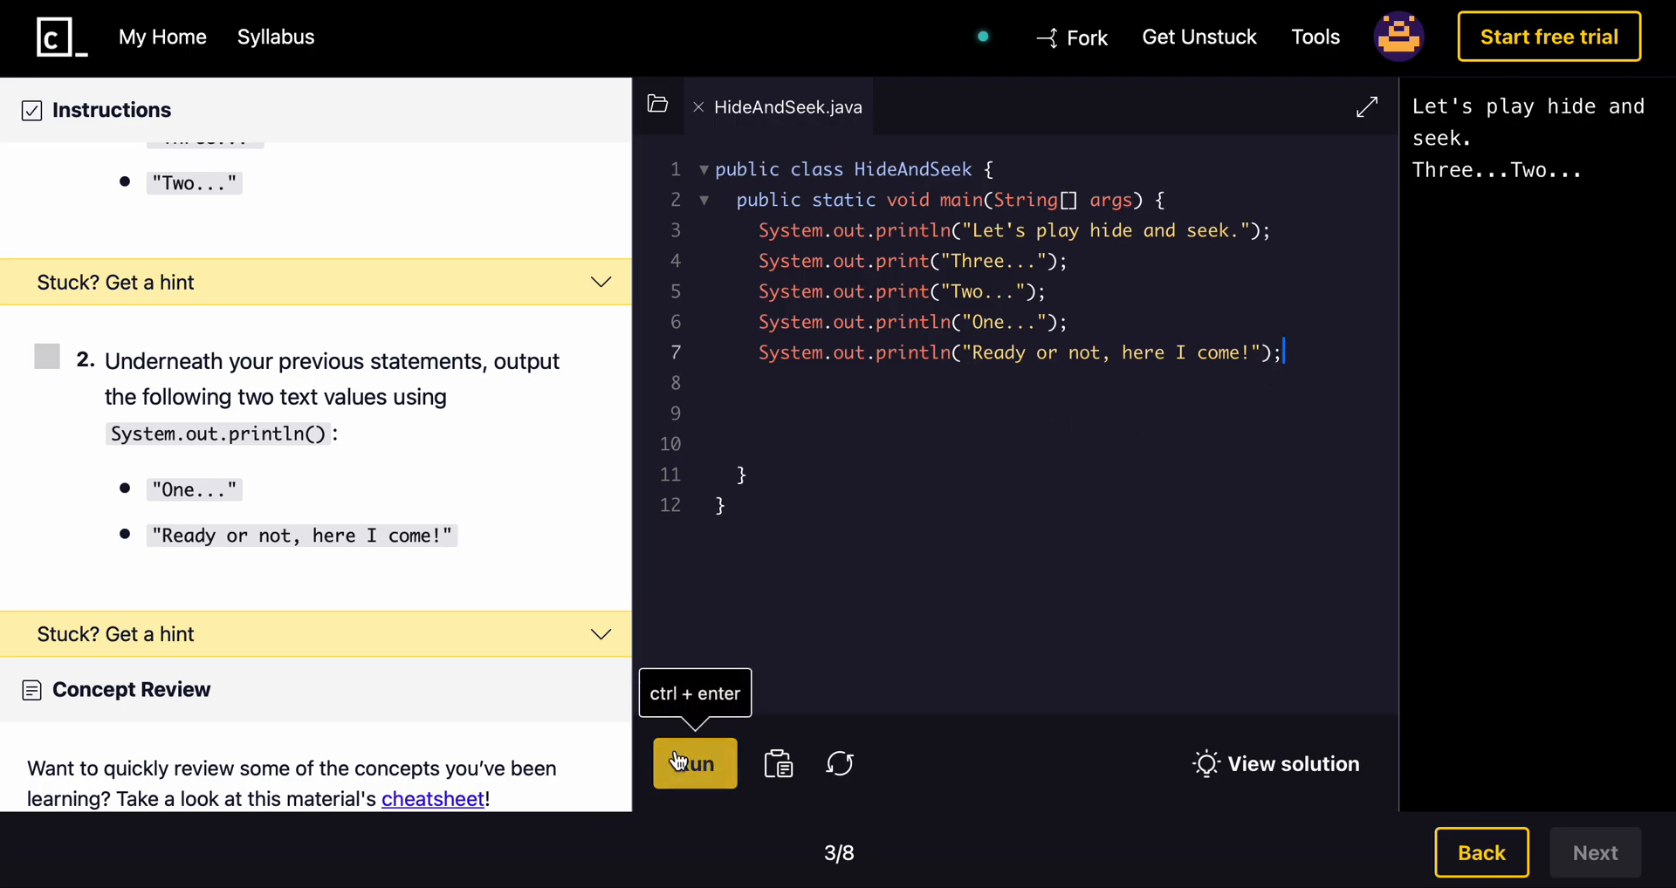
pyautogui.click(694, 764)
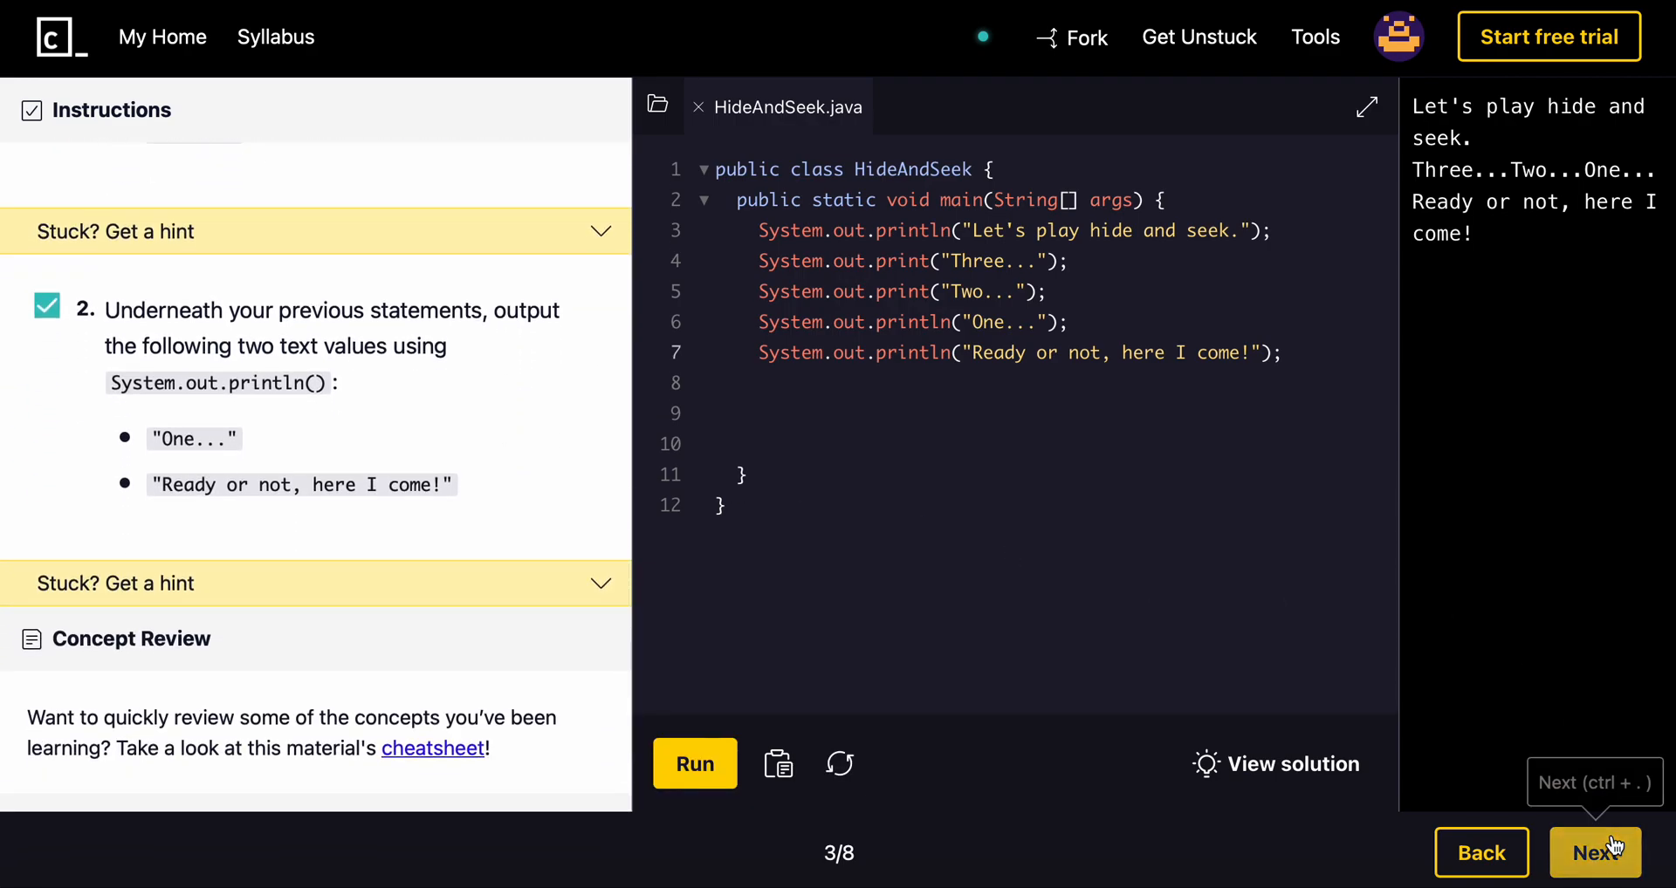
# Step: Advance to exercise 4/8 Commenting Code with its Timeline.java program
pyautogui.click(1595, 853)
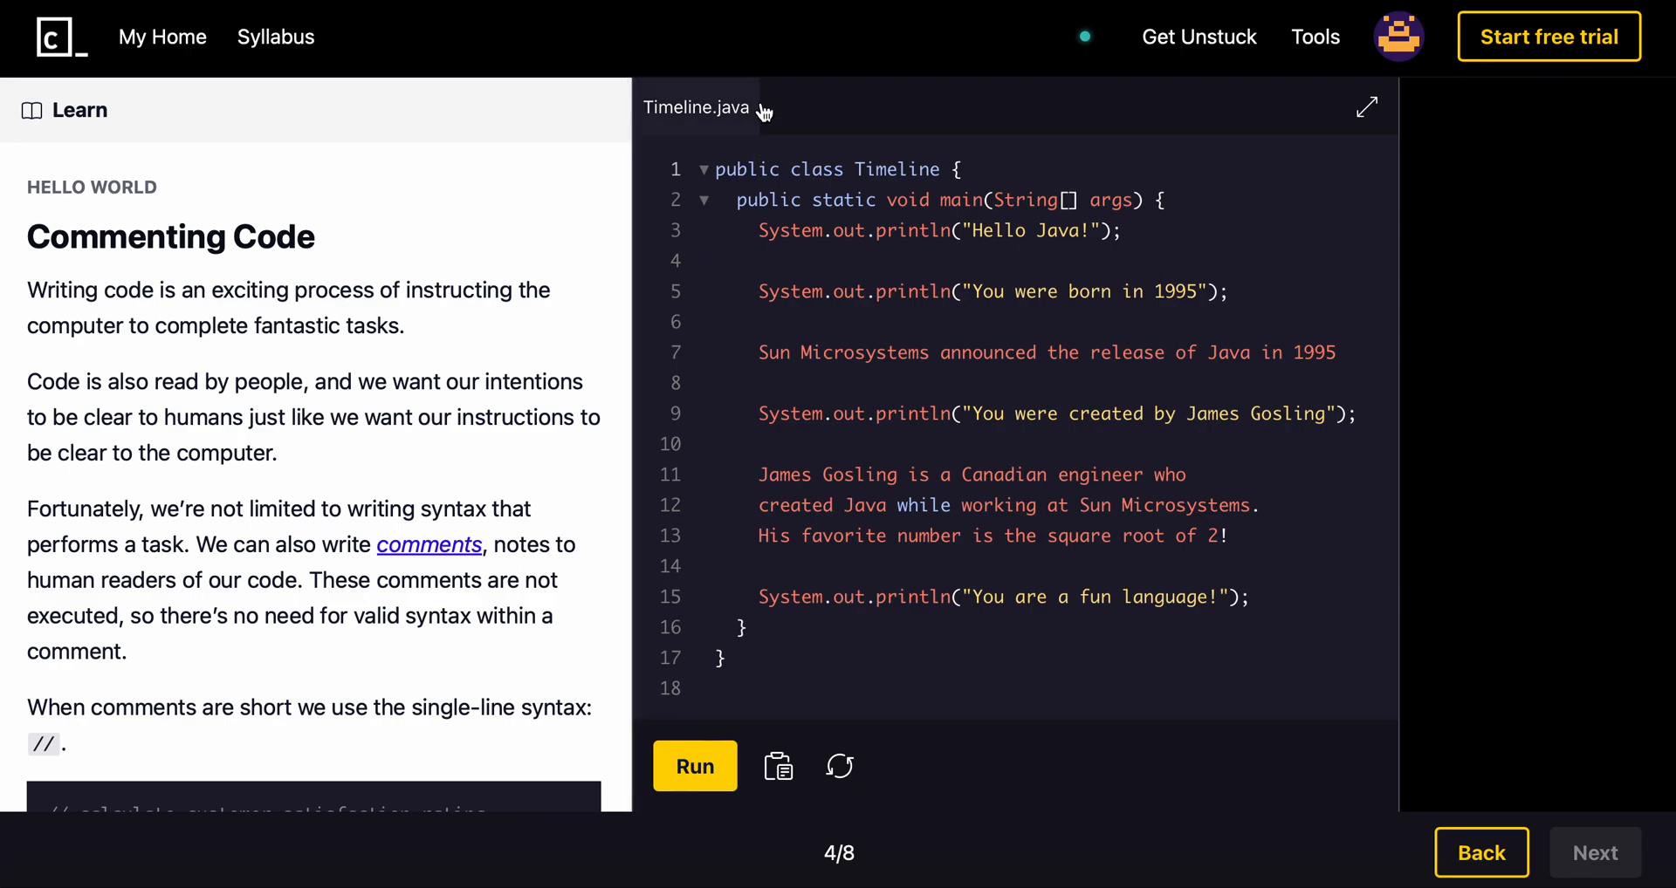
pyautogui.scroll(-3)
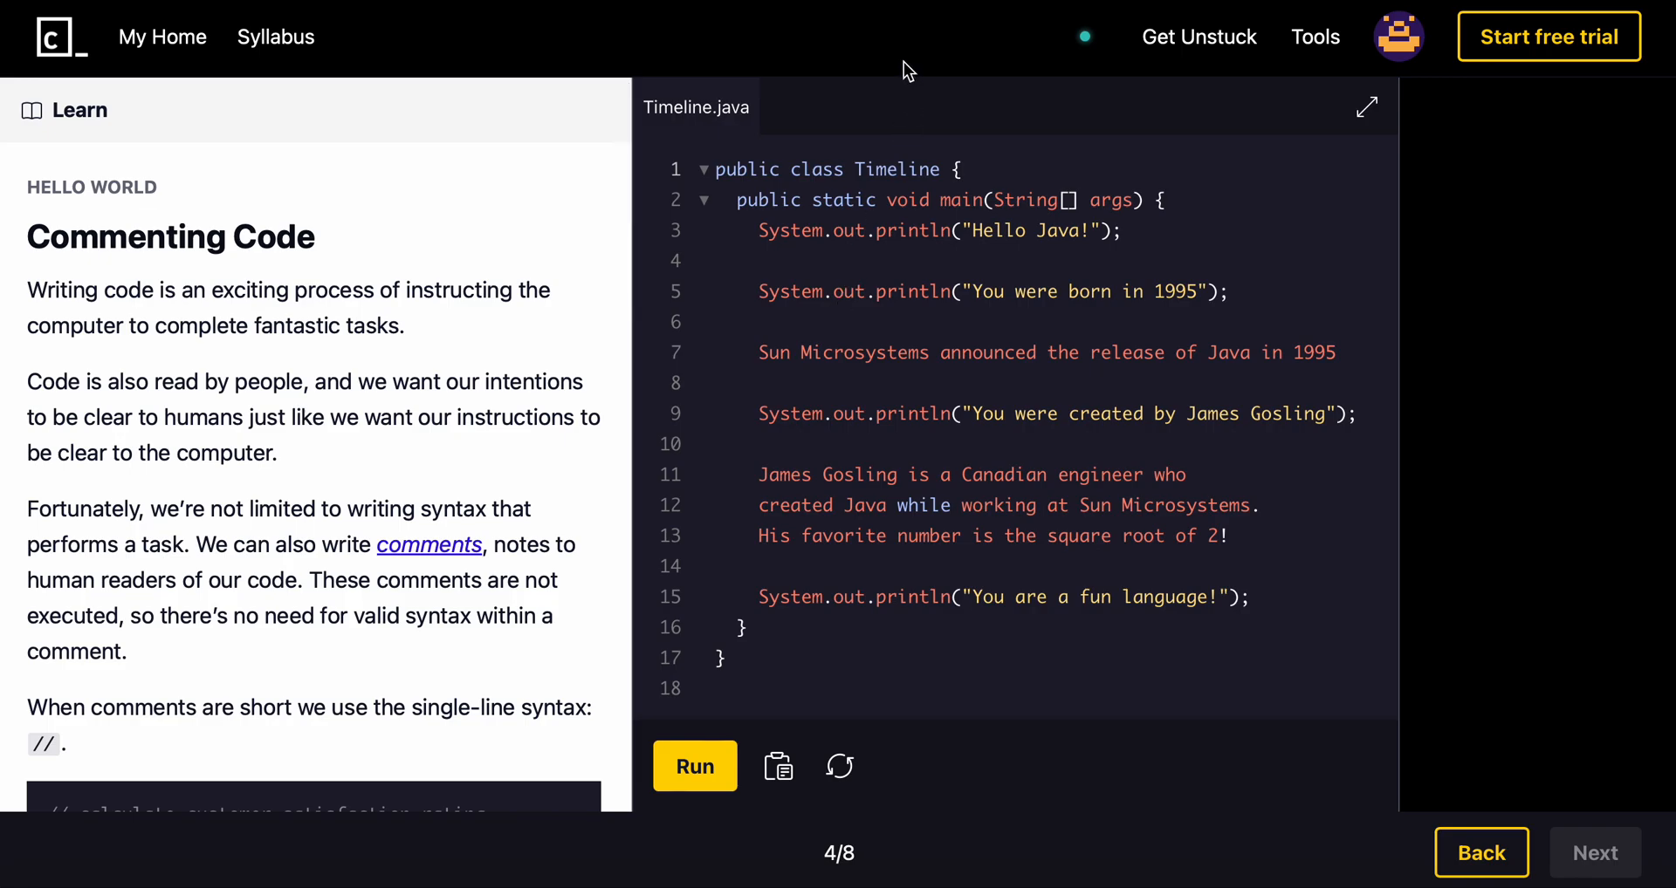
pyautogui.moveTo(971, 66)
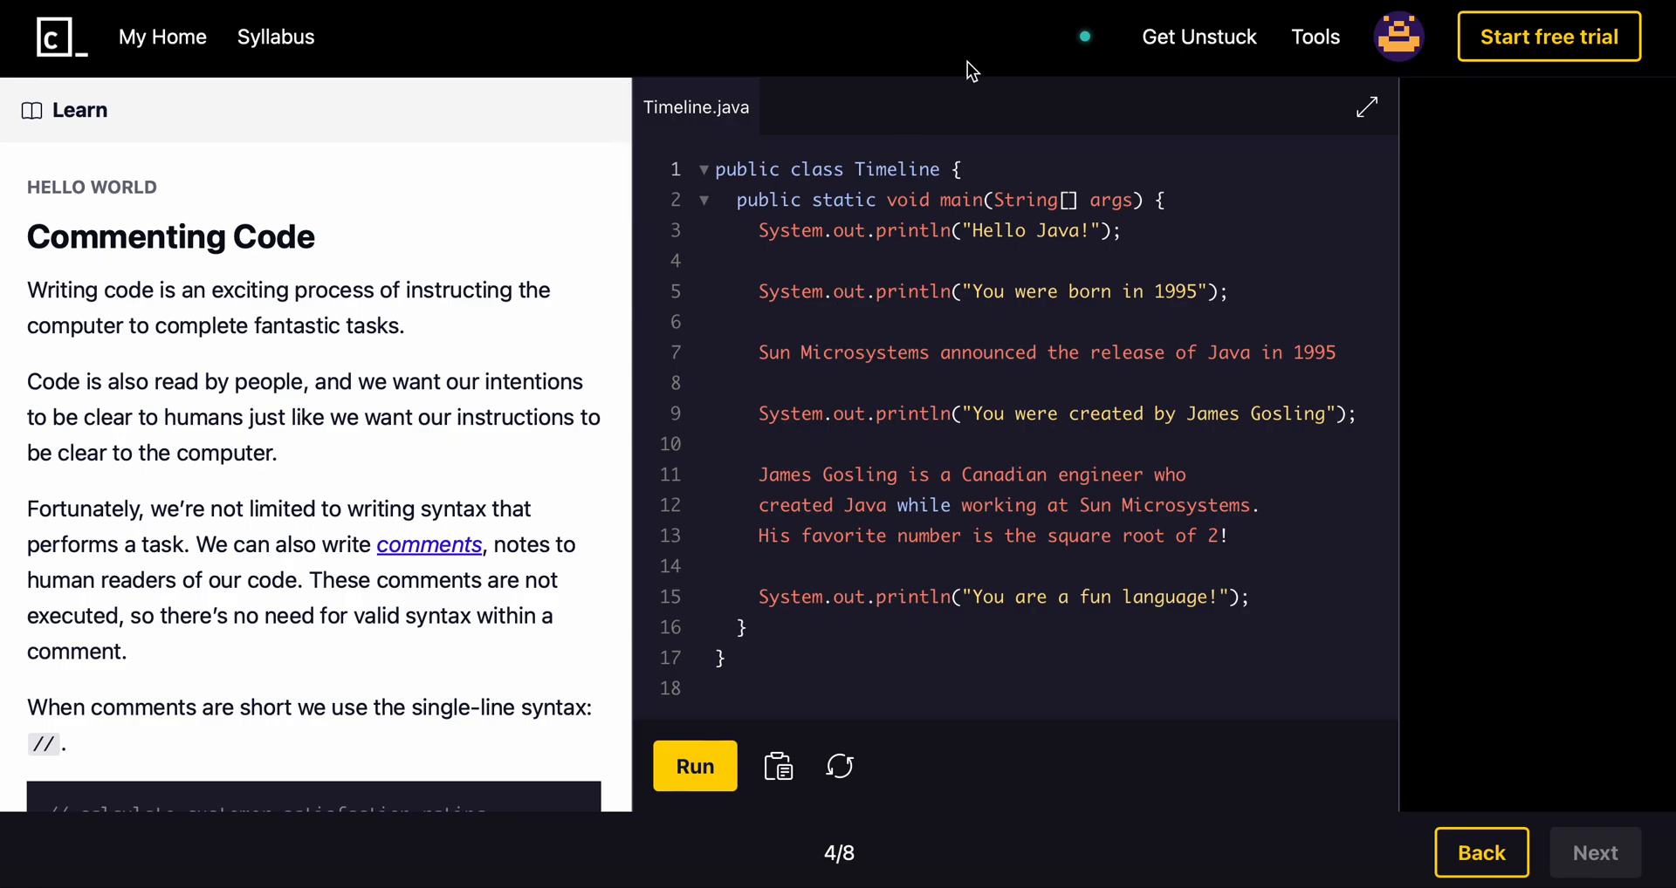
pyautogui.moveTo(1235, 407)
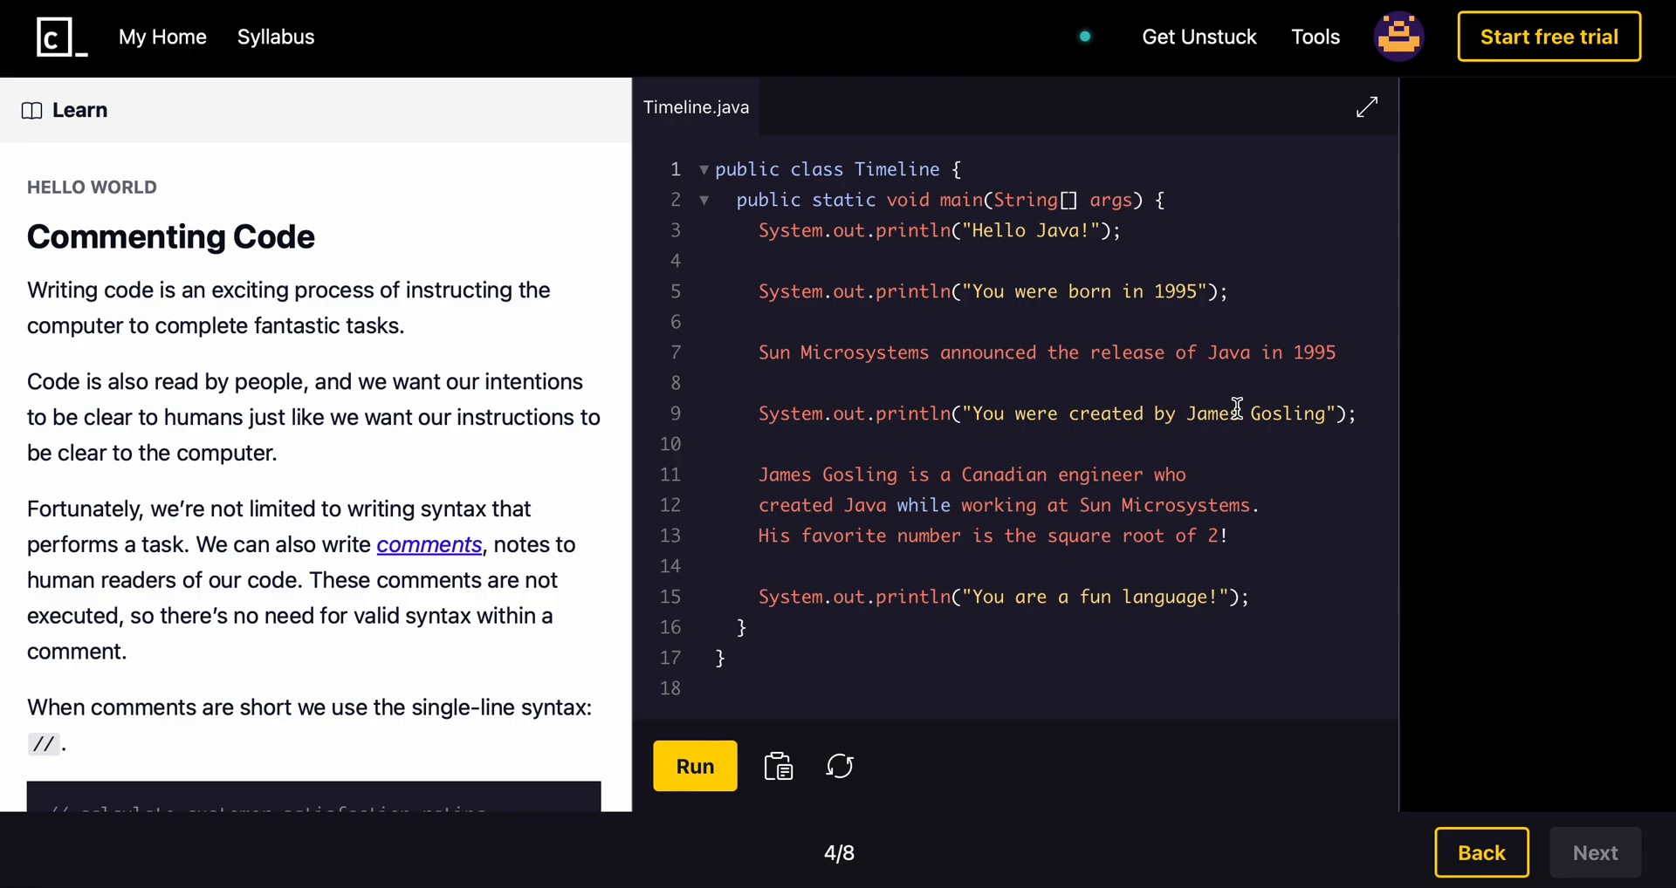
pyautogui.moveTo(1009, 51)
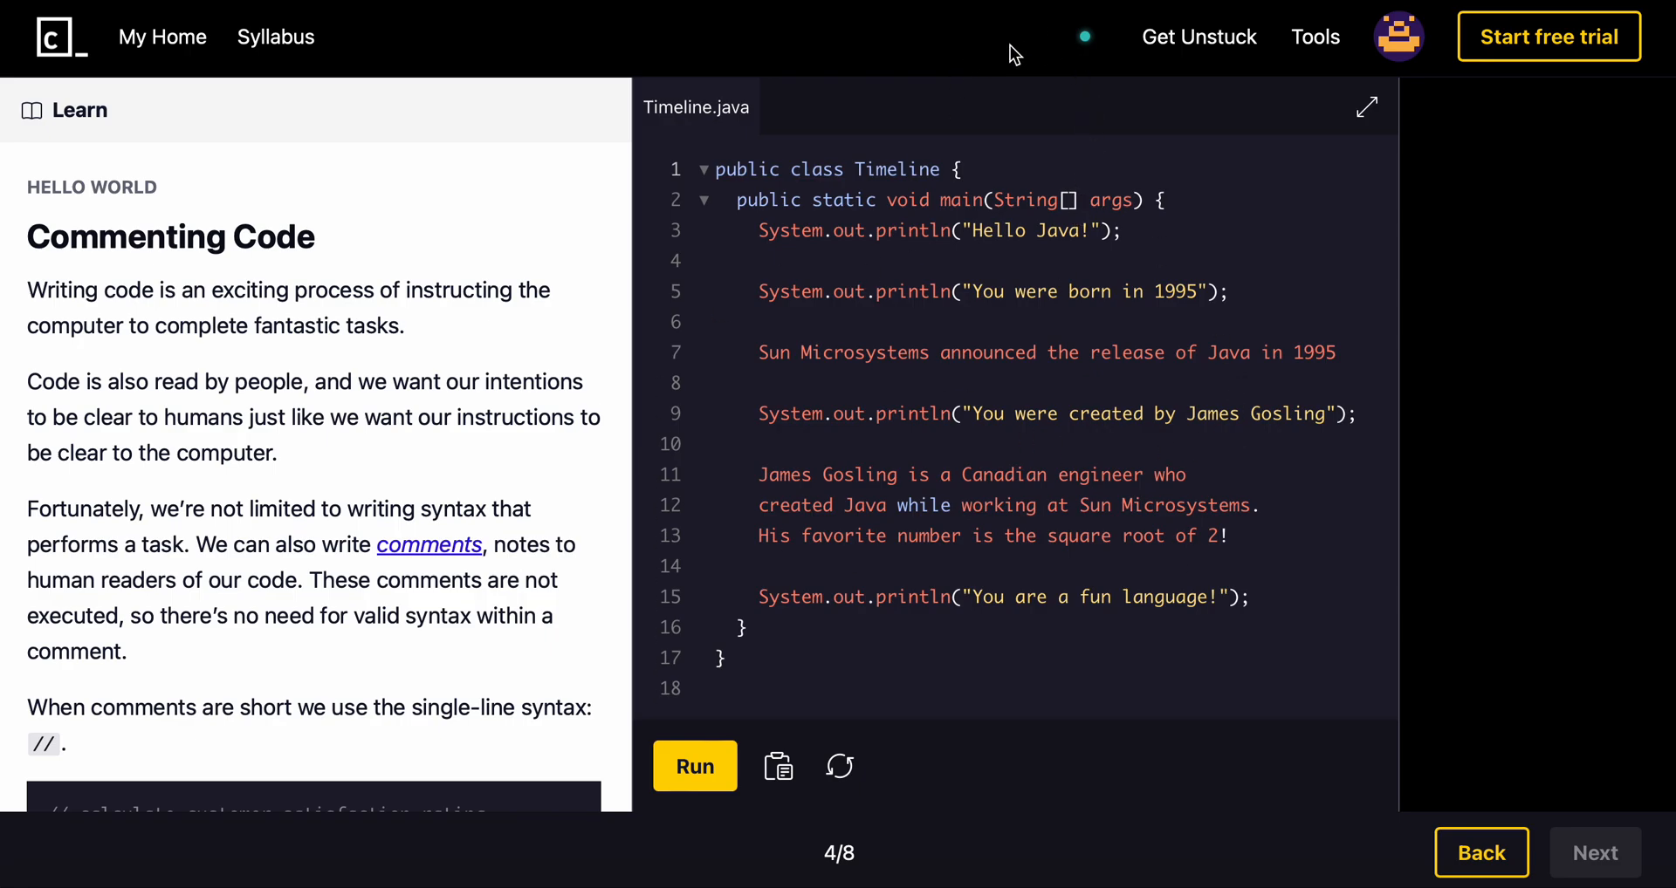